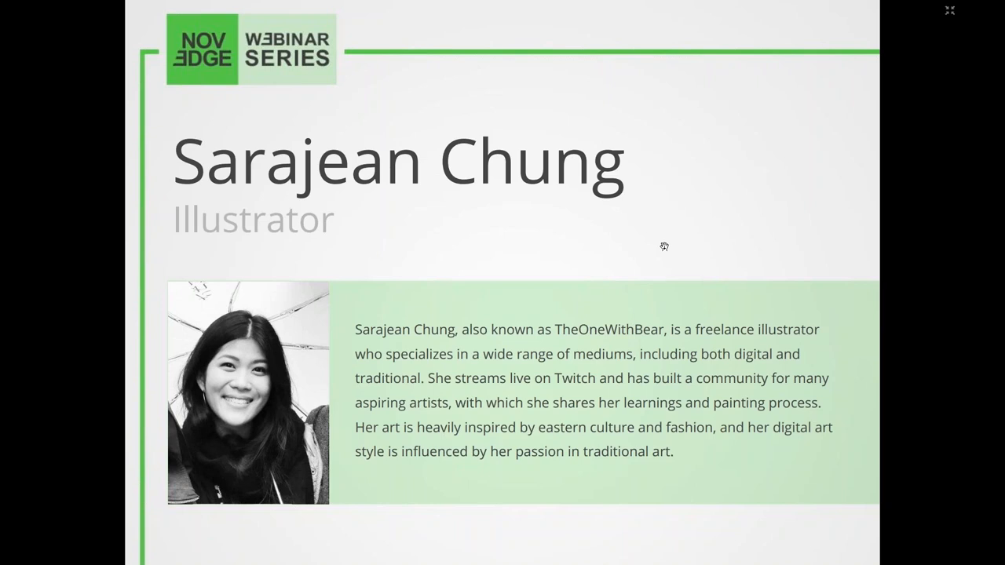
pyautogui.moveTo(643, 279)
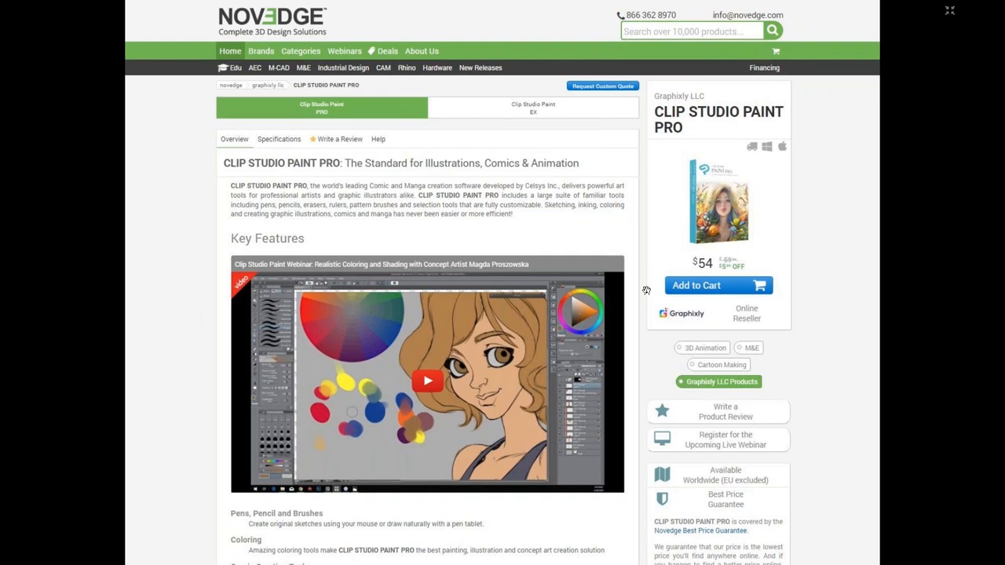
pyautogui.moveTo(617, 210)
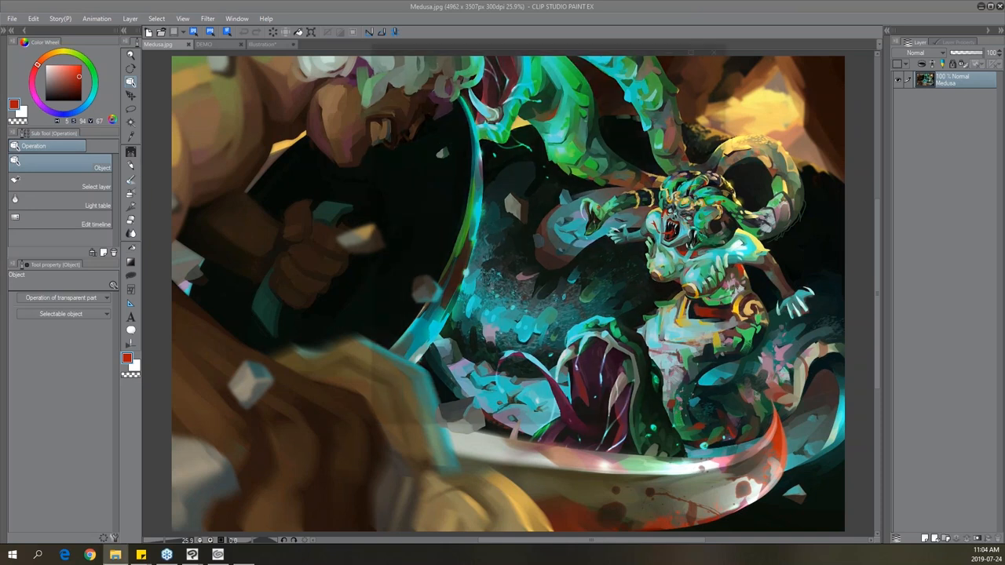
# Show the Alma painting in an enlarged Photos window.
pyautogui.click(244, 555)
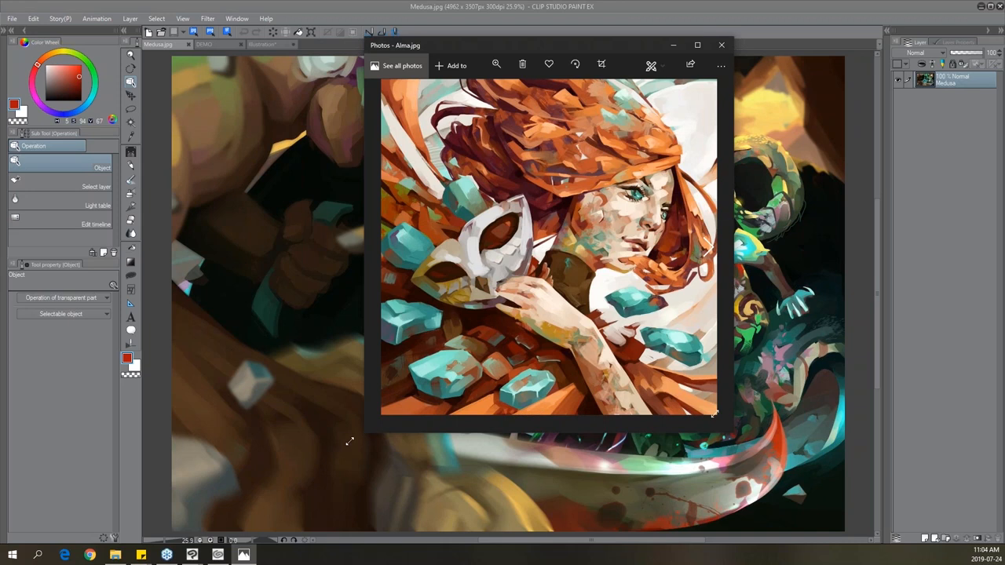
pyautogui.moveTo(712, 416); pyautogui.dragTo(715, 497)
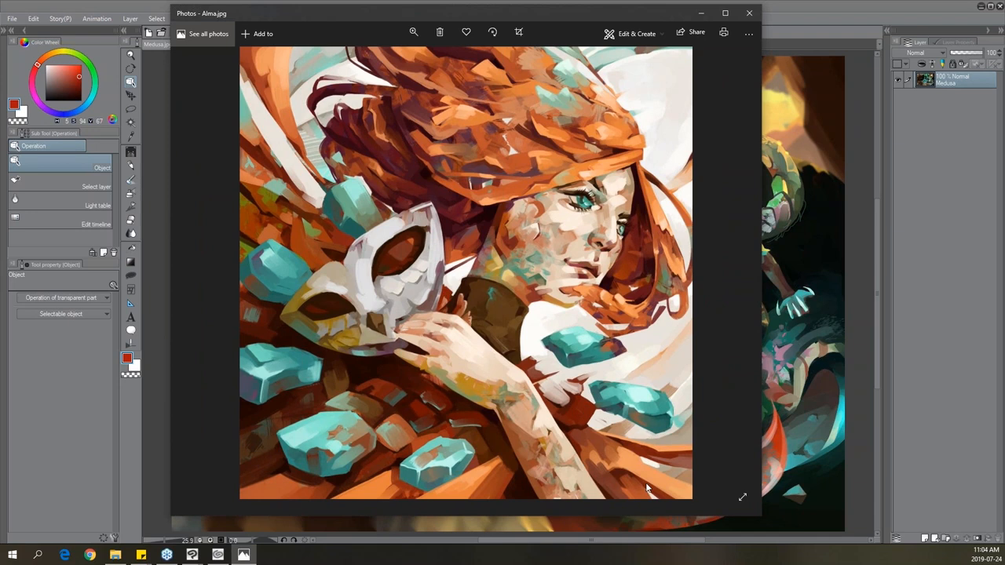
pyautogui.moveTo(736, 273)
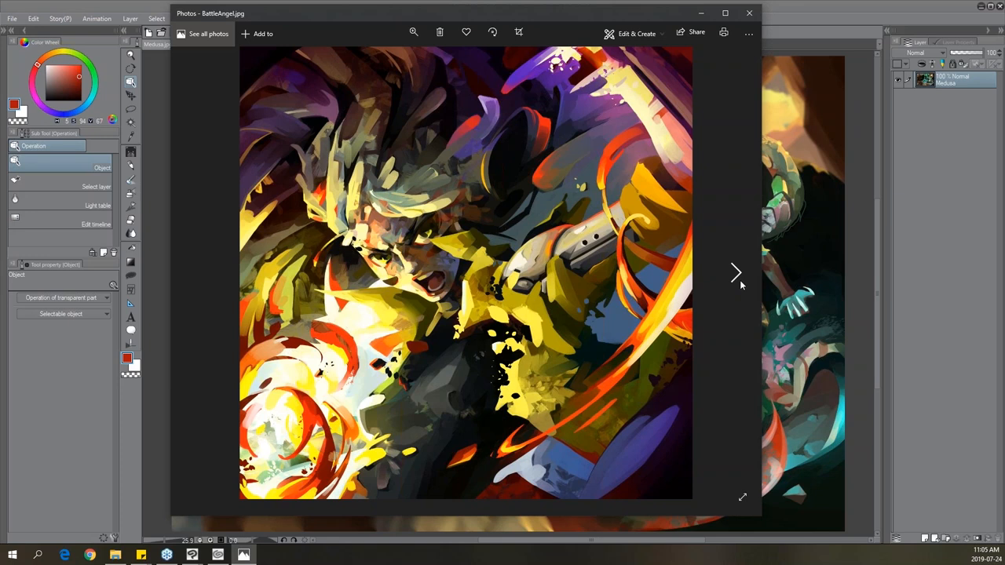
pyautogui.moveTo(738, 280)
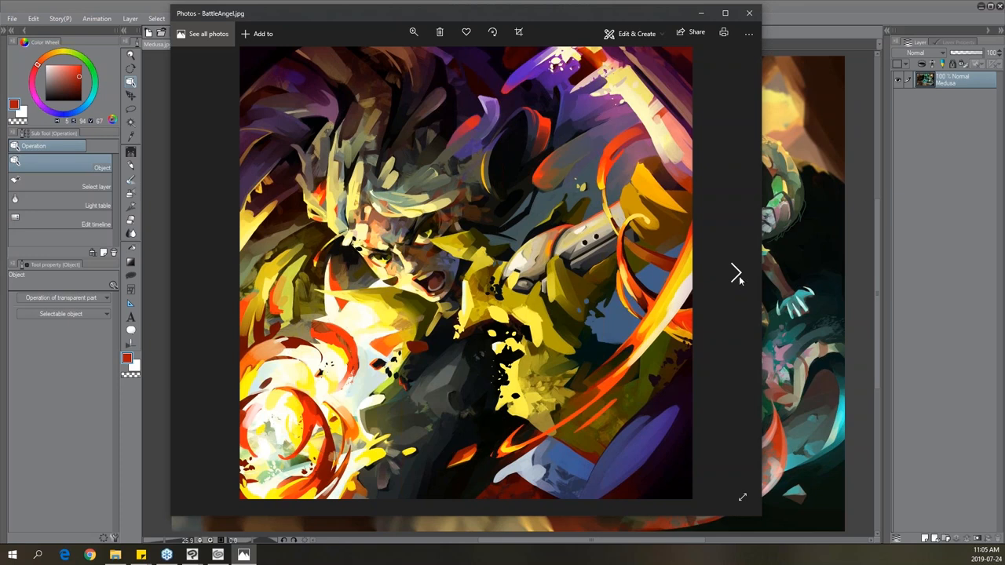
pyautogui.moveTo(737, 276)
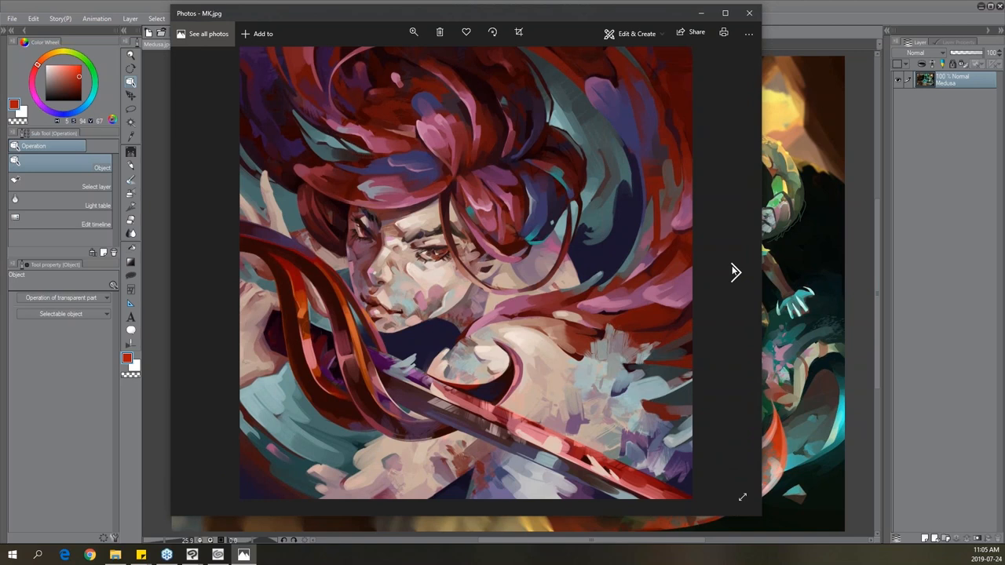
pyautogui.moveTo(732, 269)
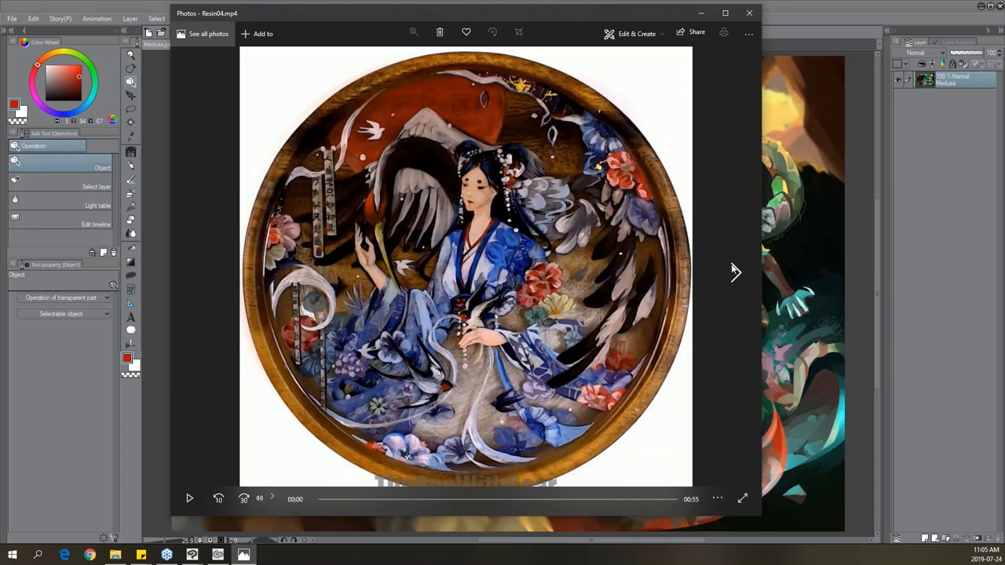
pyautogui.moveTo(659, 338)
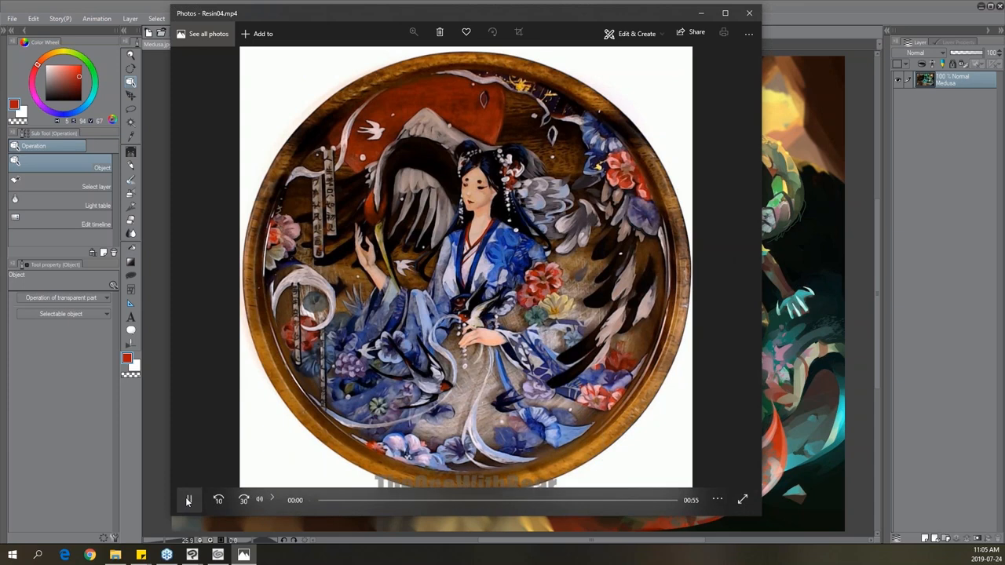
# Play the Resin04 tray video, then move on to the next portfolio piece.
pyautogui.click(188, 500)
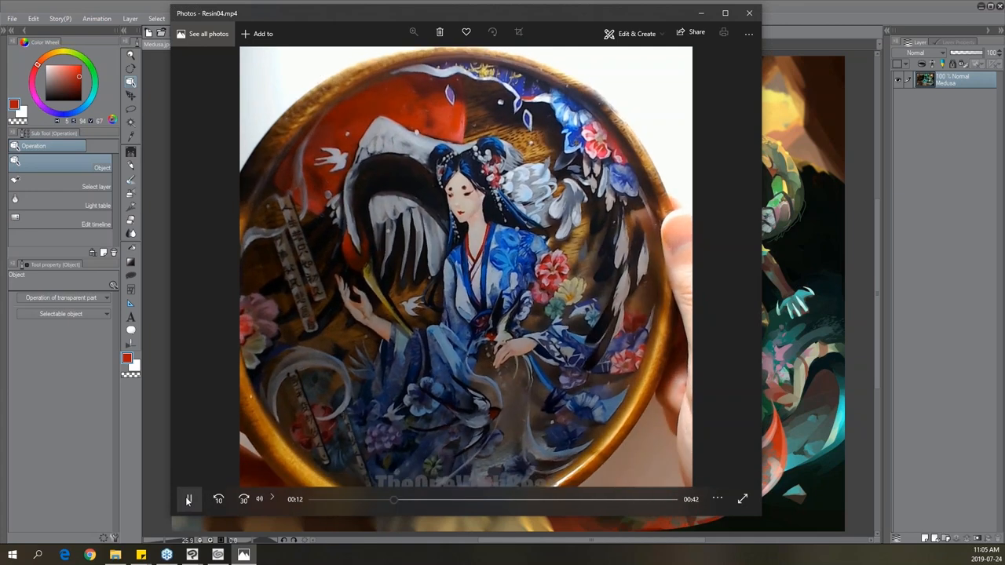
pyautogui.click(189, 498)
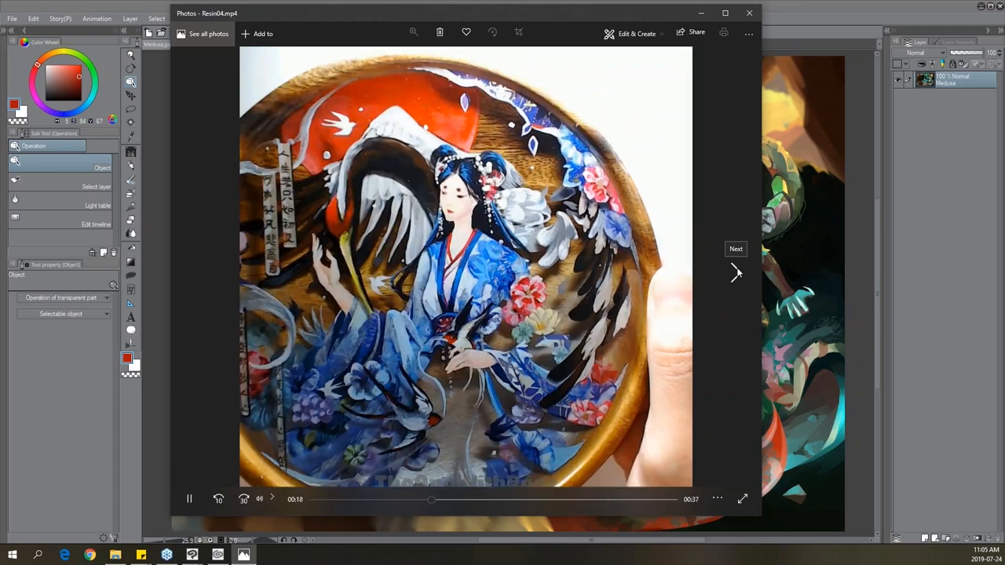
pyautogui.click(736, 249)
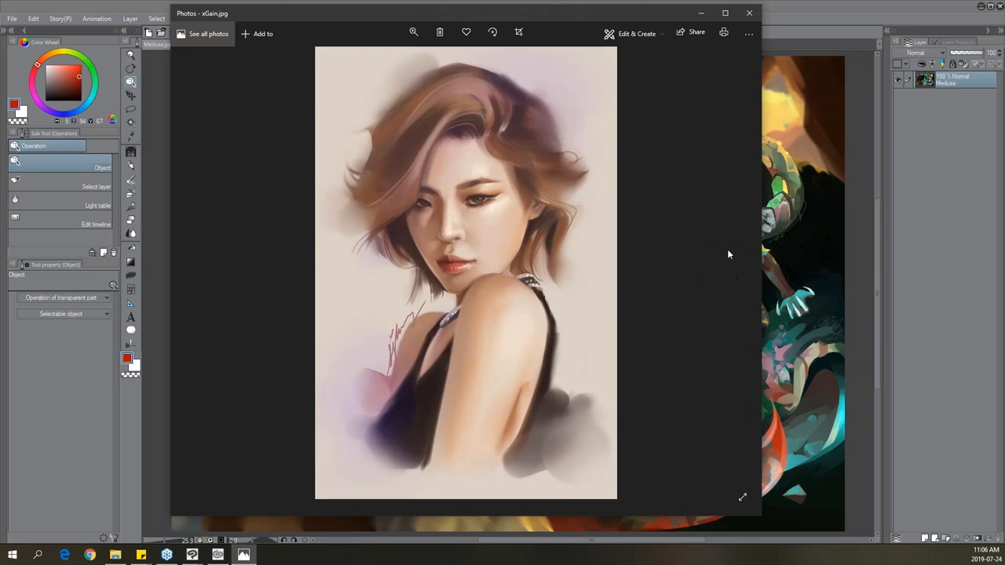
pyautogui.moveTo(589, 15)
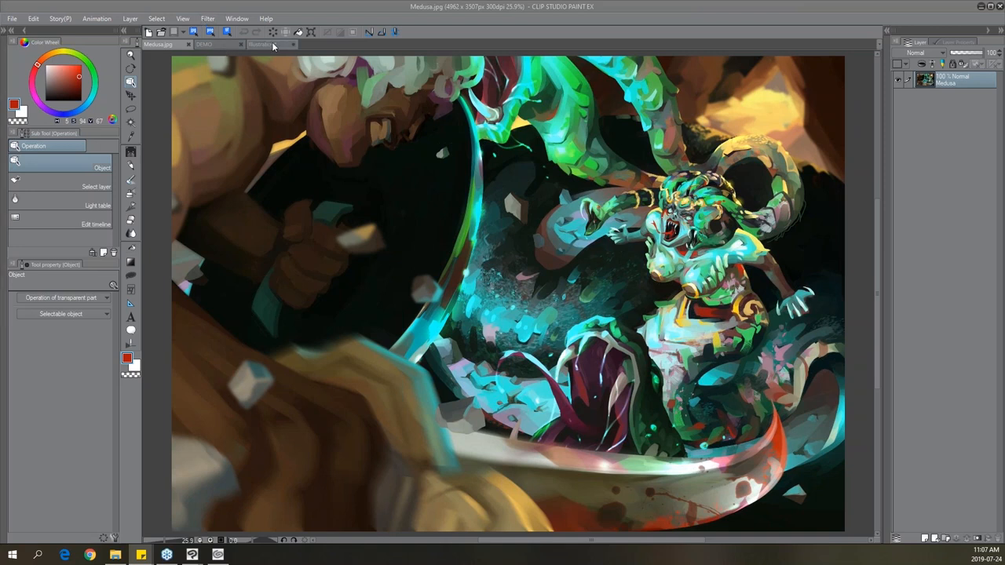
# Switch to the blank Illustration document and show the Smooth watercolor brush's Ink settings.
pyautogui.click(267, 44)
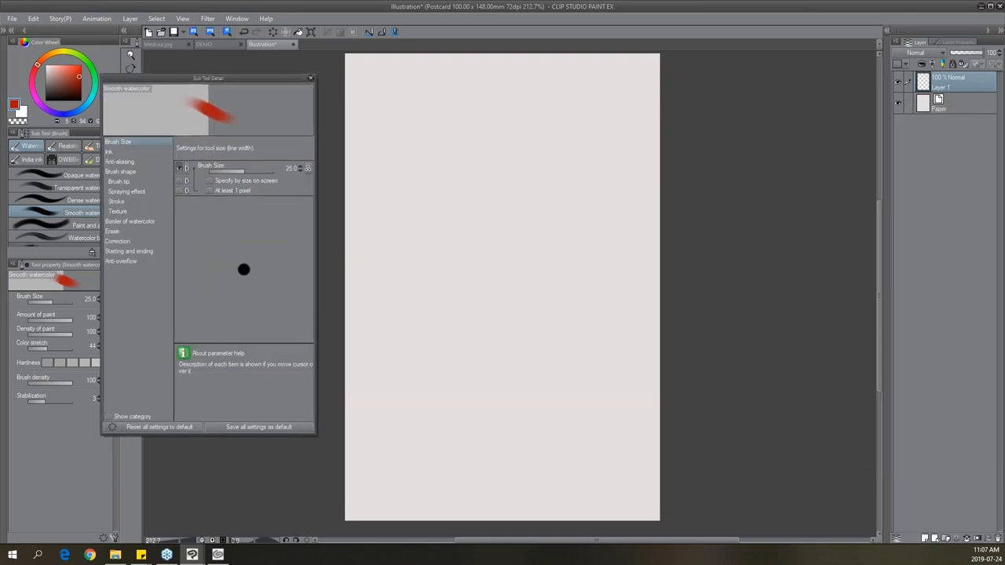
pyautogui.click(109, 150)
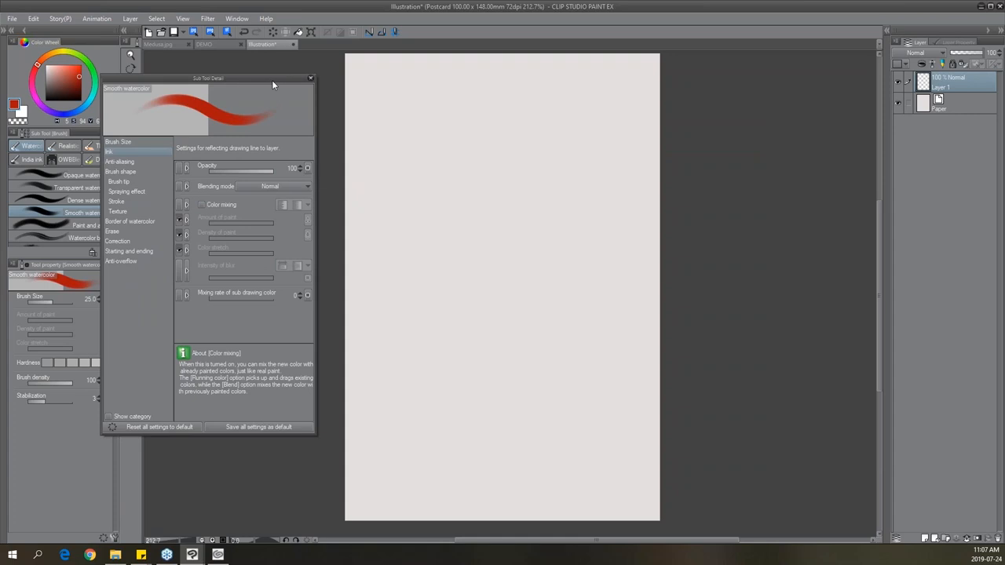
pyautogui.moveTo(484, 216)
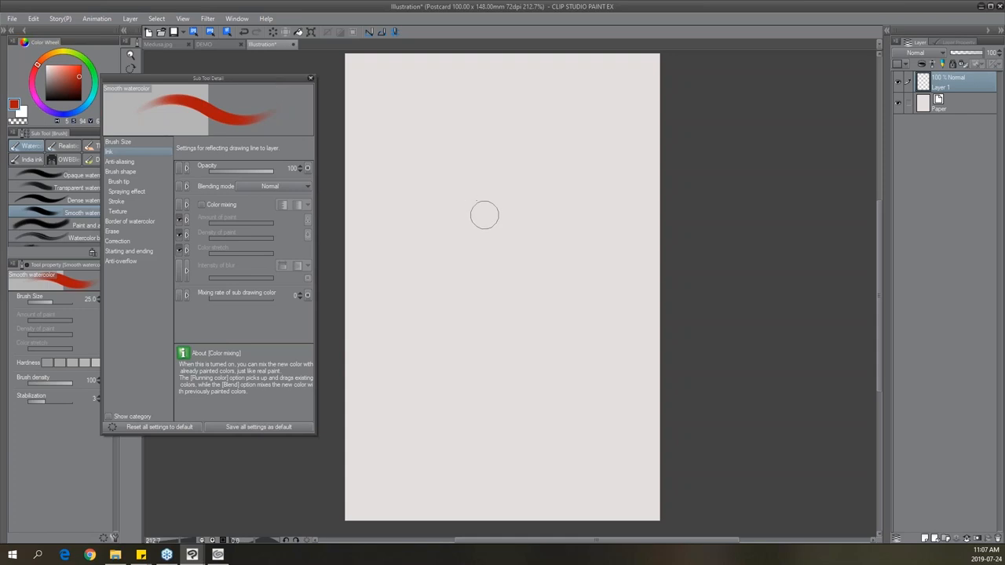
pyautogui.moveTo(487, 175)
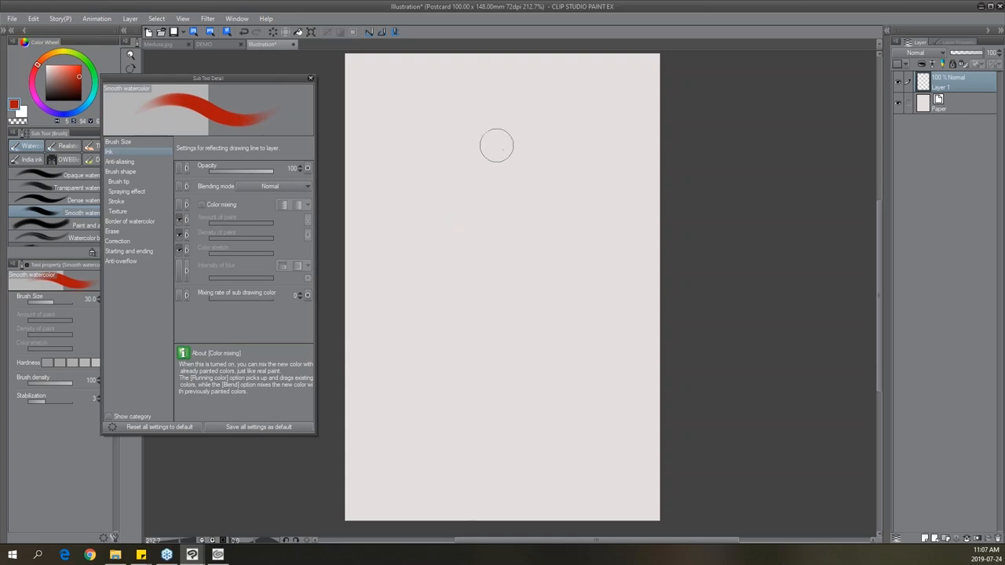
# Paint overlapping red watercolor test strokes, lighter and darker, with colour mixing off.
pyautogui.moveTo(495, 145); pyautogui.dragTo(475, 248)
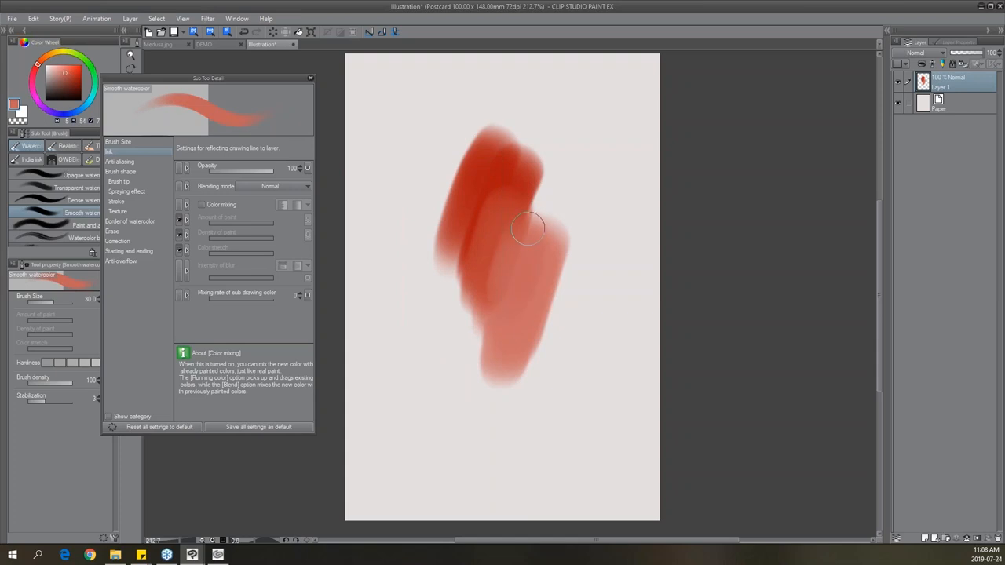
pyautogui.moveTo(527, 228); pyautogui.dragTo(481, 338)
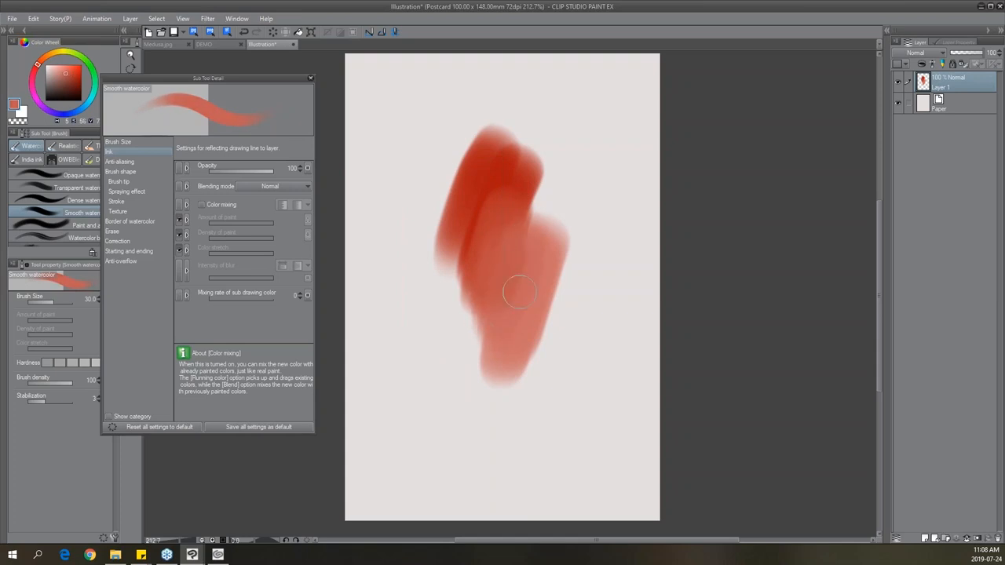
pyautogui.moveTo(494, 257)
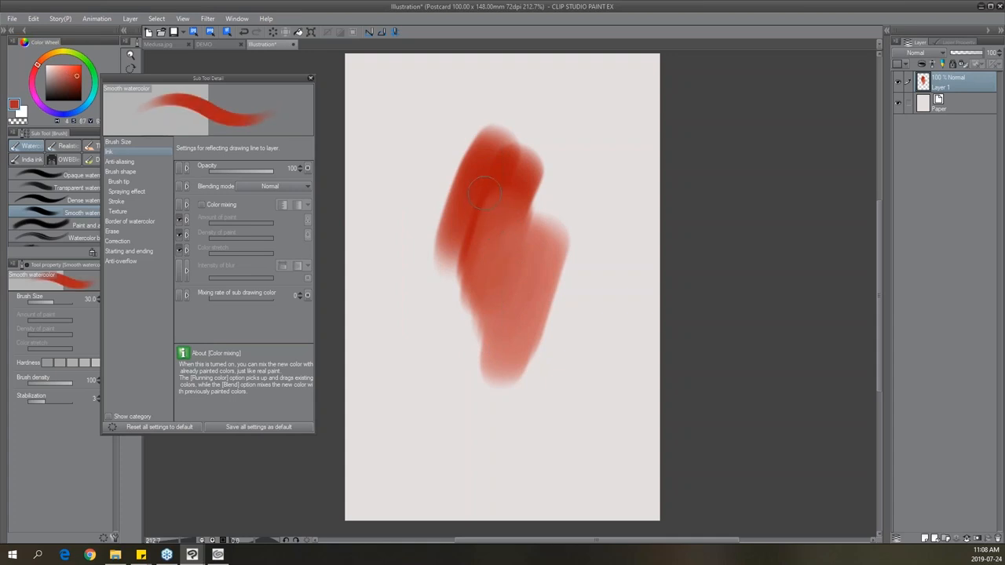
pyautogui.moveTo(484, 192); pyautogui.dragTo(472, 312)
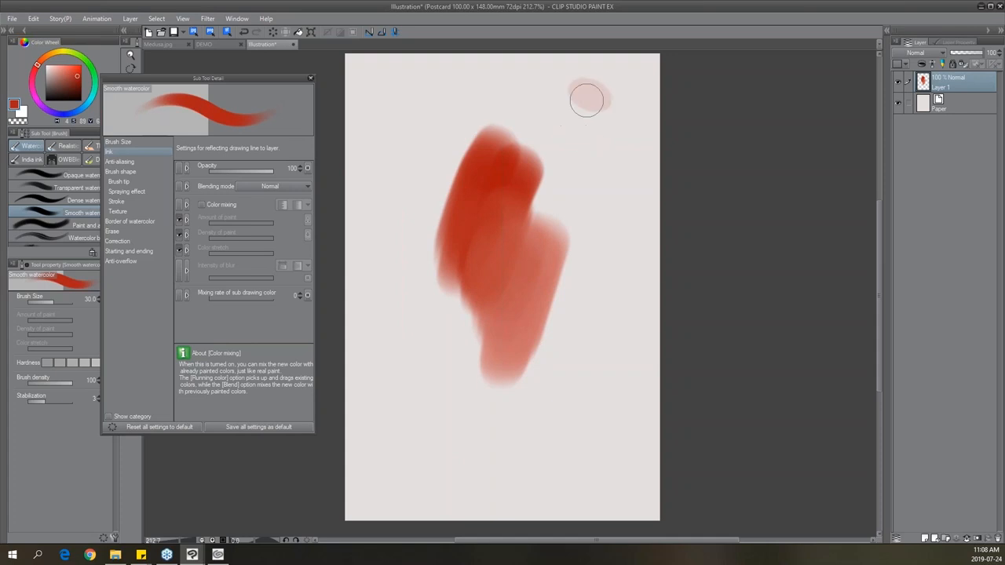
pyautogui.moveTo(585, 98); pyautogui.dragTo(585, 212)
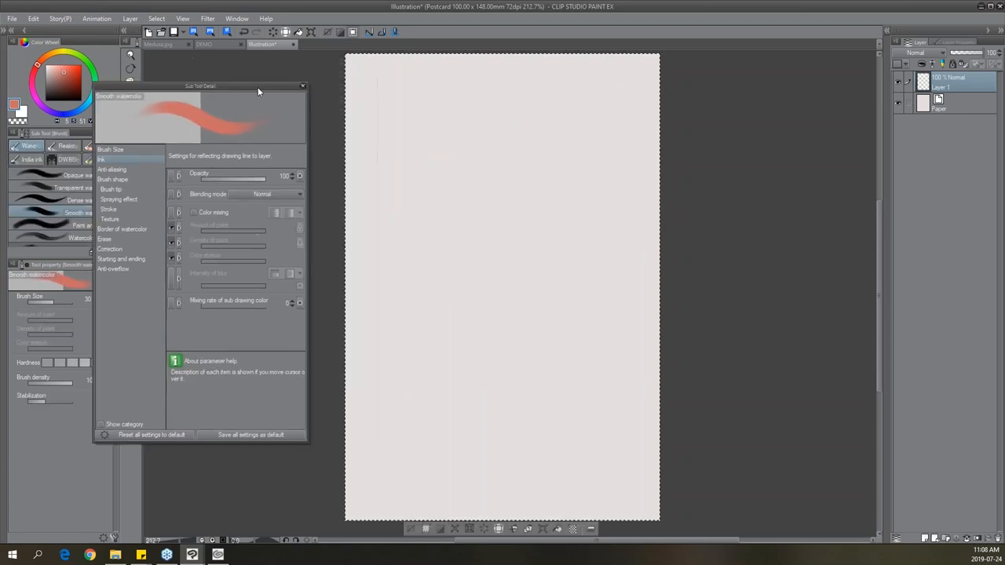
# Tick Color mixing under Ink for the Smooth watercolor brush.
pyautogui.click(303, 85)
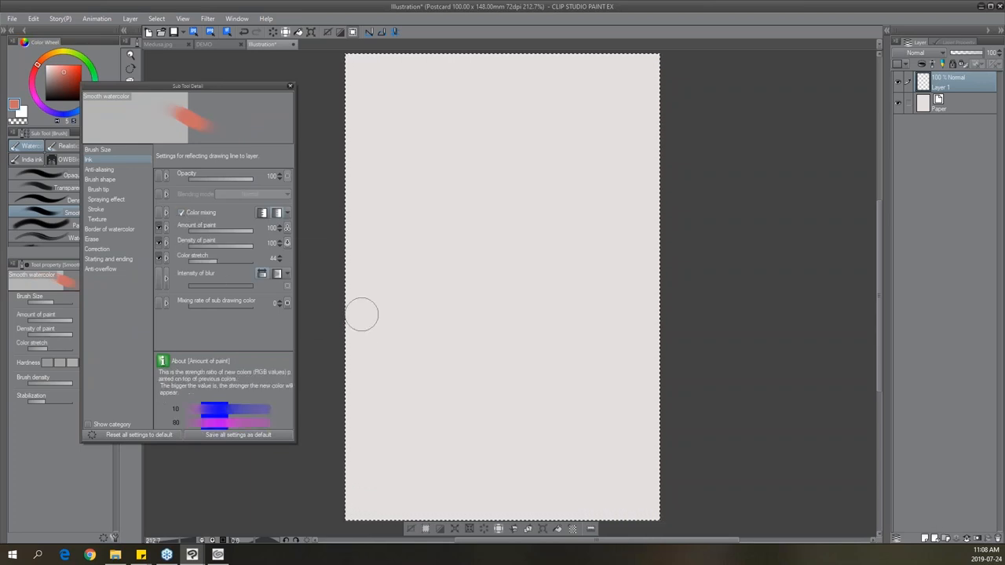
pyautogui.moveTo(469, 163)
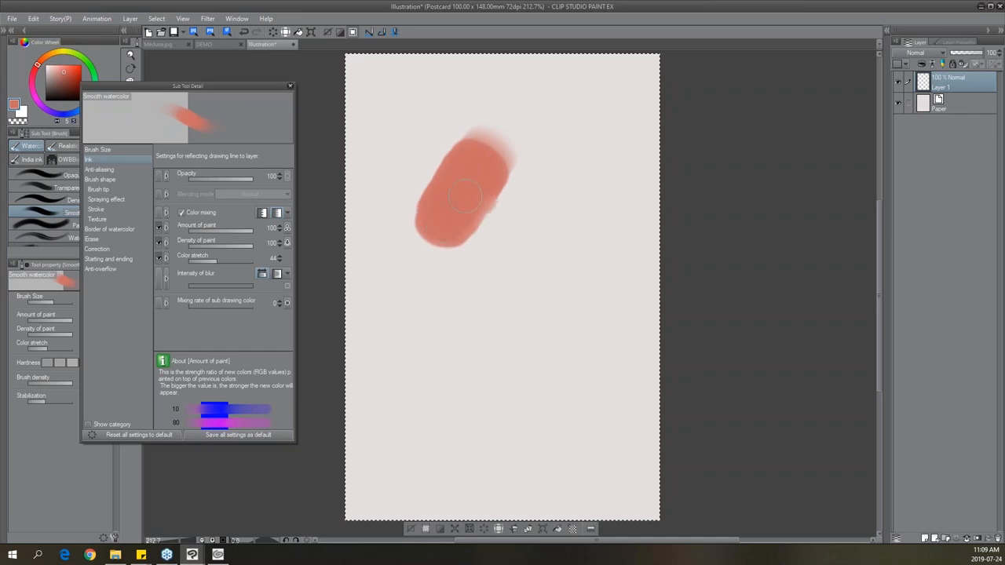
# Paint an orange-red blob and two yellow patches to test colour mixing.
pyautogui.moveTo(463, 196); pyautogui.dragTo(498, 200)
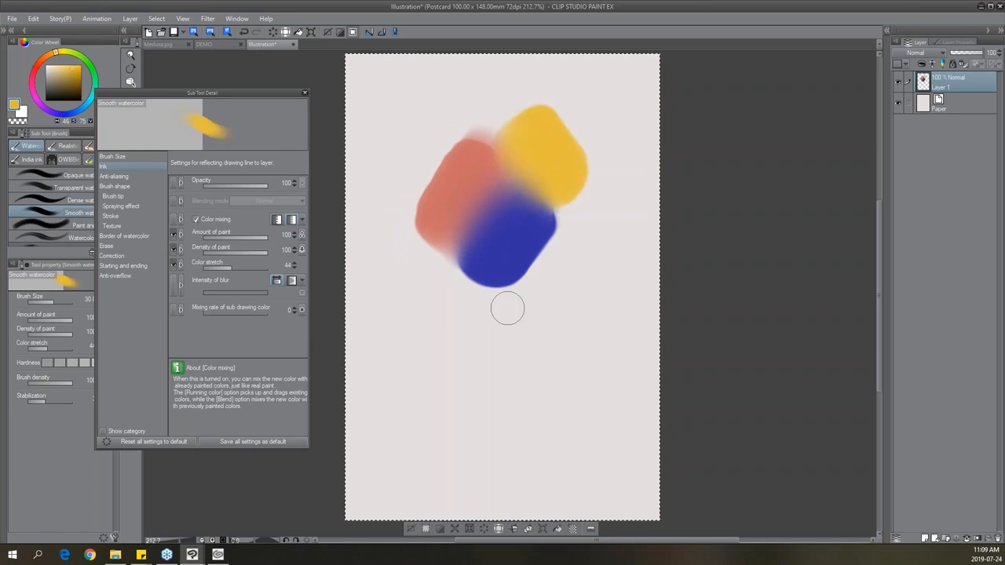
pyautogui.moveTo(508, 309); pyautogui.dragTo(465, 359)
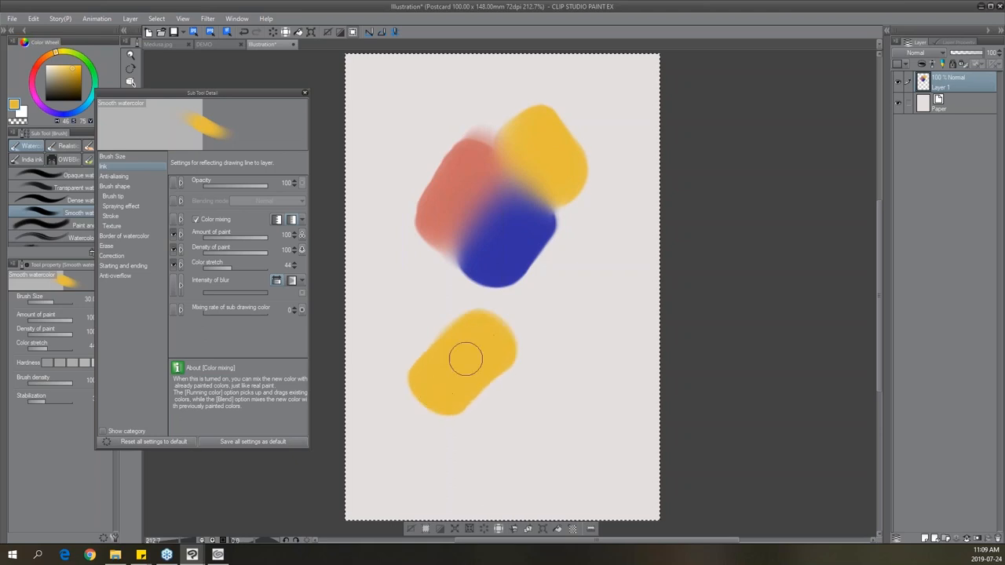
pyautogui.moveTo(466, 359); pyautogui.dragTo(478, 422)
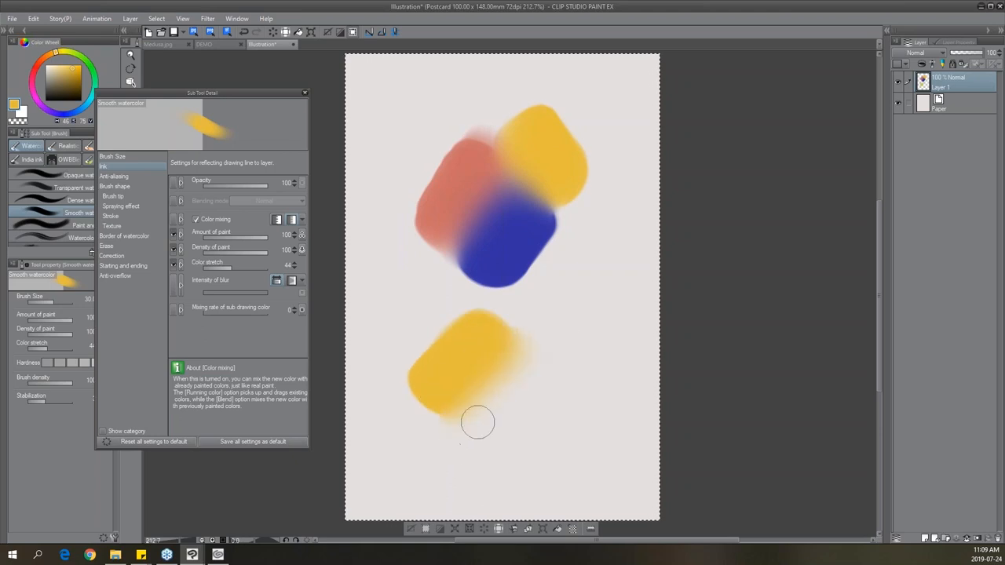
# Pull a blue stroke down into the yellow patch so the colours blend.
pyautogui.moveTo(477, 422); pyautogui.dragTo(491, 294)
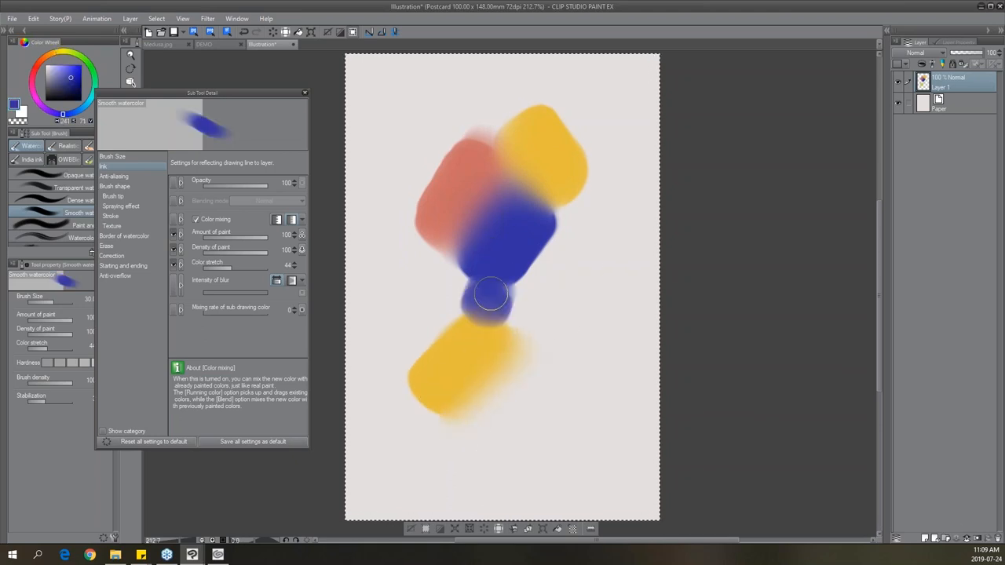
pyautogui.moveTo(490, 295); pyautogui.dragTo(464, 342)
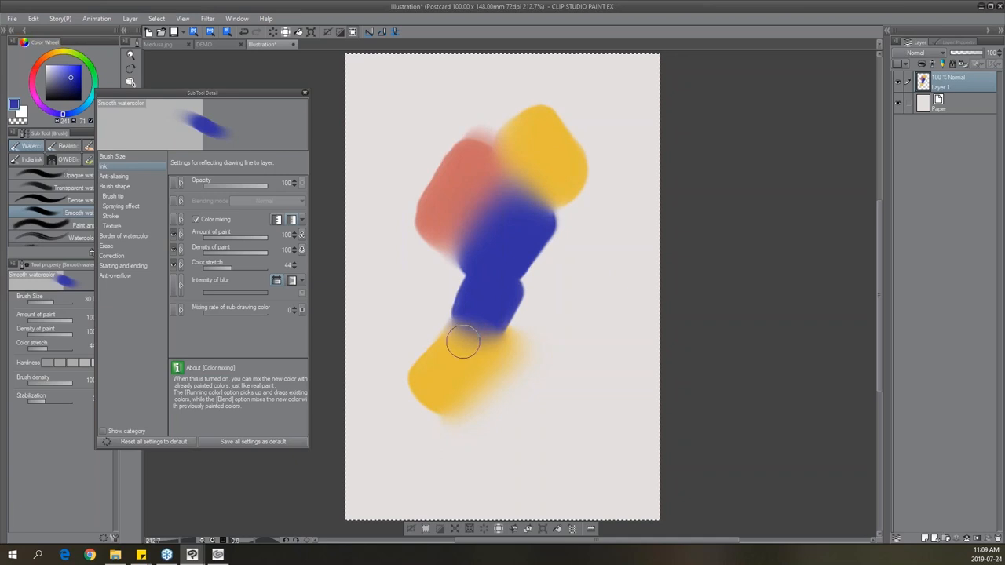
pyautogui.moveTo(463, 341); pyautogui.dragTo(534, 234)
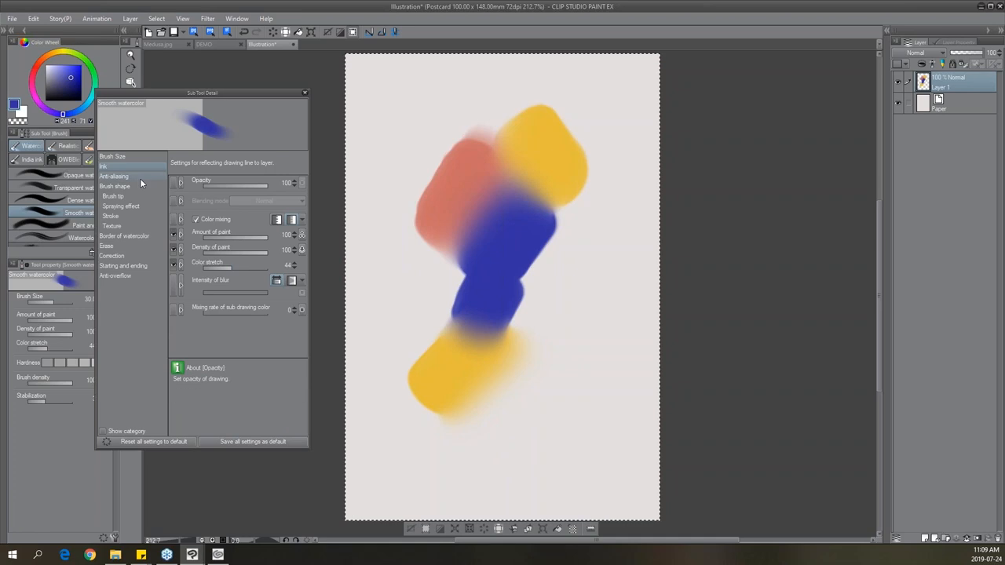
# Close the Sub Tool Detail palette and switch to the Thick paint DWBB jitter brushes.
pyautogui.click(112, 196)
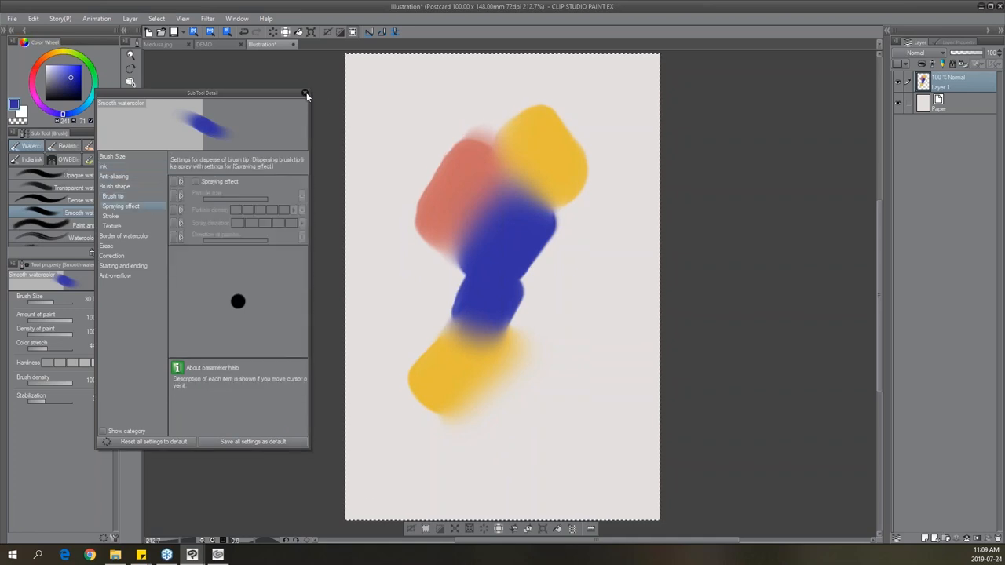
pyautogui.click(305, 94)
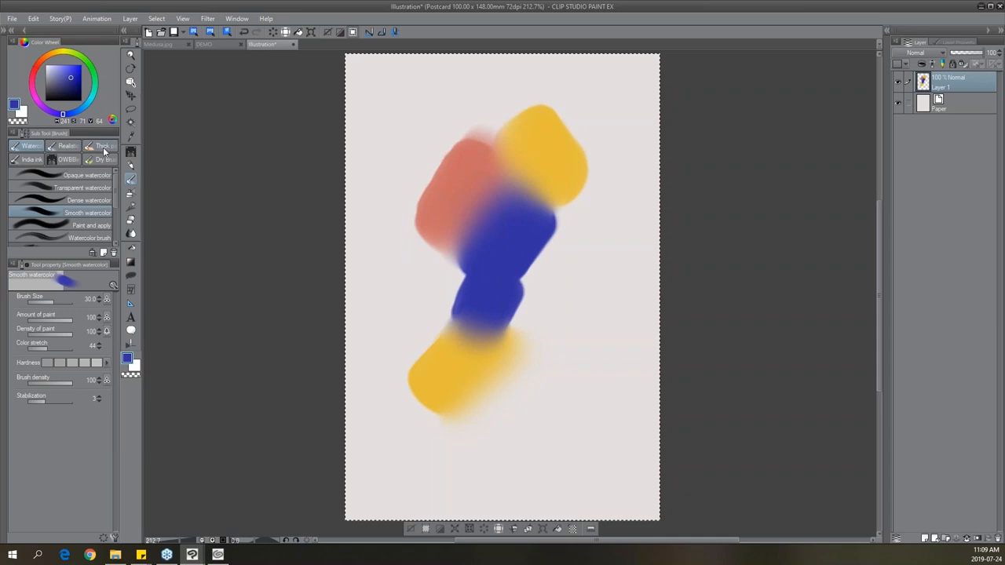
pyautogui.click(102, 145)
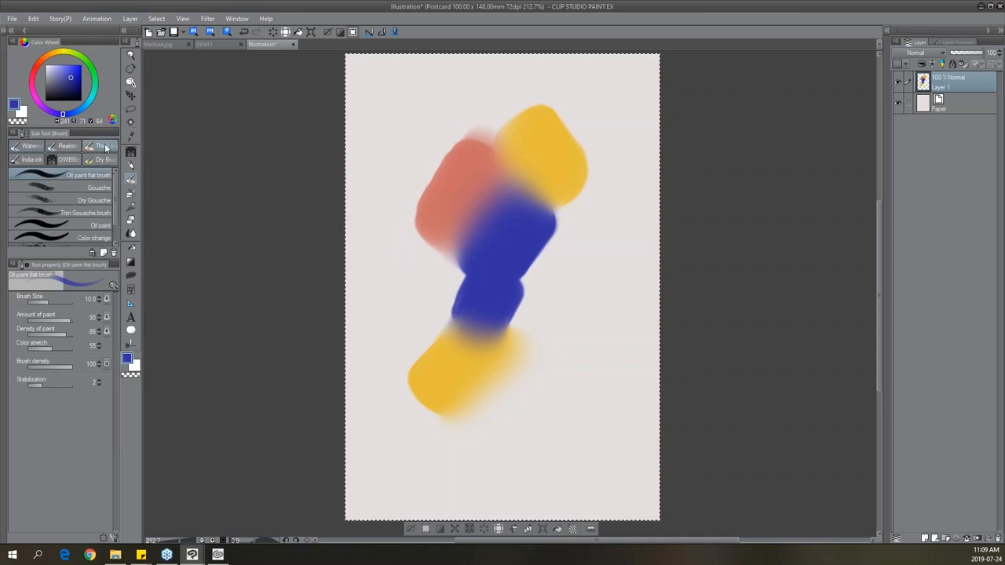
pyautogui.click(69, 159)
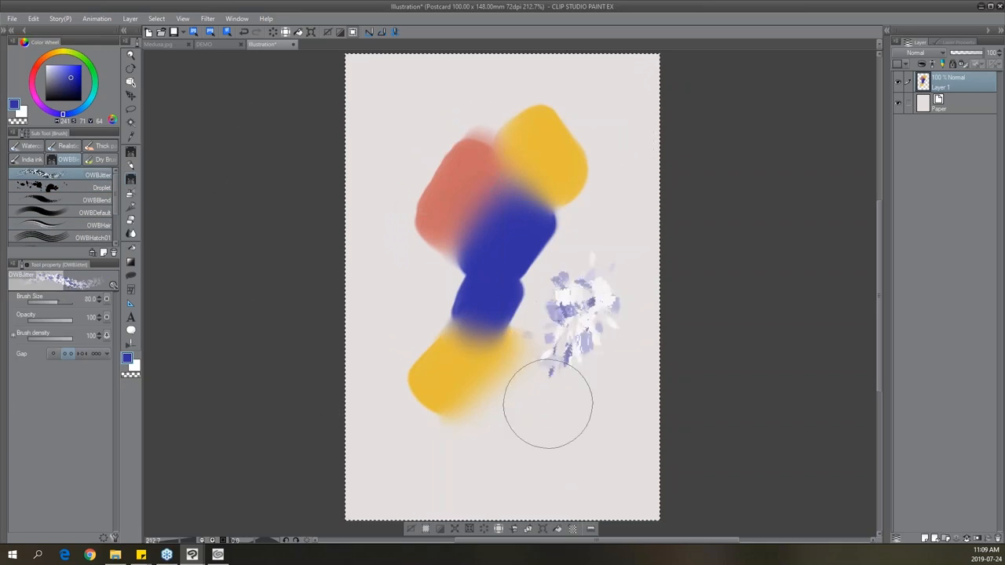
# Dab a speckled lavender DWBJitter texture beside the blue stroke.
pyautogui.moveTo(548, 405); pyautogui.dragTo(605, 424)
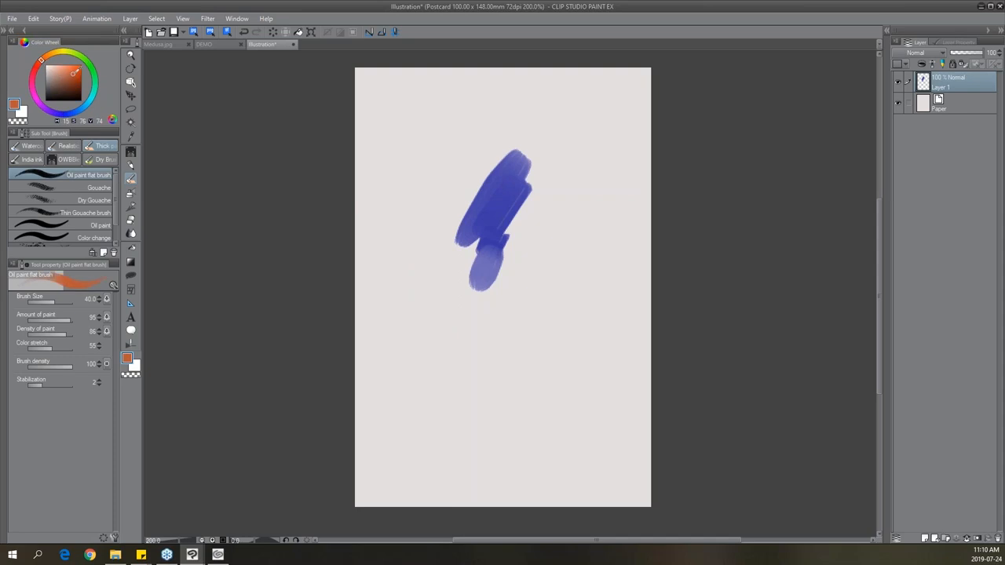
# Paint orange flat oil strokes over the blue ones and pick another colour on the wheel.
pyautogui.moveTo(503, 235); pyautogui.dragTo(460, 321)
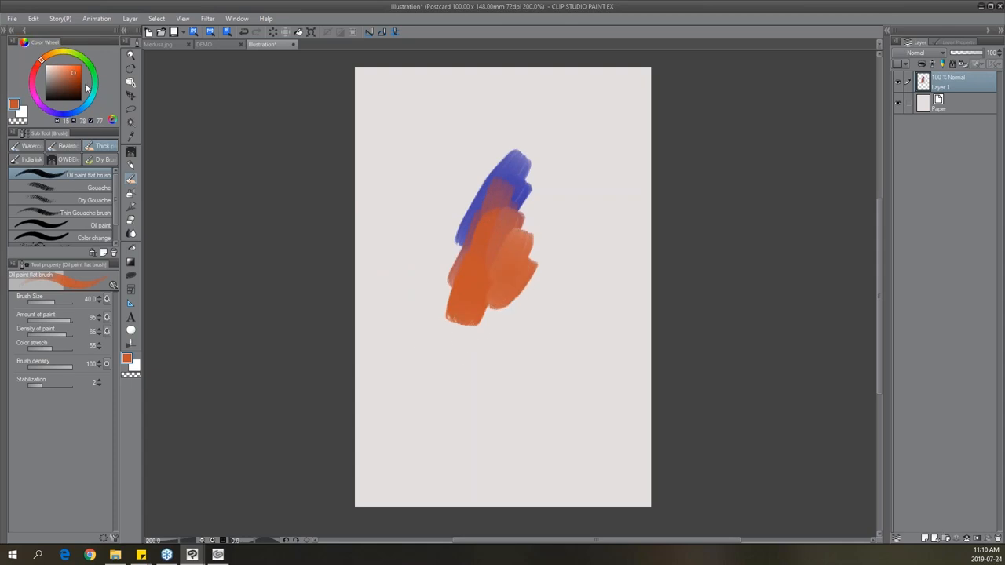
pyautogui.click(63, 86)
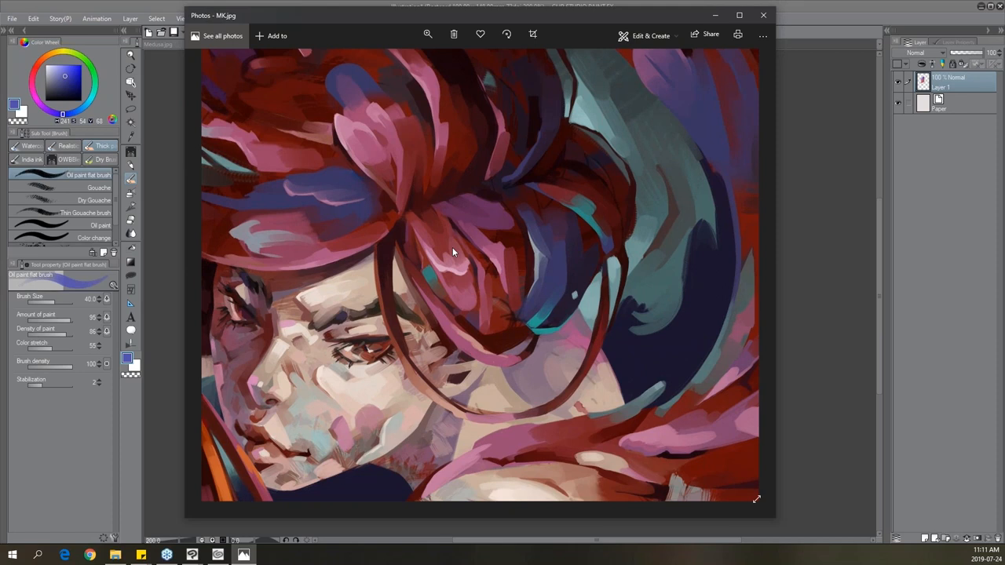
pyautogui.moveTo(456, 293)
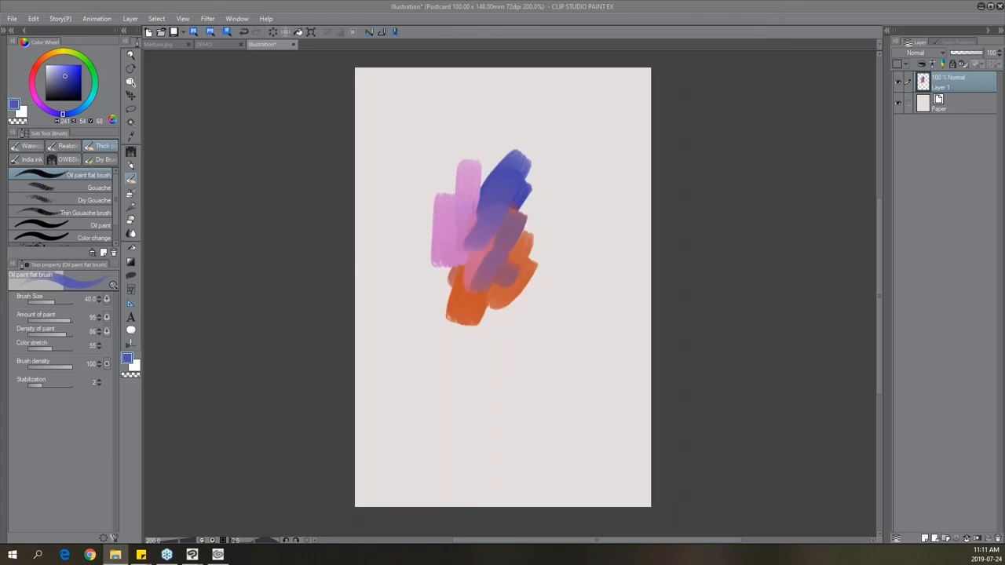
pyautogui.moveTo(541, 238)
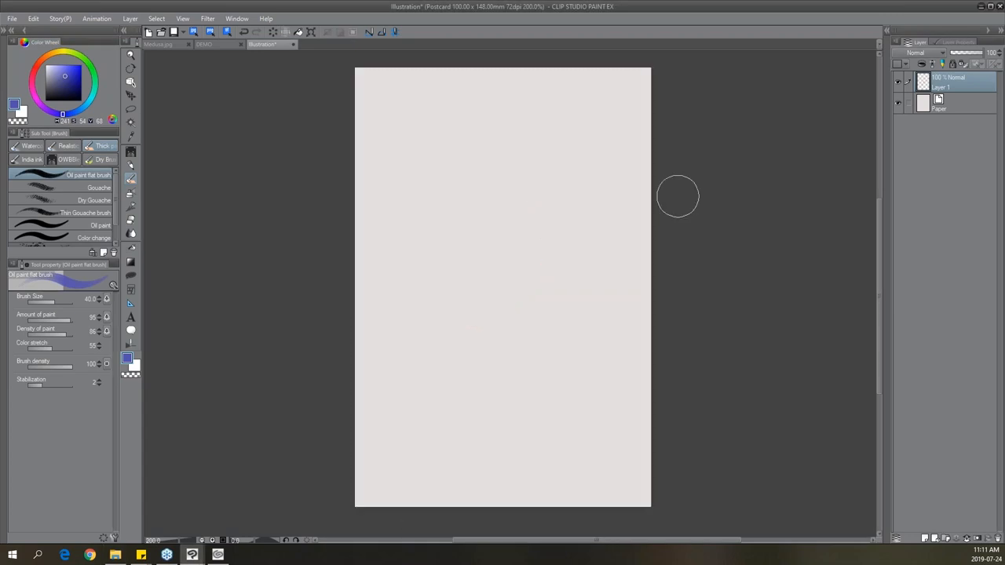
# Return to the Illustration canvas to clear the oil strokes from Layer 1.
pyautogui.click(204, 44)
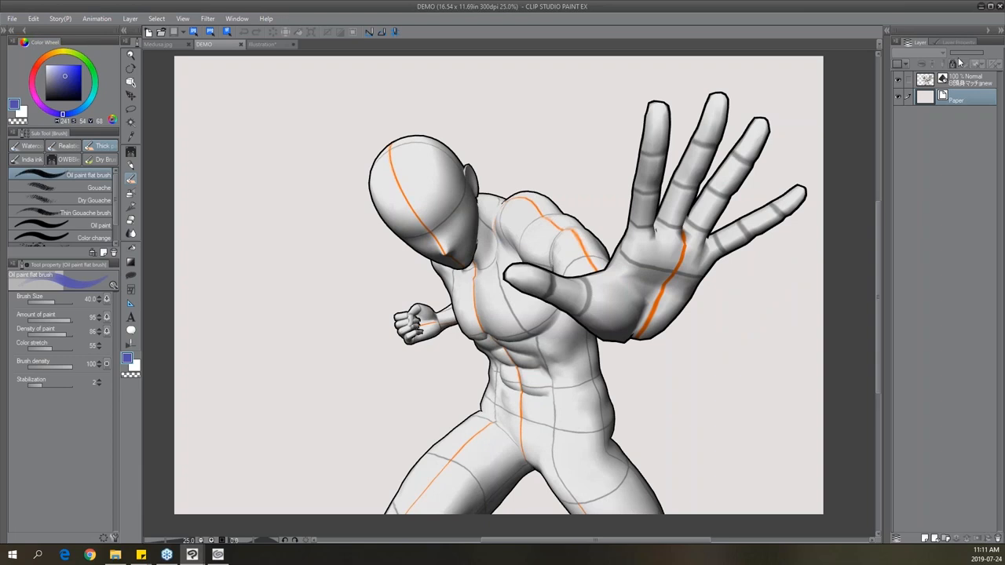
pyautogui.moveTo(924, 540)
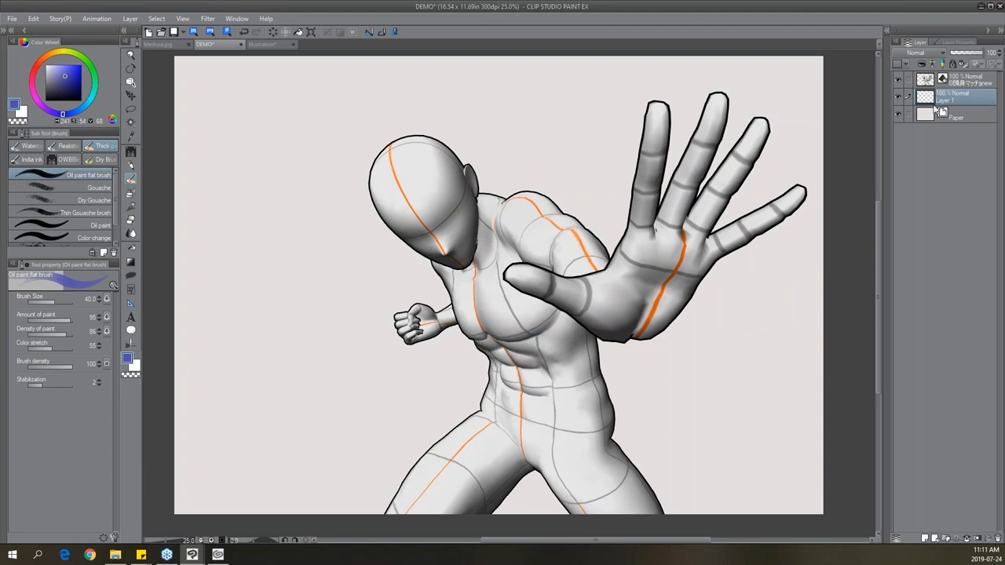
pyautogui.moveTo(925, 539)
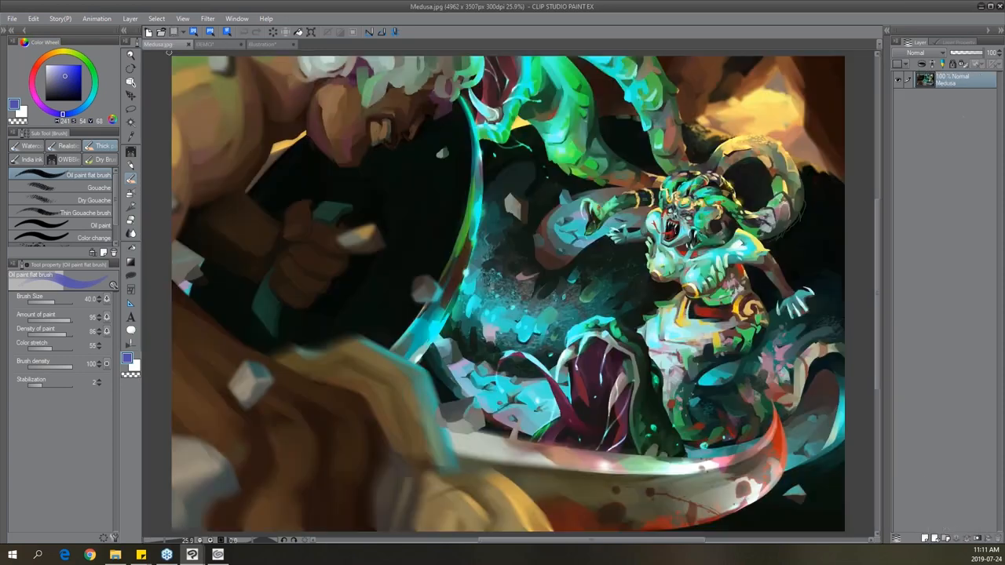
# Switch back to the DEMO figure drawing with its empty Layer 1.
pyautogui.click(206, 44)
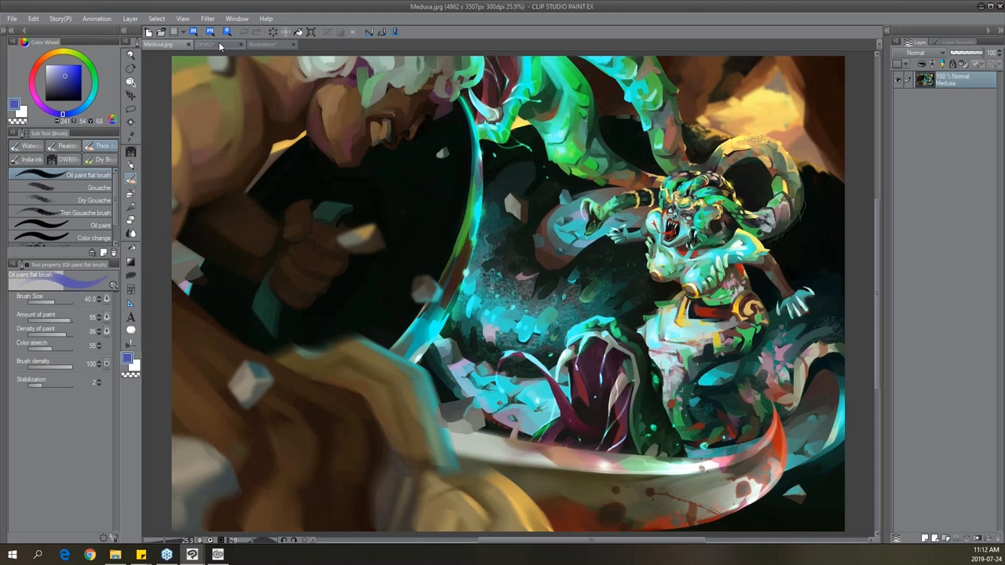
pyautogui.click(206, 44)
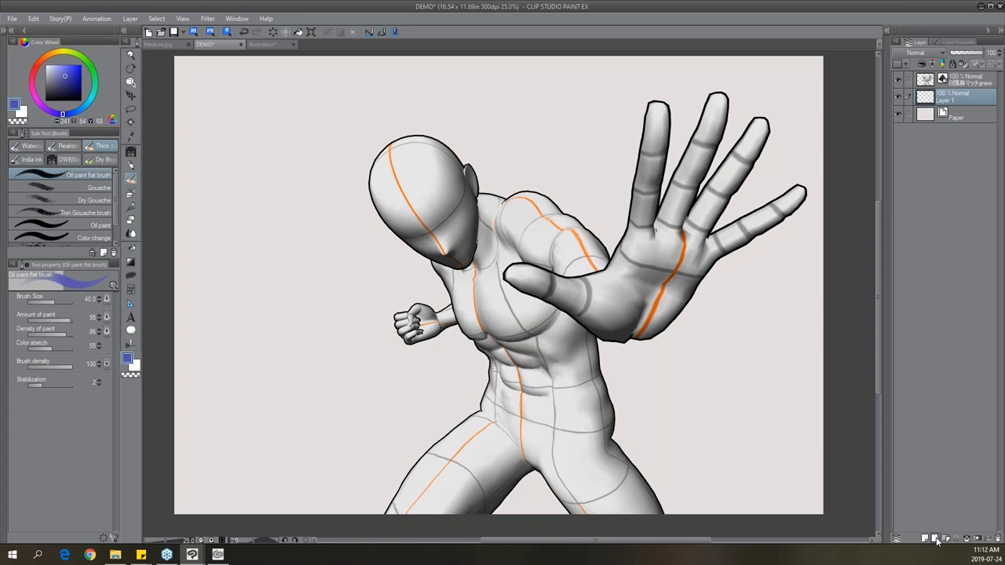
# Add a new vector Layer 2 and select it for inking.
pyautogui.click(935, 539)
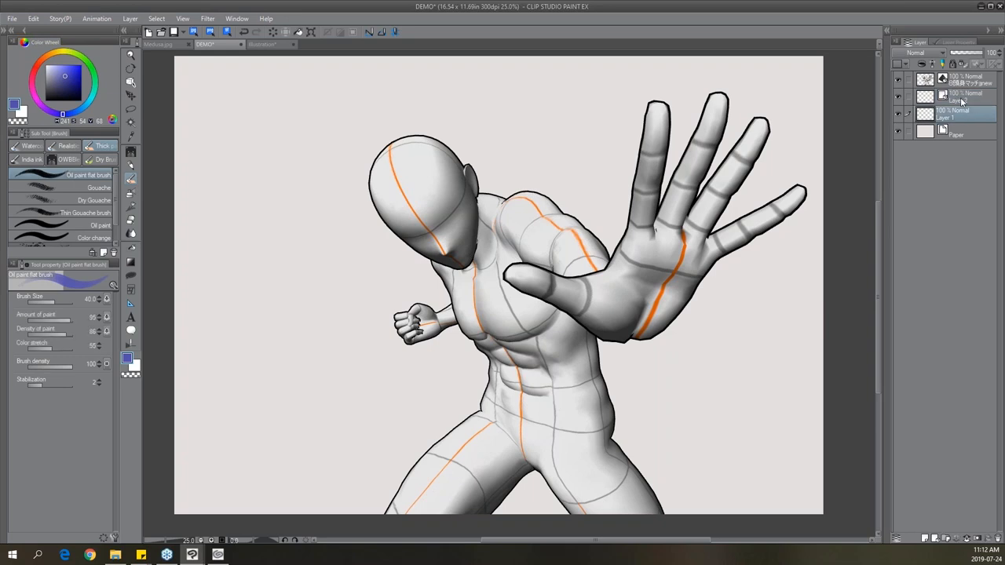
pyautogui.click(958, 96)
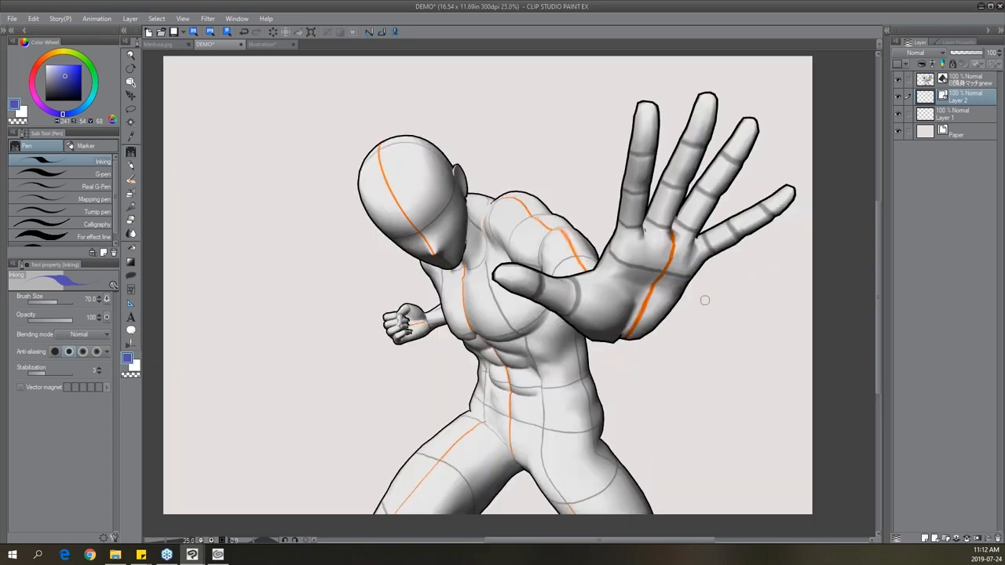
pyautogui.moveTo(169, 322)
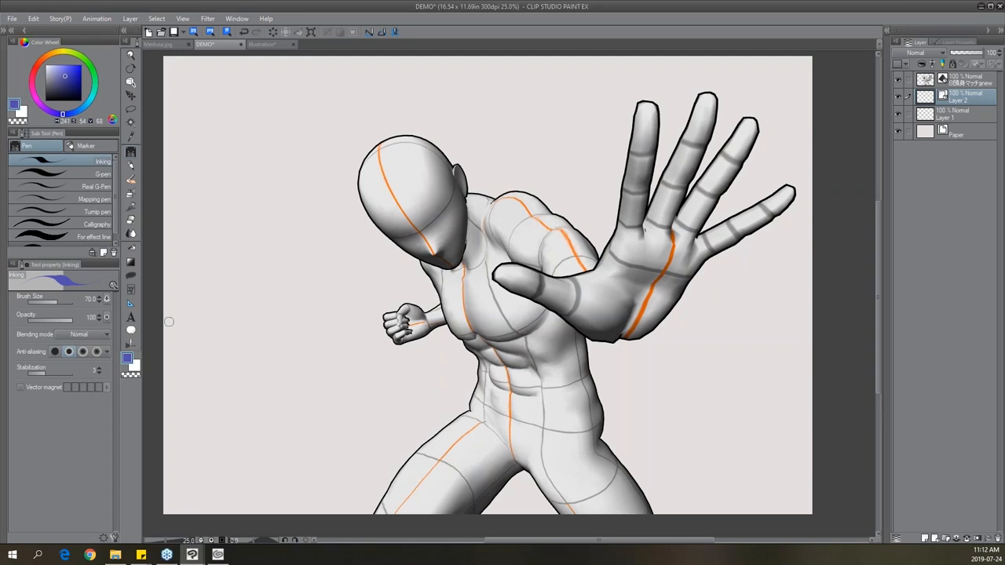
pyautogui.moveTo(241, 246)
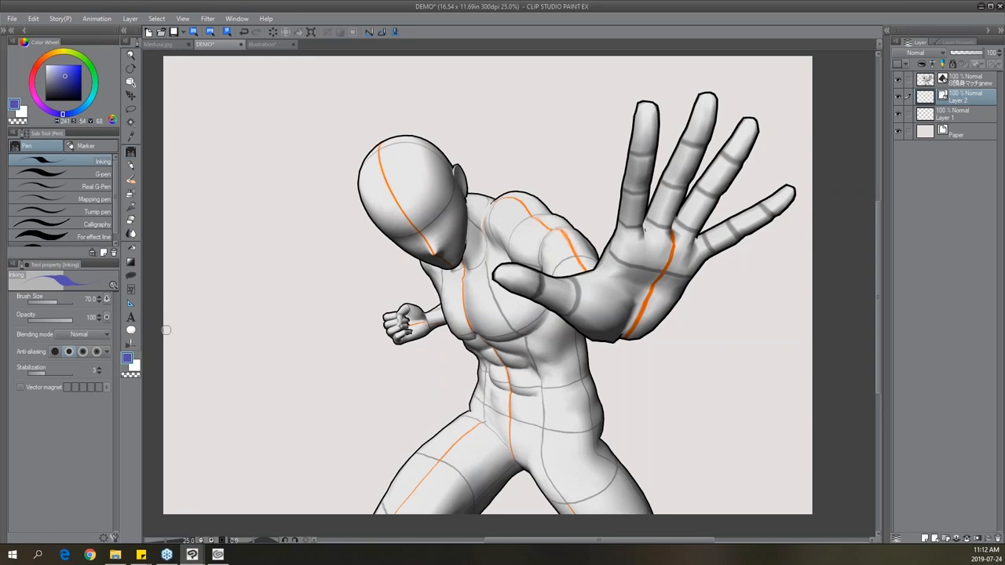
# Scribble long blue lines, feathered wing shapes at the top and a hooked shape at lower left around the figure.
pyautogui.moveTo(165, 334); pyautogui.dragTo(813, 122)
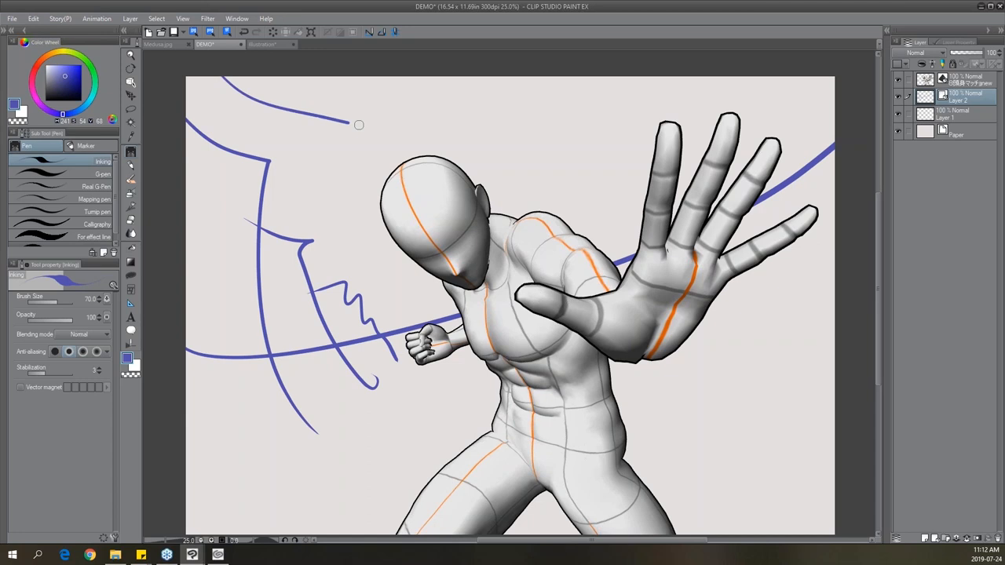
pyautogui.moveTo(358, 124); pyautogui.dragTo(245, 180)
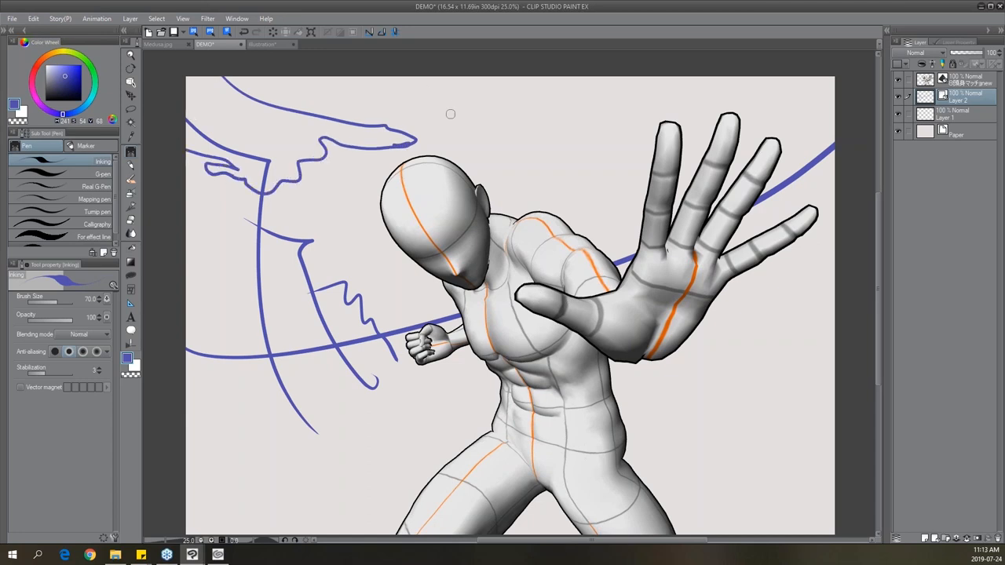
pyautogui.moveTo(452, 116); pyautogui.dragTo(557, 101)
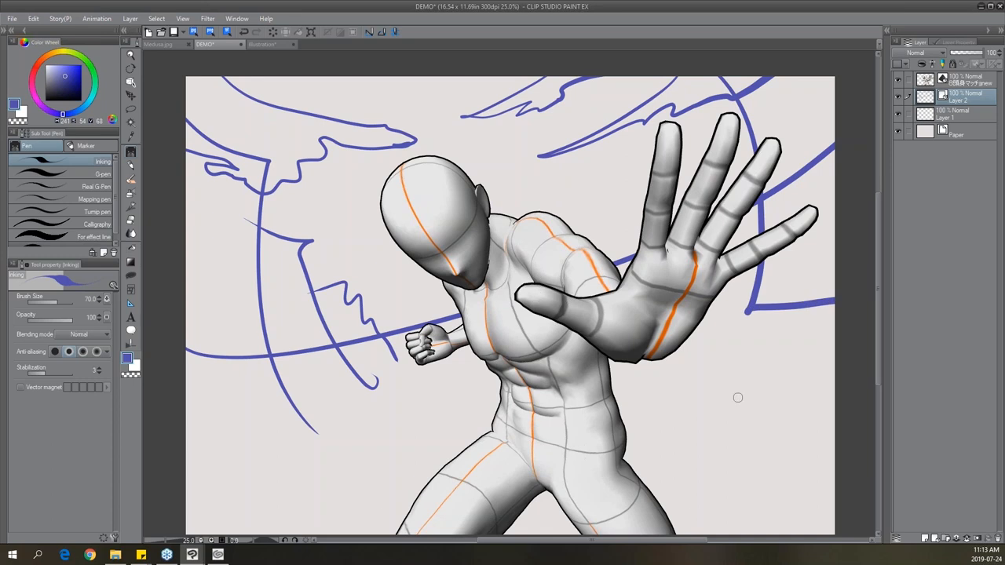
pyautogui.moveTo(336, 389)
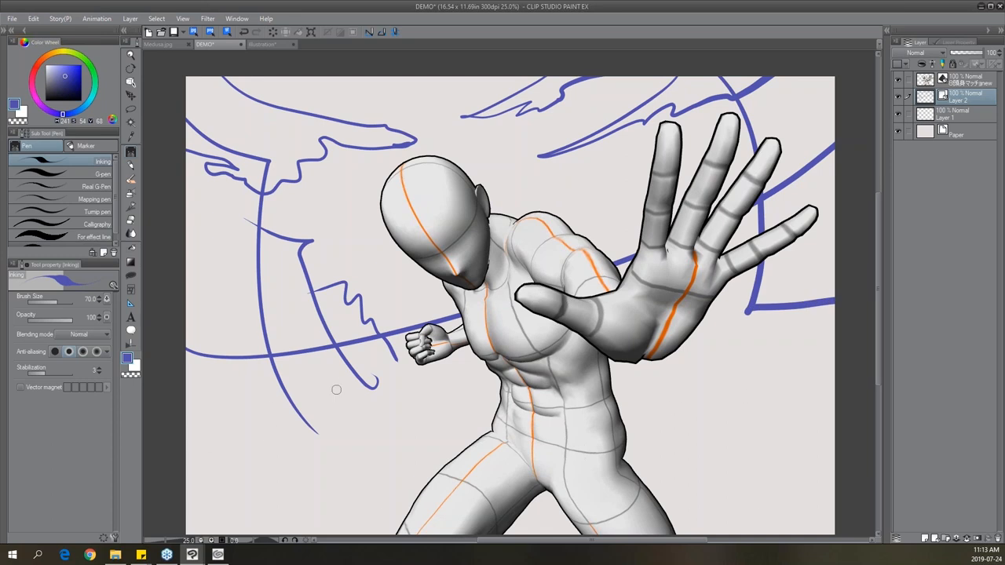
pyautogui.moveTo(337, 390); pyautogui.dragTo(292, 479)
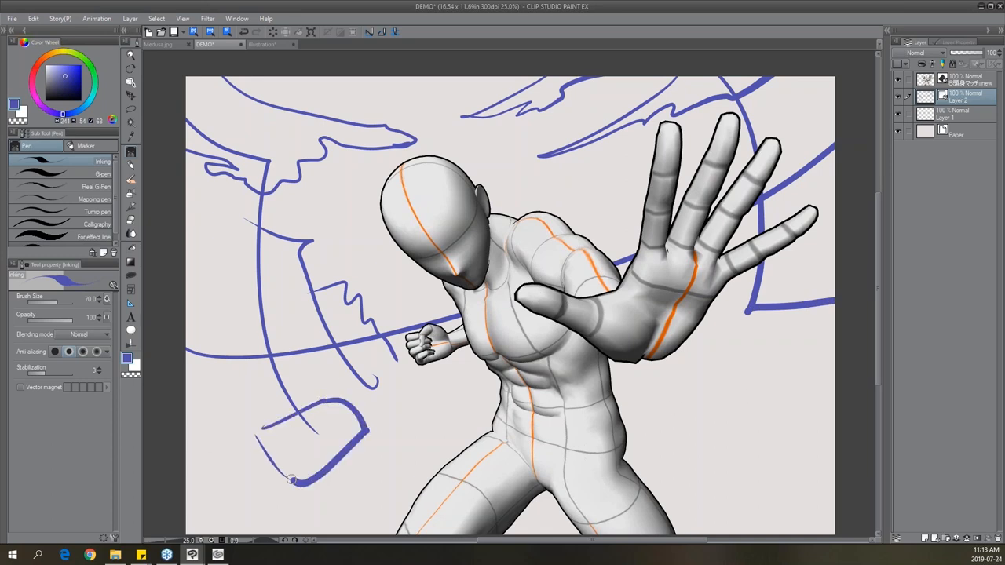
# Finish the looped box scribble beside the figure's legs with the Inking pen.
pyautogui.moveTo(299, 479); pyautogui.dragTo(395, 442)
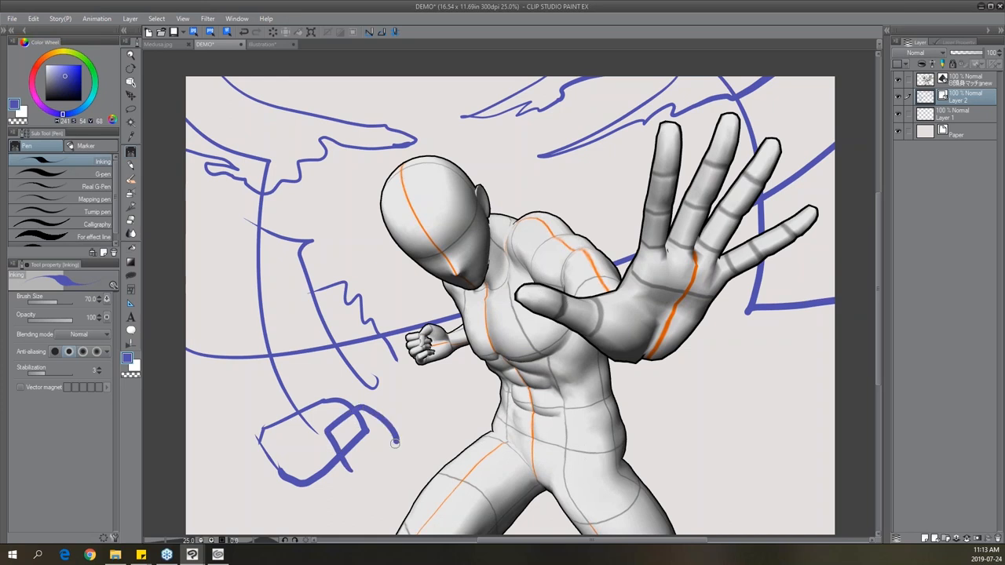
pyautogui.moveTo(396, 443); pyautogui.dragTo(346, 467)
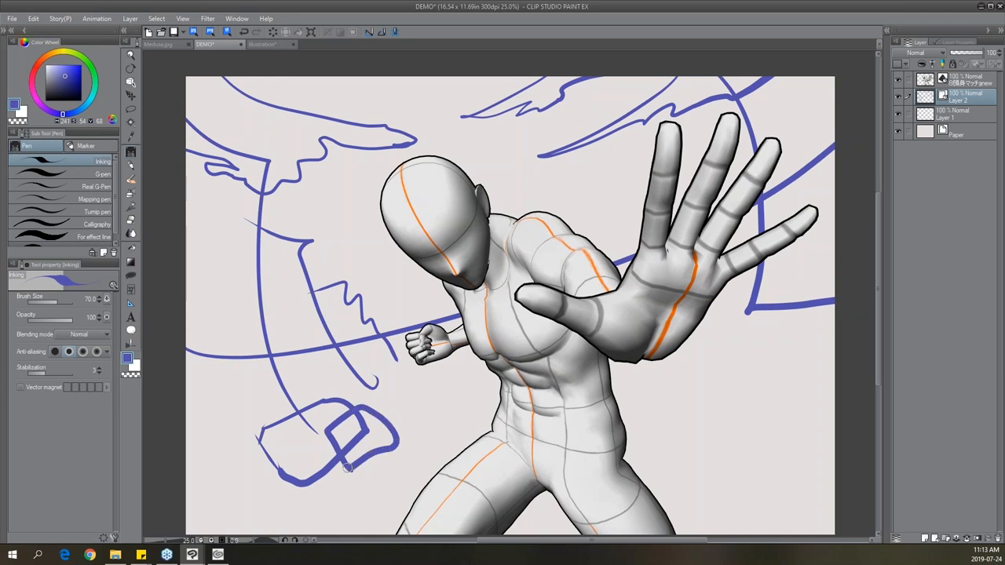
# Select the long curved stroke with the Object tool, then move on to erasing strokes.
pyautogui.click(130, 55)
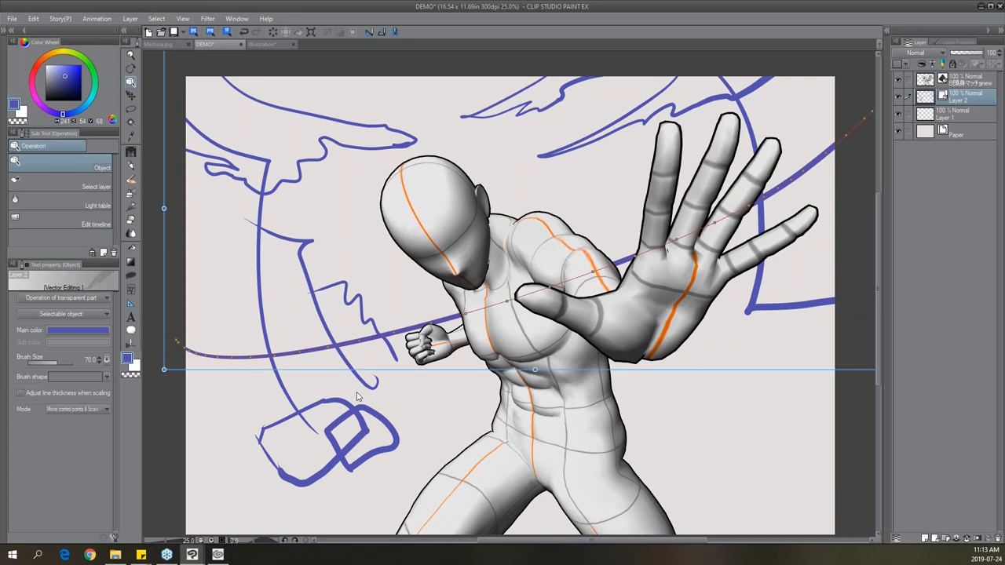
pyautogui.click(322, 397)
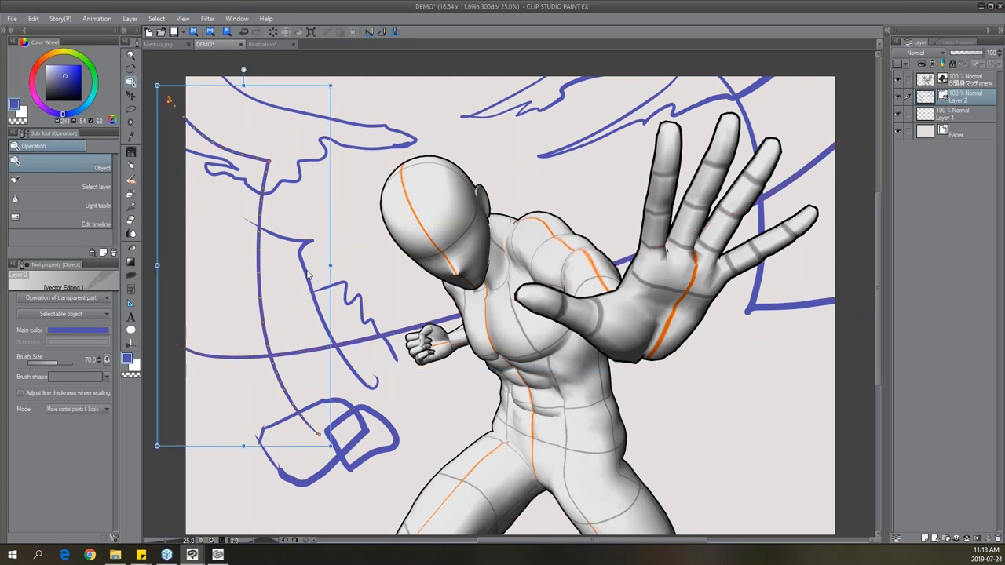
pyautogui.click(958, 116)
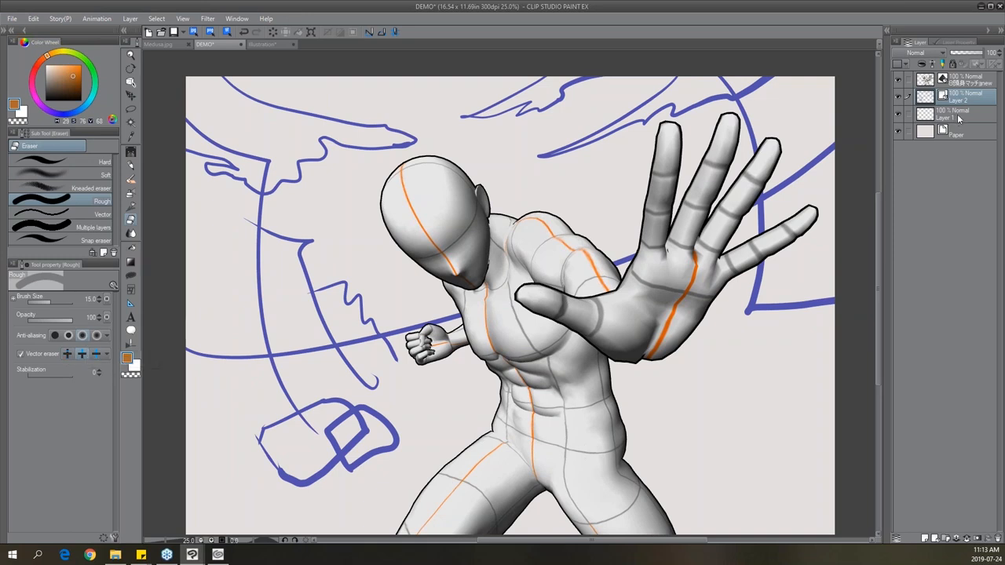
# Reactivate vector Layer 2 and set the vector eraser to 'Erase up to intersection'.
pyautogui.click(958, 114)
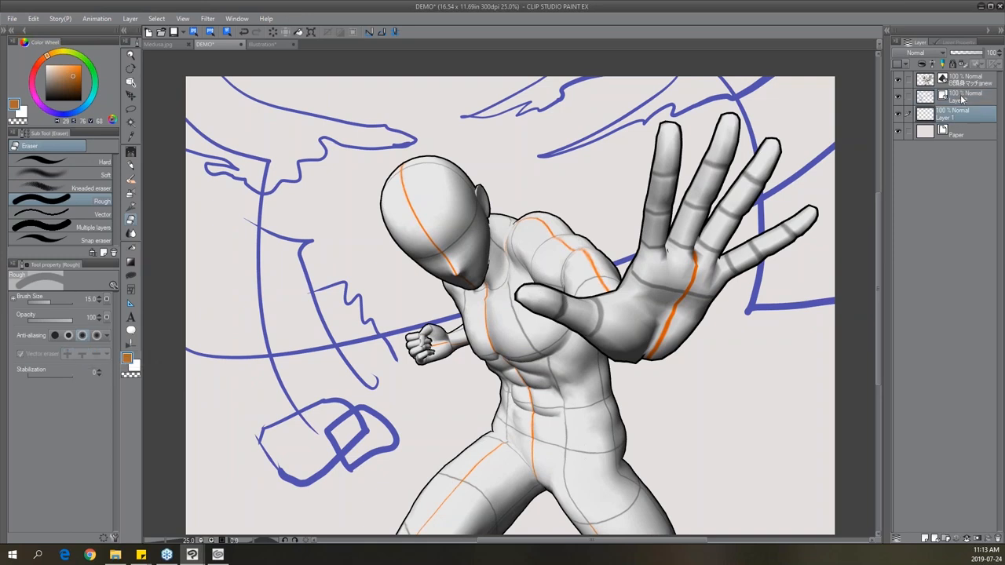
pyautogui.click(966, 96)
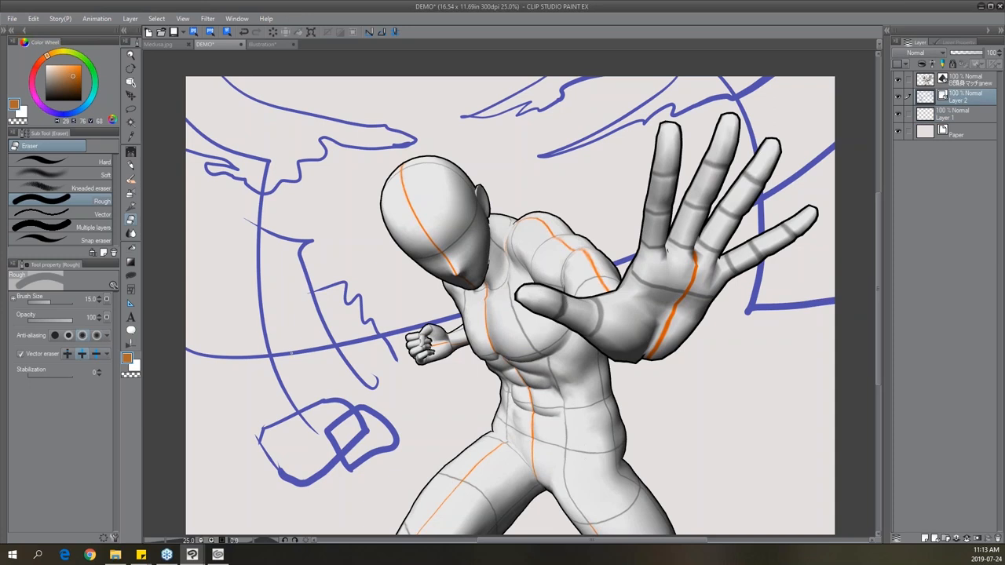
pyautogui.moveTo(83, 355)
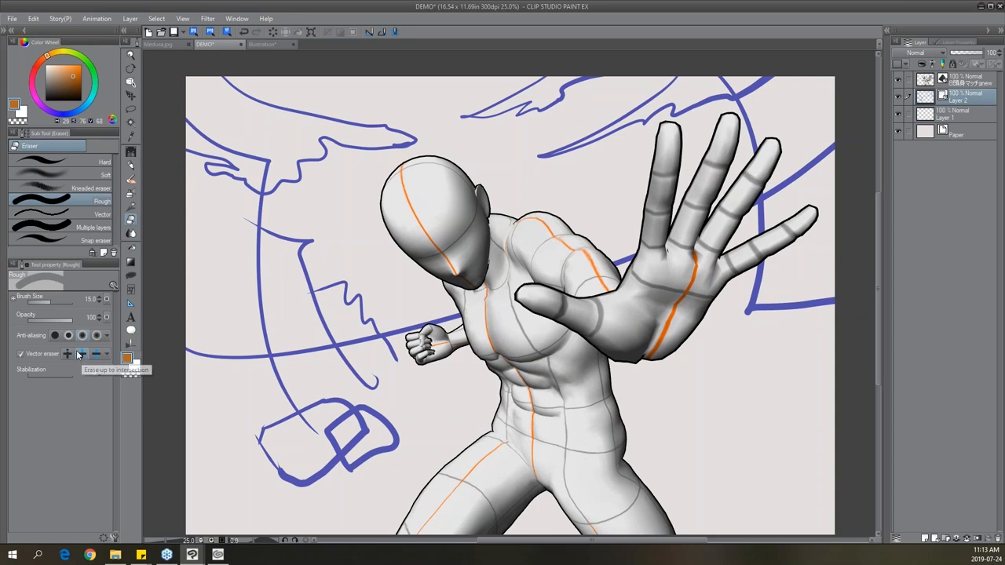
pyautogui.click(83, 354)
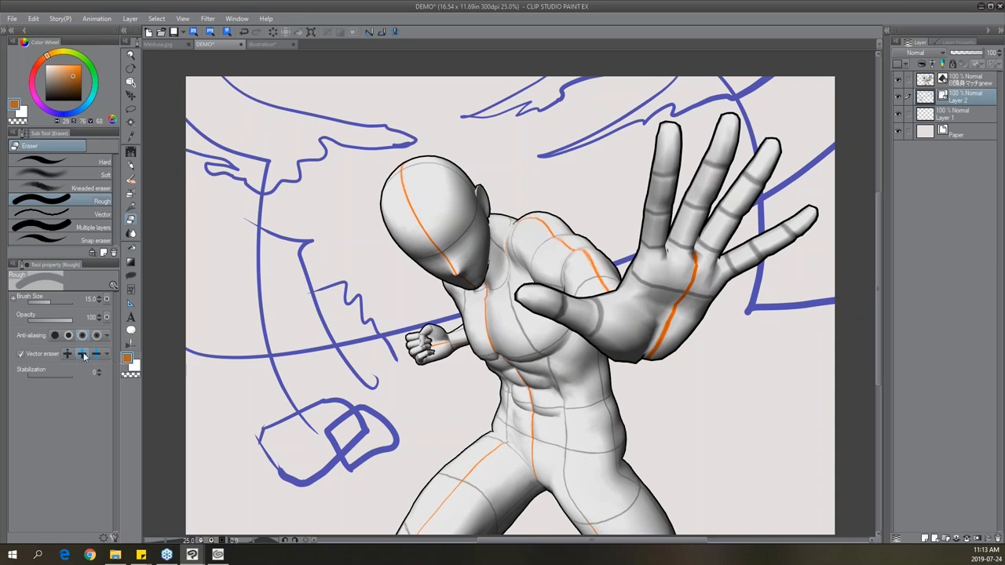
pyautogui.moveTo(82, 354)
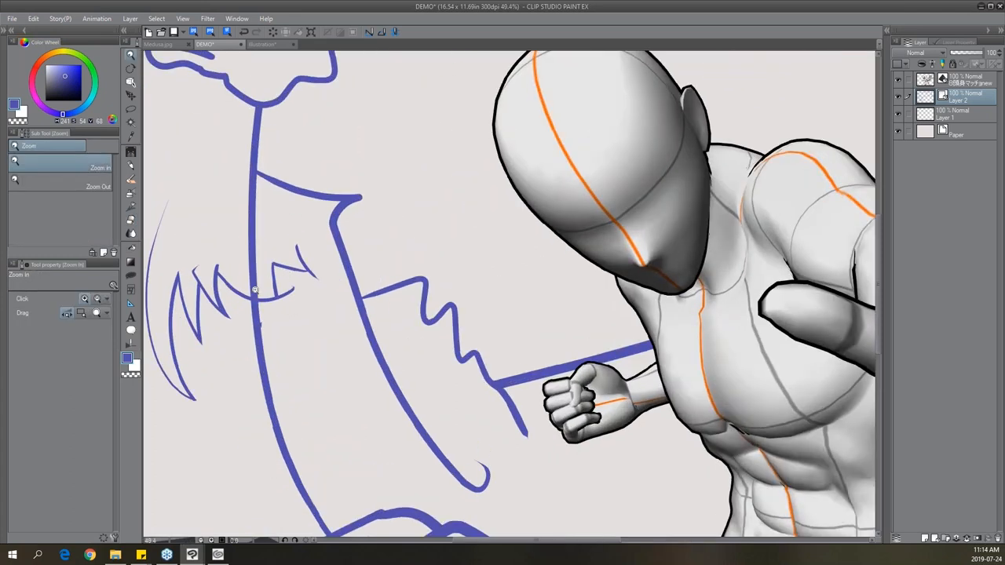
# Zoom in and trim two stray wing stroke ends back to their intersections.
pyautogui.click(255, 289)
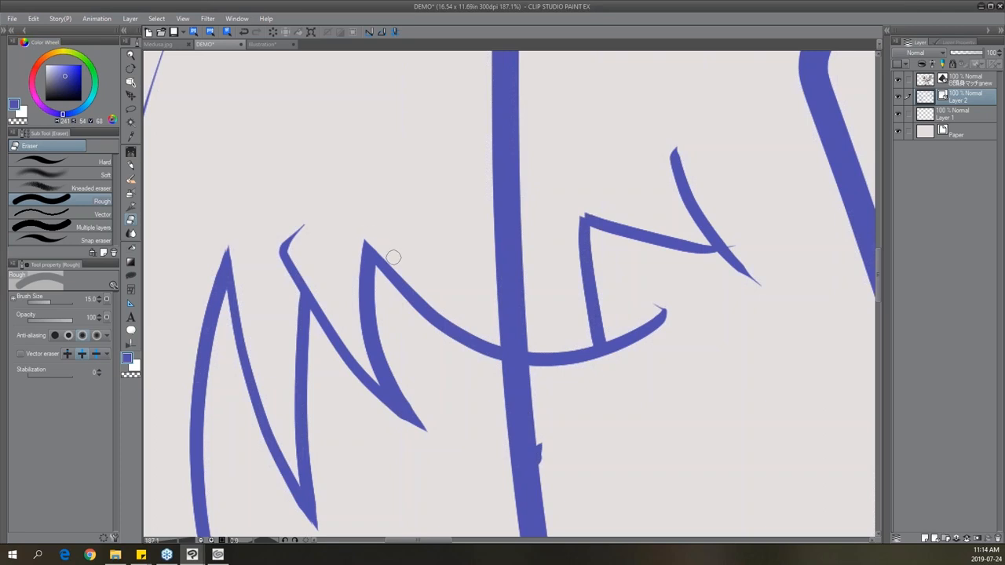
pyautogui.moveTo(393, 257); pyautogui.dragTo(296, 254)
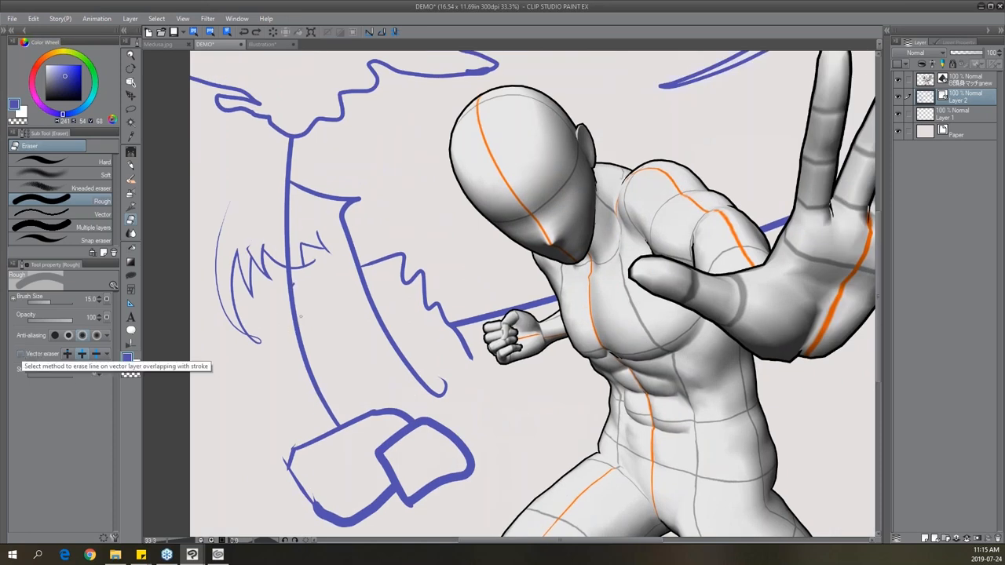
pyautogui.moveTo(296, 319); pyautogui.dragTo(322, 403)
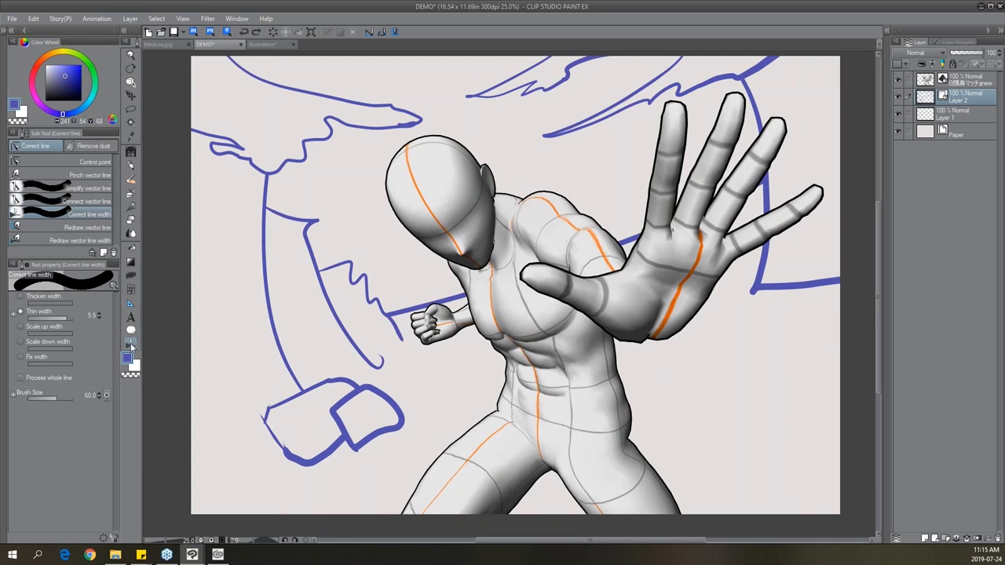
pyautogui.moveTo(131, 347)
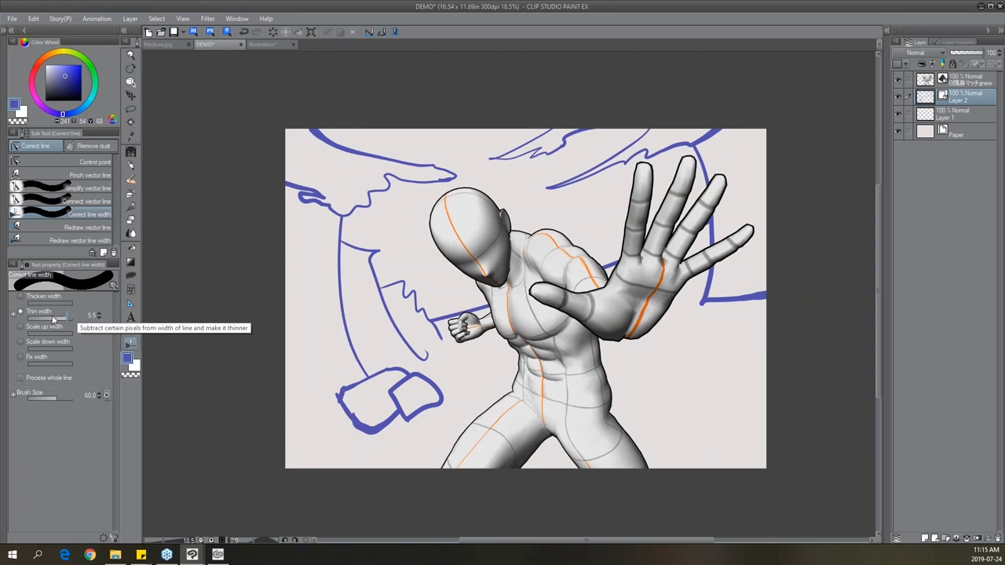
# Thin the blue wing lines at the top with Correct line width set to Thin width 5.5.
pyautogui.moveTo(428, 181); pyautogui.dragTo(471, 173)
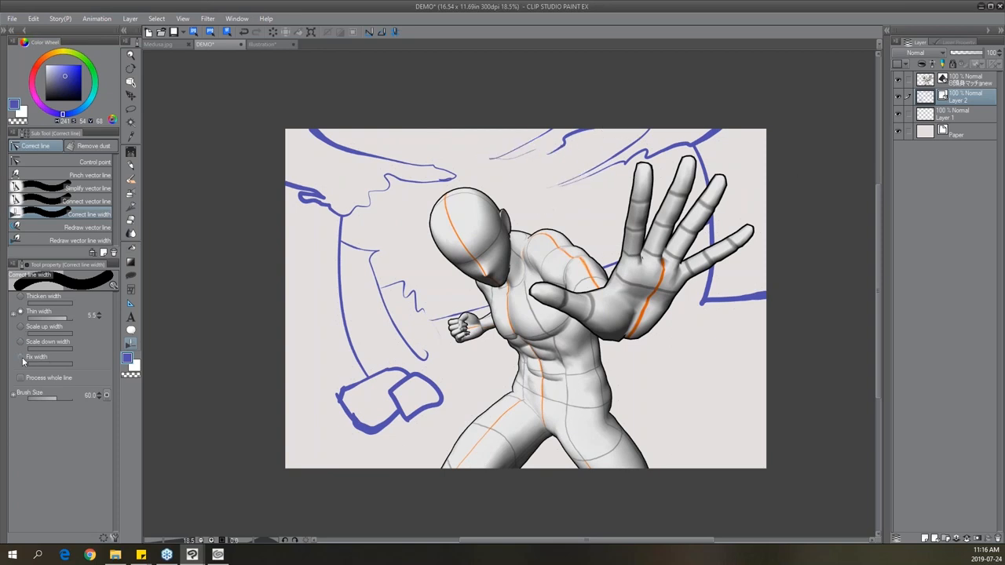
# Set line-width correction to Fix width 8 with Process whole line enabled.
pyautogui.click(20, 356)
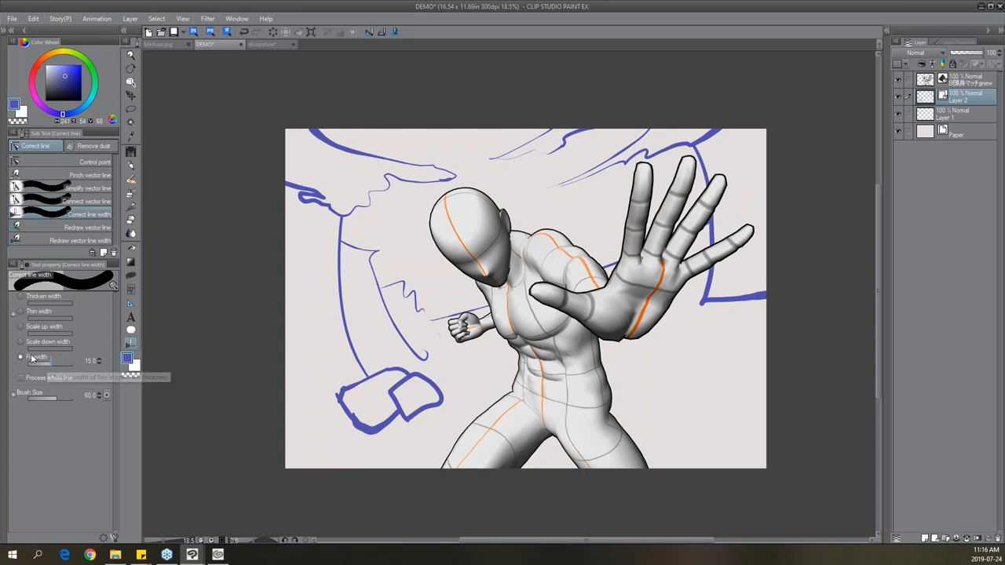
pyautogui.click(20, 378)
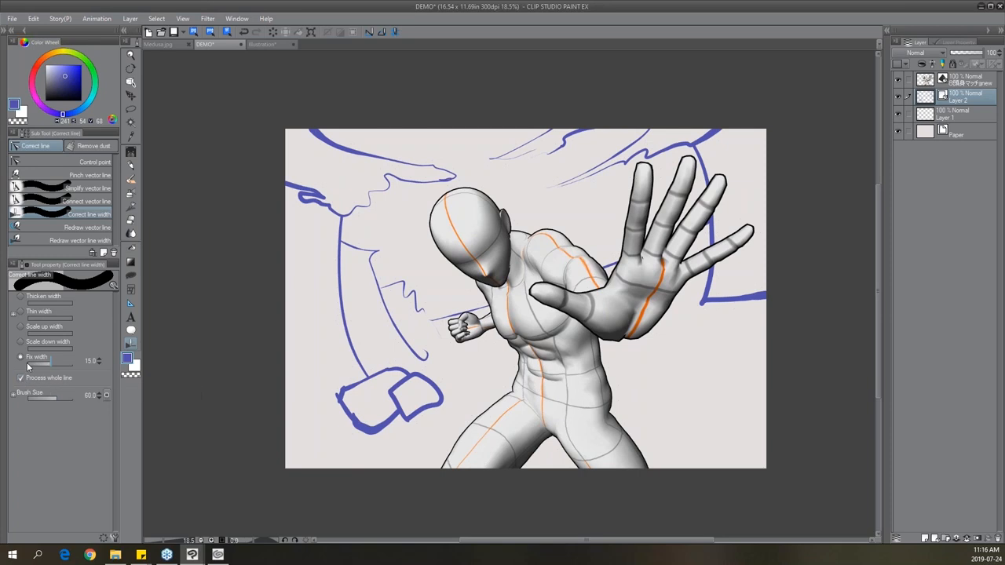
pyautogui.moveTo(63, 365); pyautogui.dragTo(47, 364)
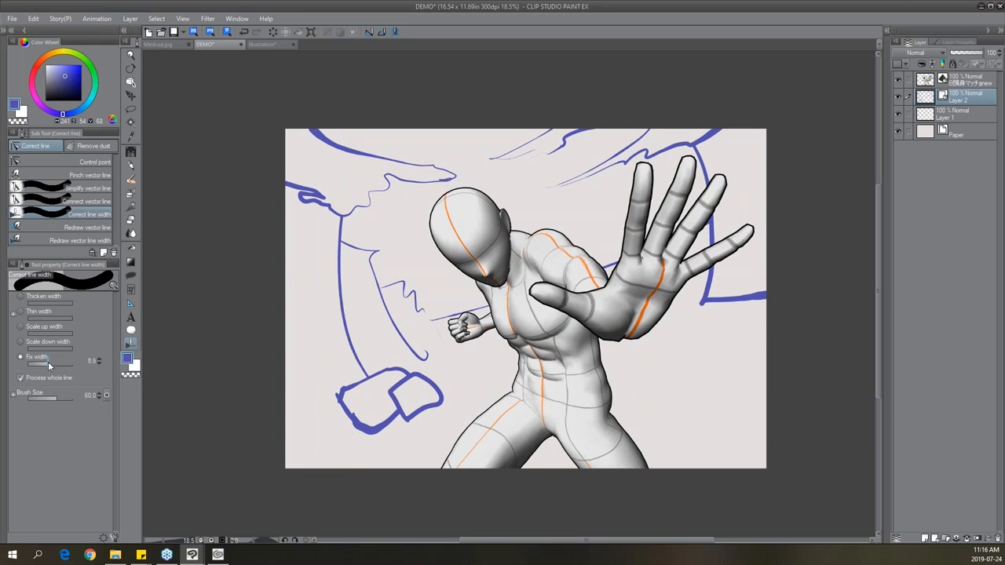
pyautogui.moveTo(51, 365)
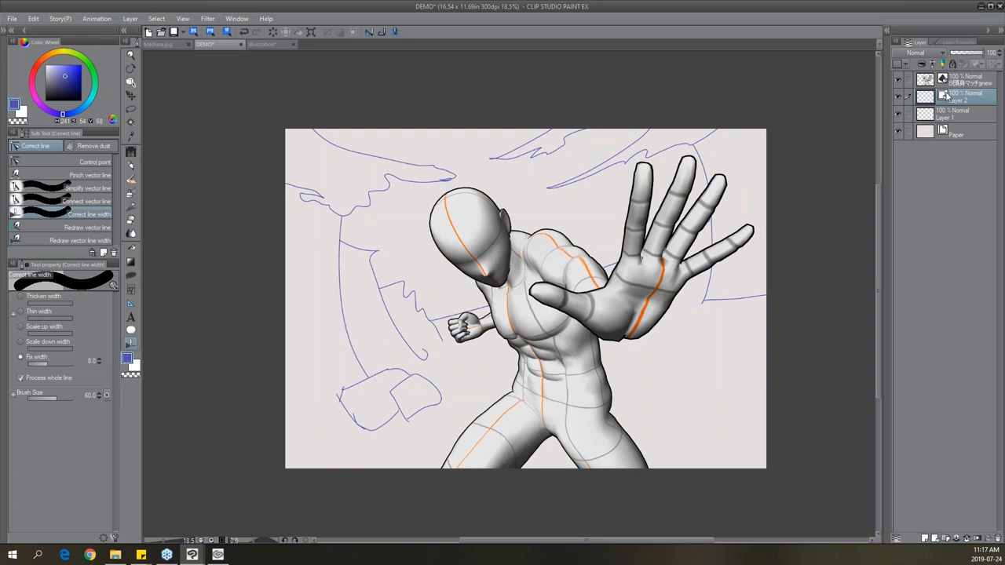
pyautogui.moveTo(946, 100)
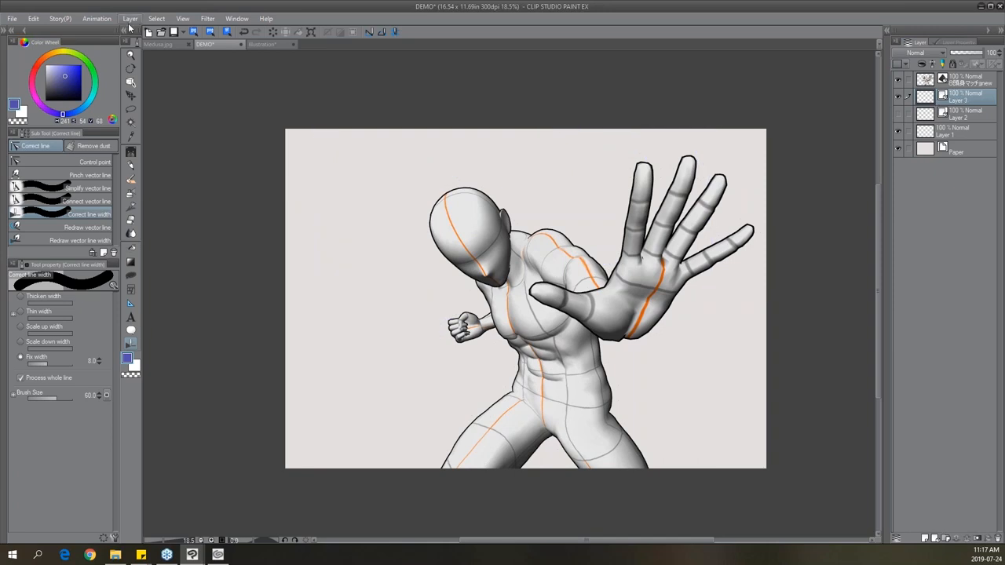
# Switch to the Special ruler tool and keep Concentric circle as its type.
pyautogui.click(130, 18)
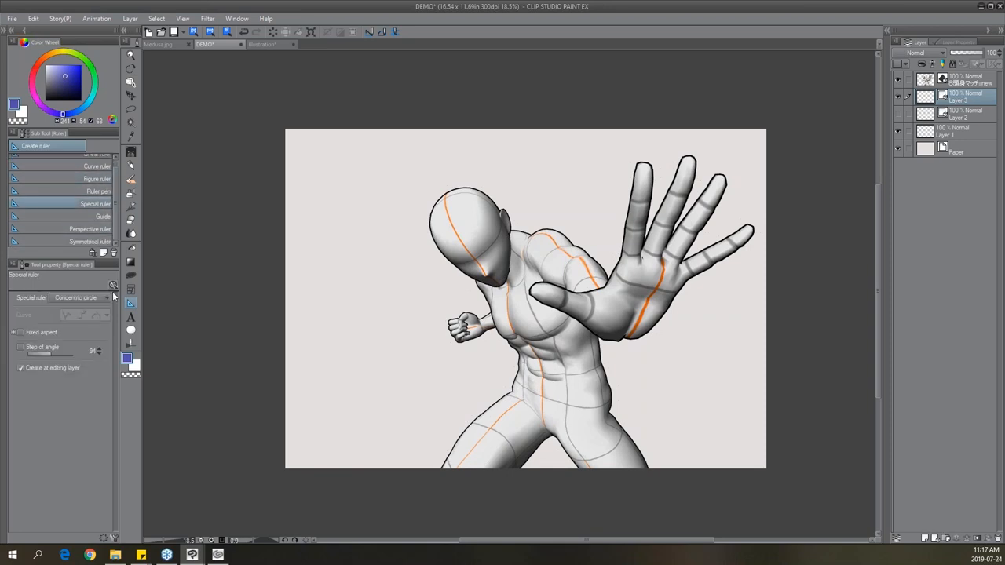
pyautogui.click(78, 297)
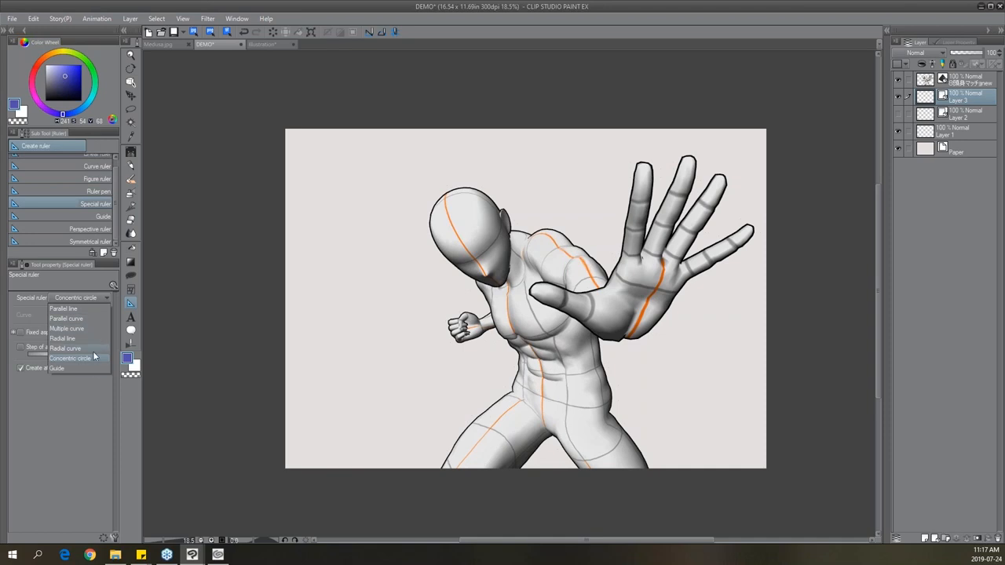
pyautogui.click(71, 358)
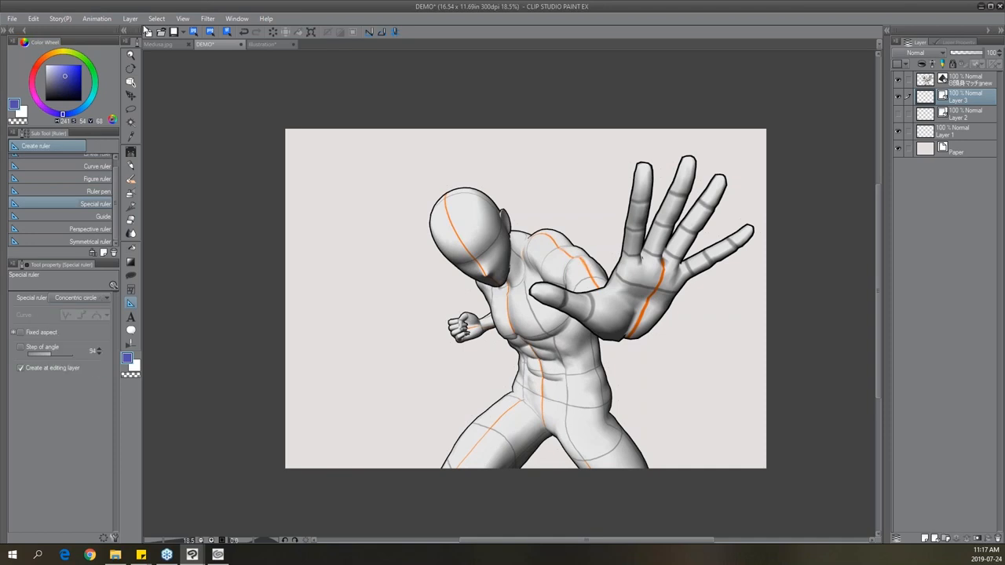
# Create a two-point perspective ruler over the figure from the layer commands.
pyautogui.click(131, 18)
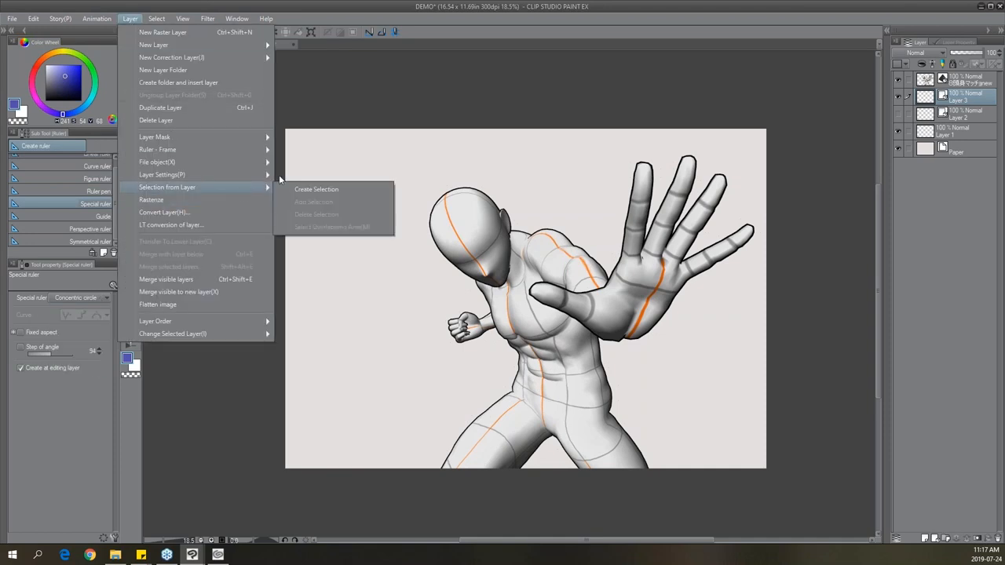
pyautogui.moveTo(161, 174)
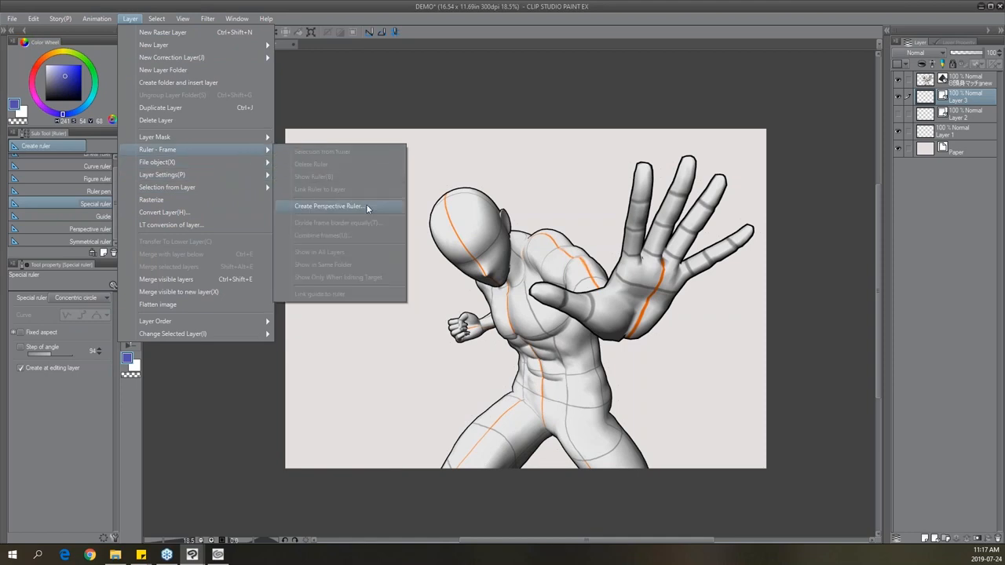
pyautogui.click(328, 206)
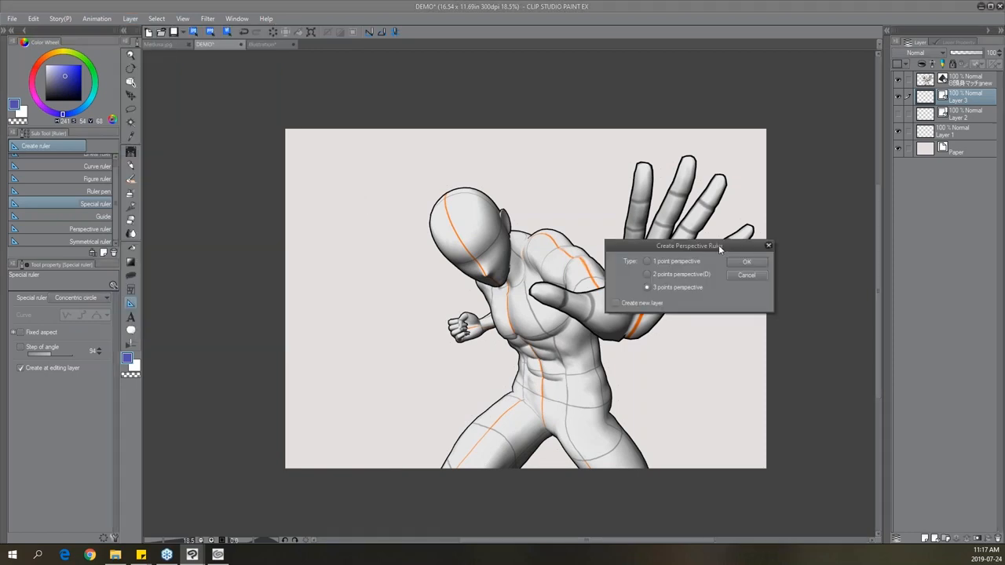
pyautogui.moveTo(687, 246); pyautogui.dragTo(378, 216)
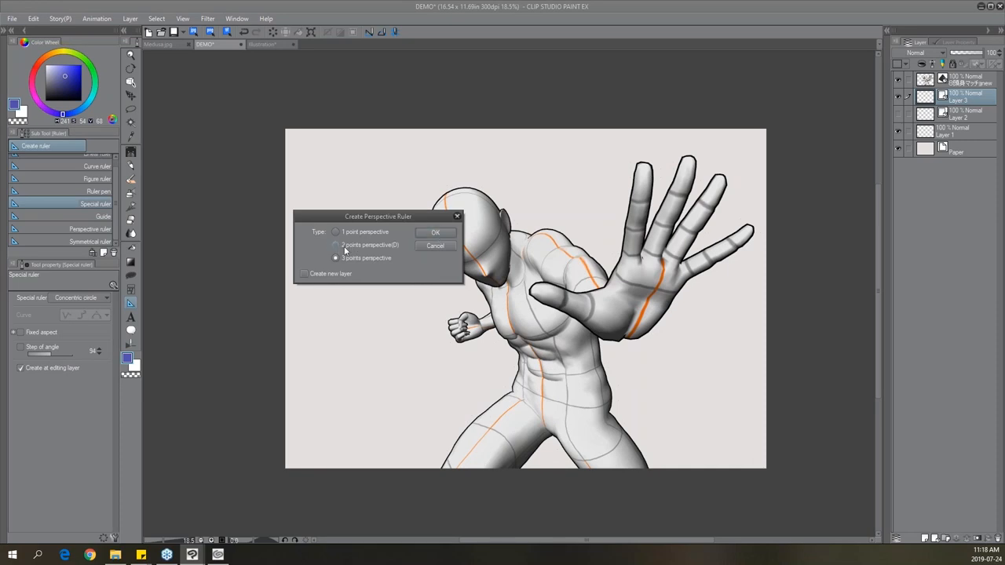
pyautogui.click(336, 245)
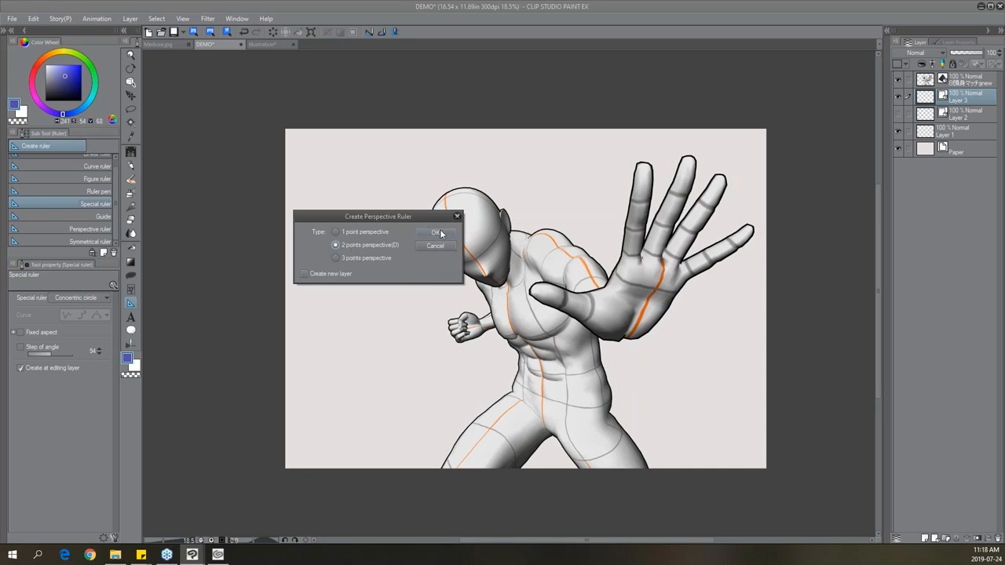
pyautogui.click(437, 232)
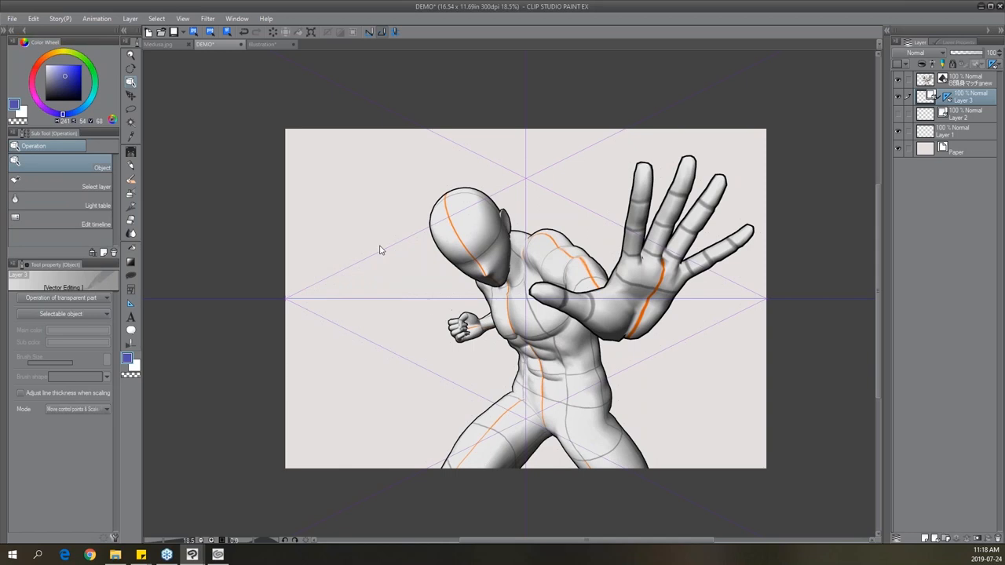
pyautogui.moveTo(337, 304)
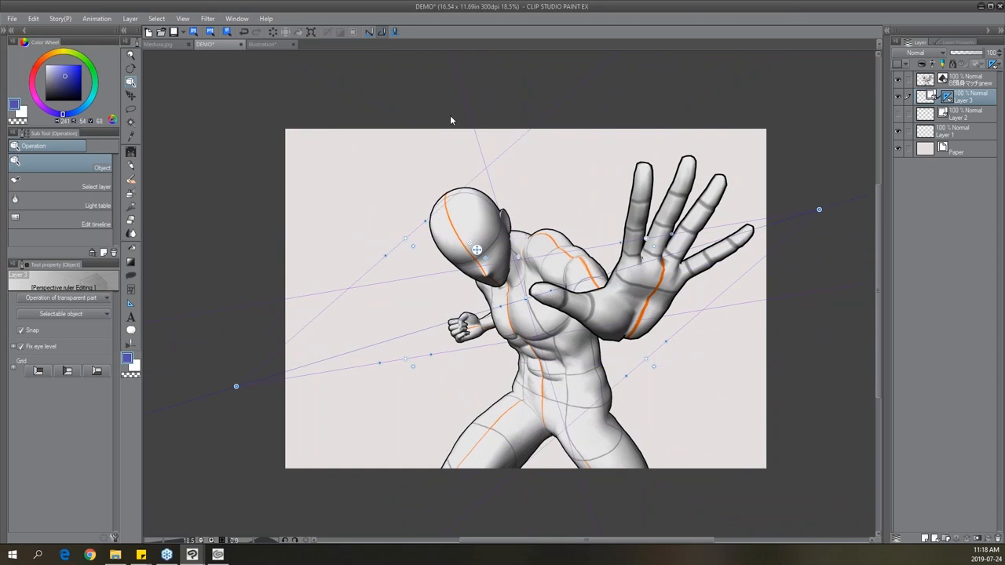
pyautogui.moveTo(808, 219)
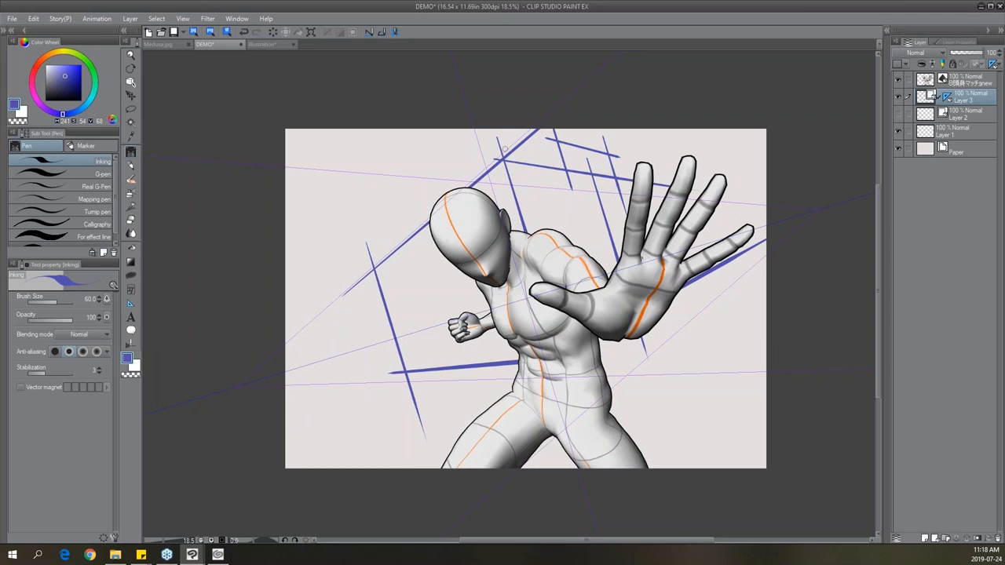
# Draw another blue line along the perspective, then take up the Rough eraser.
pyautogui.moveTo(503, 150); pyautogui.dragTo(338, 395)
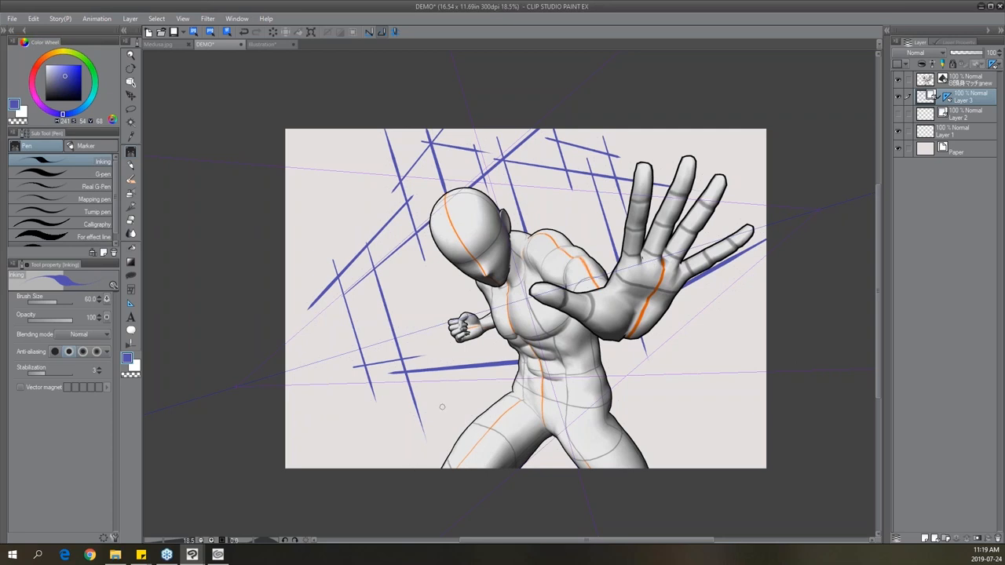
pyautogui.click(131, 166)
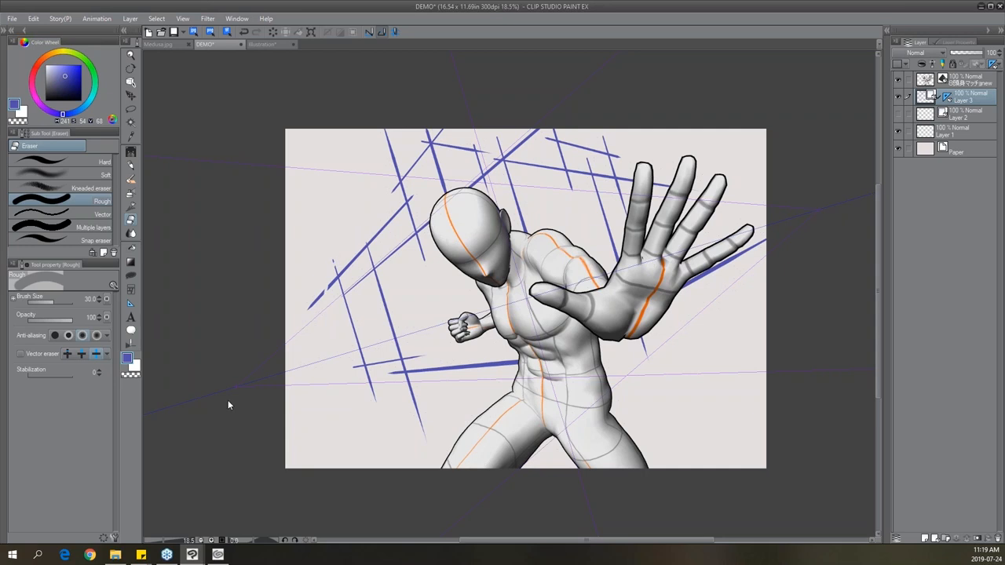
# Enable Vector eraser with 'Erase up to intersection' and trim excess line segments into boxes.
pyautogui.click(21, 353)
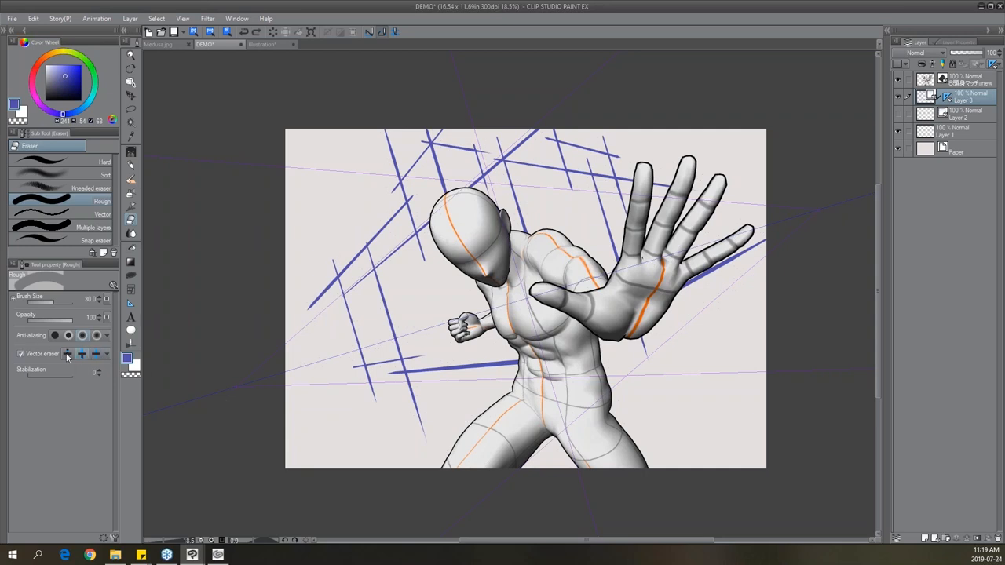
pyautogui.click(83, 353)
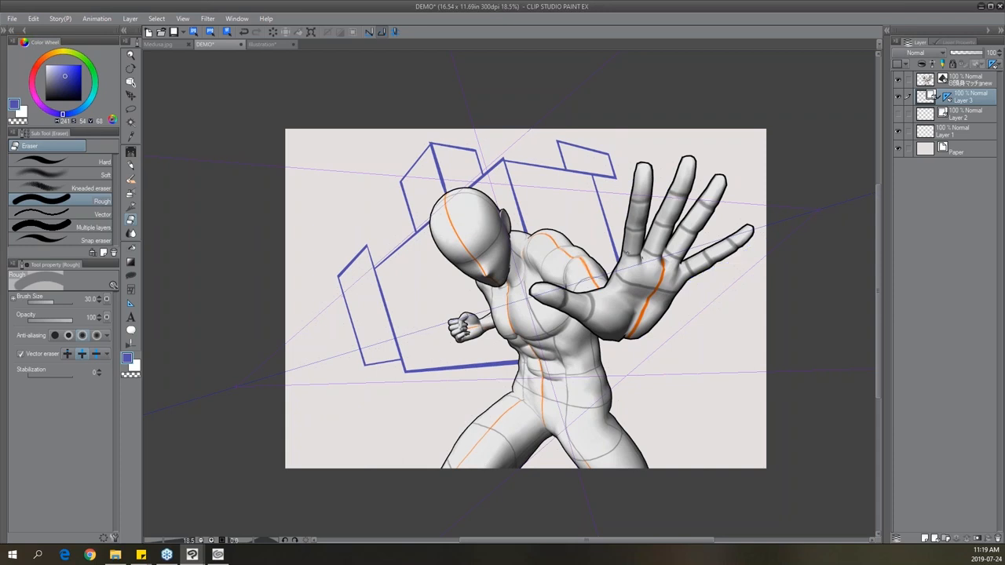
pyautogui.click(131, 151)
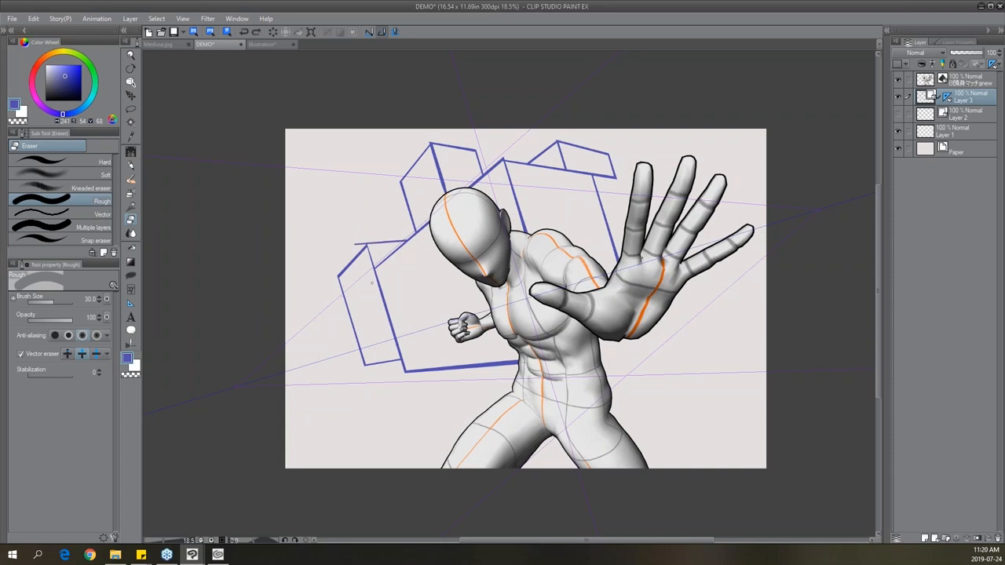
pyautogui.moveTo(451, 267)
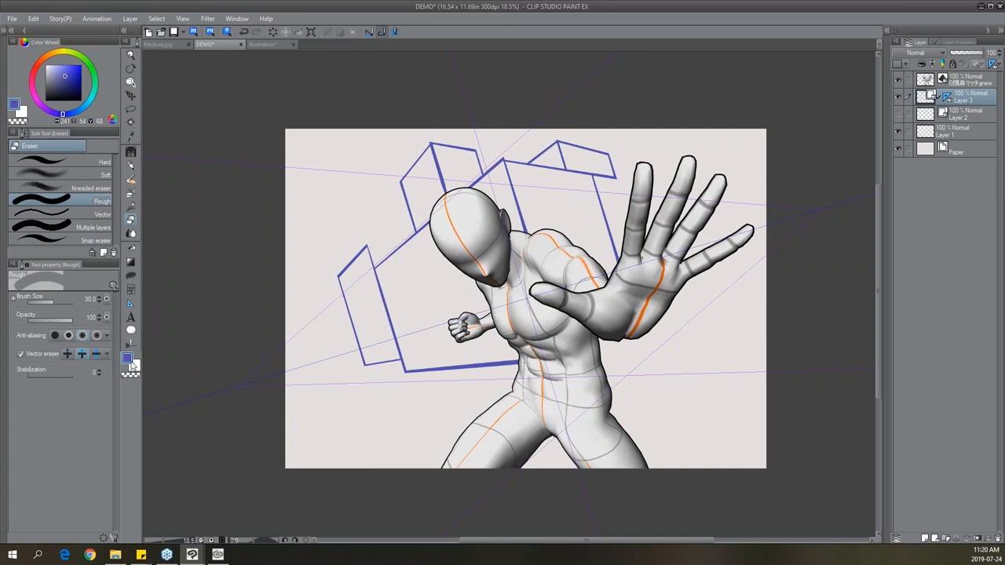
# Thin parts of the building outlines with Correct line width, leaving some edges bold.
pyautogui.click(130, 219)
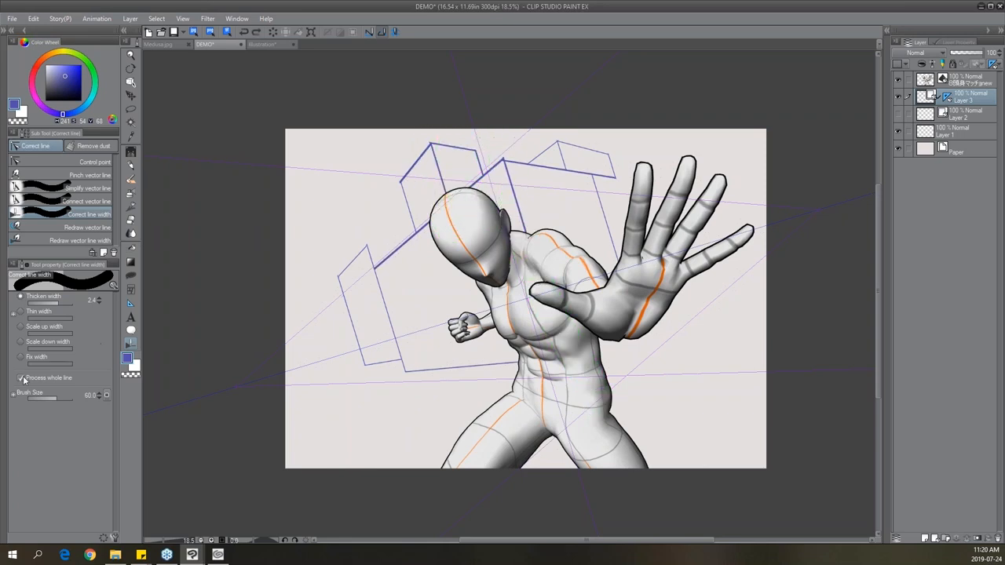
pyautogui.moveTo(471, 208); pyautogui.dragTo(439, 141)
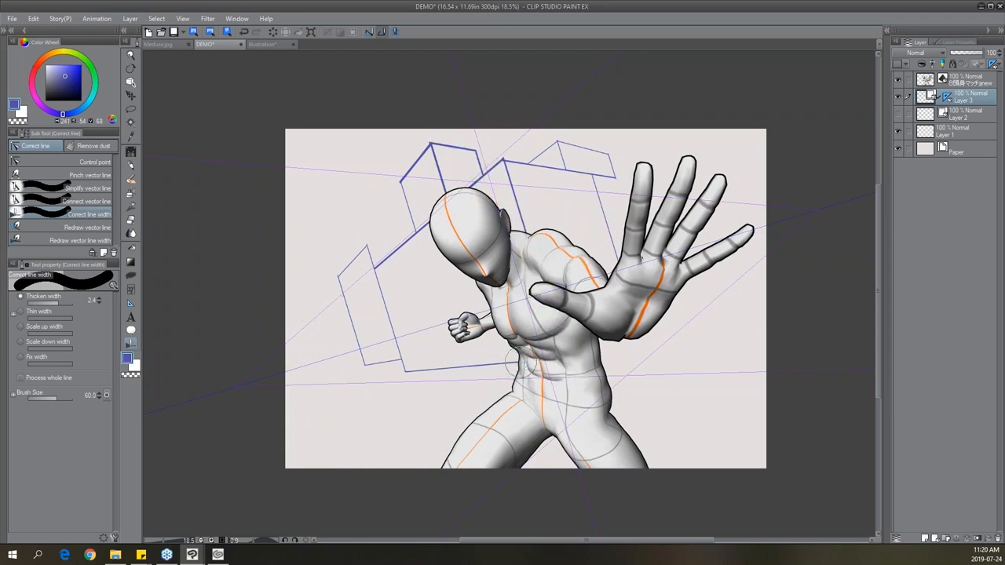
pyautogui.moveTo(428, 369); pyautogui.dragTo(566, 361)
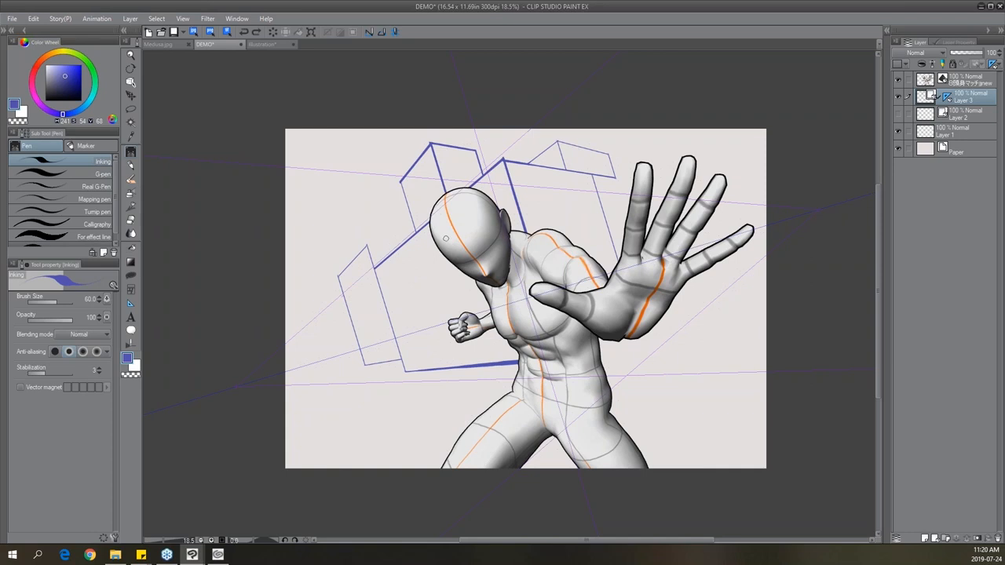
pyautogui.moveTo(137, 266)
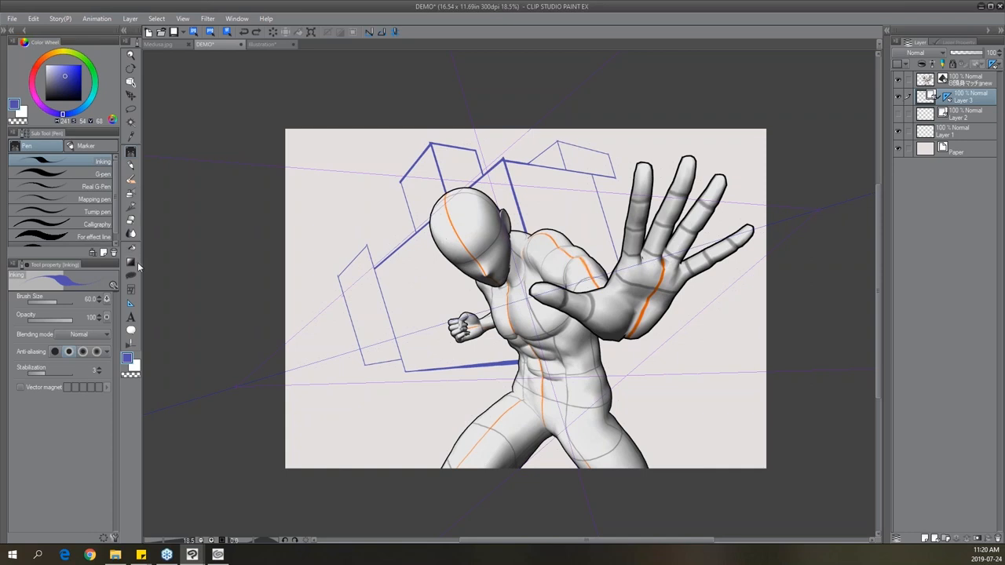
pyautogui.moveTo(133, 324)
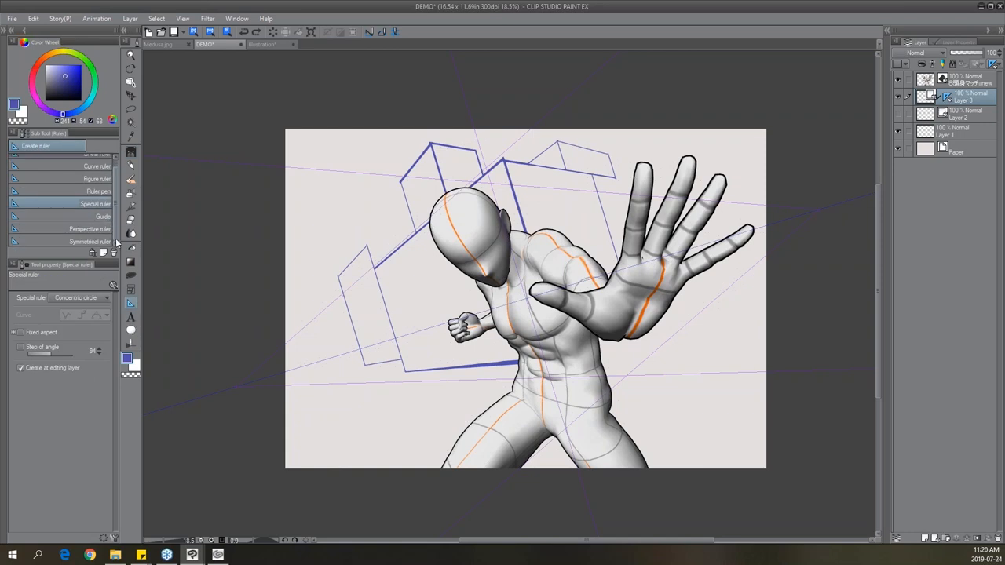
# Place a concentric circle ruler around the fist and ink a curved black stroke along it.
pyautogui.click(106, 297)
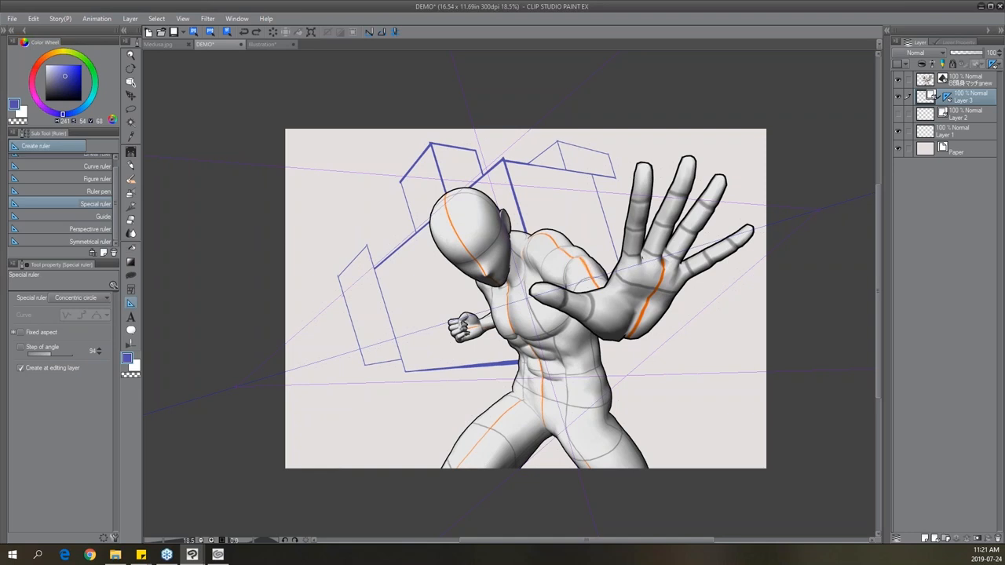
pyautogui.moveTo(459, 322); pyautogui.dragTo(536, 398)
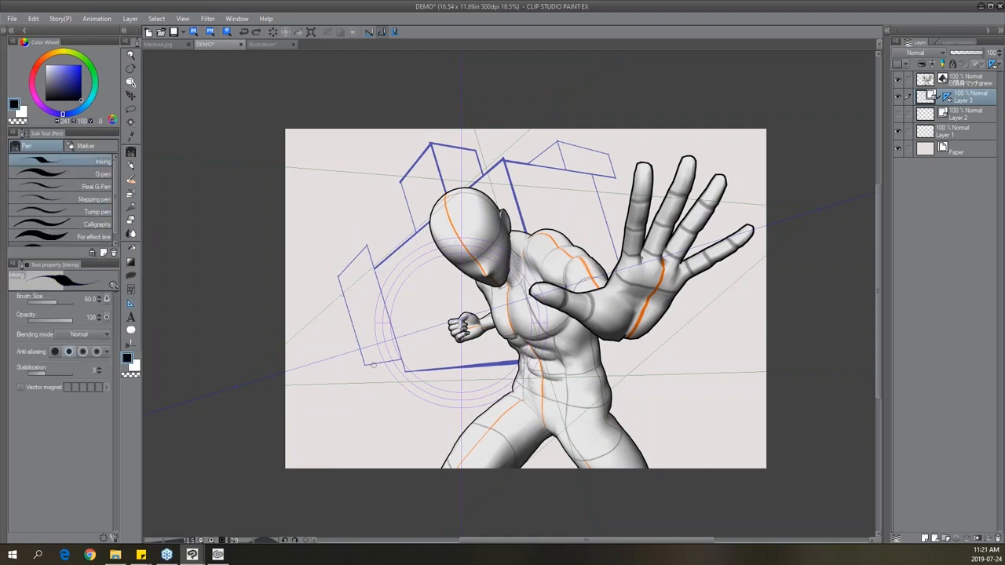
pyautogui.moveTo(428, 208); pyautogui.dragTo(377, 412)
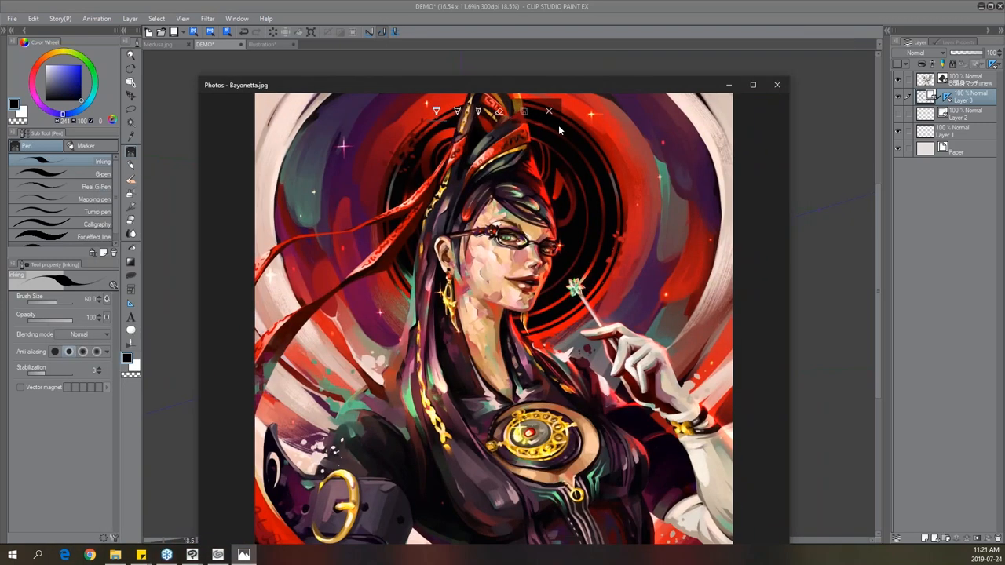
pyautogui.moveTo(499, 206)
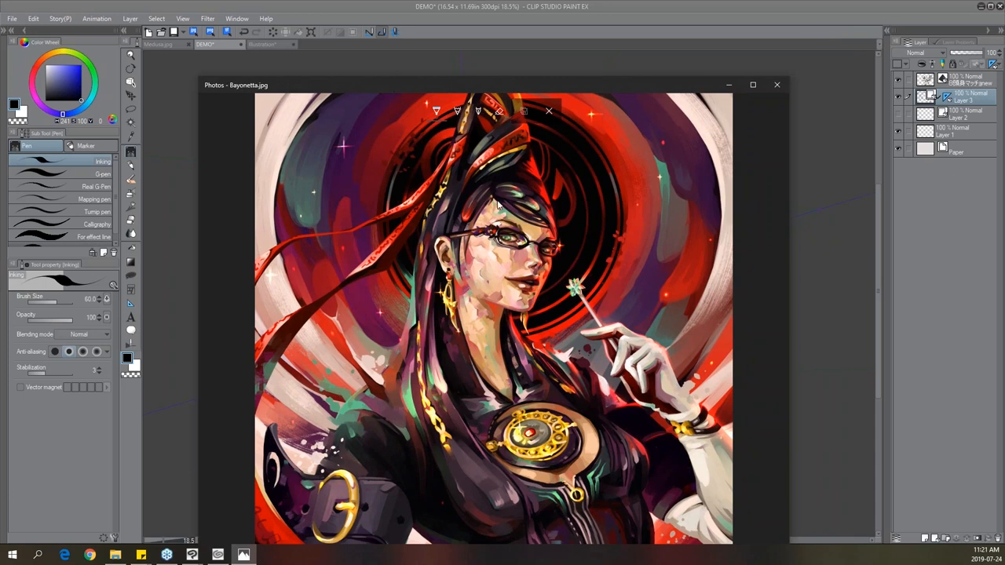
pyautogui.moveTo(333, 161)
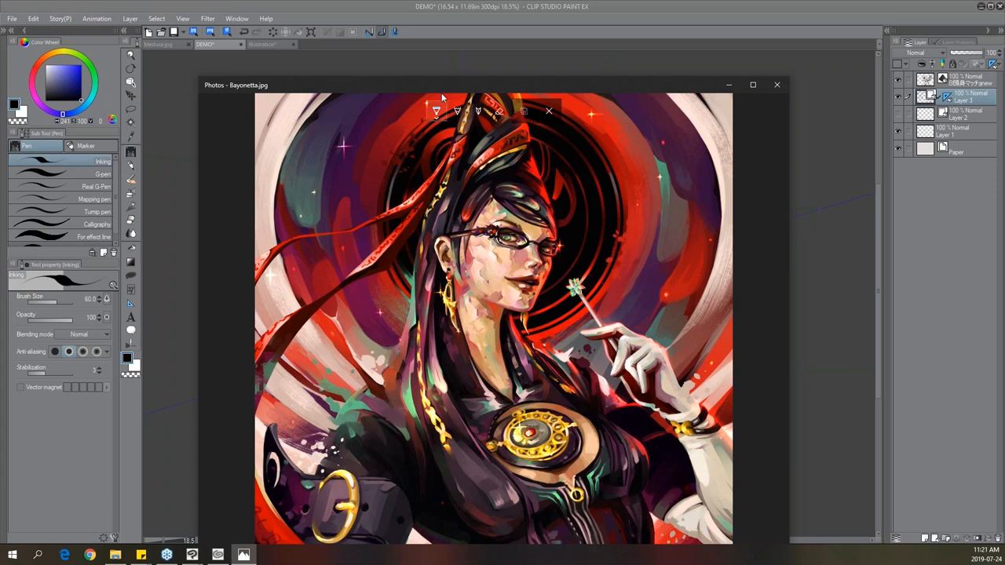
# Close the Bayonetta.jpg reference painting to return to the comic.
pyautogui.click(777, 84)
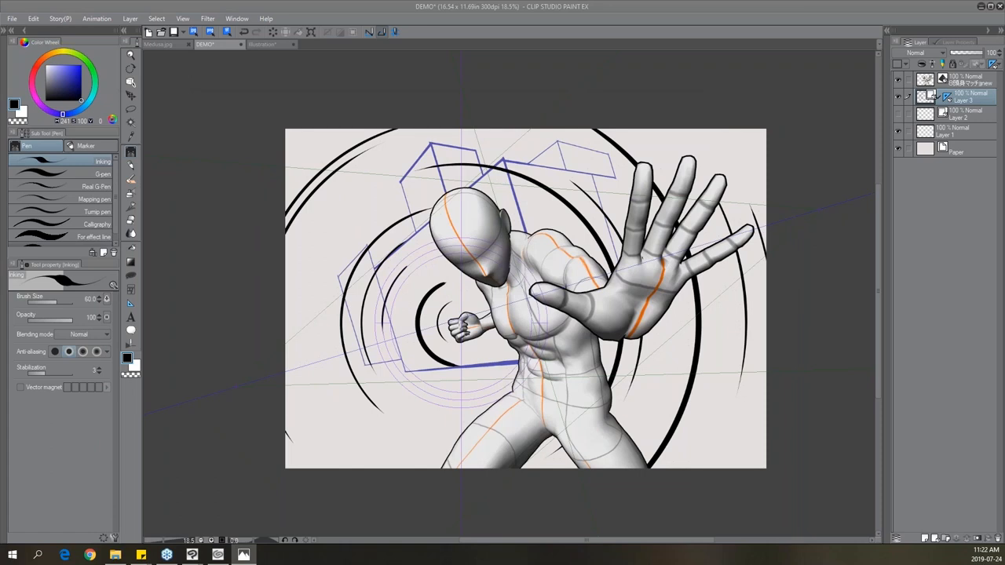
pyautogui.moveTo(340, 297)
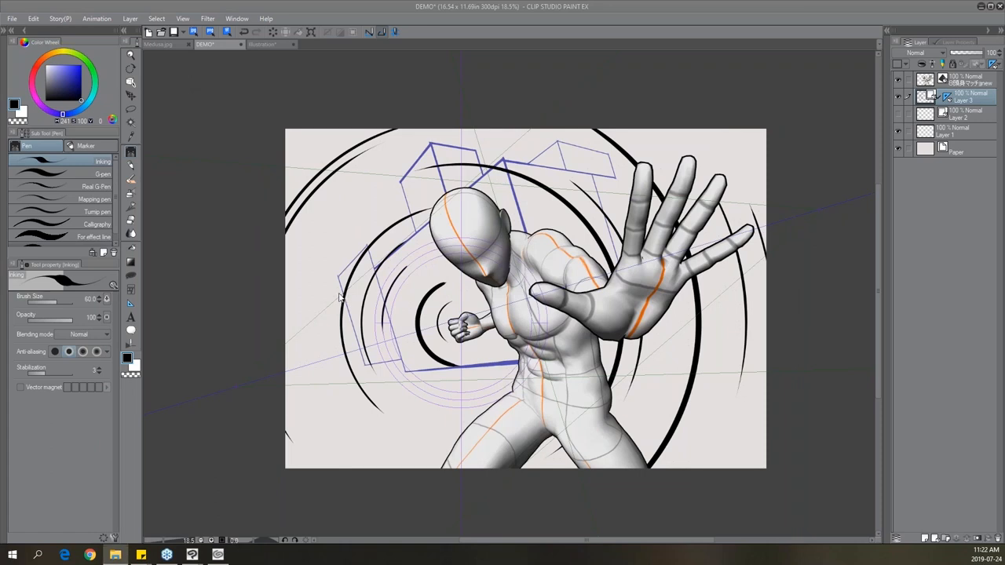
pyautogui.moveTo(330, 237)
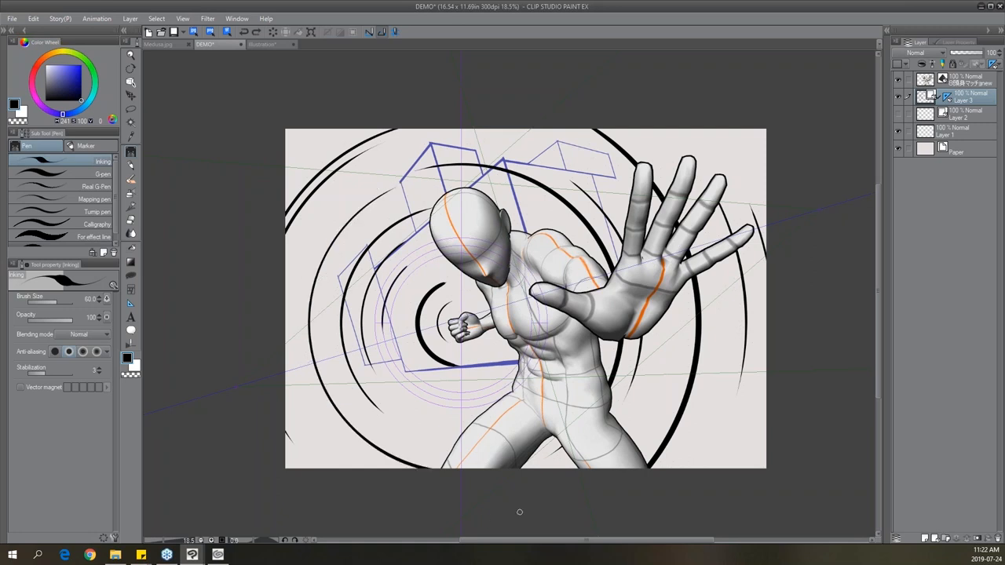
pyautogui.moveTo(504, 504)
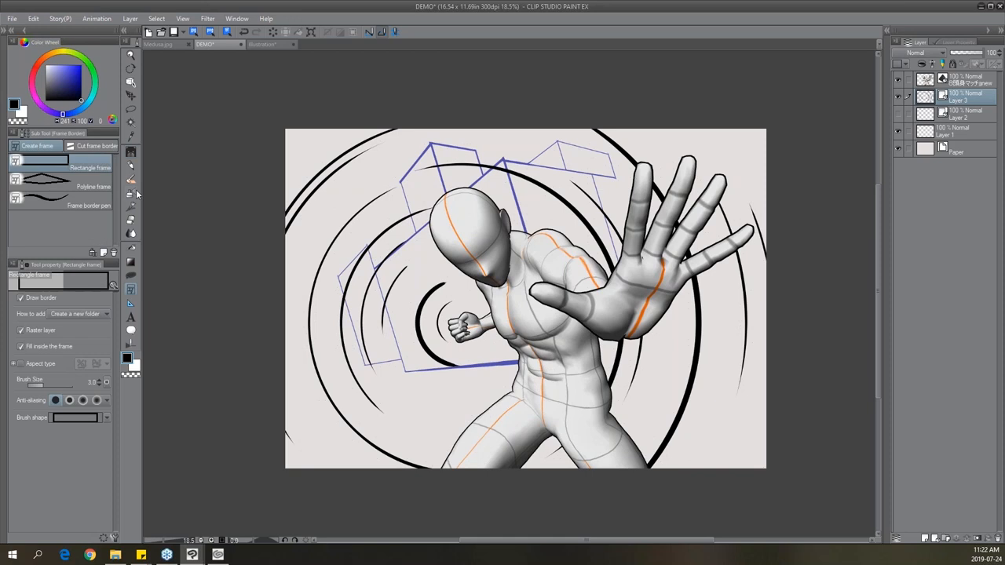
pyautogui.moveTo(131, 206)
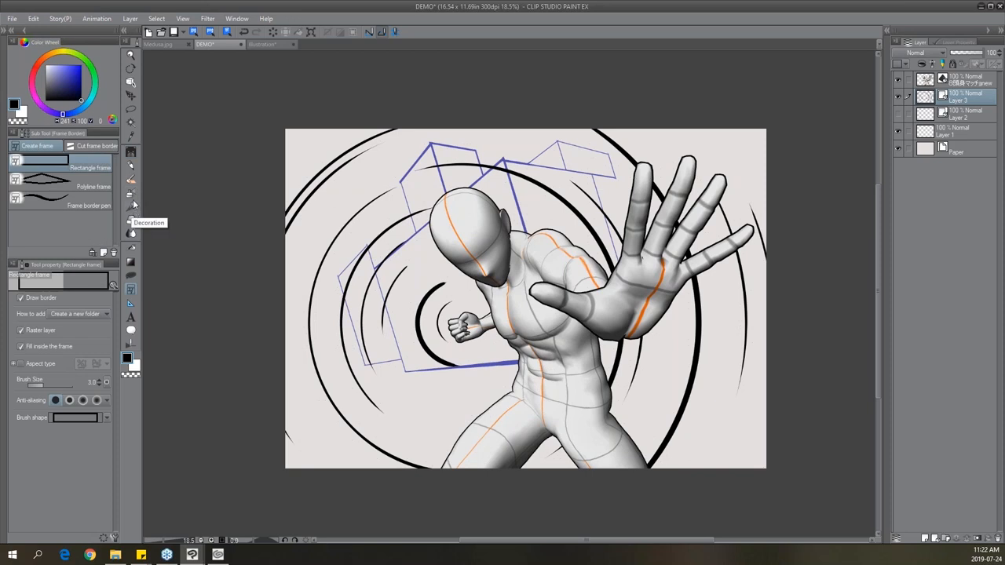
pyautogui.moveTo(131, 276)
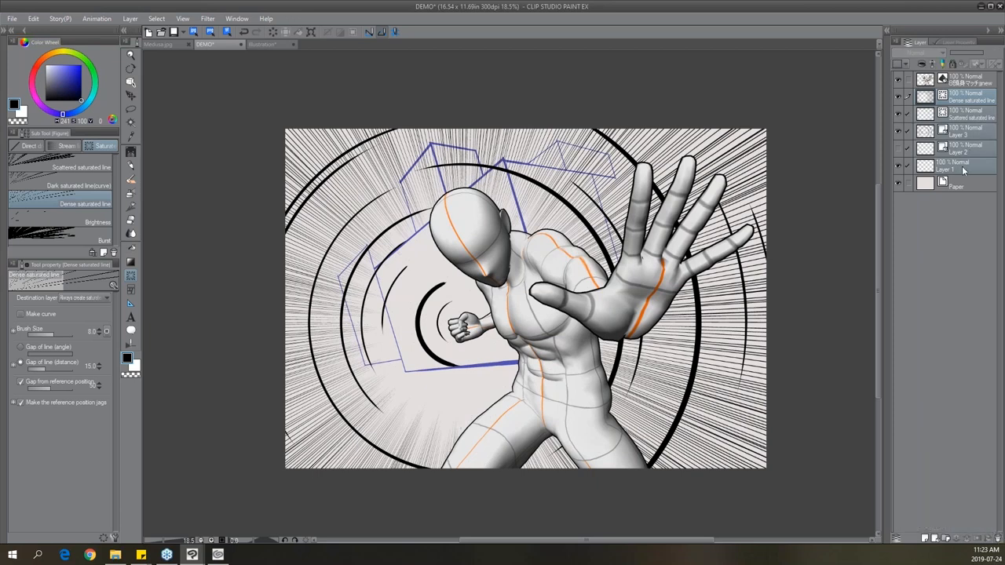
# Select Layer 1 in the Layer palette after adding the saturated speed lines.
pyautogui.click(962, 165)
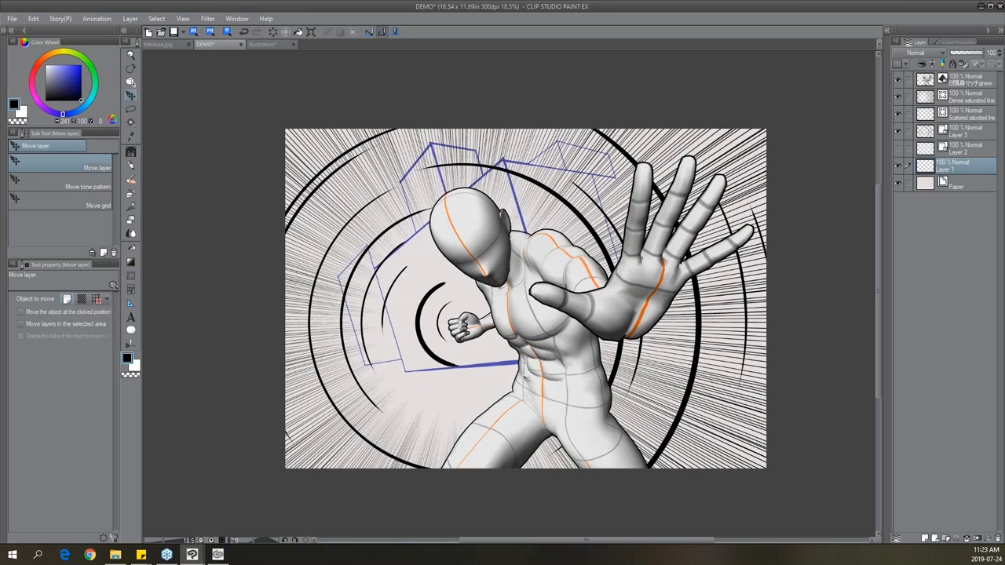
pyautogui.moveTo(463, 246)
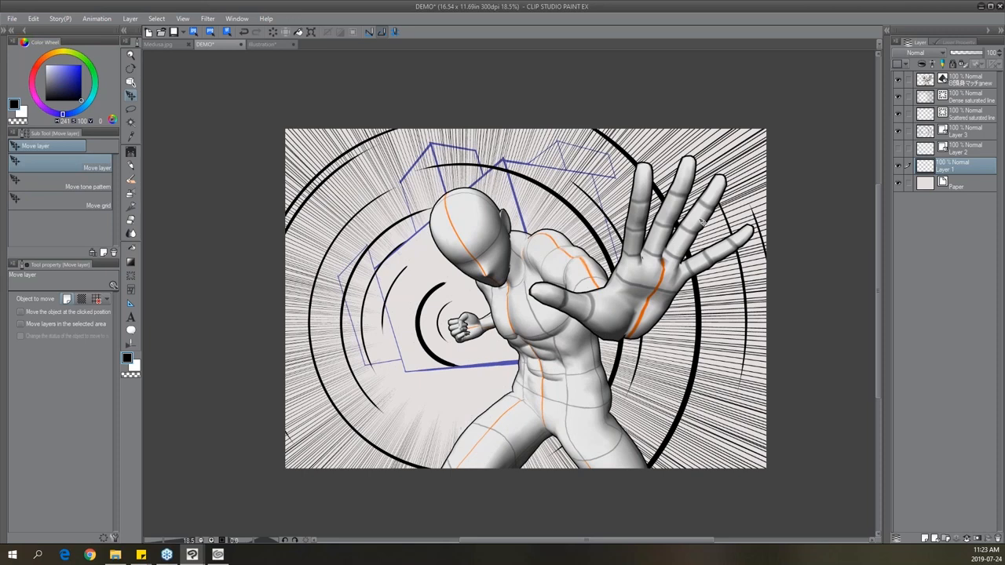
pyautogui.moveTo(539, 359)
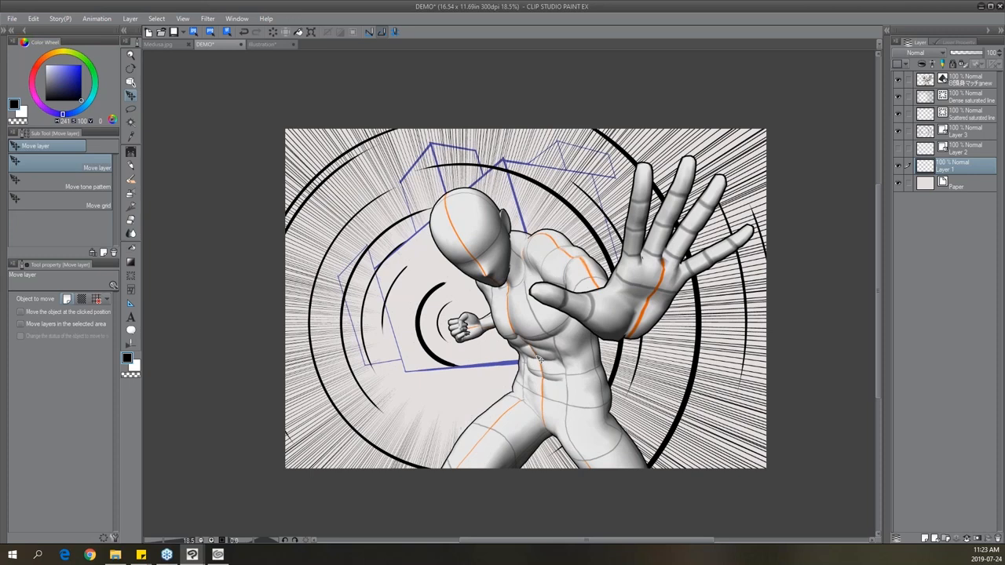
pyautogui.moveTo(544, 374)
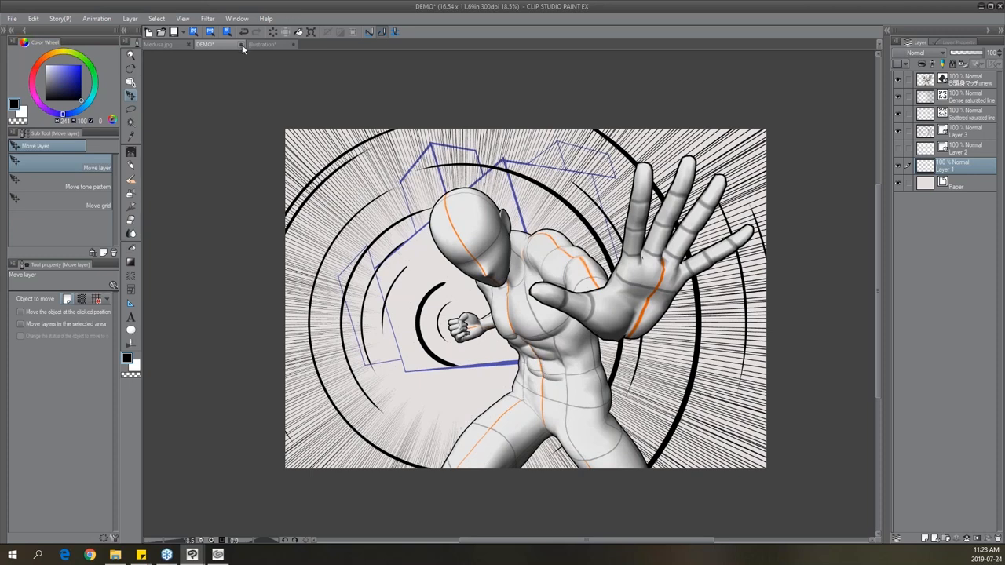
# Close the DEMO document, choosing Do Not Save for its changes.
pyautogui.click(241, 44)
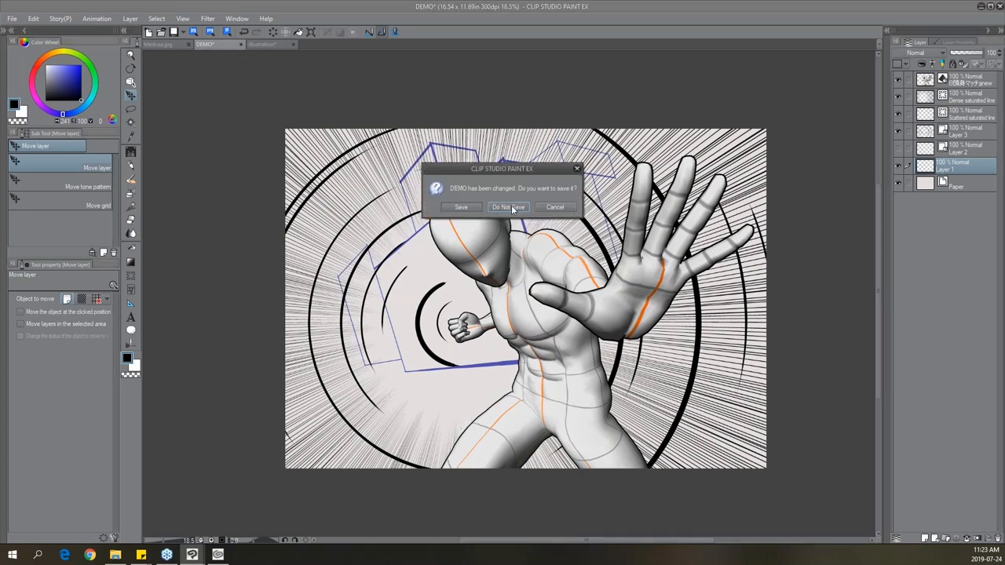
pyautogui.click(508, 207)
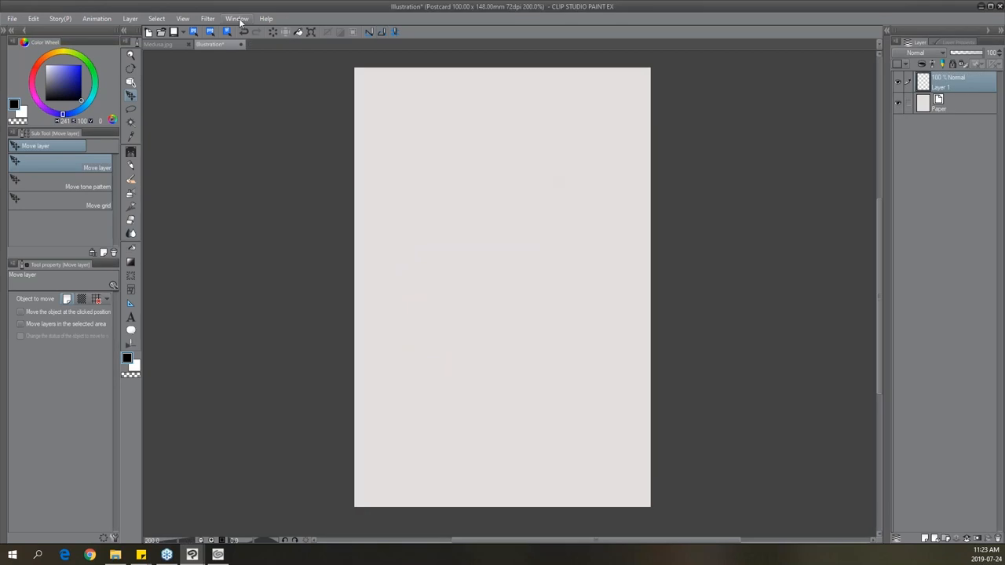
# Show the Material [3D] palette and browse the 3D Body type model thumbnails.
pyautogui.click(236, 18)
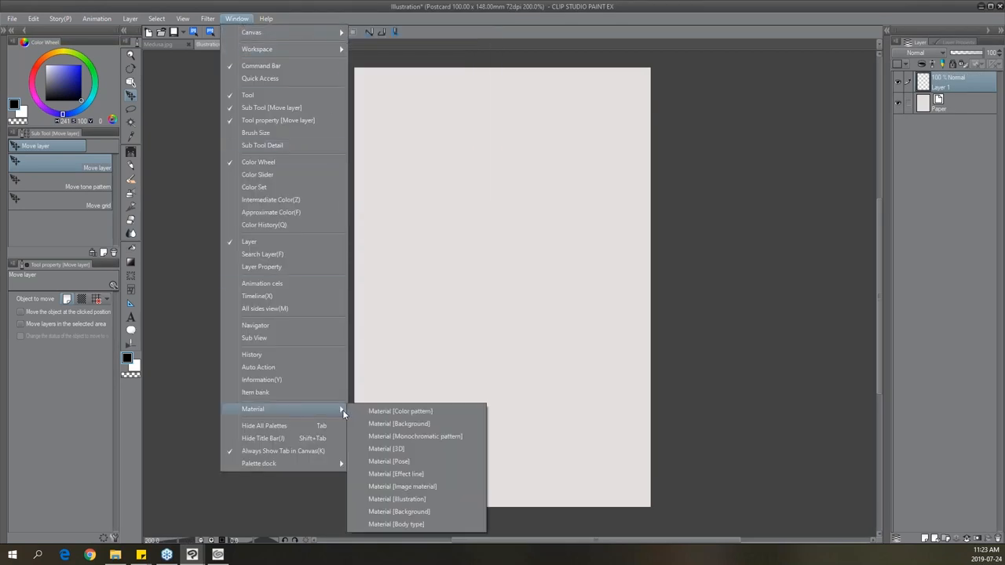
pyautogui.moveTo(456, 448)
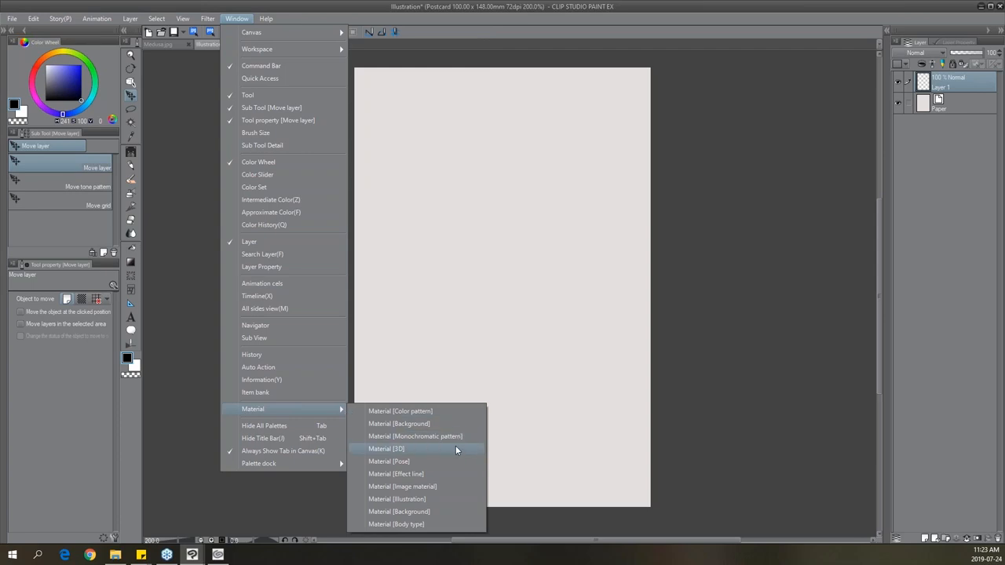
pyautogui.moveTo(454, 450)
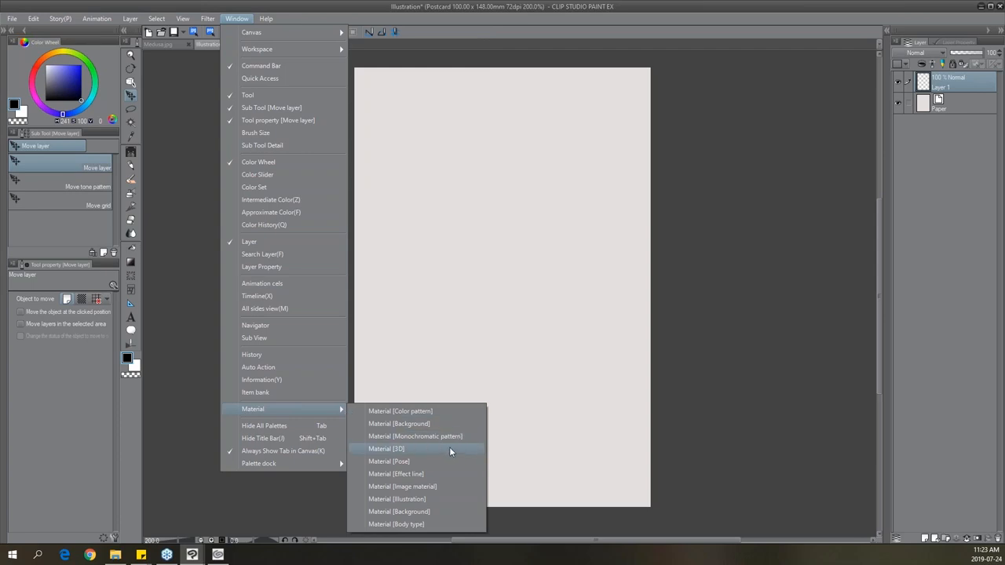
pyautogui.click(385, 449)
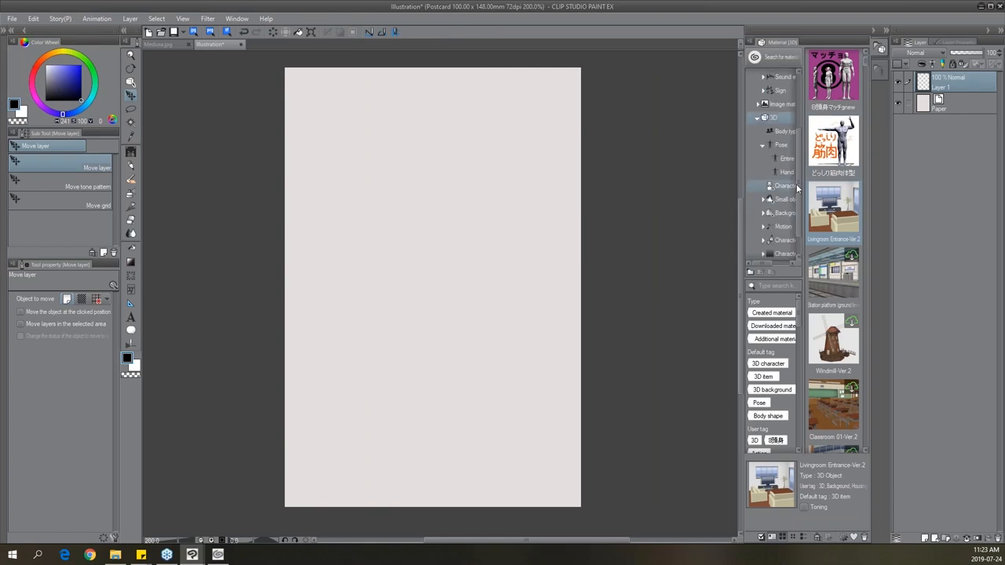
pyautogui.click(786, 132)
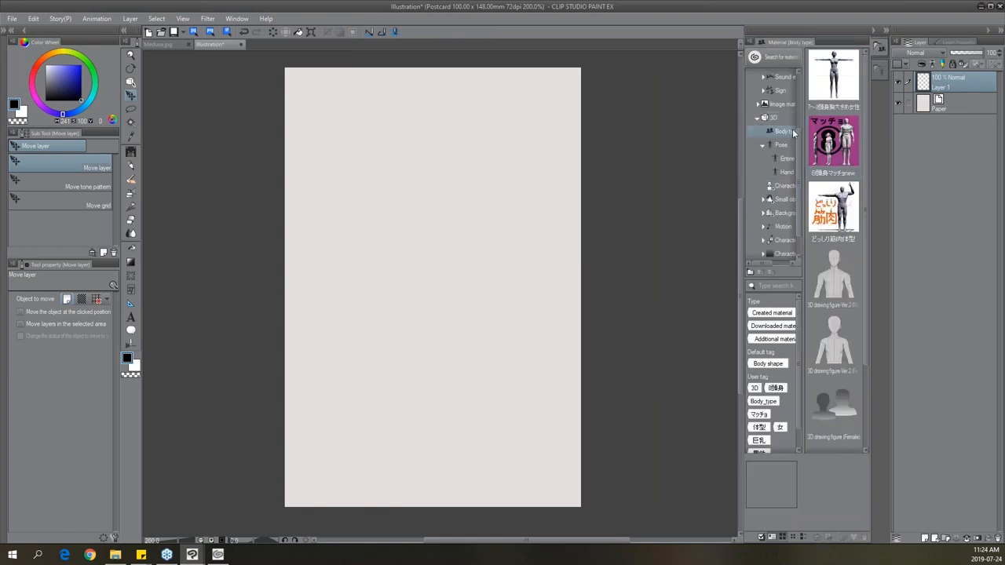
pyautogui.scroll(-3)
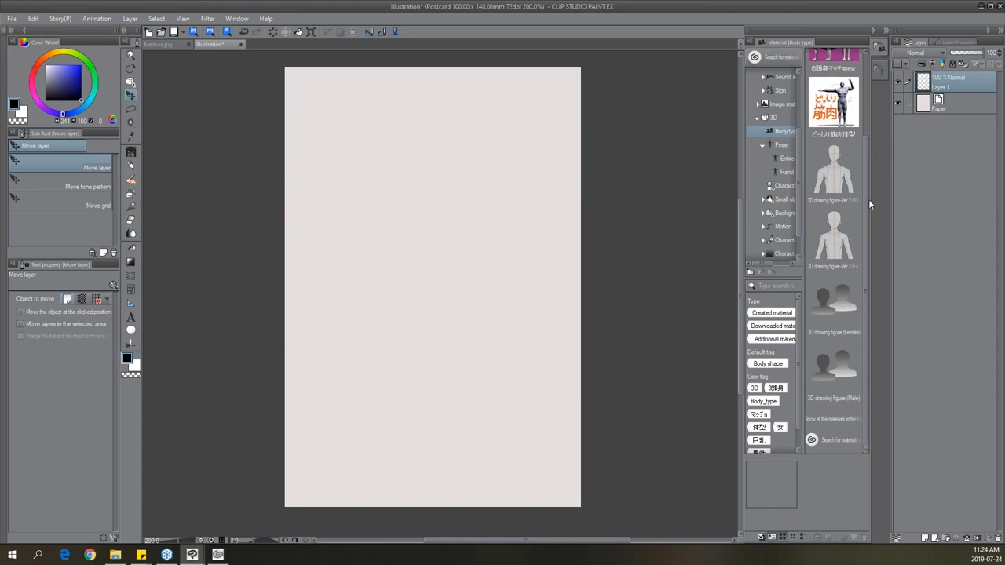
pyautogui.click(834, 171)
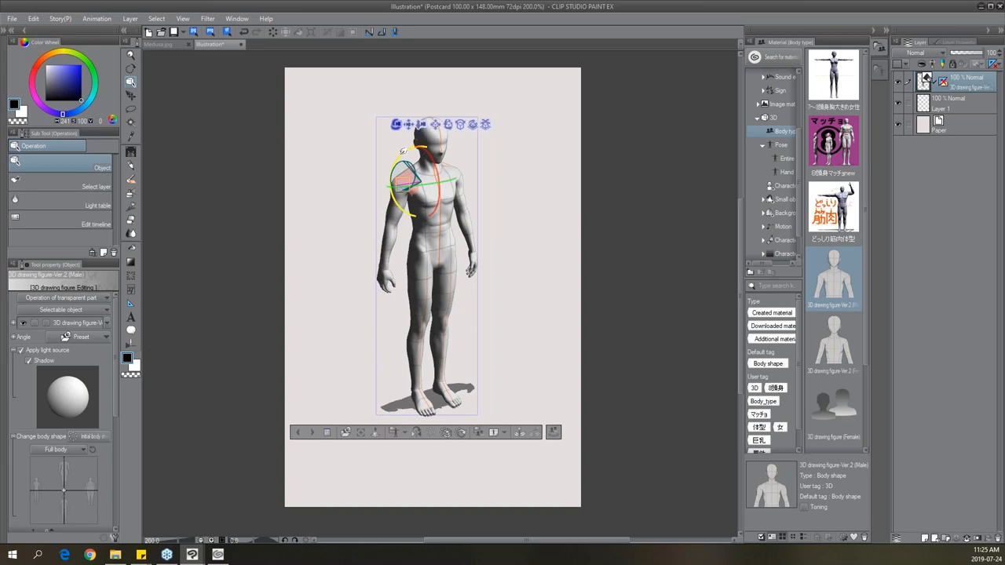
# Raise both arms of the 3D male figure overhead, then list the Pose materials.
pyautogui.moveTo(401, 165); pyautogui.dragTo(330, 235)
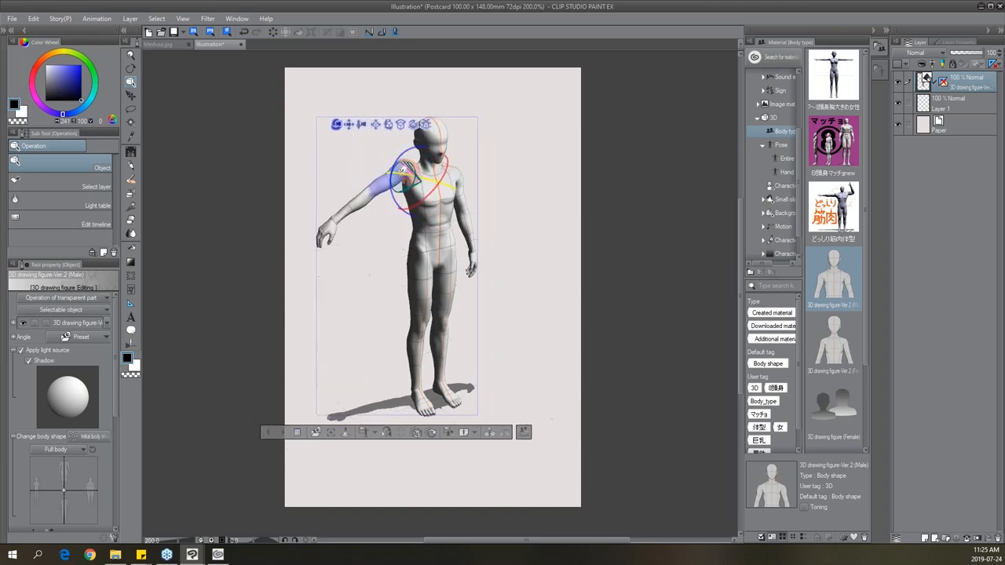
pyautogui.moveTo(424, 157); pyautogui.dragTo(408, 165)
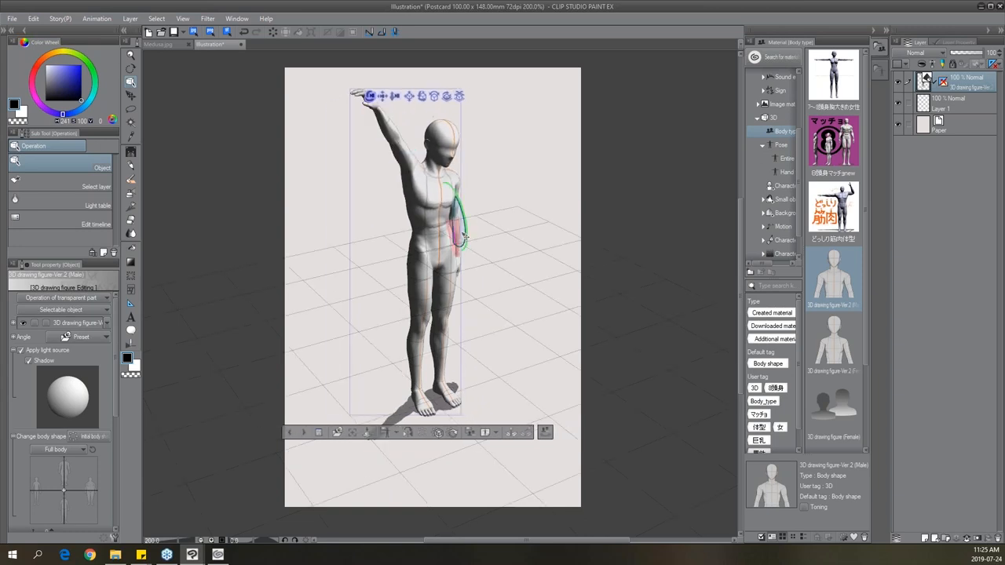
pyautogui.moveTo(464, 236); pyautogui.dragTo(526, 169)
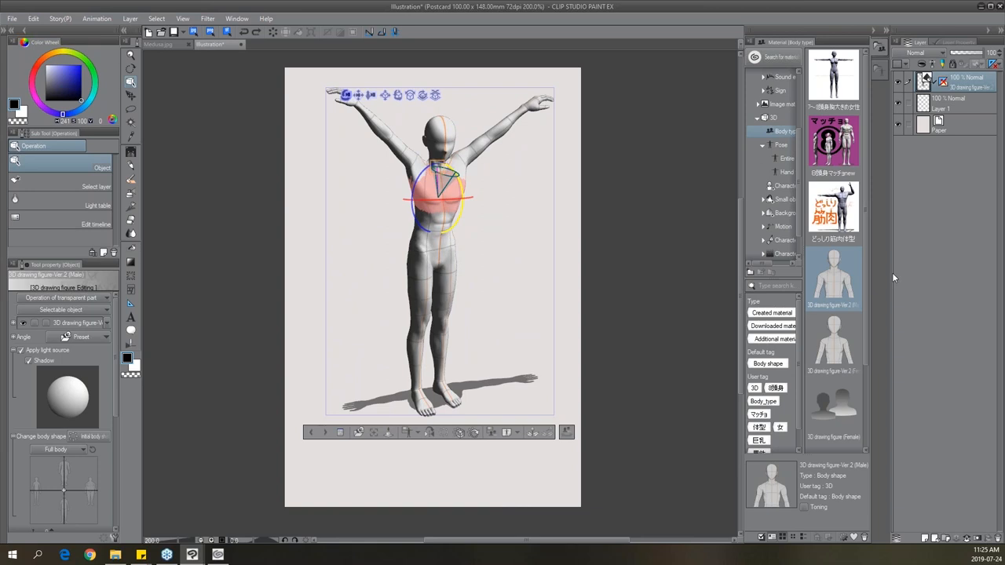
pyautogui.click(782, 144)
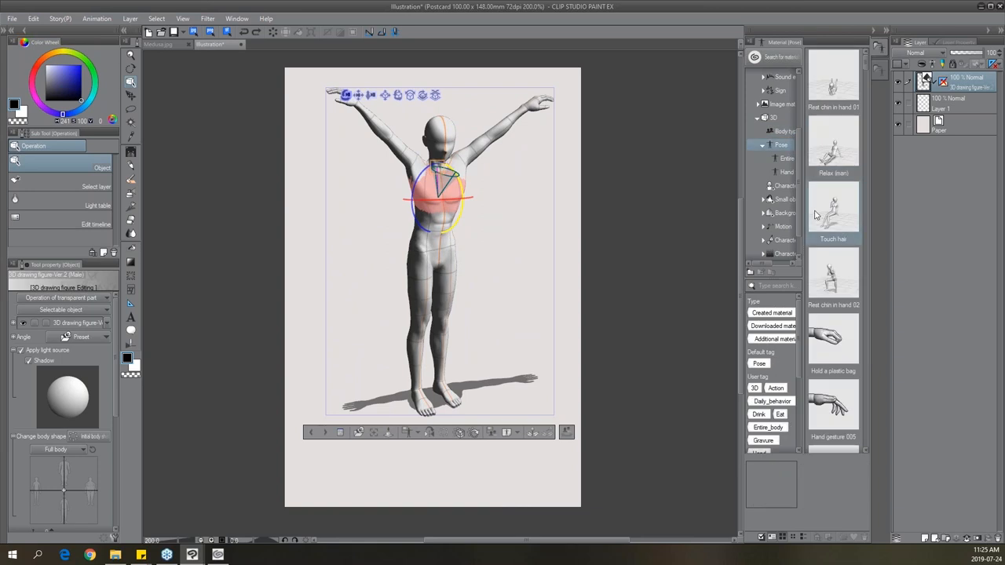
pyautogui.moveTo(833, 265)
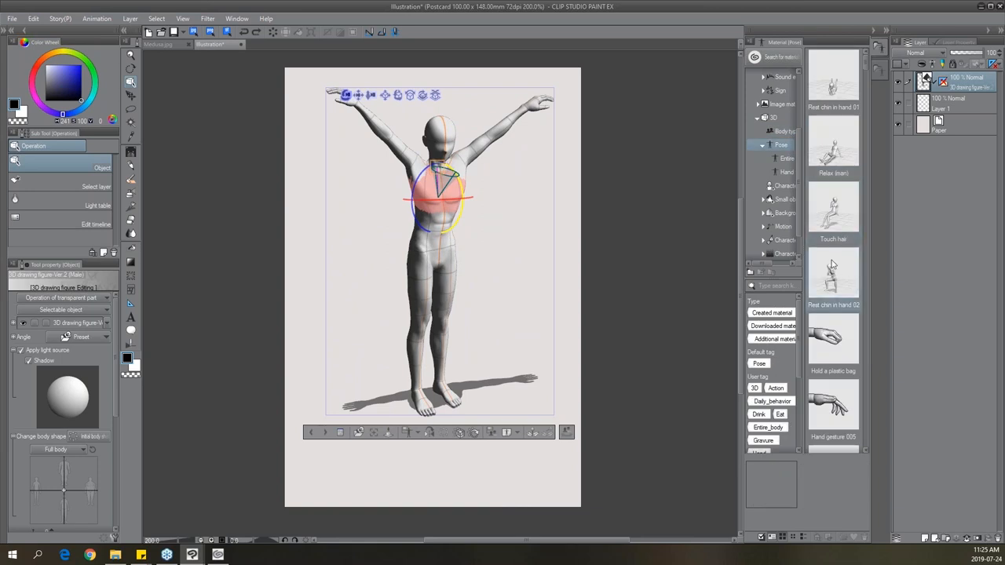
# Apply the Rest chin in hand 02 pose, then the Gravure idol 03 pose to the figure.
pyautogui.scroll(-3)
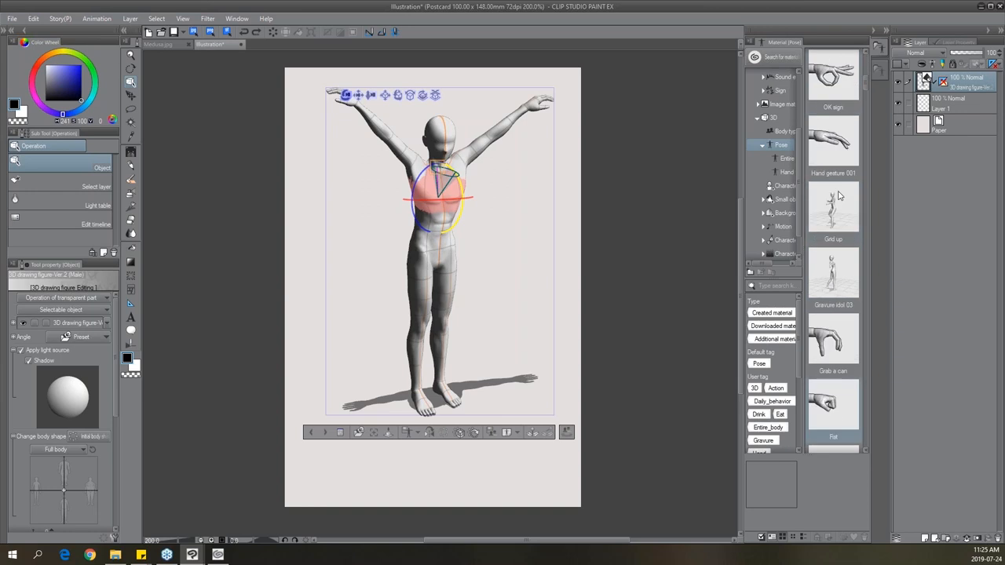
pyautogui.scroll(-3)
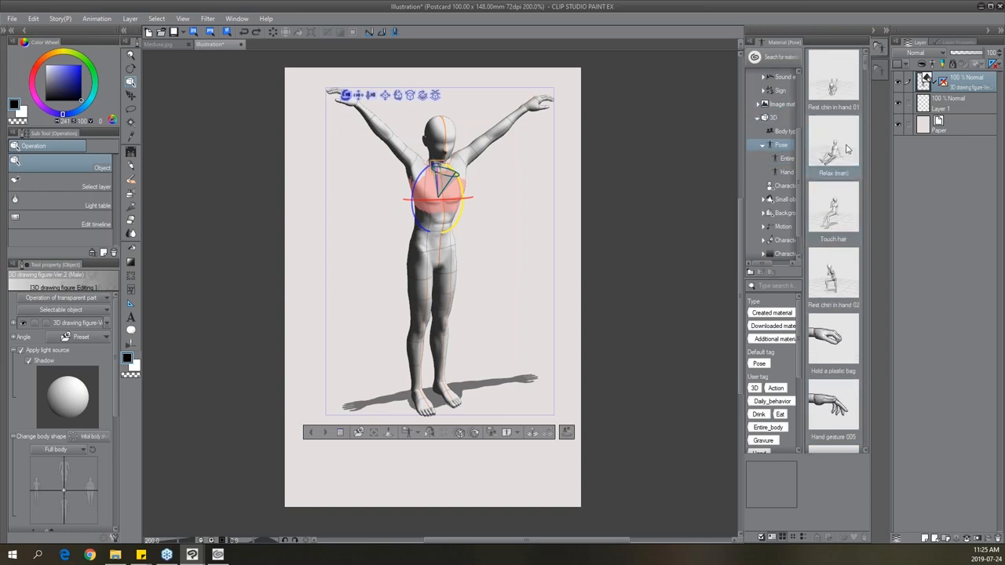
pyautogui.click(833, 275)
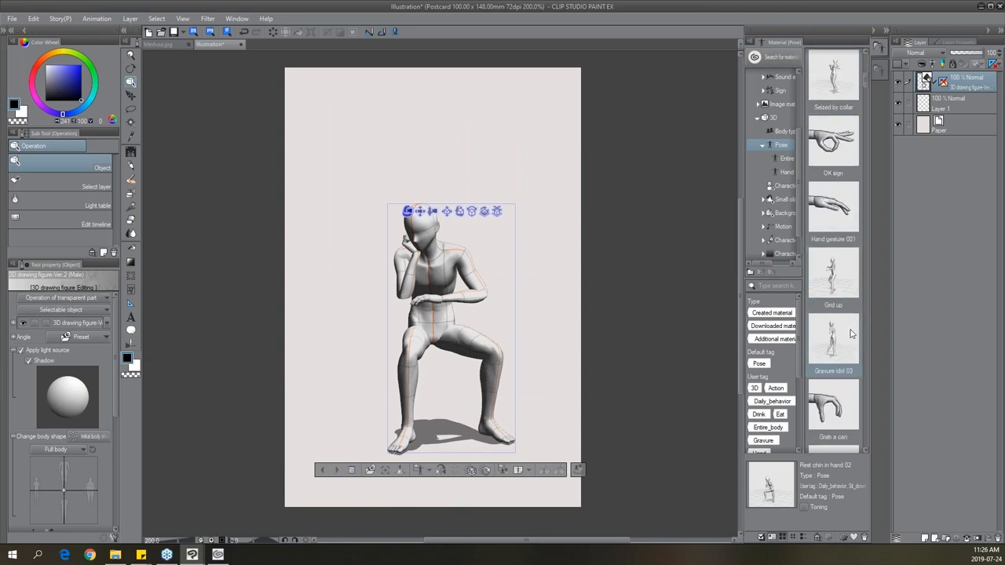
pyautogui.scroll(-3)
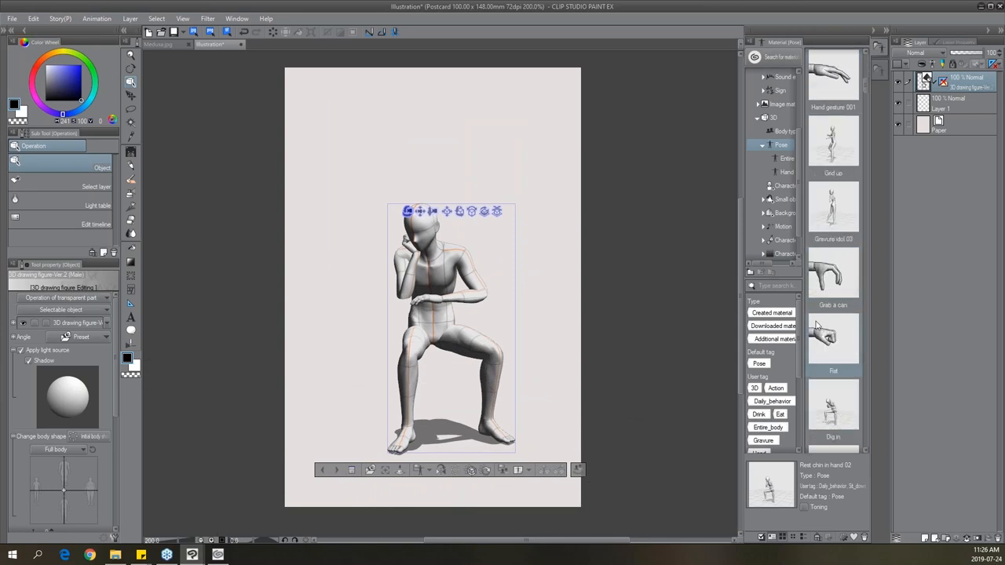
pyautogui.click(834, 208)
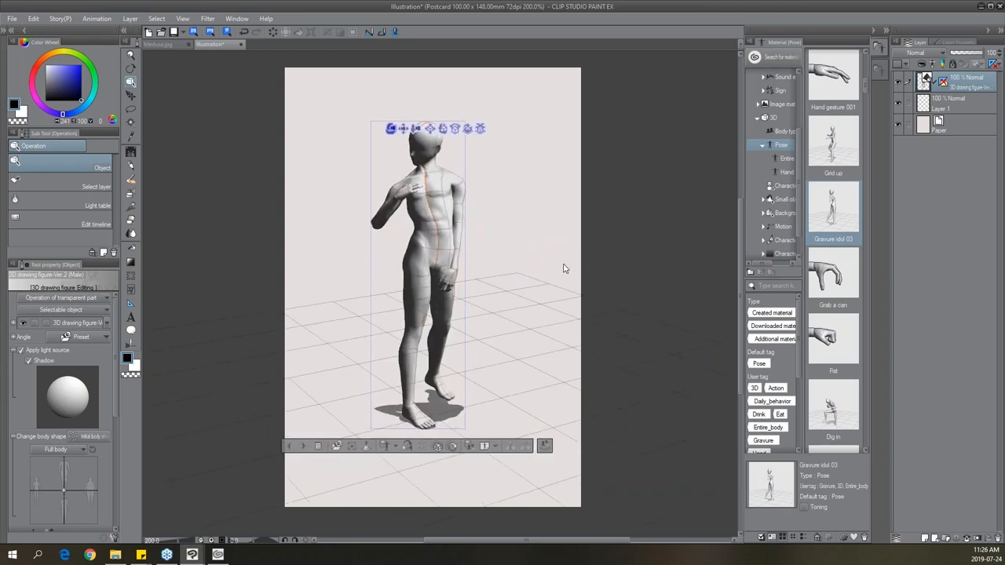
# Grab the figure's raised arm joint to bend it over the head.
pyautogui.click(455, 189)
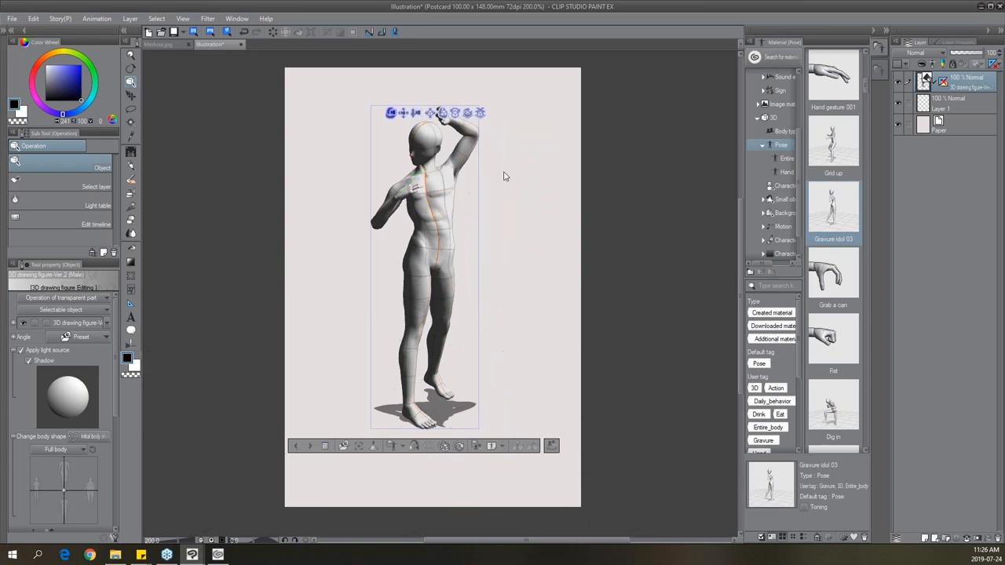
pyautogui.moveTo(489, 183)
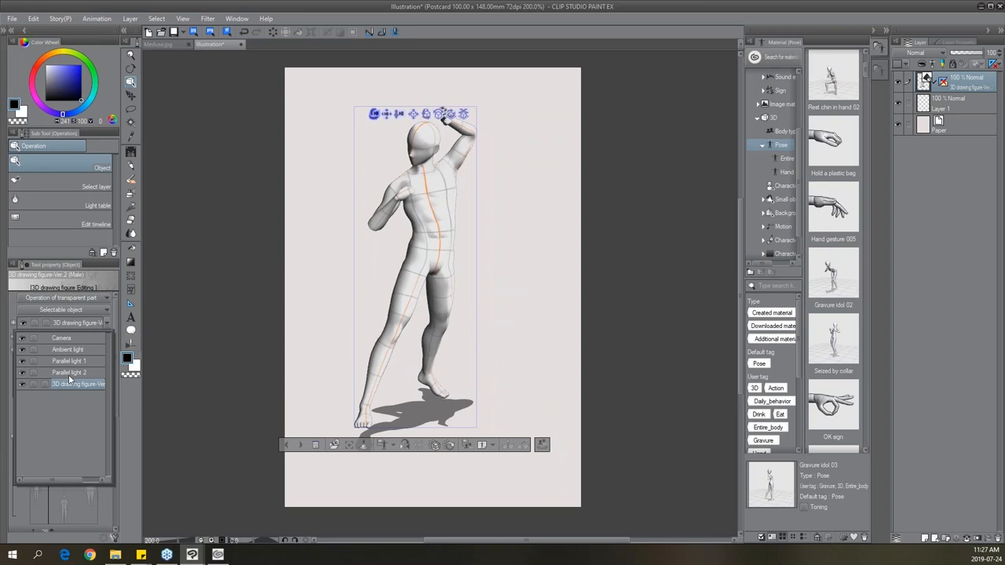
# Give Parallel light 2 a dark red diffused colour so it rims the figure.
pyautogui.click(68, 361)
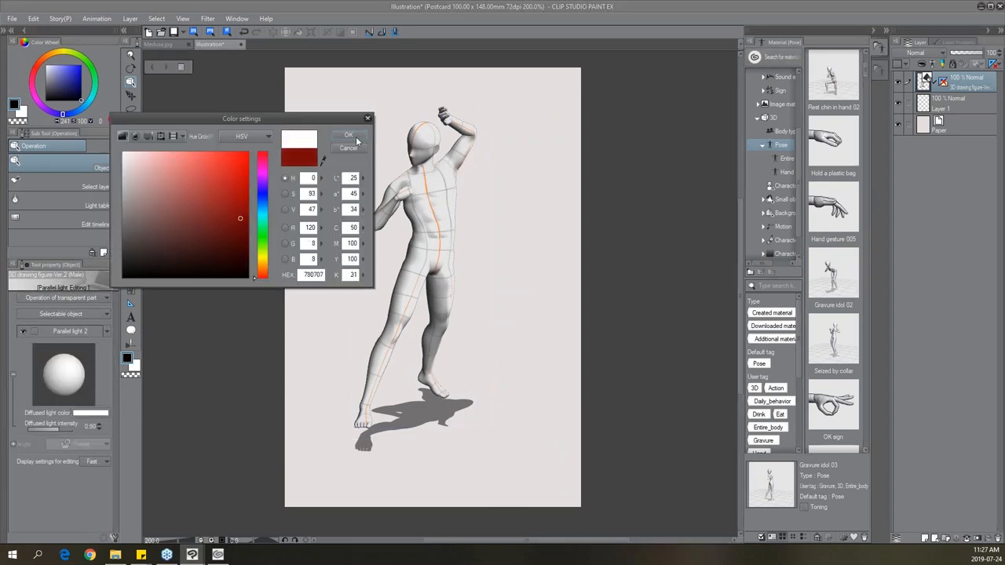
pyautogui.click(348, 134)
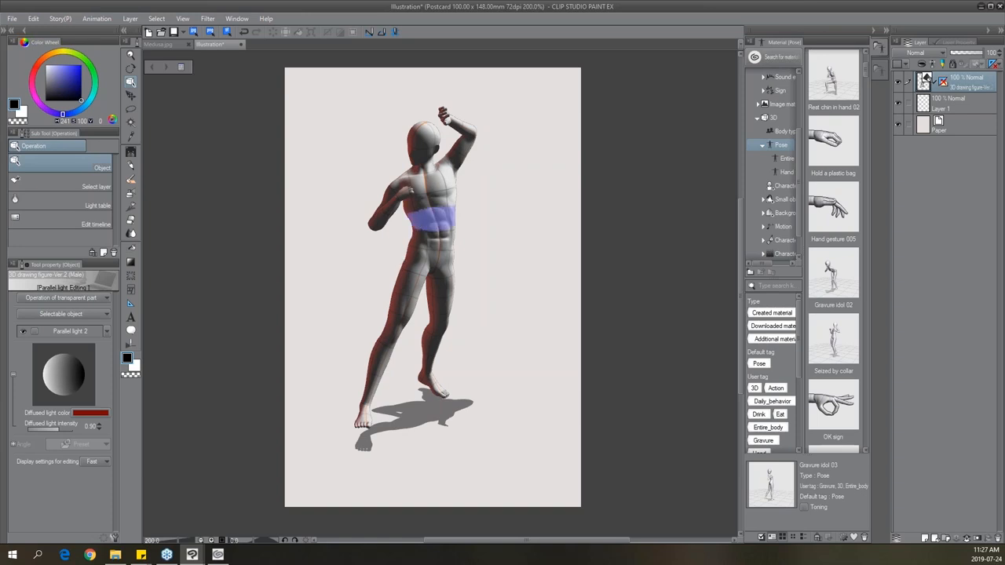
pyautogui.click(382, 261)
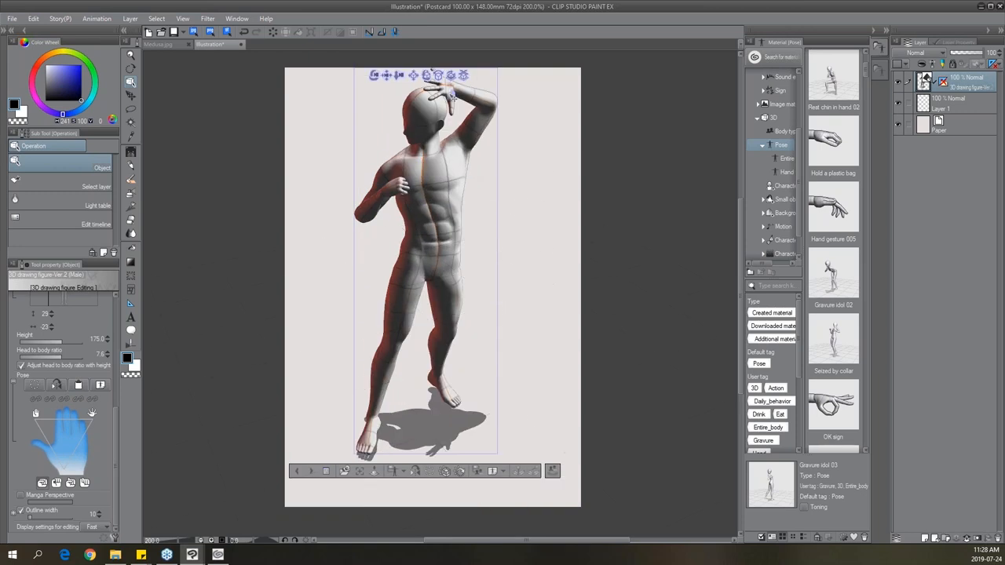
# Adjust the 3D figure on the page, then switch to the Hulkref reference document.
pyautogui.click(432, 102)
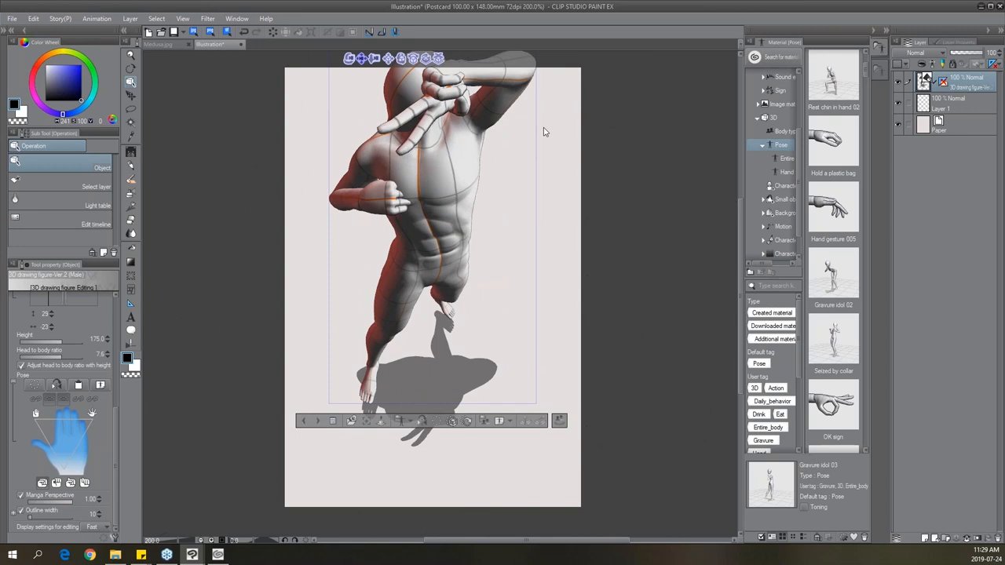
pyautogui.moveTo(546, 130)
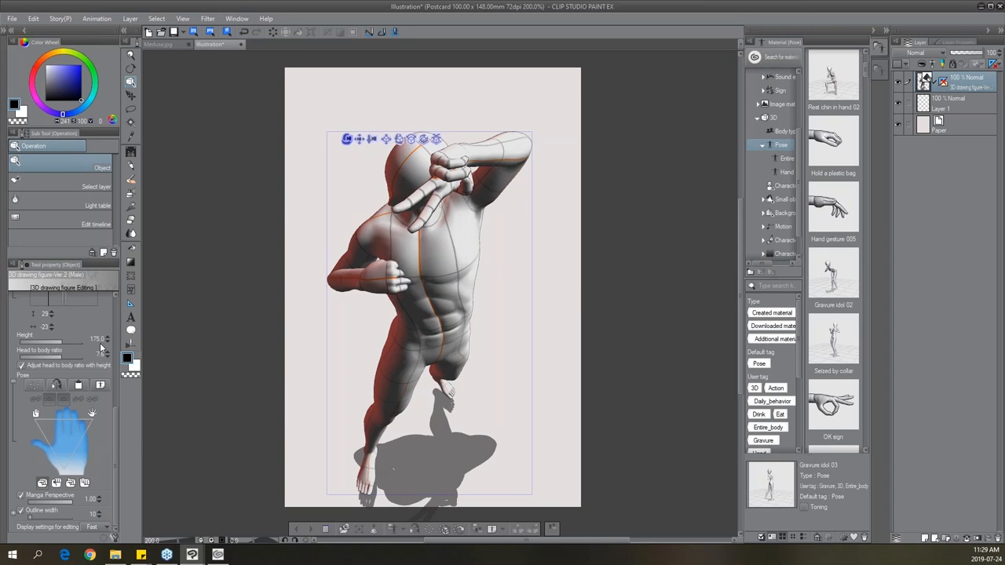
pyautogui.moveTo(89, 355)
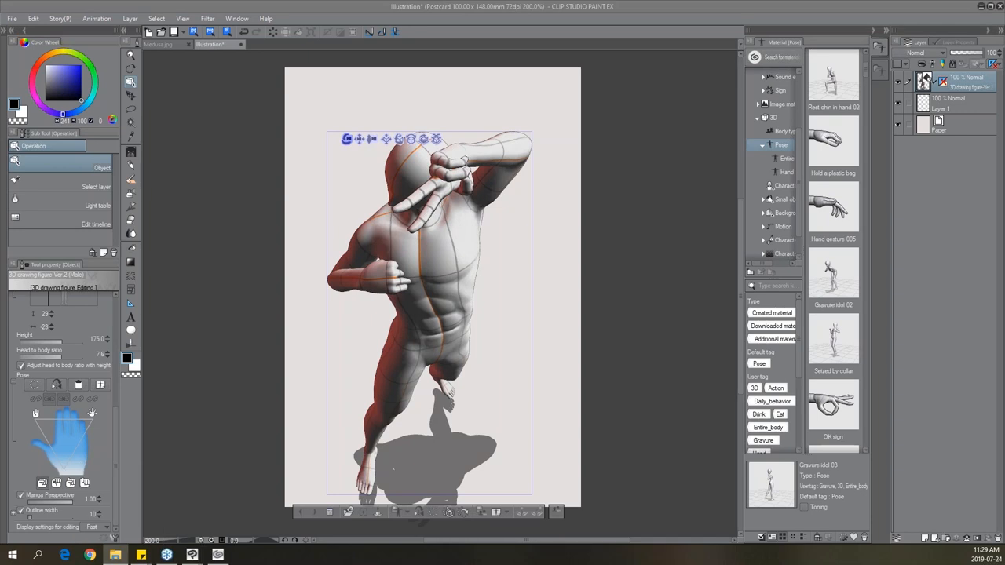
pyautogui.click(373, 108)
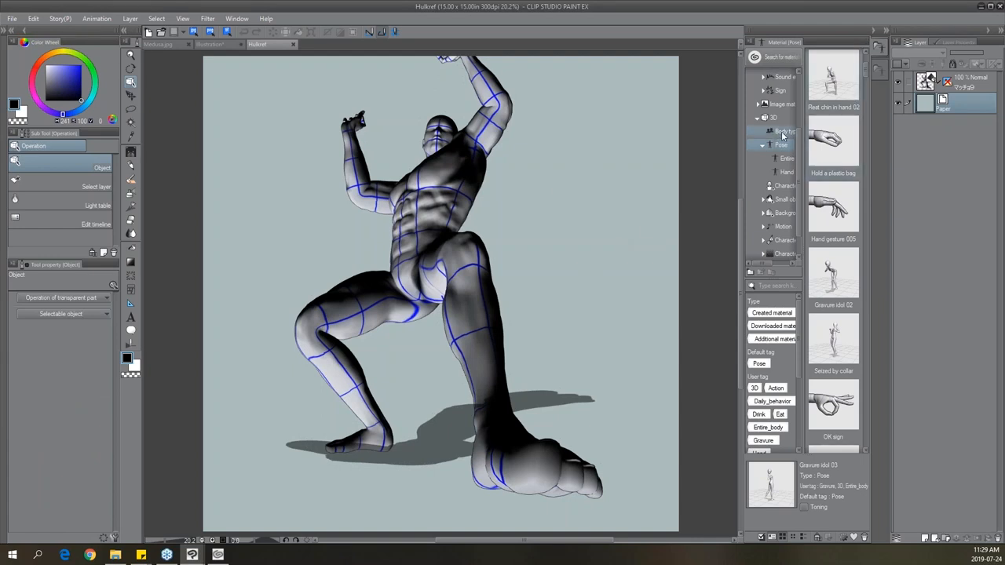
# Show the body-shape 3D materials, compare the finished Hulk painting, and bring up the SFvMKref fight pose.
pyautogui.click(786, 131)
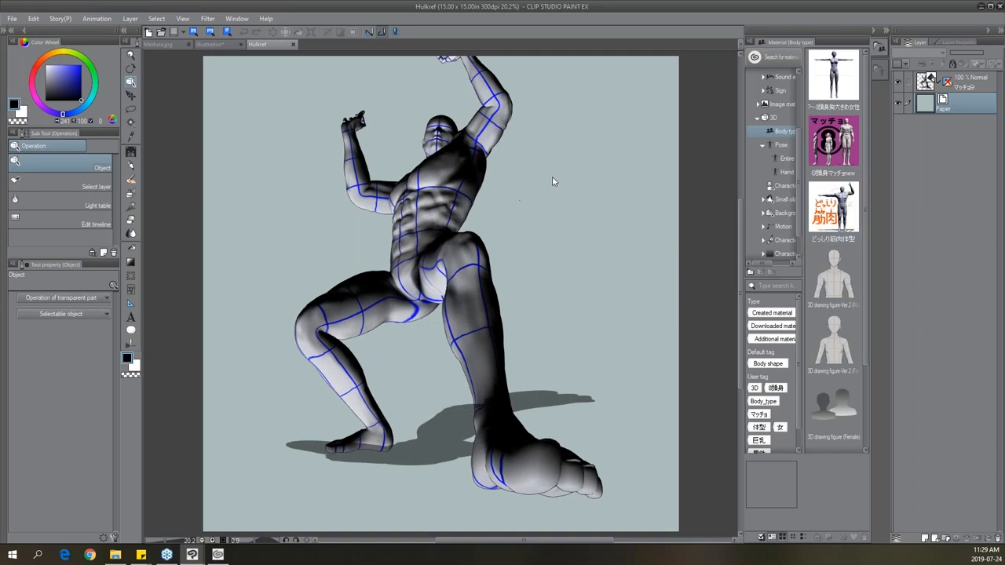
pyautogui.moveTo(975, 113)
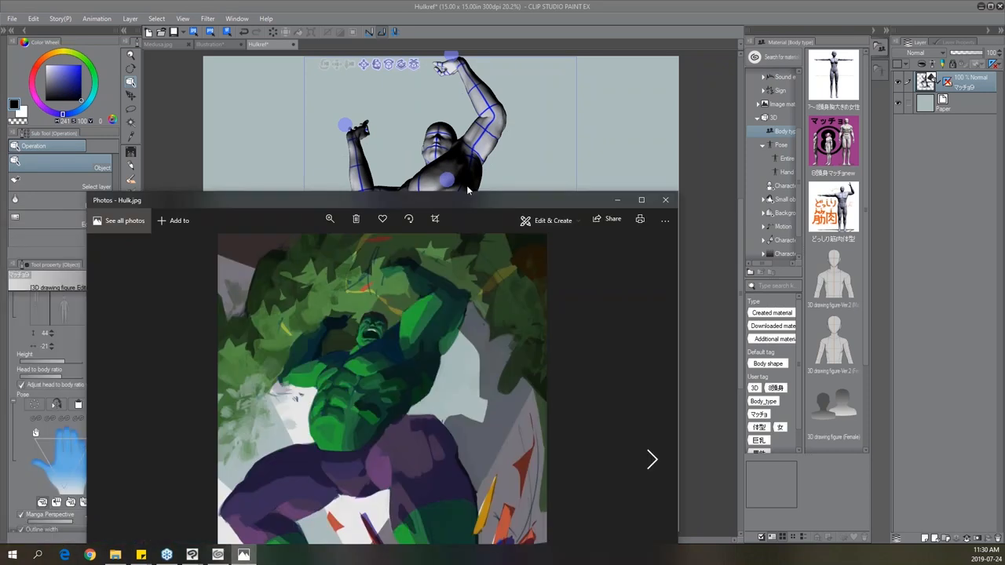
pyautogui.click(642, 199)
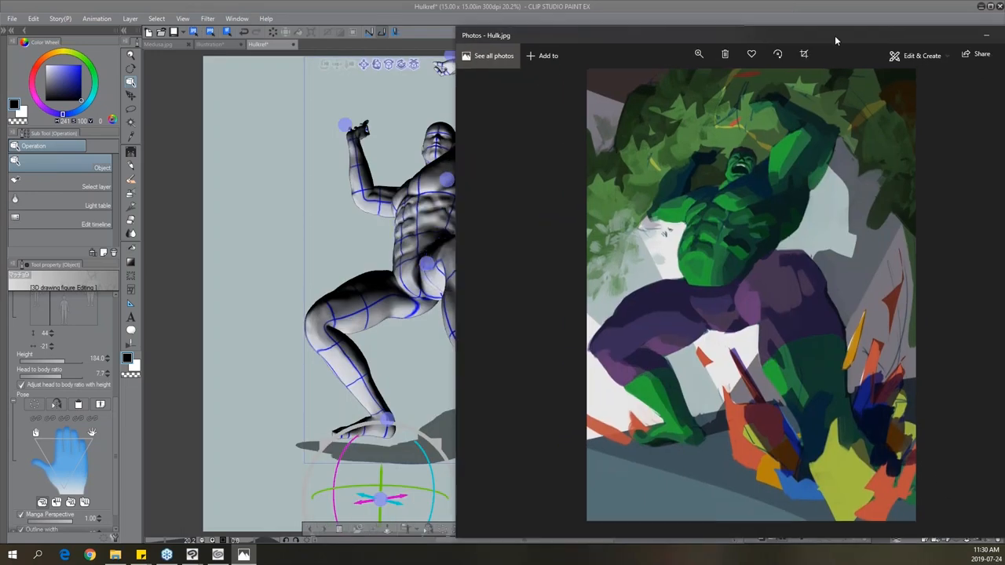
pyautogui.click(986, 34)
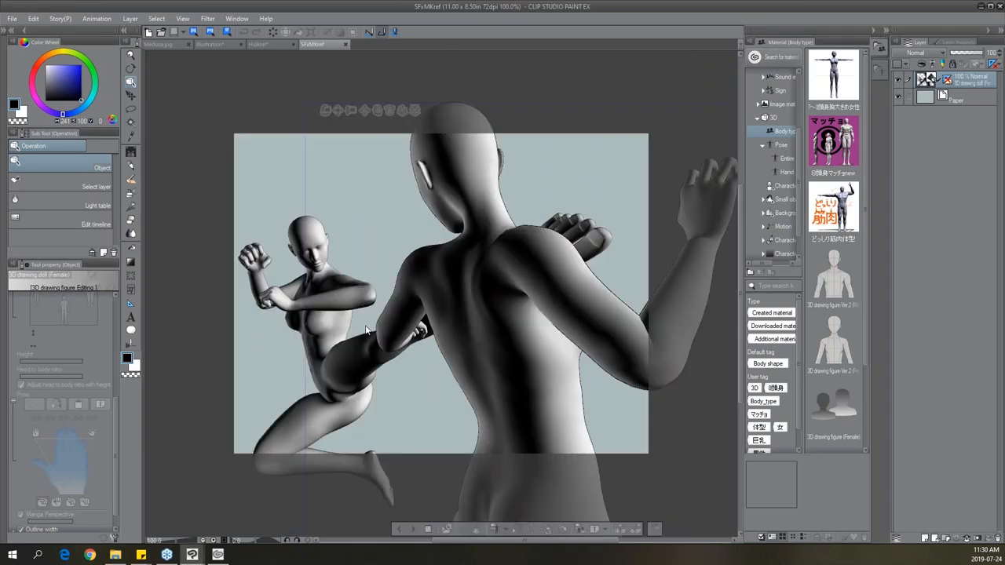
pyautogui.moveTo(623, 245)
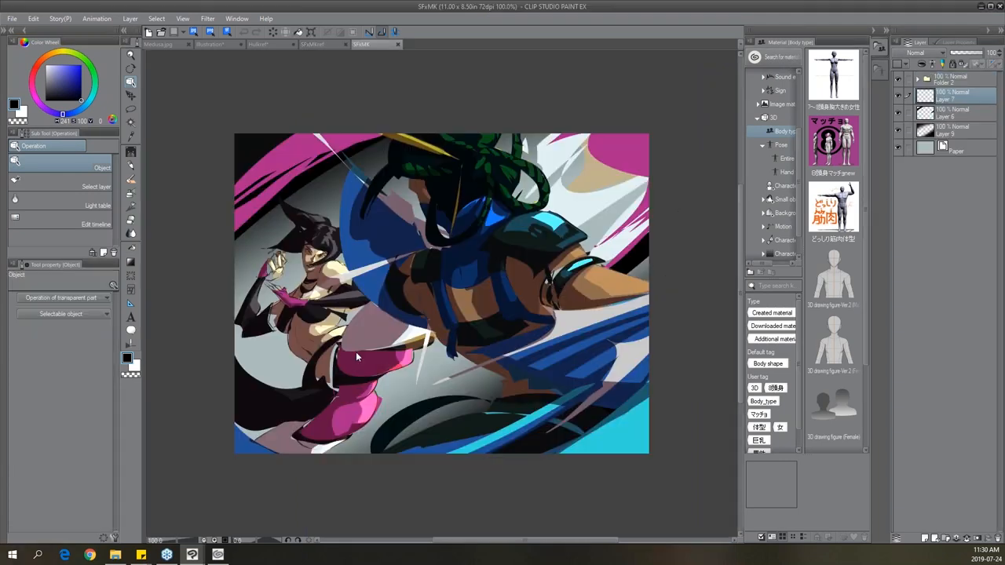
# View the SFvMK painting, close it, and close Hulkref with Do Not Save.
pyautogui.click(366, 44)
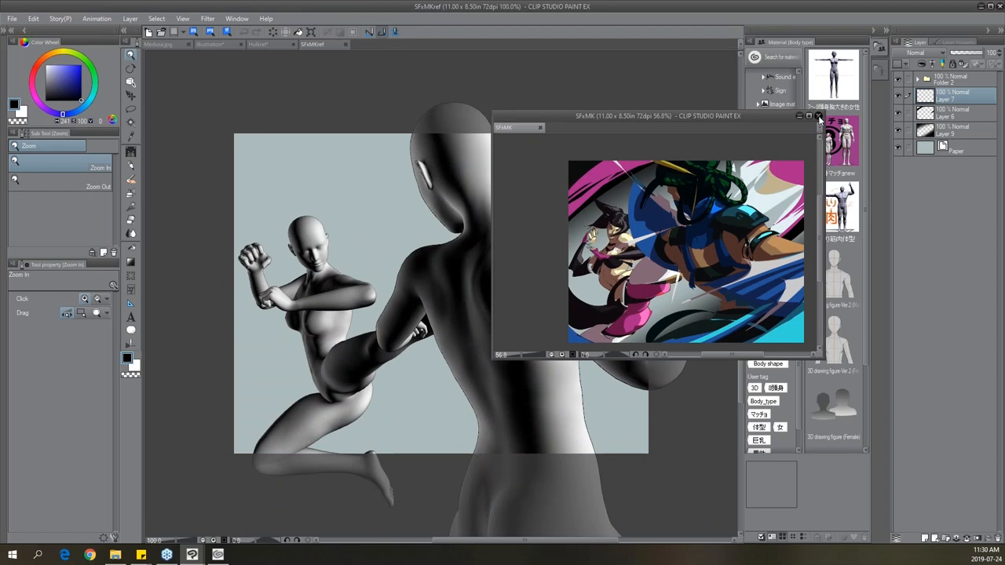
pyautogui.click(819, 116)
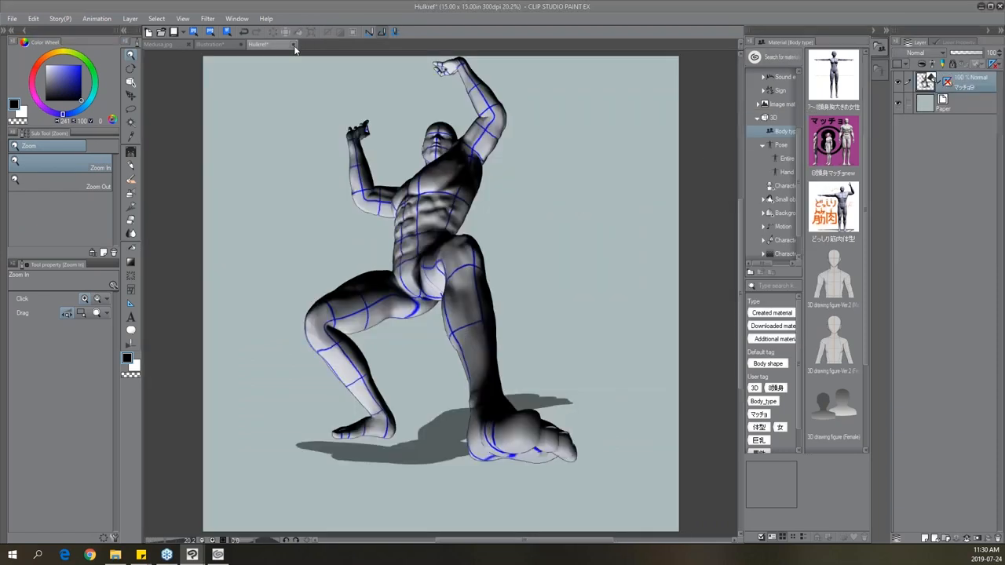
pyautogui.click(293, 44)
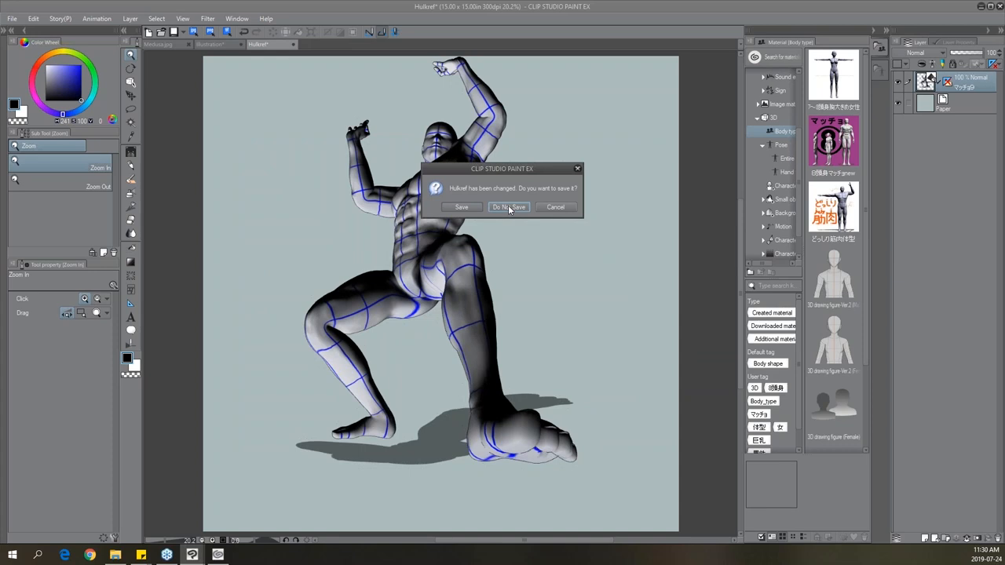
pyautogui.click(508, 206)
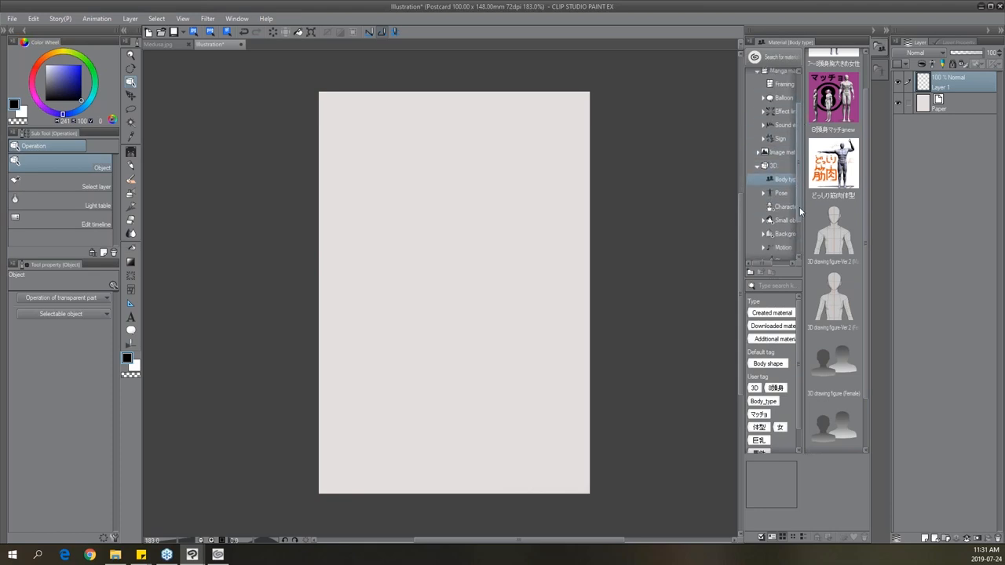
pyautogui.scroll(-3)
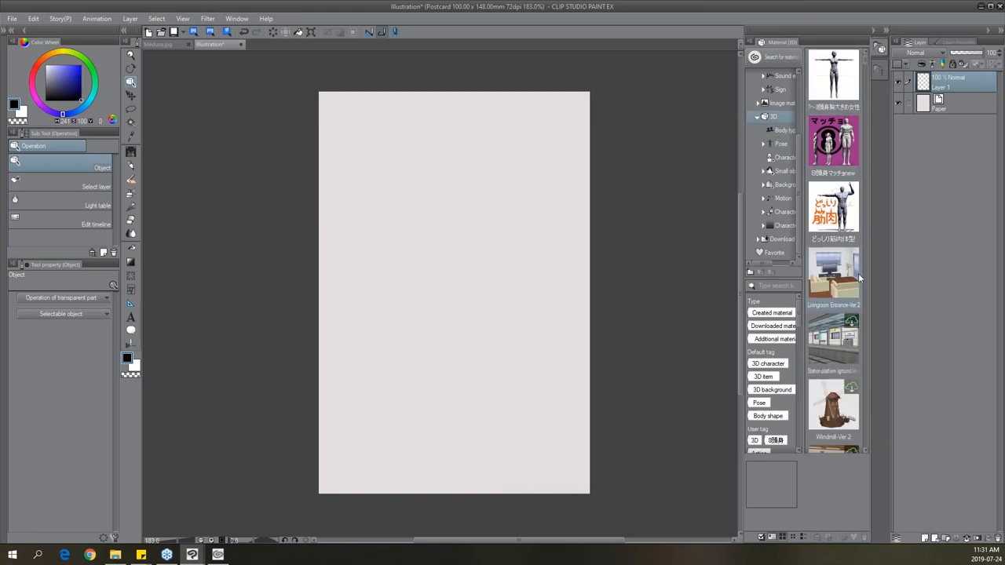
pyautogui.click(834, 275)
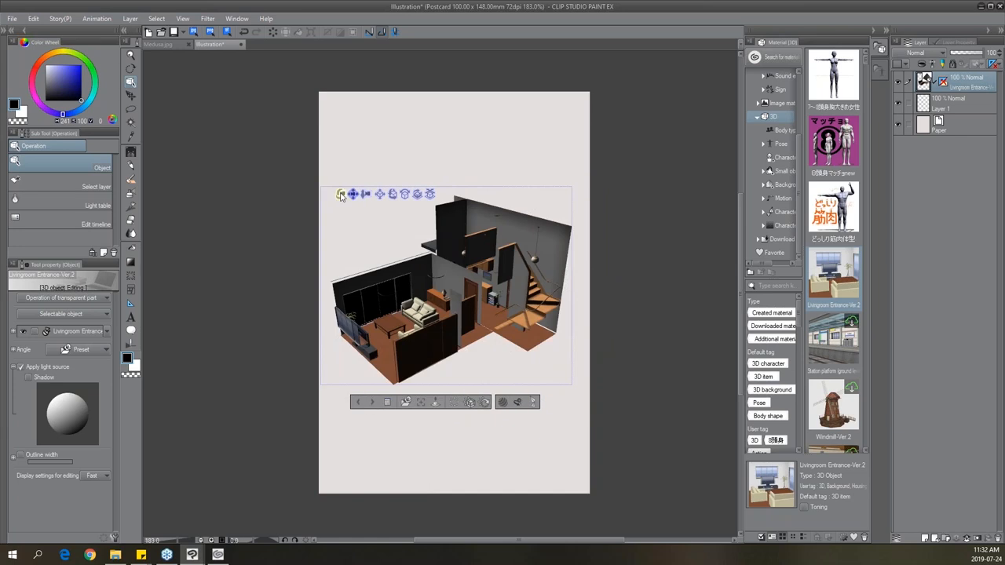
pyautogui.moveTo(459, 164)
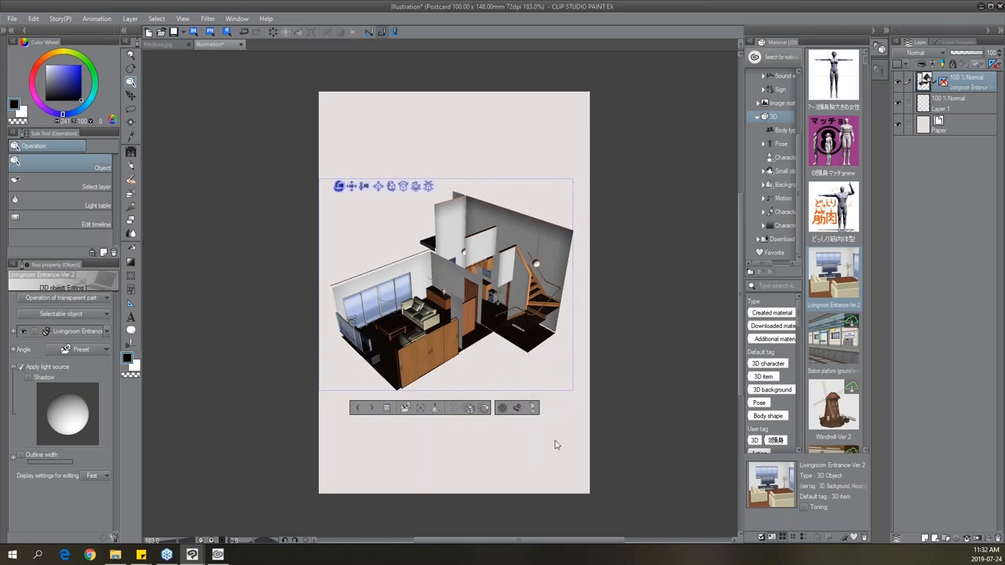
pyautogui.moveTo(660, 378)
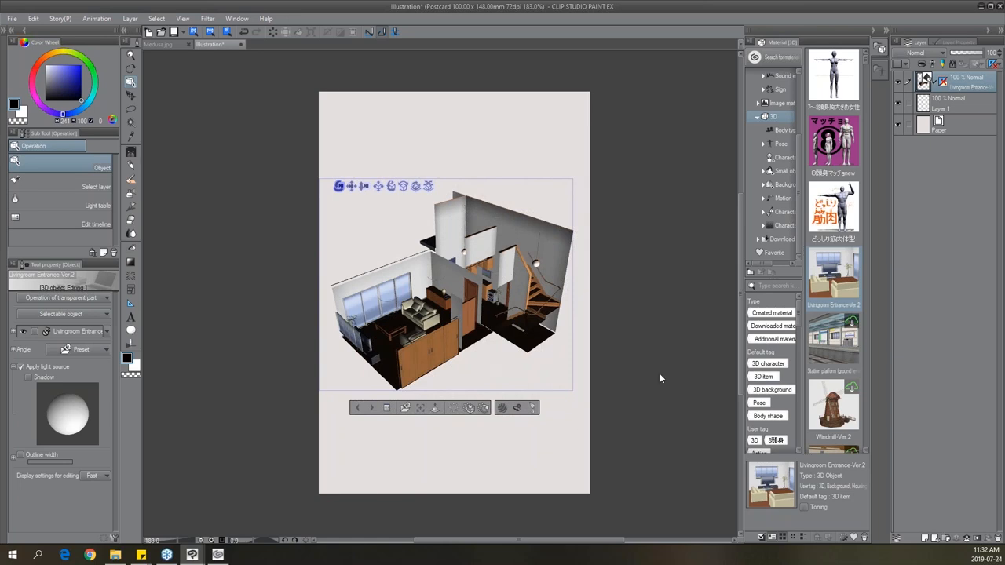
pyautogui.scroll(-3)
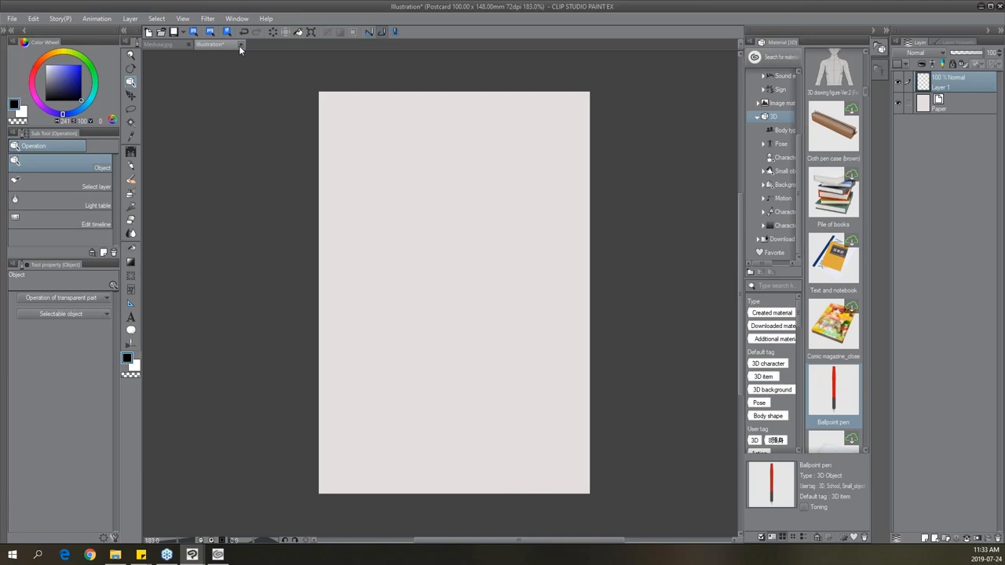
# Close the Illustration page without saving and open the Queen of Heartslines file.
pyautogui.click(240, 44)
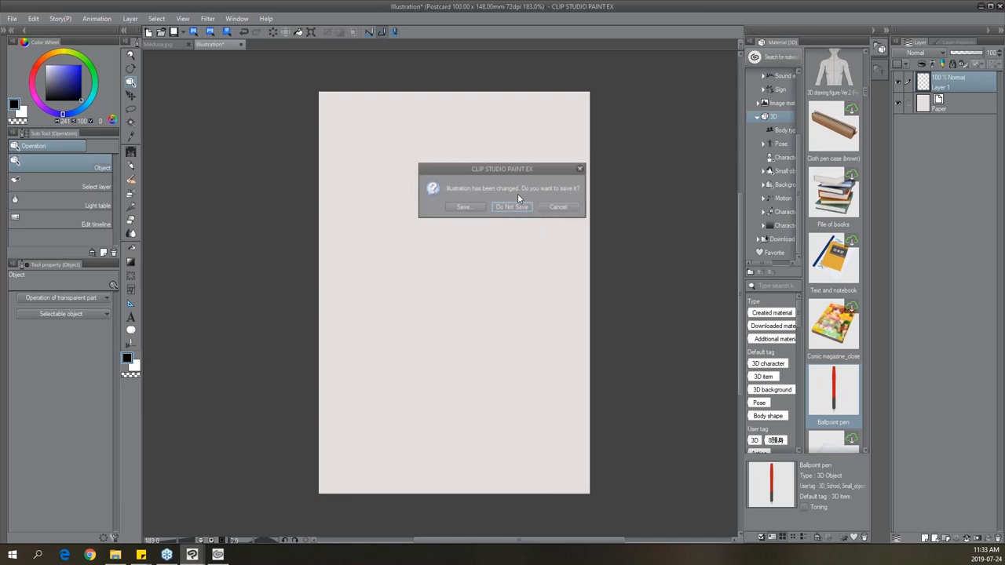
pyautogui.click(511, 206)
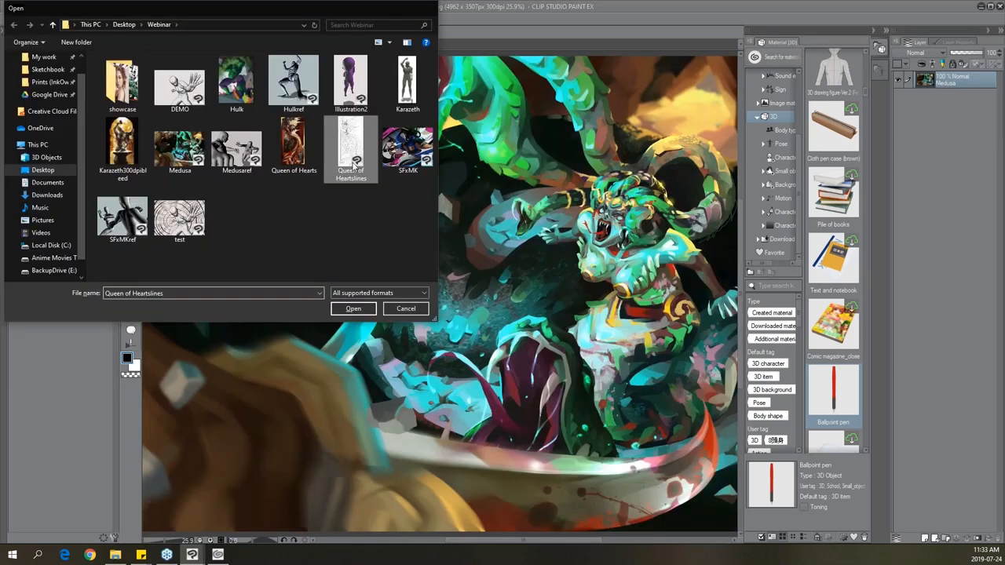
pyautogui.click(352, 308)
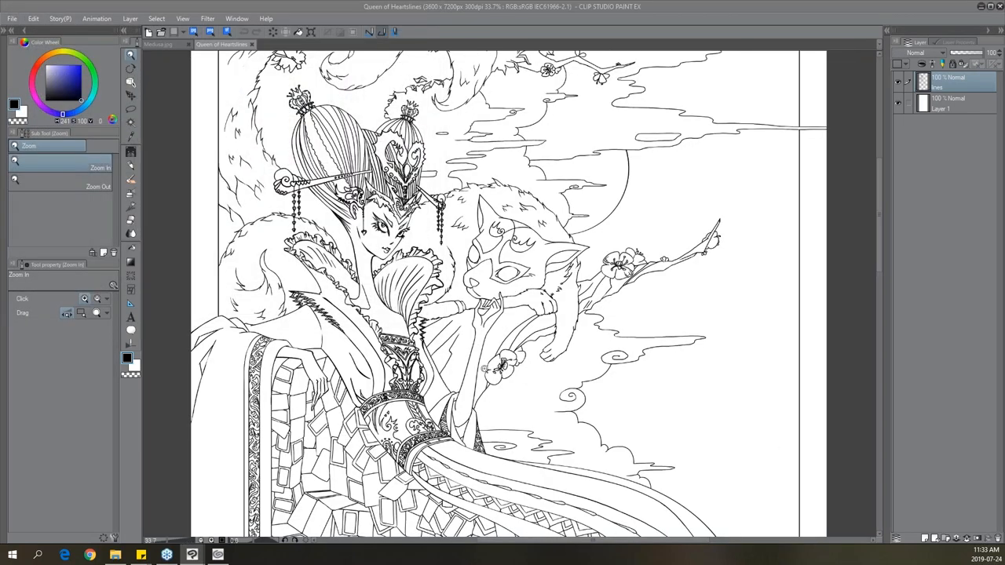
# Open the coloured Queen of Hearts.jpg and zoom in on the queen and the fox.
pyautogui.click(272, 44)
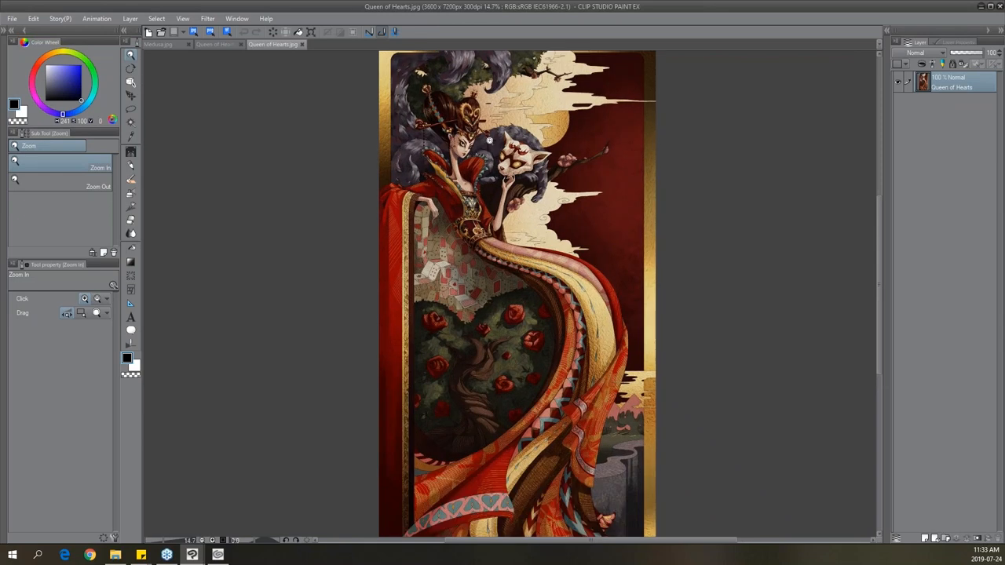
pyautogui.click(489, 140)
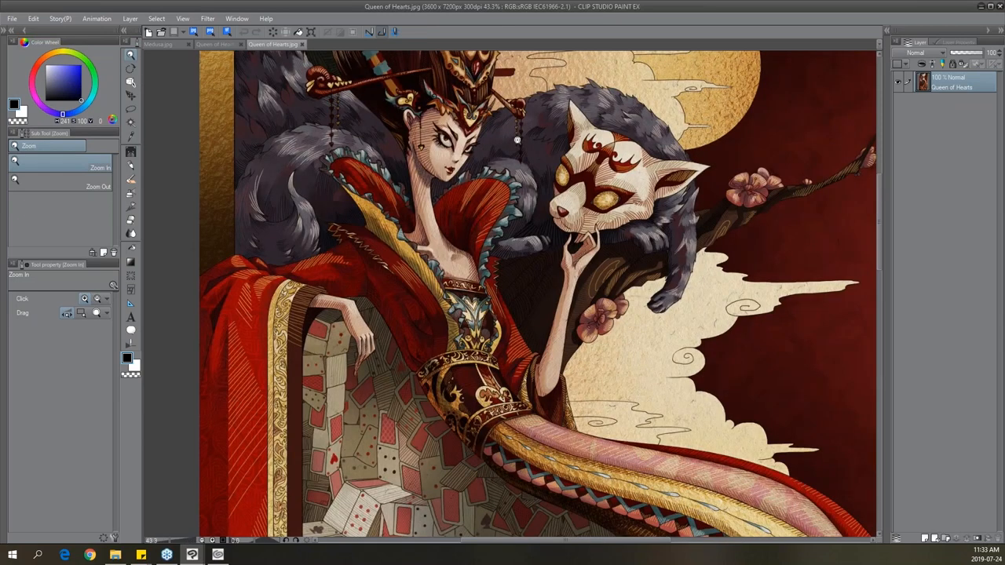
pyautogui.click(517, 140)
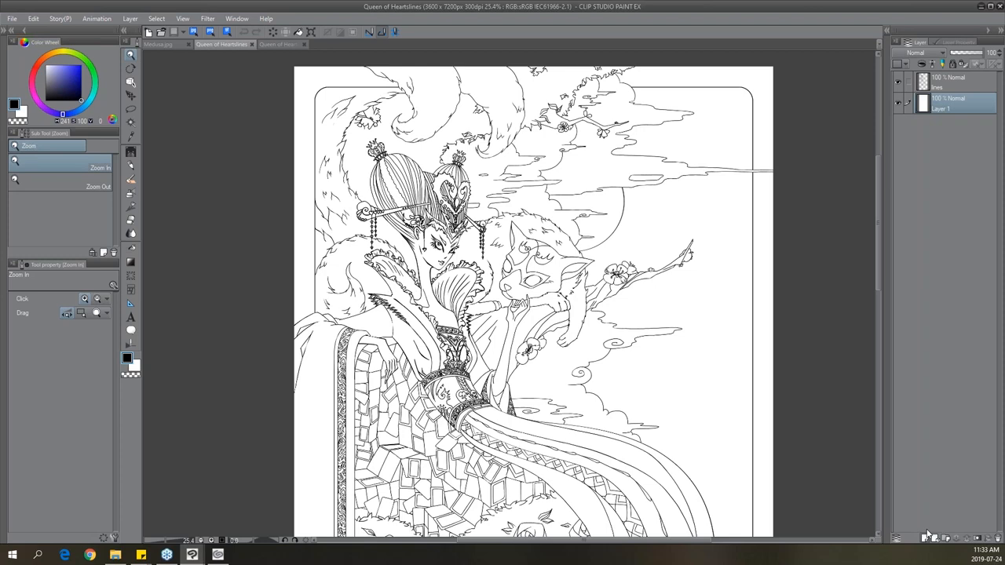
# Add a new raster Layer 2 above Layer 1 and lasso-select an area of the line art.
pyautogui.click(925, 538)
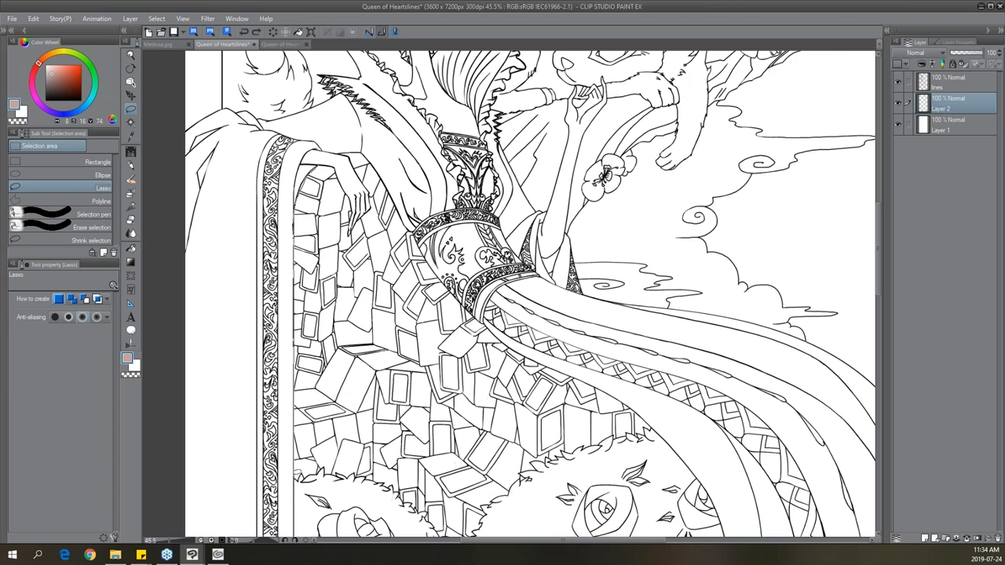
pyautogui.moveTo(318, 167); pyautogui.dragTo(338, 459)
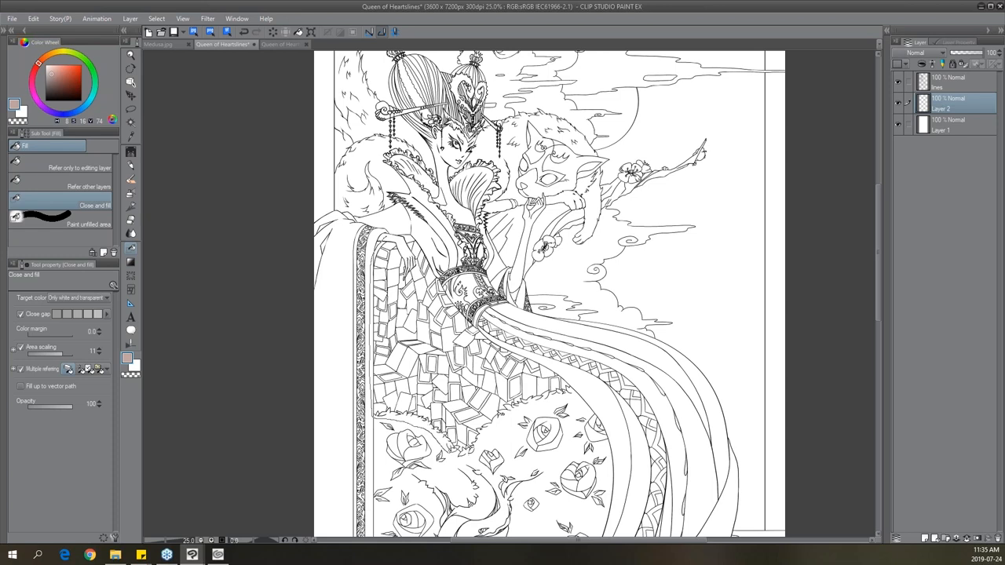
# Fill the mosaic throne area with a pink-brown tone.
pyautogui.moveTo(454, 449); pyautogui.dragTo(506, 434)
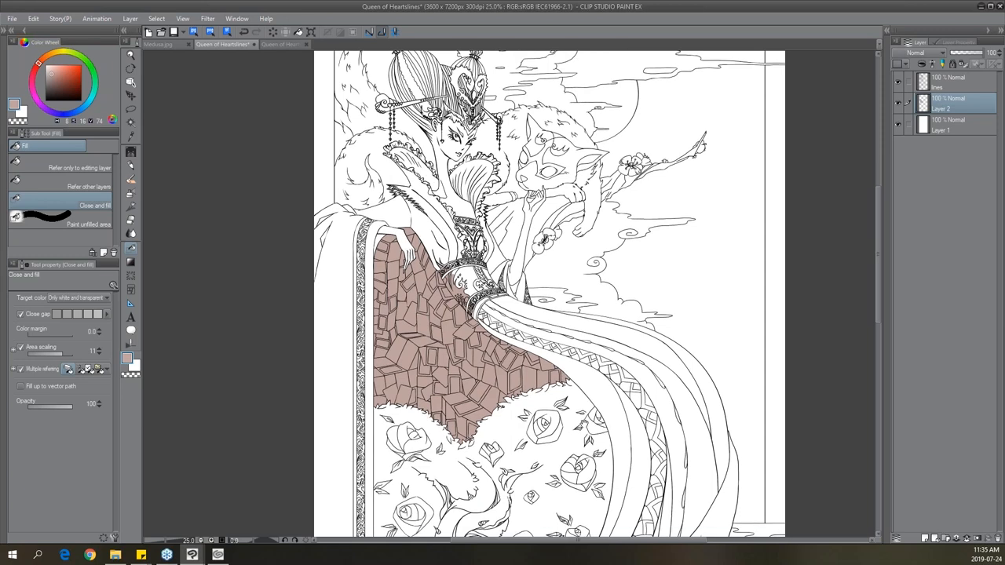
pyautogui.scroll(-3)
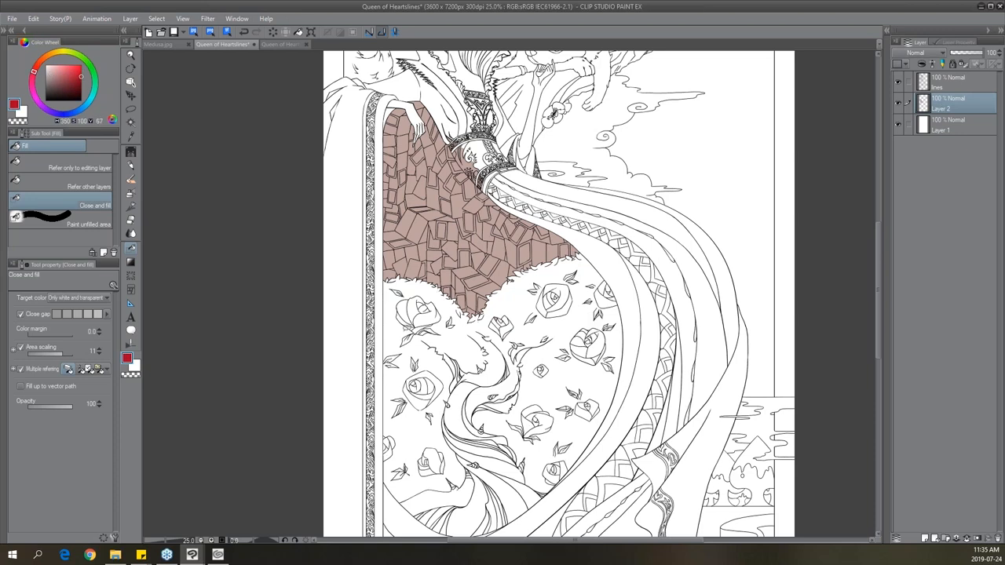
# Close-and-fill each rose in the round garden panel with red.
pyautogui.click(418, 315)
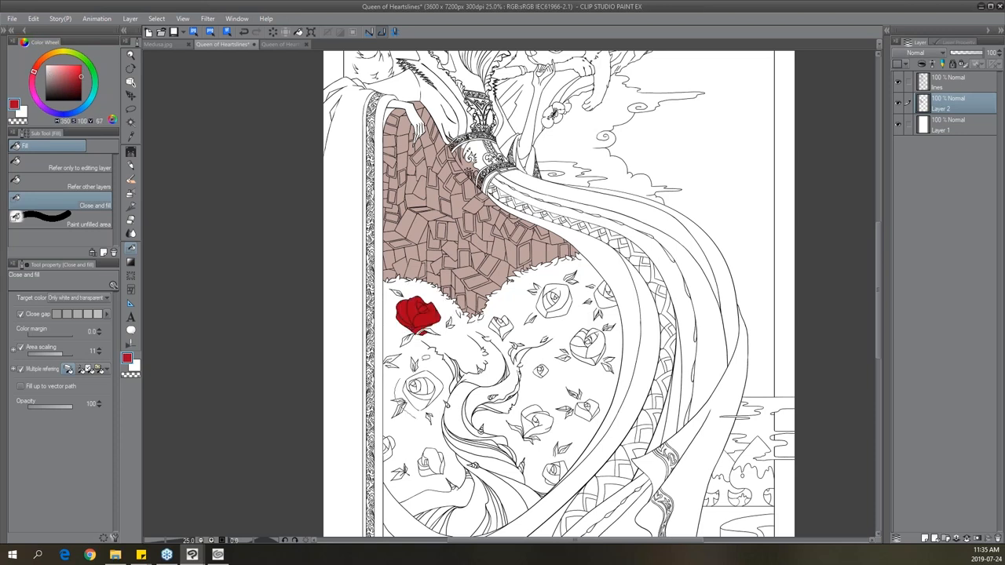
pyautogui.click(423, 390)
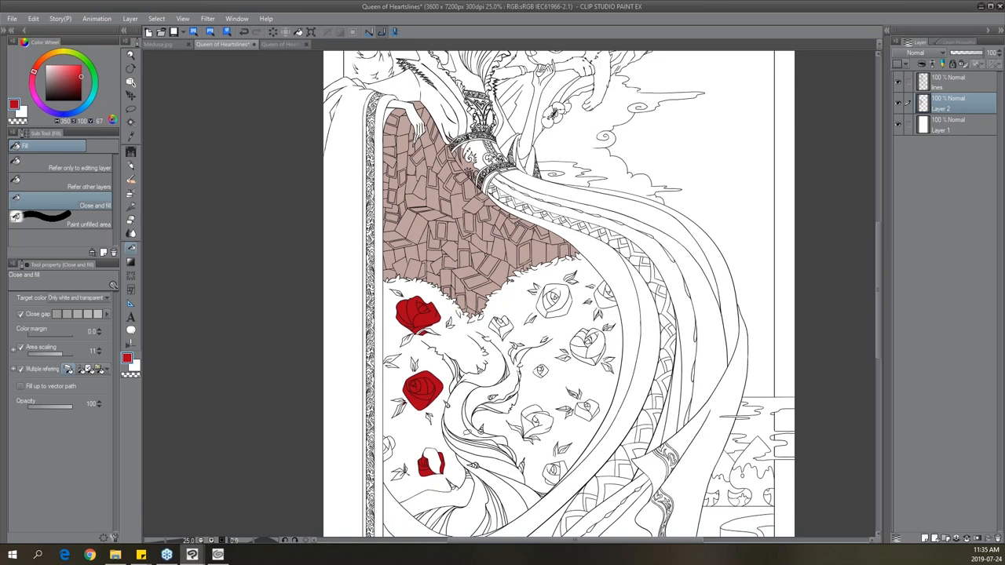
pyautogui.click(534, 420)
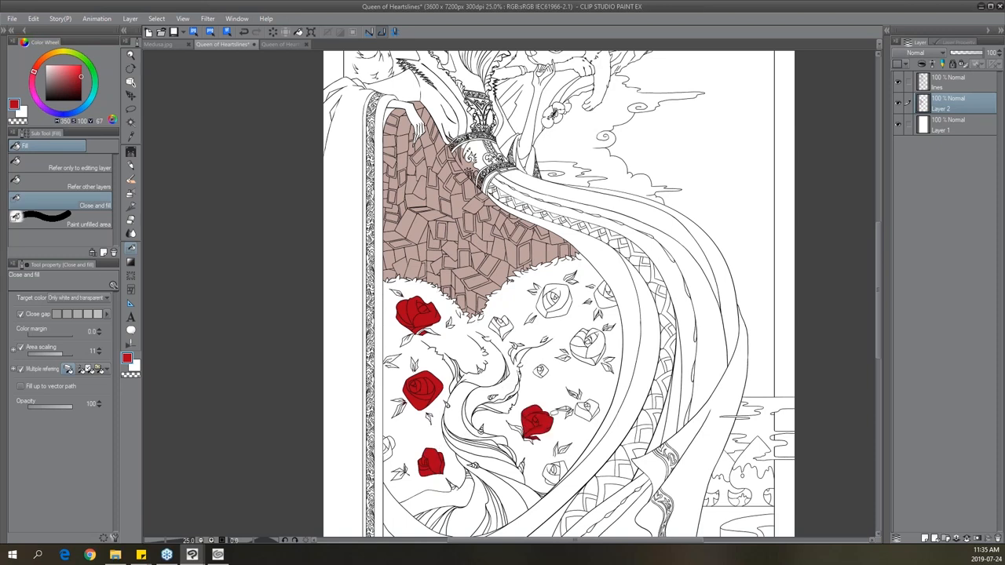
pyautogui.click(593, 349)
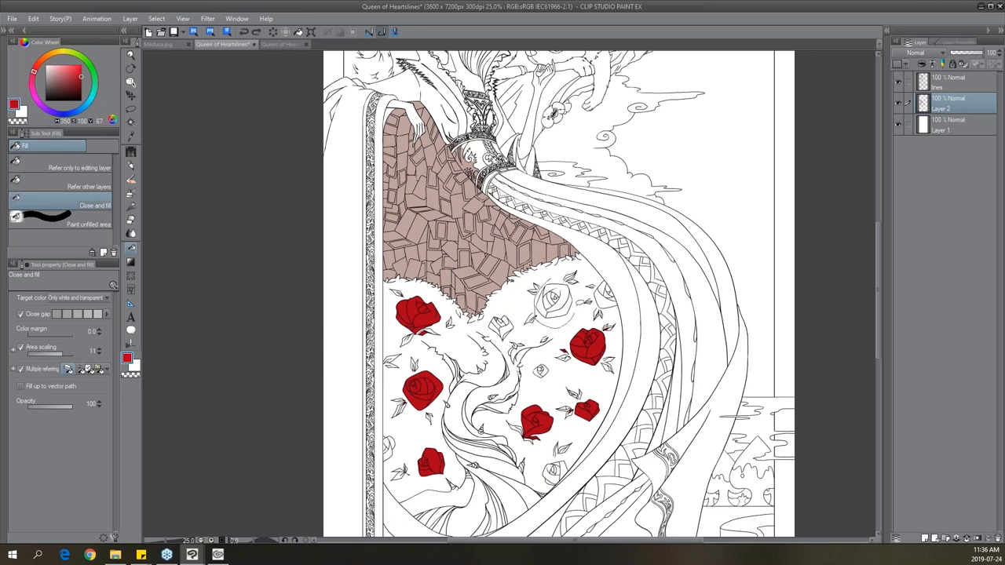
pyautogui.click(553, 302)
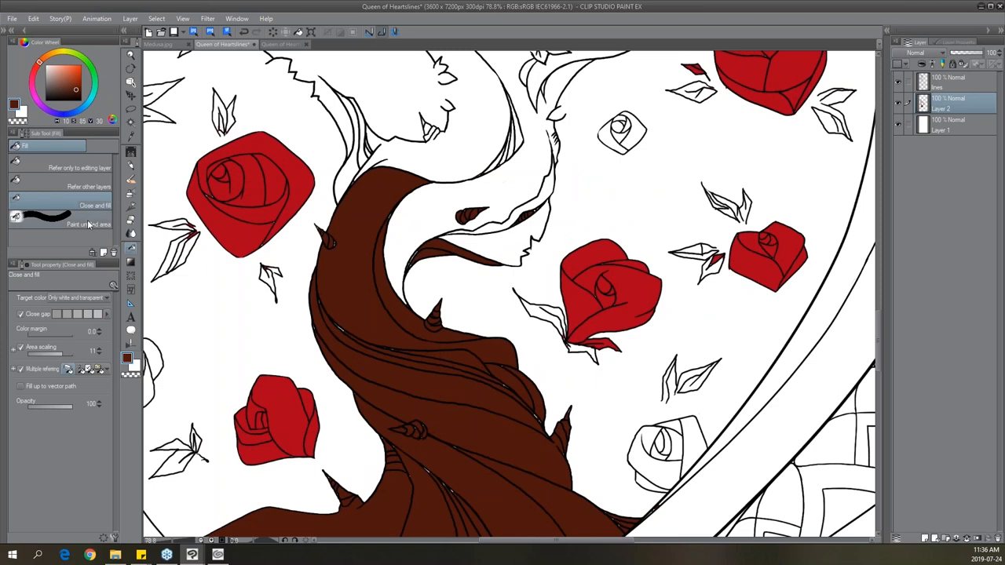
# Use Paint unfilled area to cover the leftover gaps in the dark brown tree trunk.
pyautogui.click(89, 224)
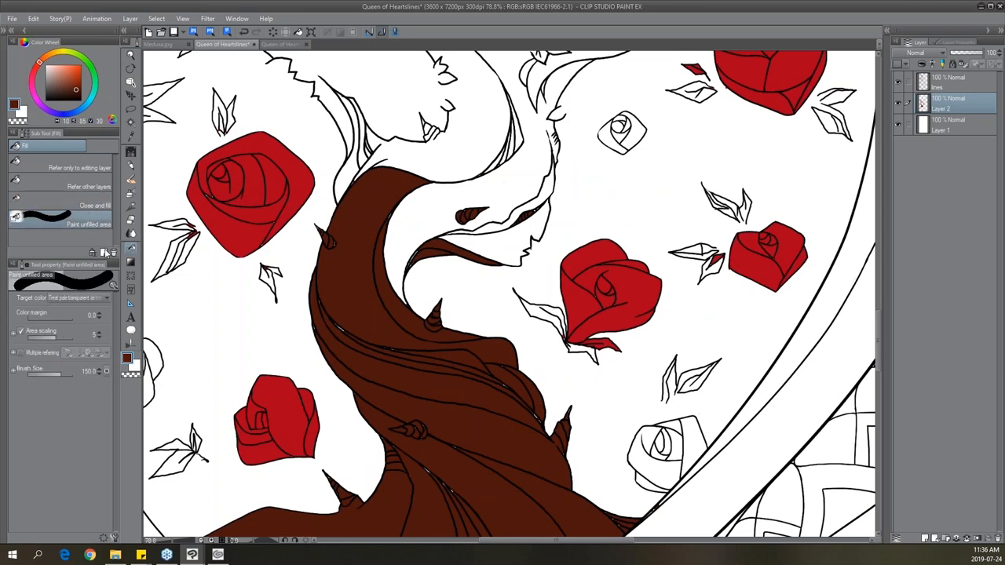
pyautogui.click(357, 322)
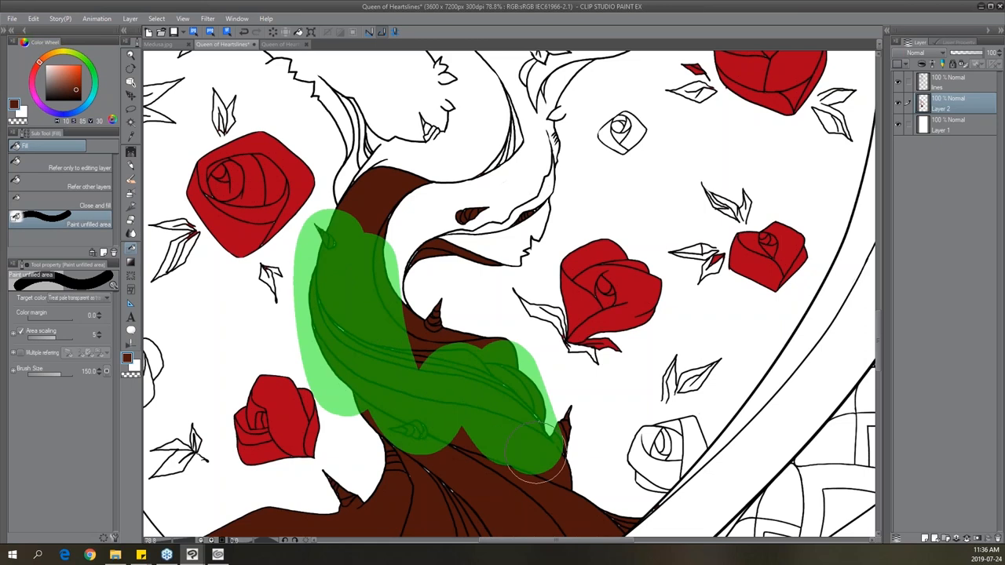
pyautogui.click(542, 495)
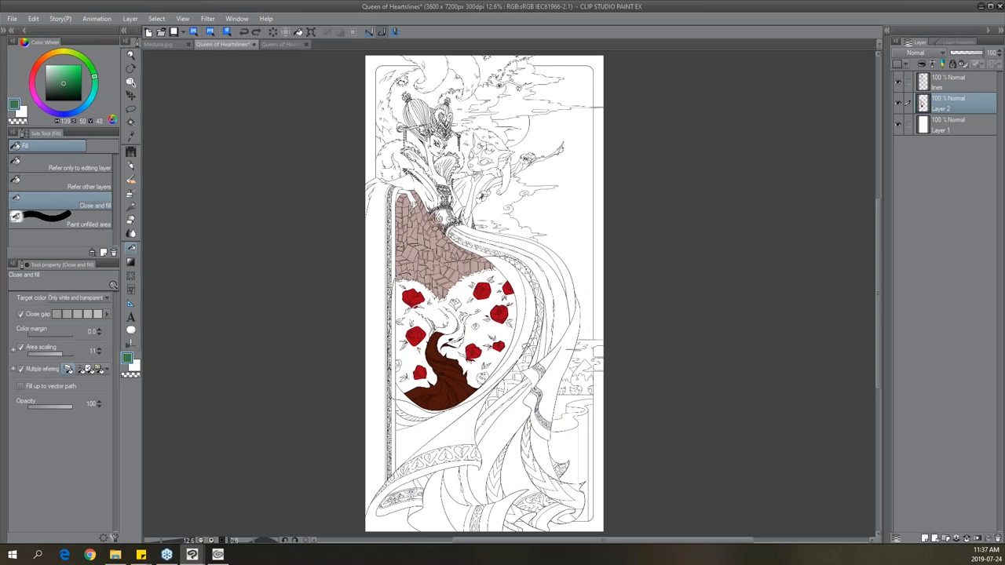
# Fill the garden background with teal green and lasso-fill a golden-tan cloud in the sky.
pyautogui.click(451, 329)
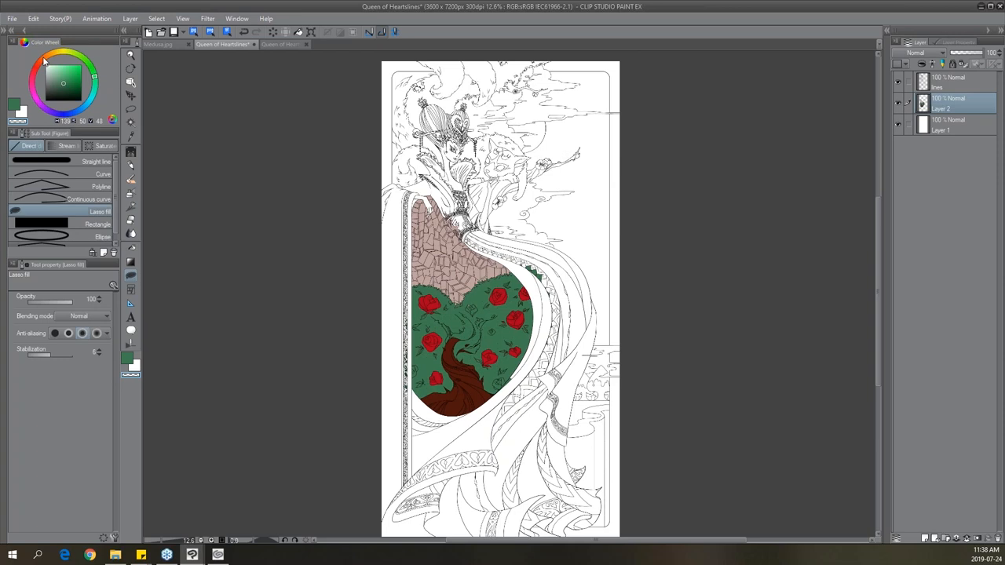
pyautogui.click(67, 83)
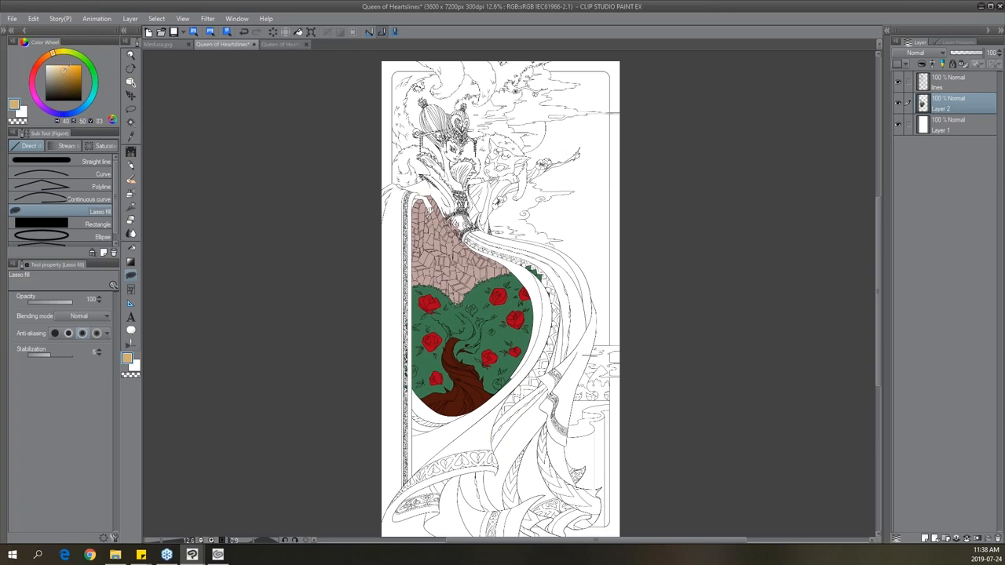
pyautogui.moveTo(569, 172); pyautogui.dragTo(628, 163)
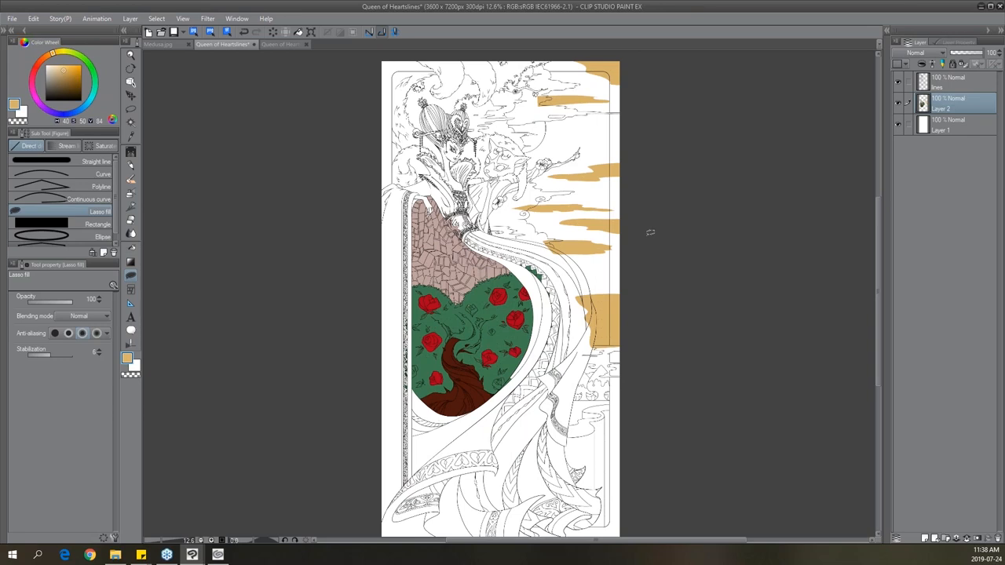
pyautogui.moveTo(941, 104)
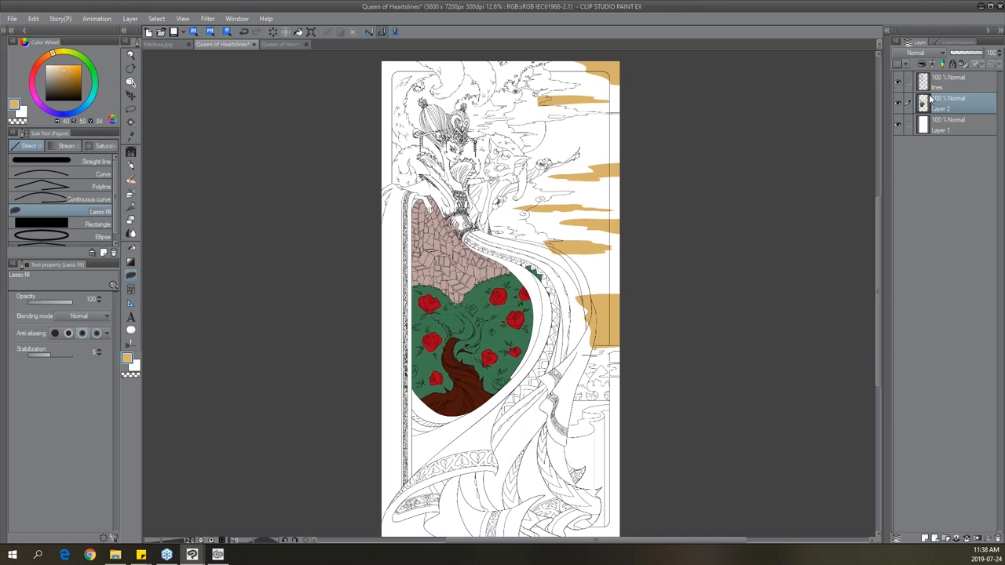
pyautogui.click(131, 55)
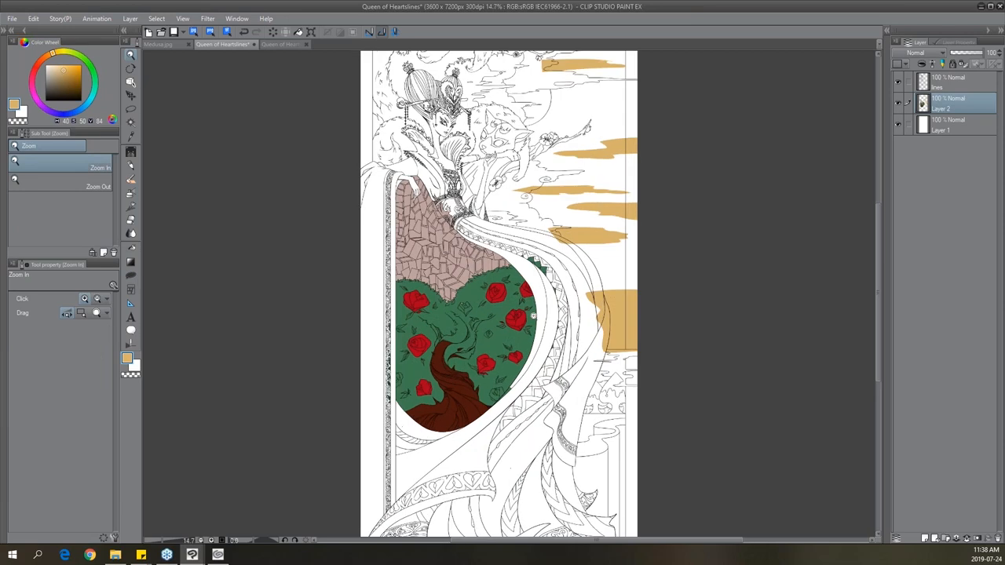
# Zoom in on the rose garden and fill the leftover gaps among the leaves and roses.
pyautogui.click(534, 314)
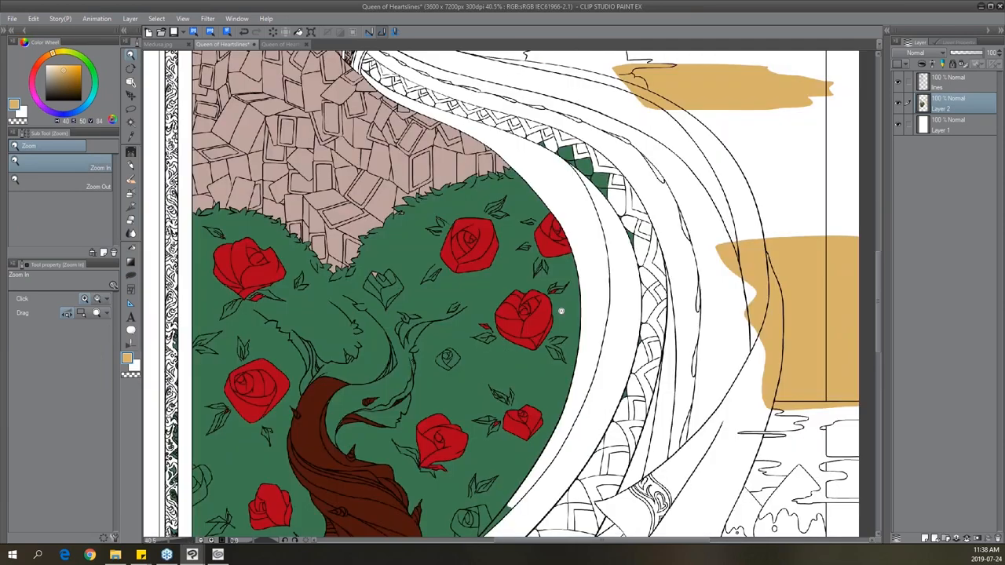
pyautogui.click(561, 311)
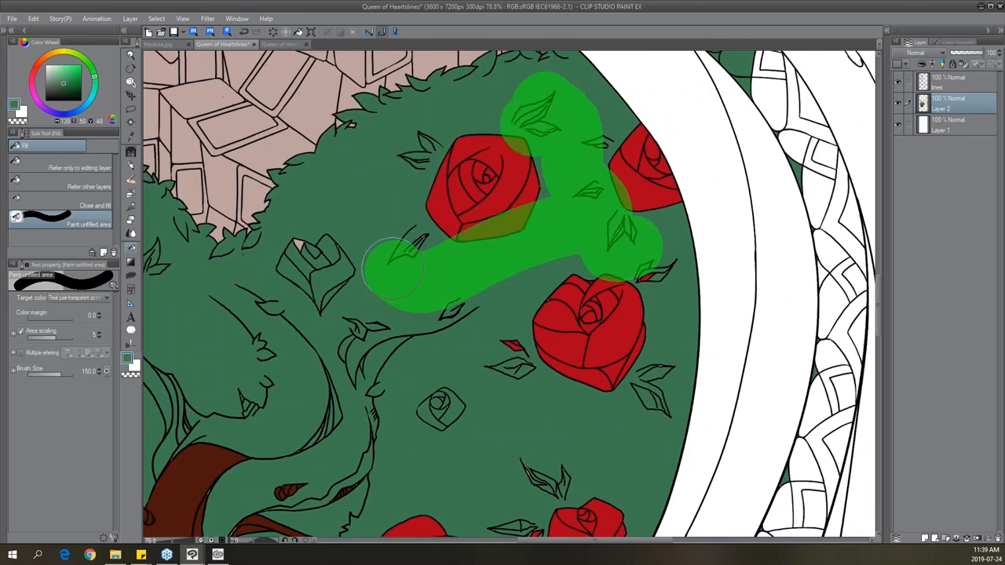
pyautogui.moveTo(393, 271); pyautogui.dragTo(428, 314)
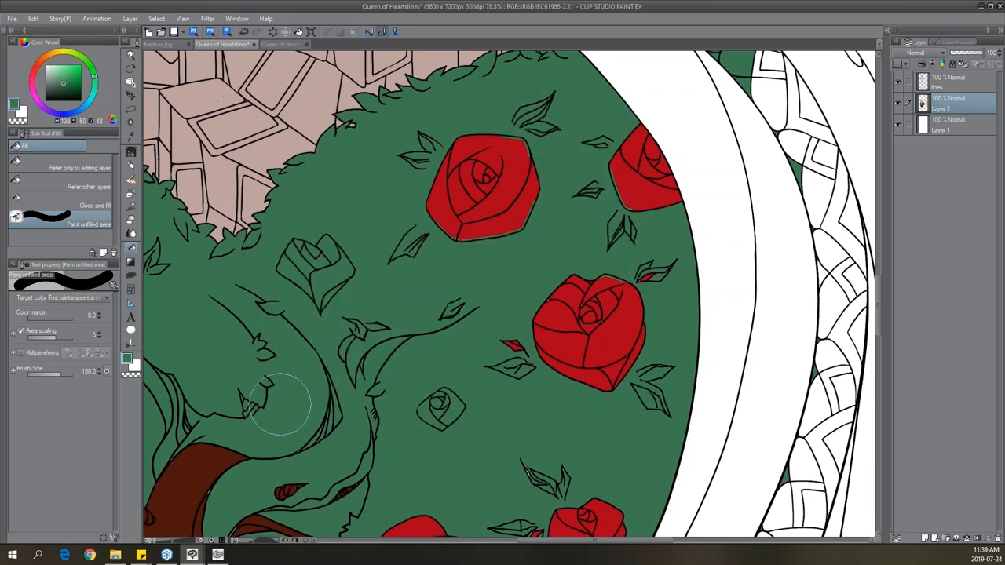
pyautogui.scroll(-3)
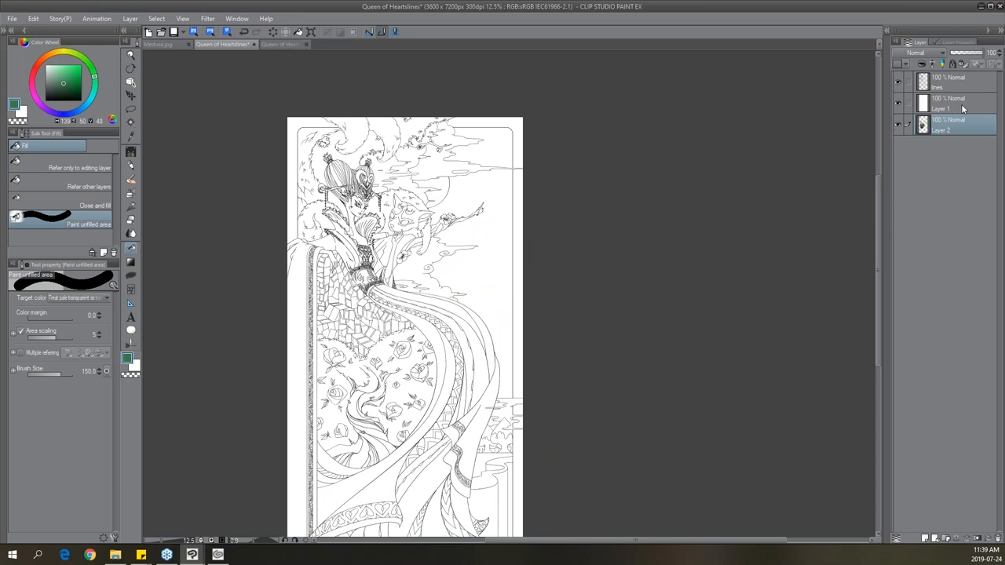
# Select the white background Layer 1 and add a new raster Layer 3.
pyautogui.click(951, 107)
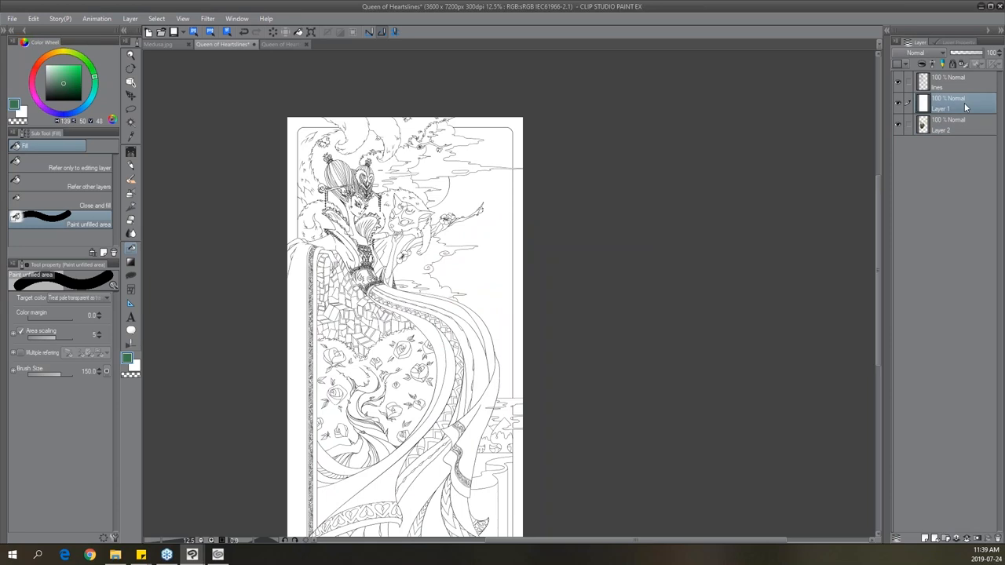
pyautogui.click(935, 537)
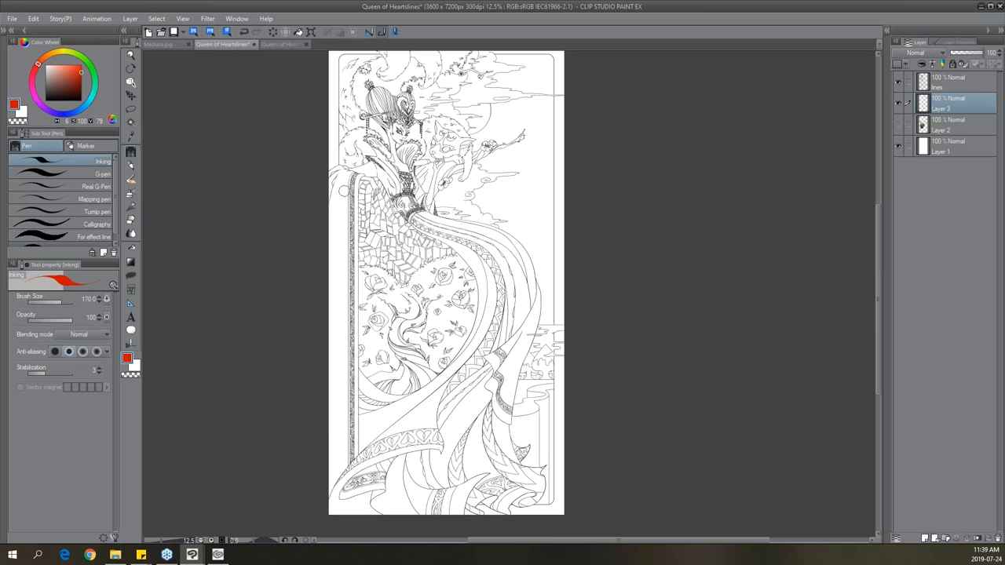
# Scribble red hints on the robe, green over the garden and a brown trunk shape.
pyautogui.moveTo(341, 181); pyautogui.dragTo(337, 392)
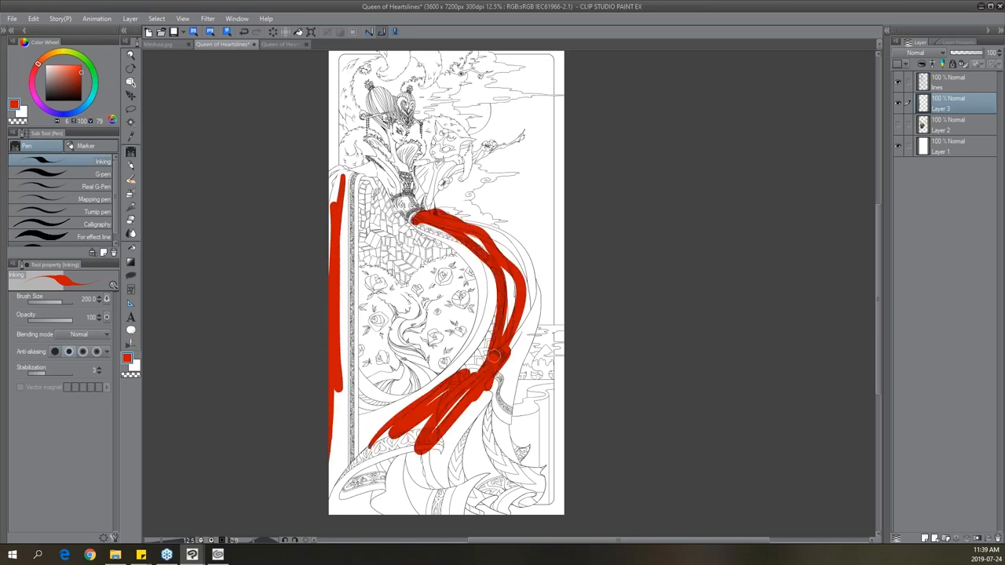
pyautogui.moveTo(502, 362); pyautogui.dragTo(471, 487)
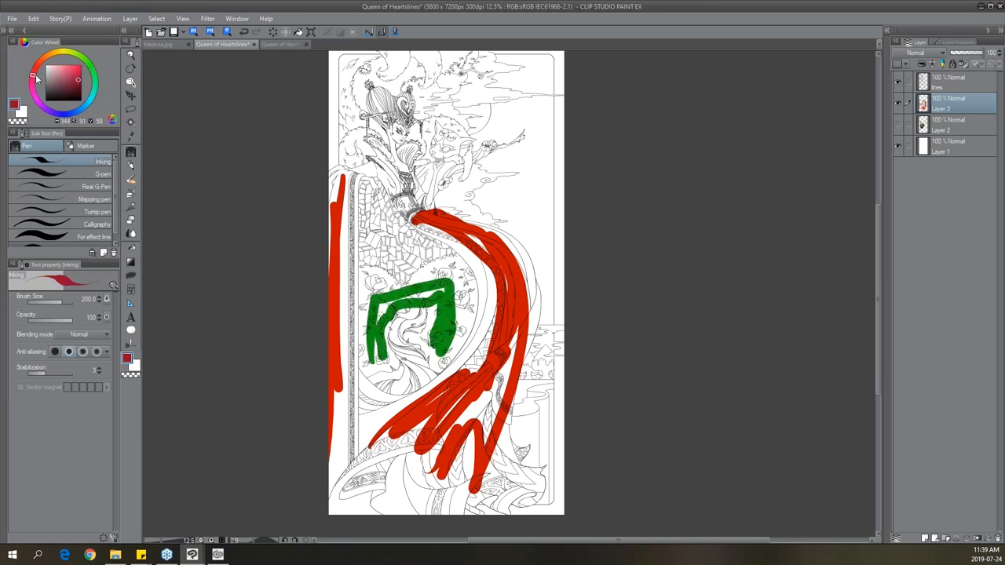
pyautogui.click(43, 66)
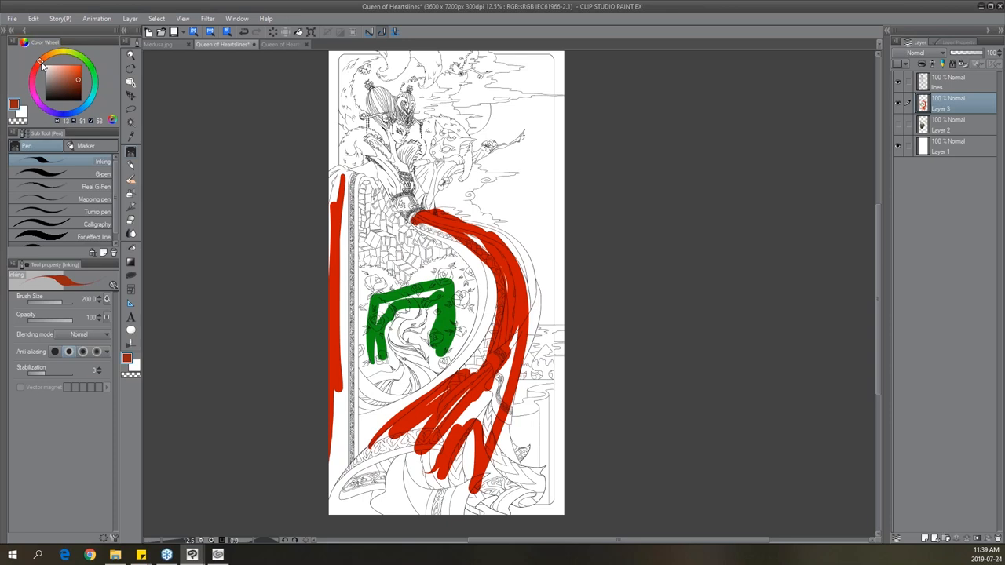
pyautogui.moveTo(409, 314); pyautogui.dragTo(404, 385)
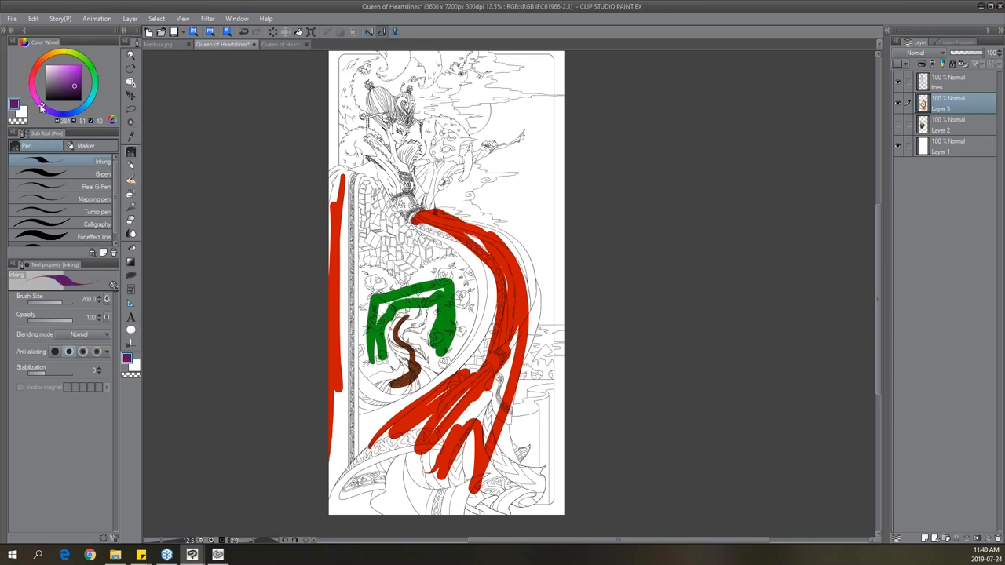
# Add purple scribbles around the queen's head and golden tan accents.
pyautogui.moveTo(357, 59); pyautogui.dragTo(354, 141)
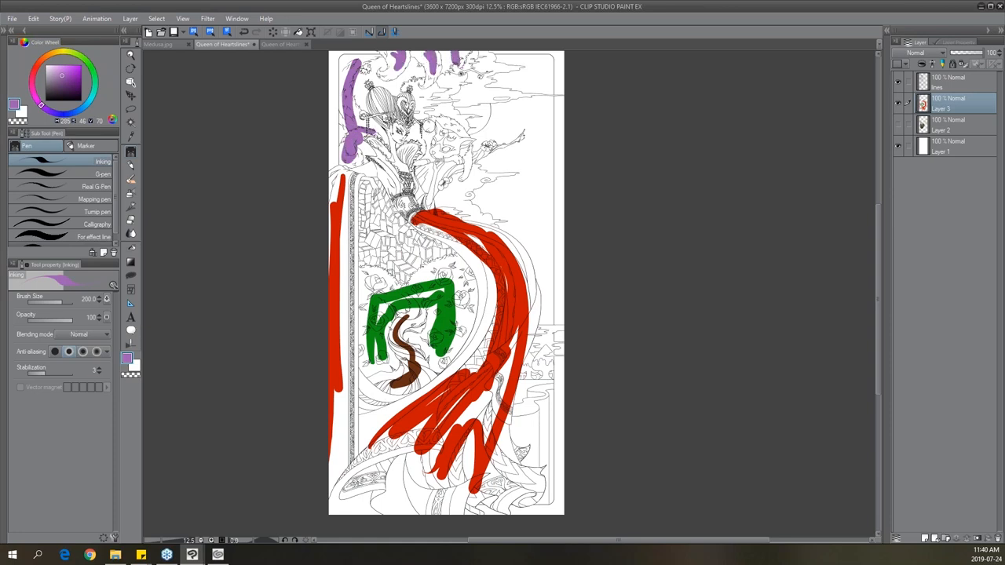
pyautogui.moveTo(416, 118); pyautogui.dragTo(463, 157)
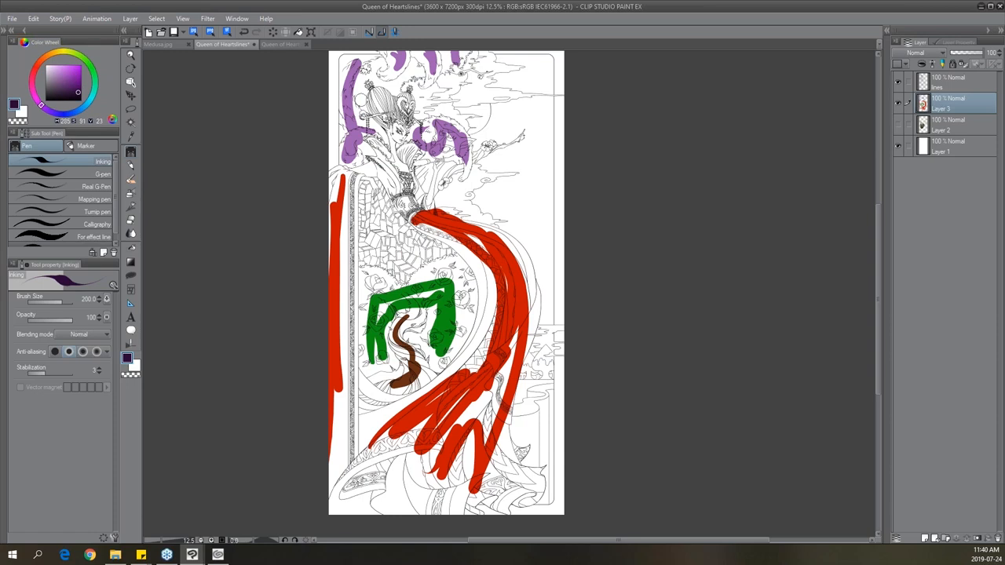
pyautogui.moveTo(373, 106); pyautogui.dragTo(404, 118)
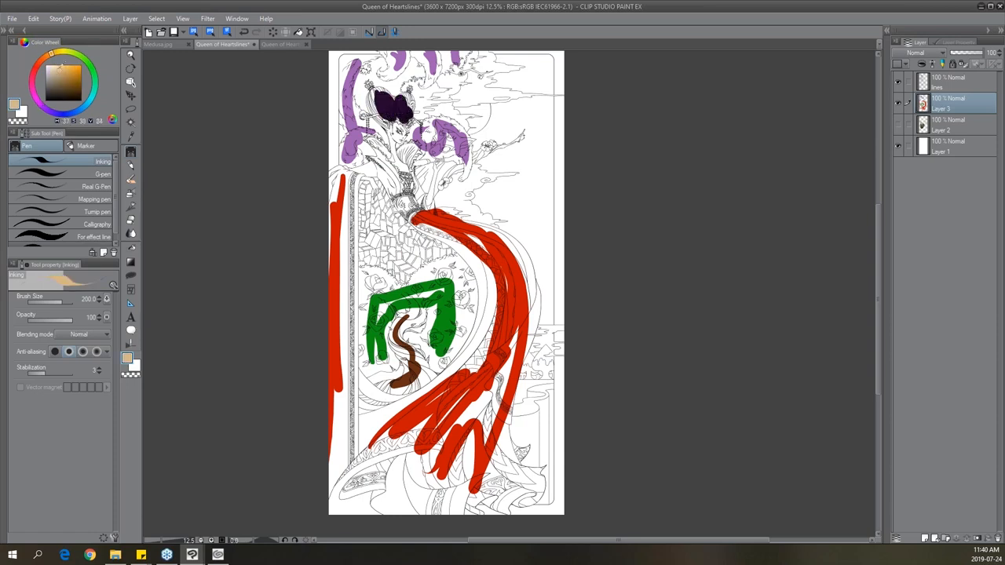
pyautogui.moveTo(392, 129); pyautogui.dragTo(404, 169)
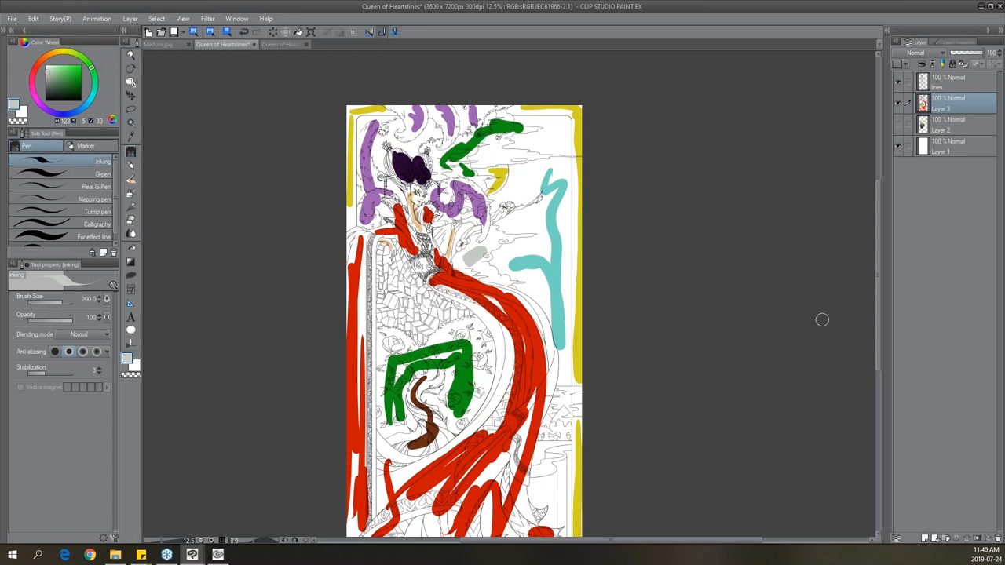
pyautogui.moveTo(667, 287)
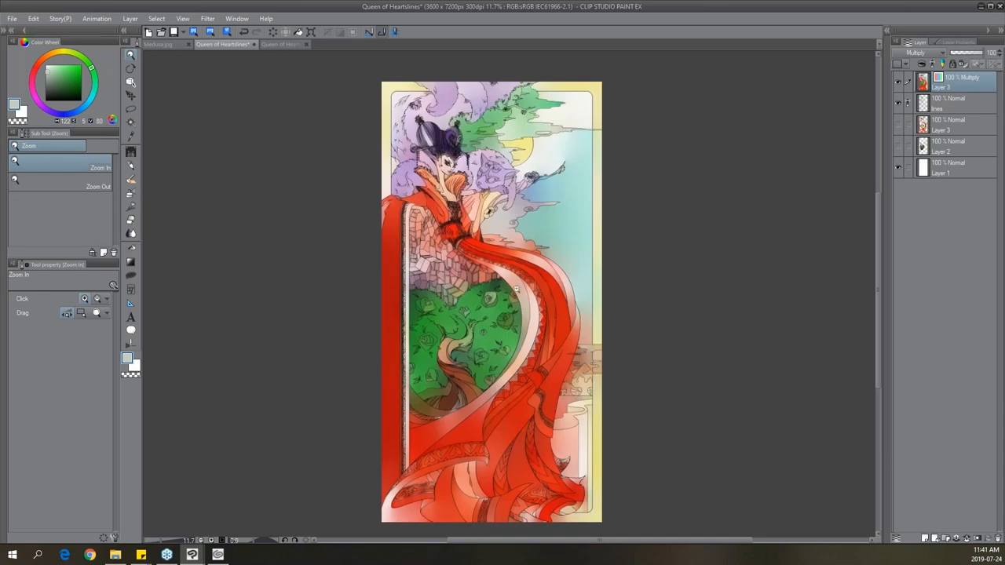
pyautogui.moveTo(468, 467)
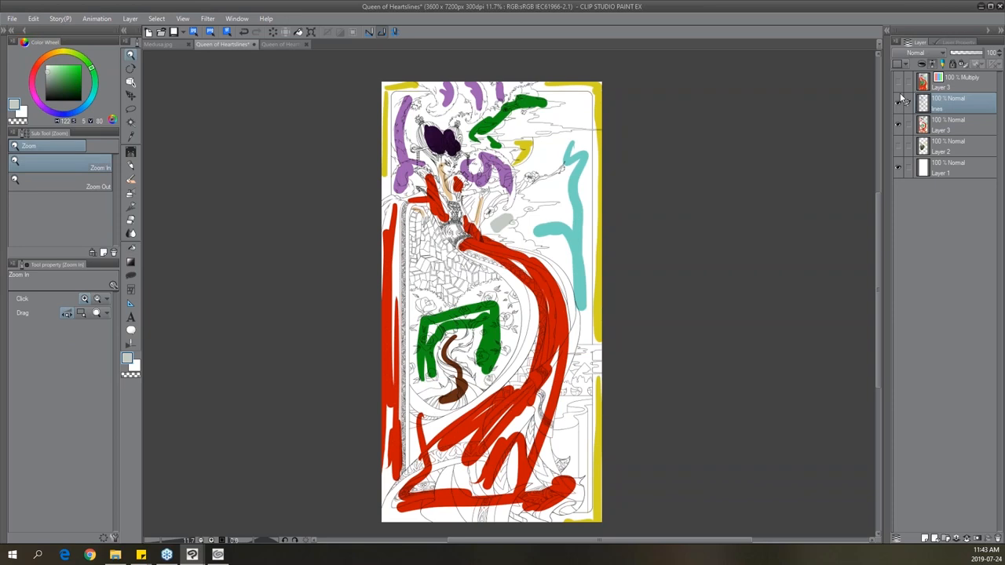
# Run Edit > Colorize all to automatically colour the whole line drawing.
pyautogui.click(33, 18)
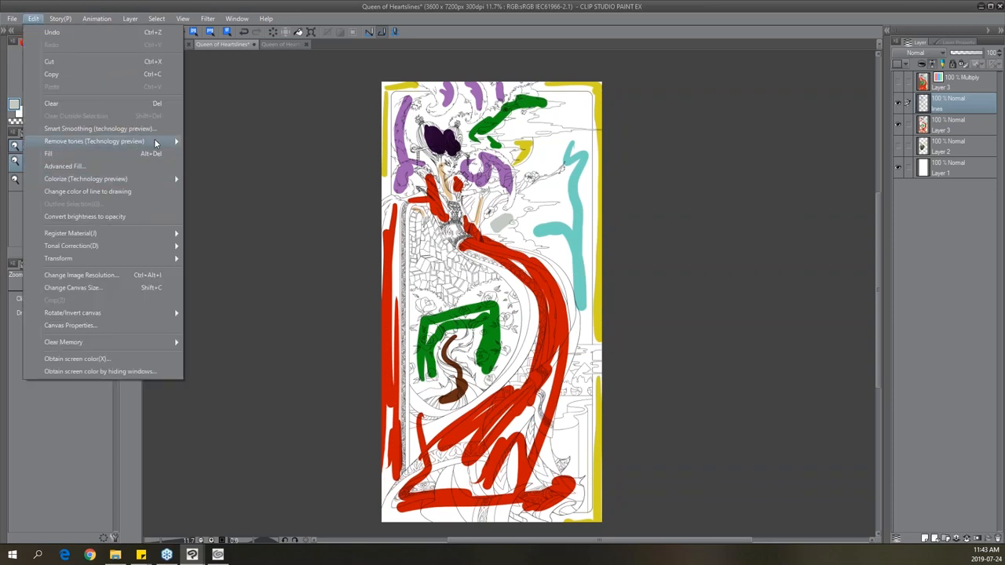
pyautogui.moveTo(86, 178)
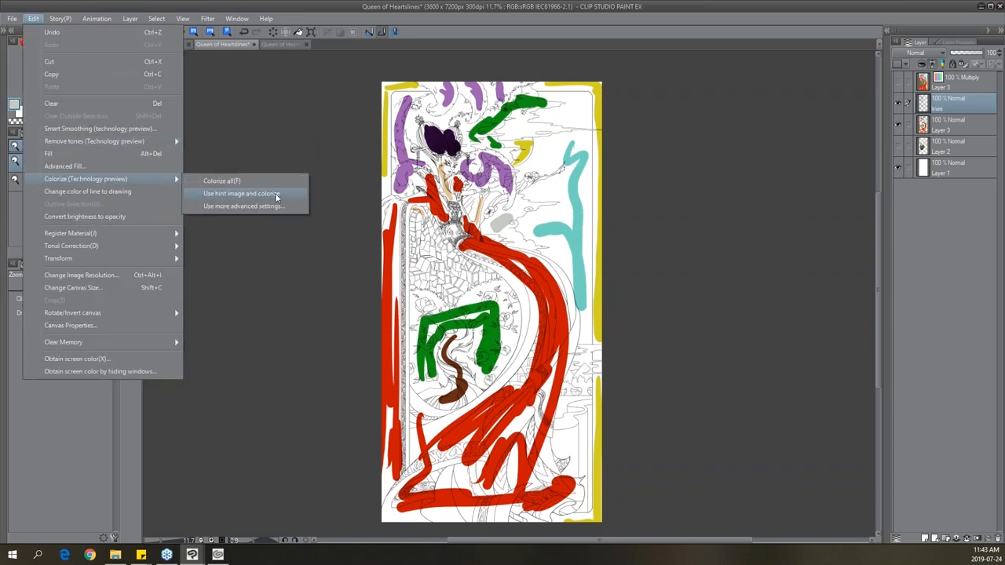
pyautogui.moveTo(290, 198)
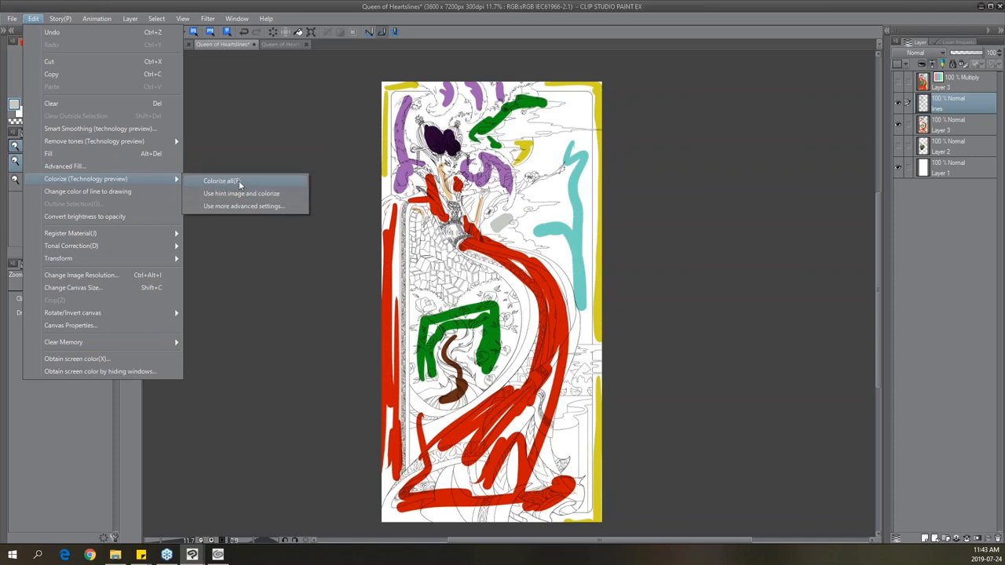
pyautogui.click(220, 180)
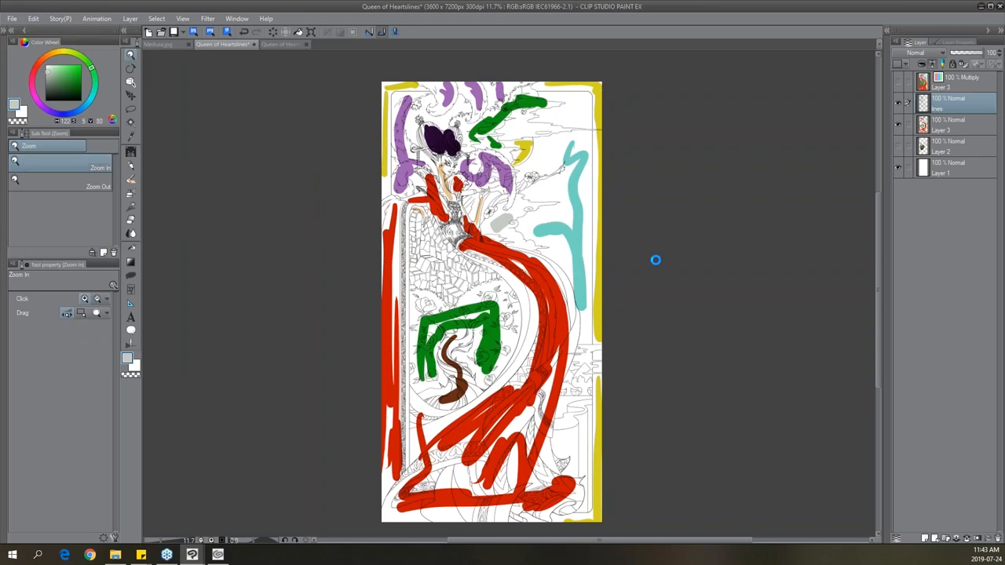
pyautogui.moveTo(662, 274)
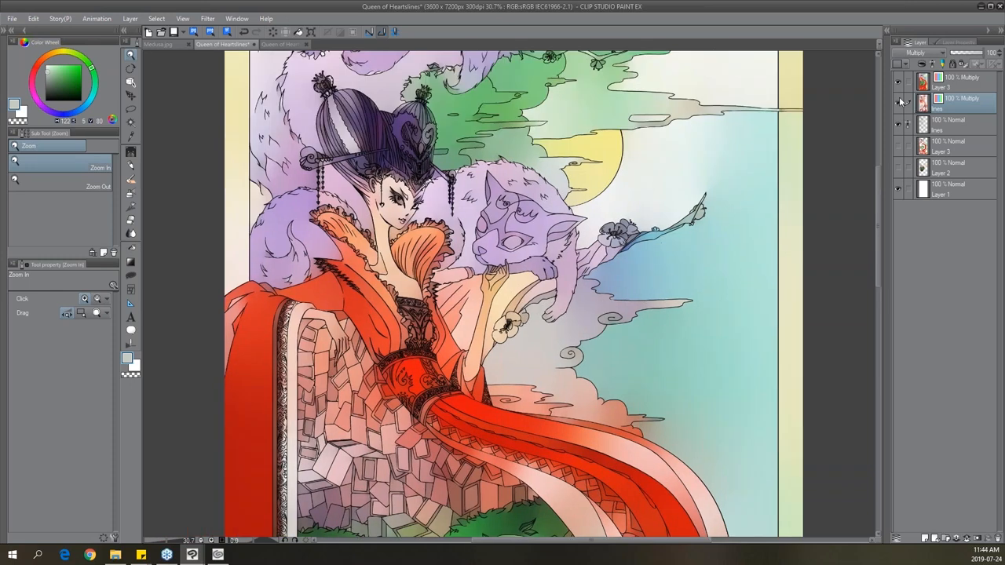
# Hide the newly colourised Multiply layer in the Layer palette.
pyautogui.click(899, 103)
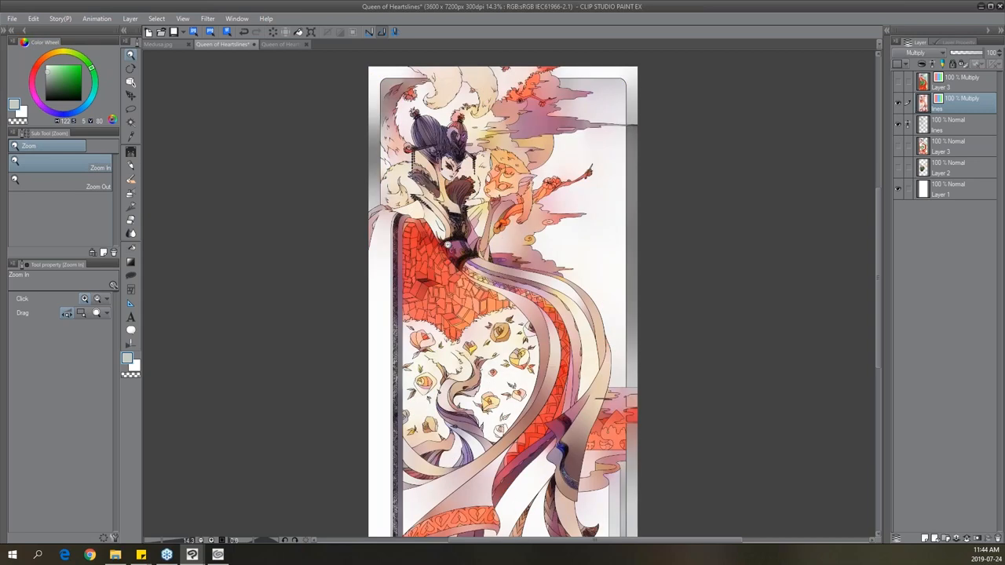
pyautogui.moveTo(524, 301)
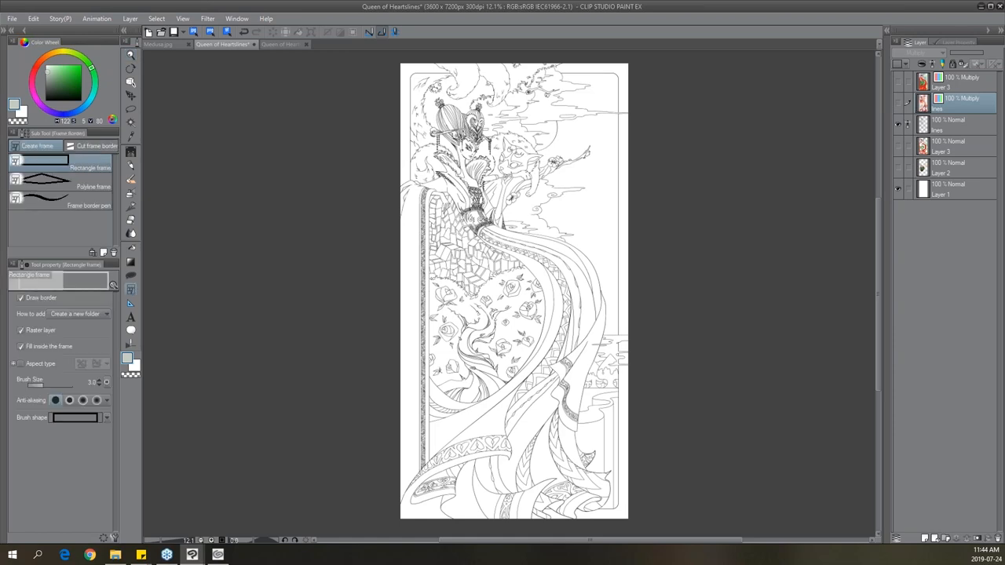
# Create the eight-page comic named Comic, saving its pages to a Desktop folder.
pyautogui.click(12, 18)
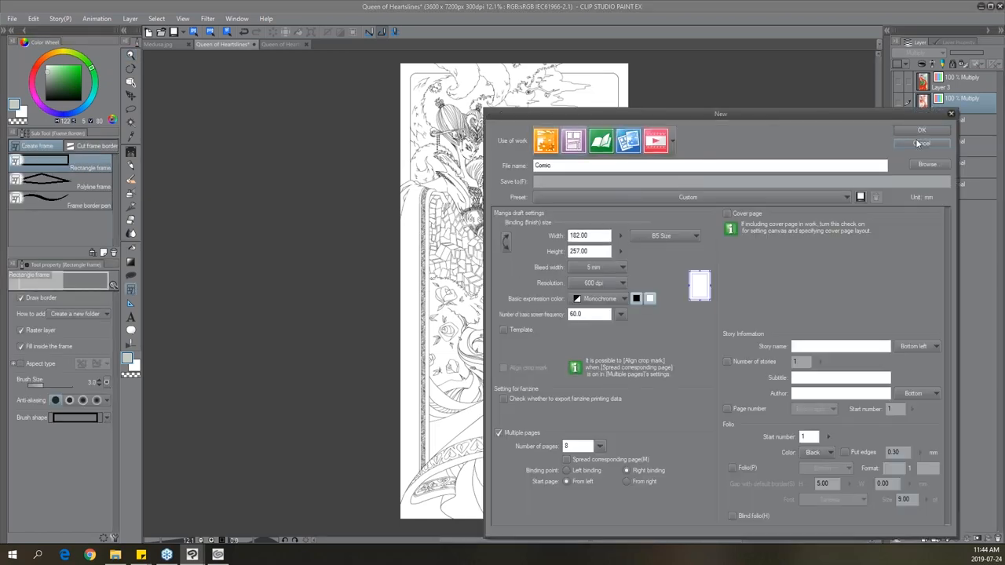
pyautogui.click(921, 129)
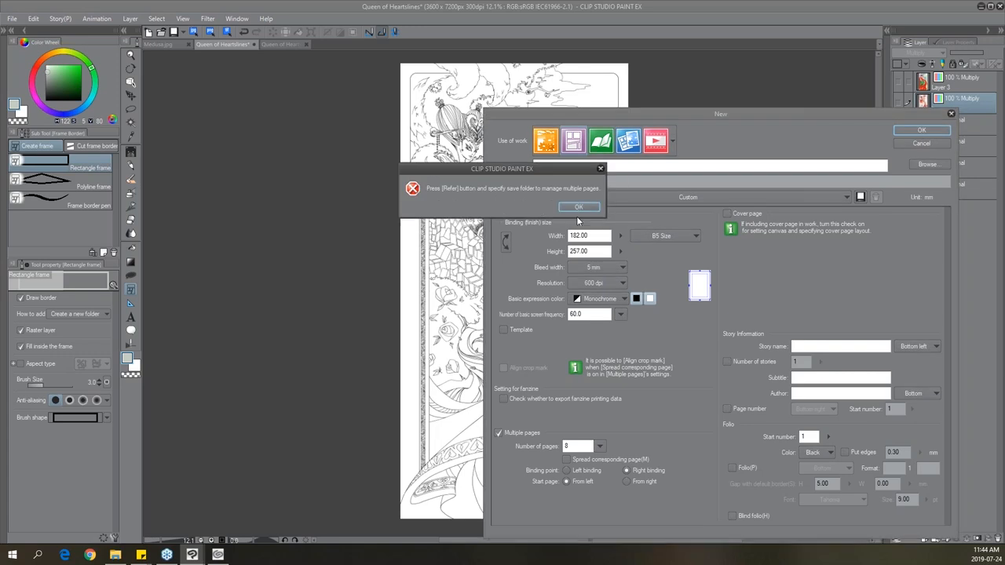
pyautogui.click(579, 207)
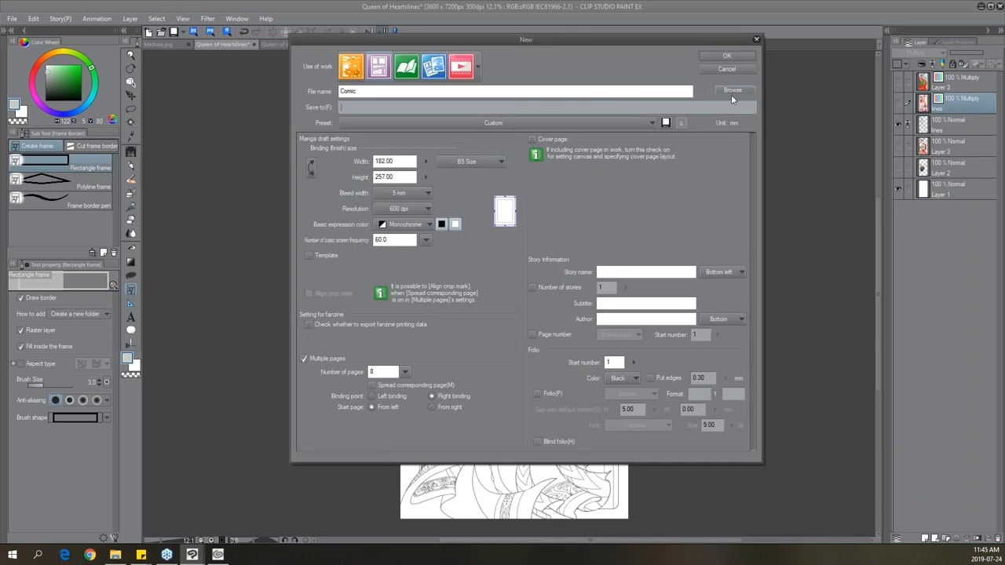
pyautogui.click(732, 90)
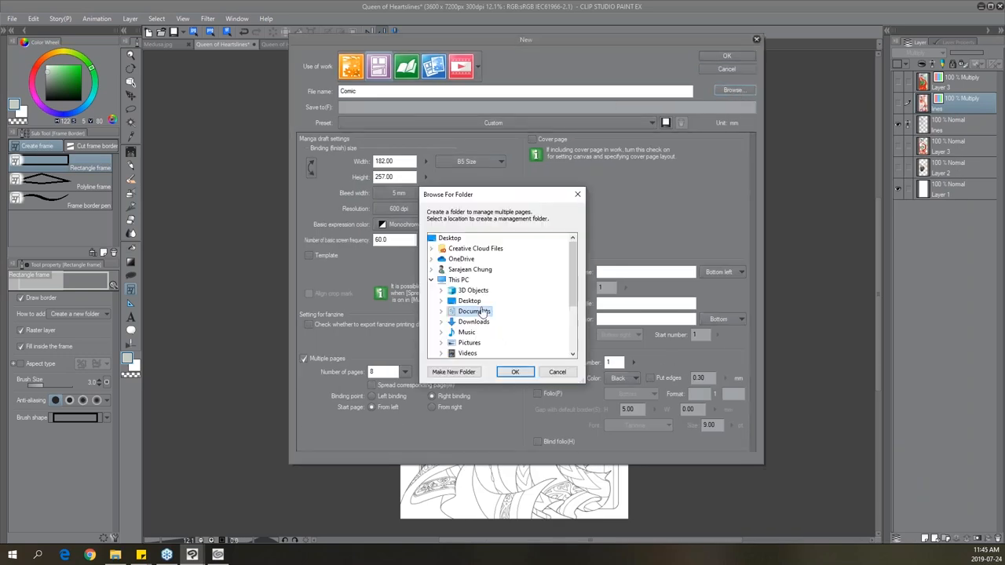
pyautogui.click(515, 371)
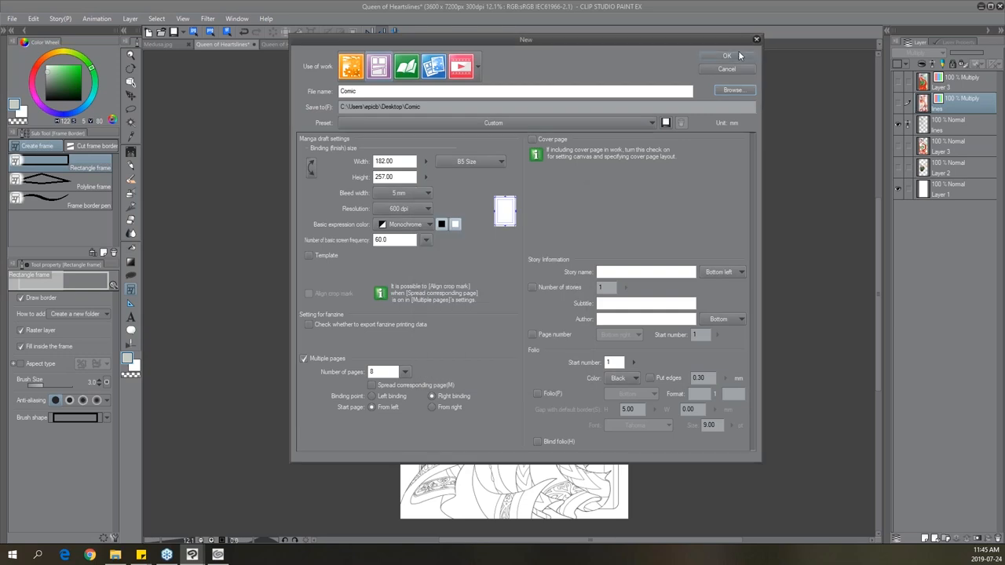
pyautogui.click(726, 56)
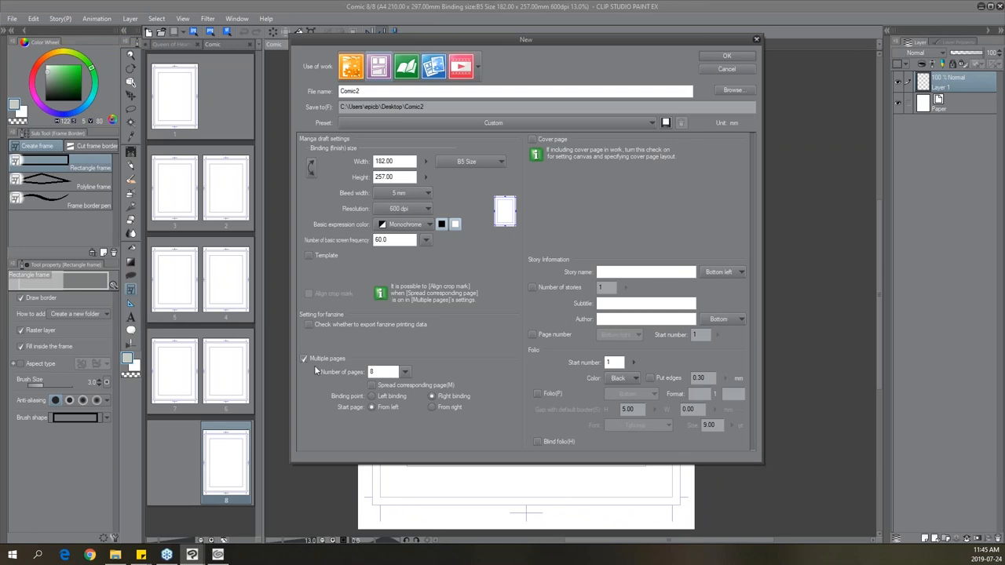
# Create a second document Comic2 with Multiple pages turned off.
pyautogui.click(304, 358)
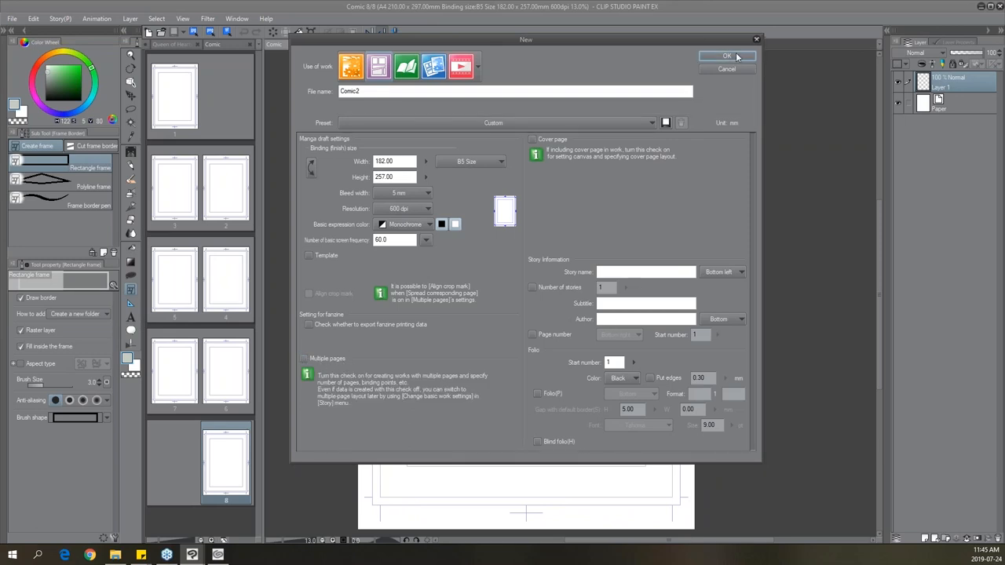
pyautogui.click(727, 56)
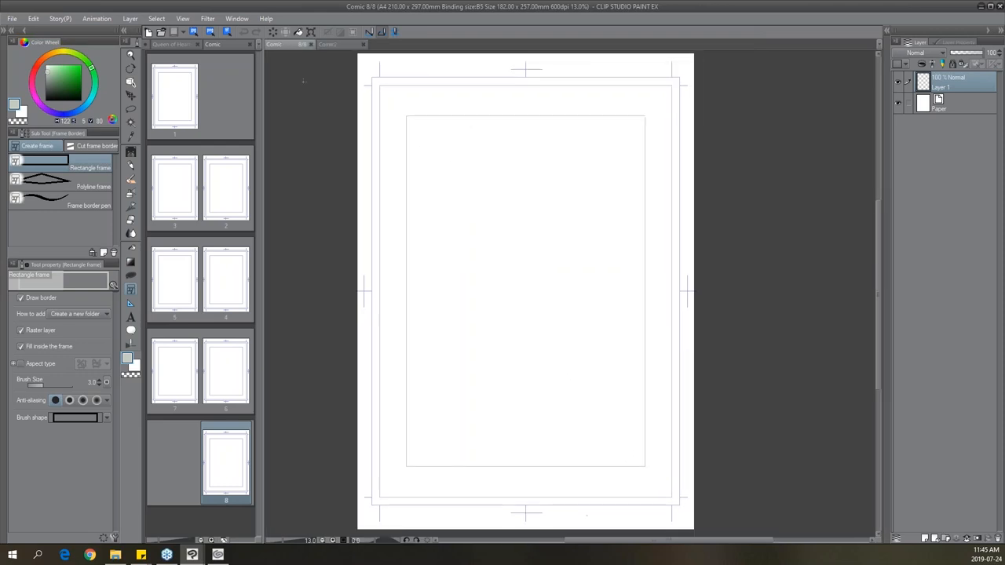
pyautogui.moveTo(190, 248)
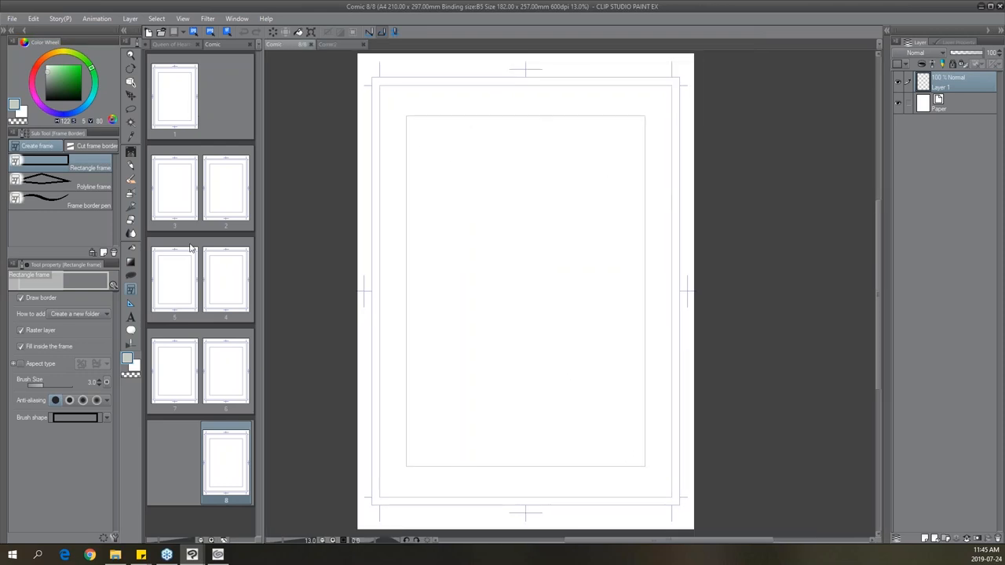
pyautogui.moveTo(217, 293)
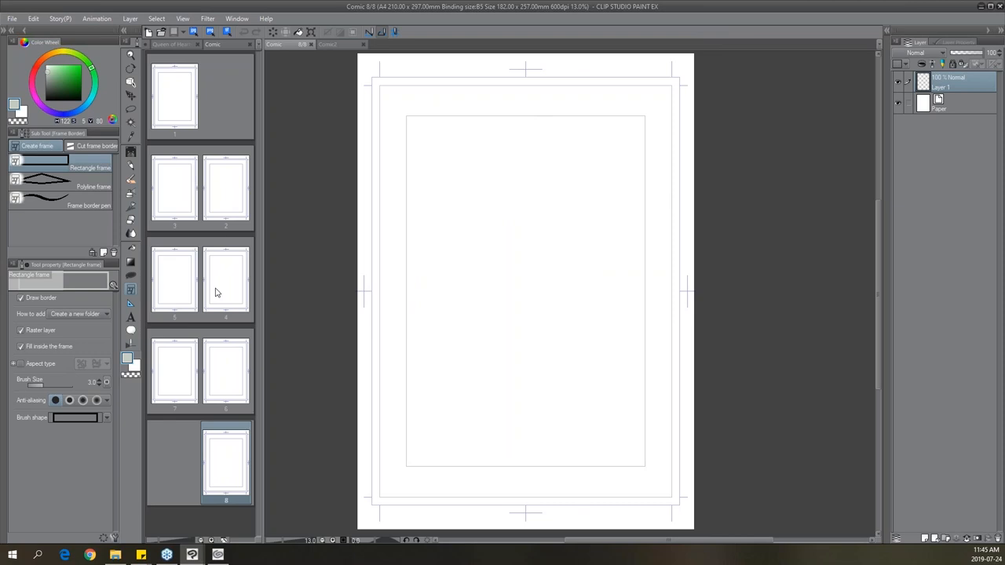
pyautogui.moveTo(330, 308)
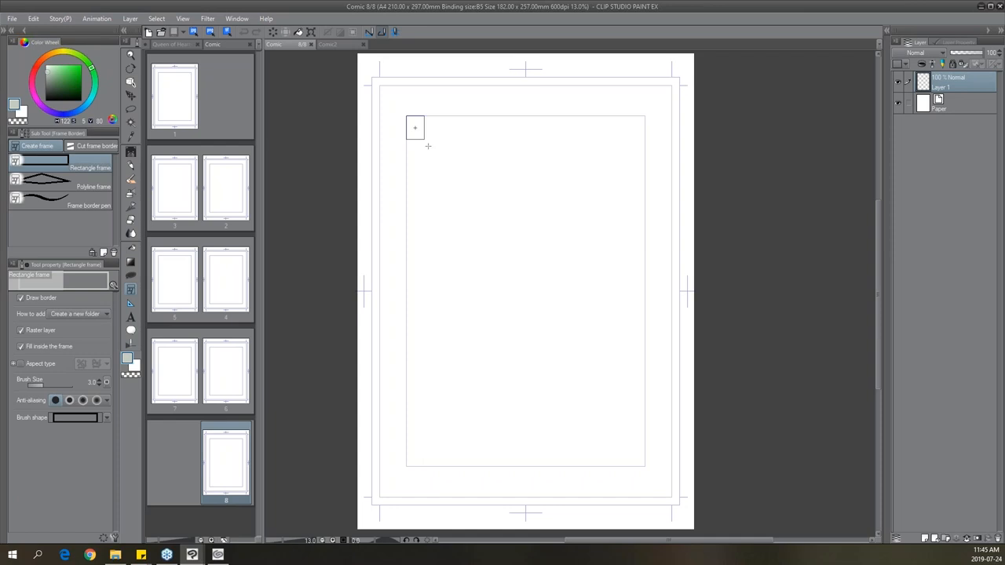
# Draw a page-filling frame border, split it into angled panels and scribble black ink inside.
pyautogui.moveTo(414, 127); pyautogui.dragTo(641, 445)
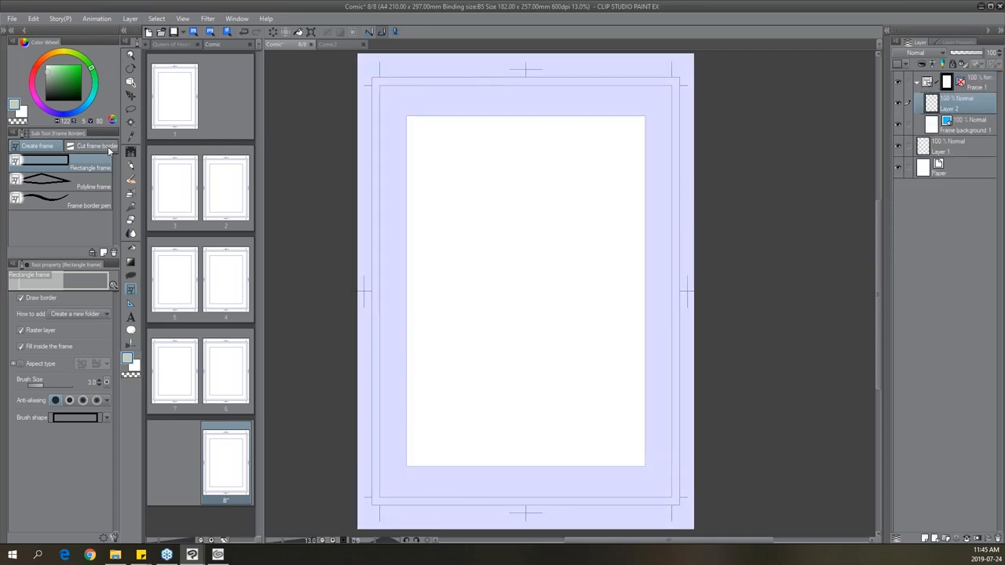
pyautogui.click(94, 146)
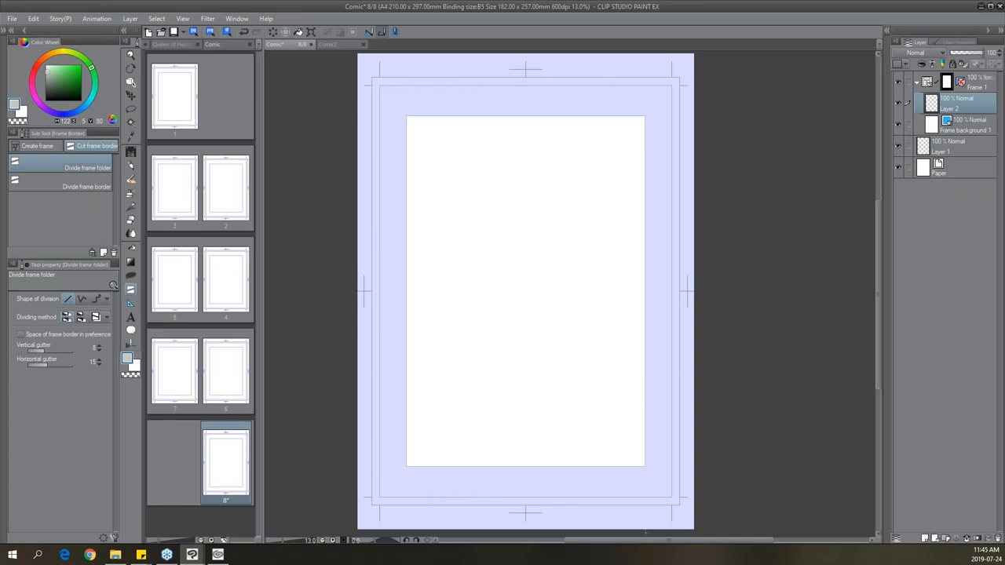
pyautogui.moveTo(407, 246); pyautogui.dragTo(645, 192)
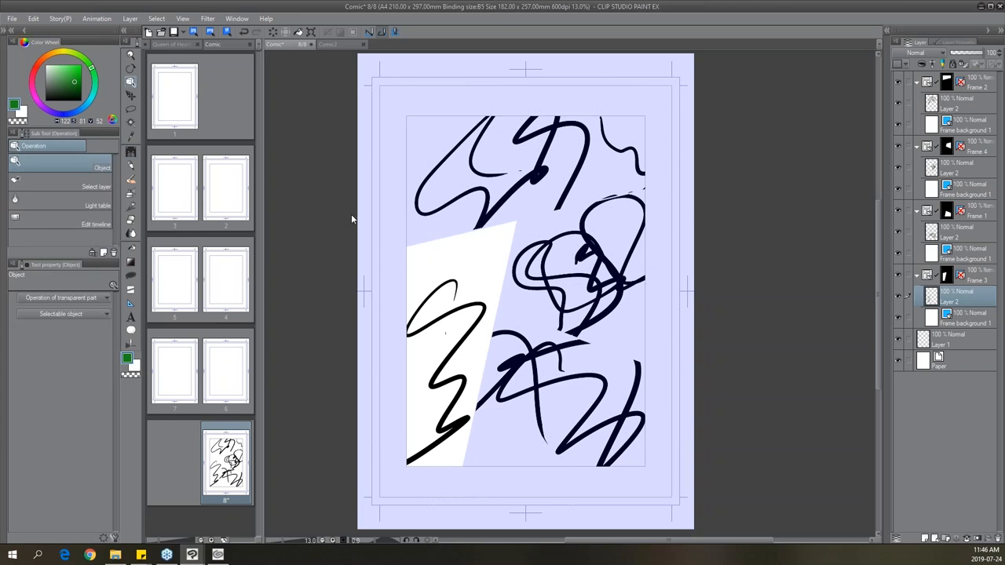
pyautogui.moveTo(630, 166)
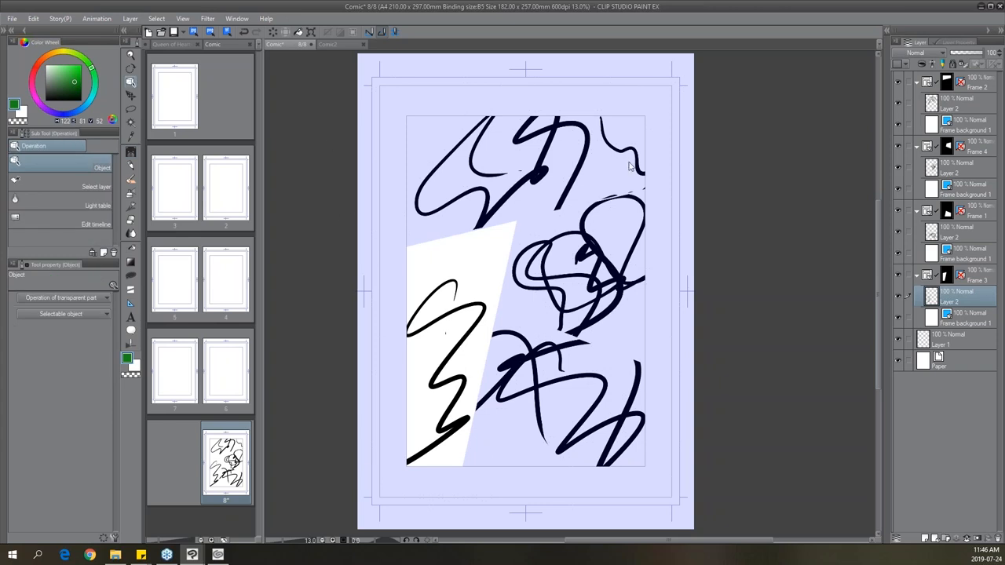
pyautogui.moveTo(136, 159)
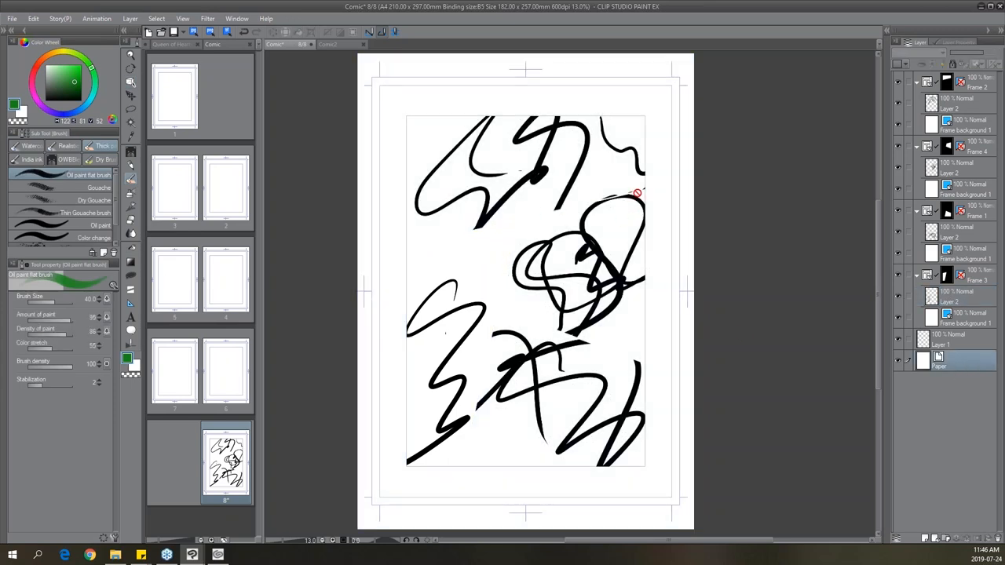
pyautogui.moveTo(397, 275)
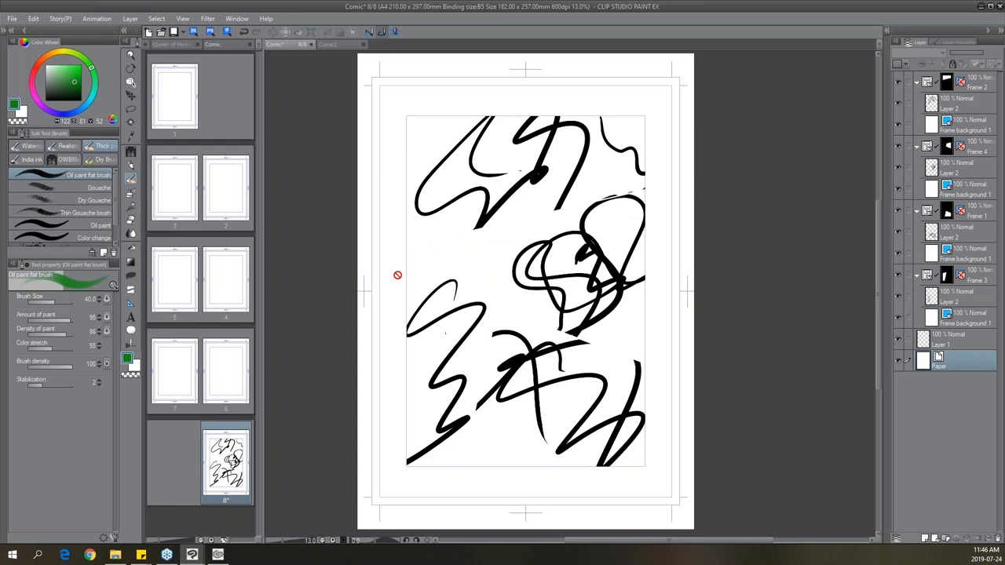
pyautogui.moveTo(667, 198)
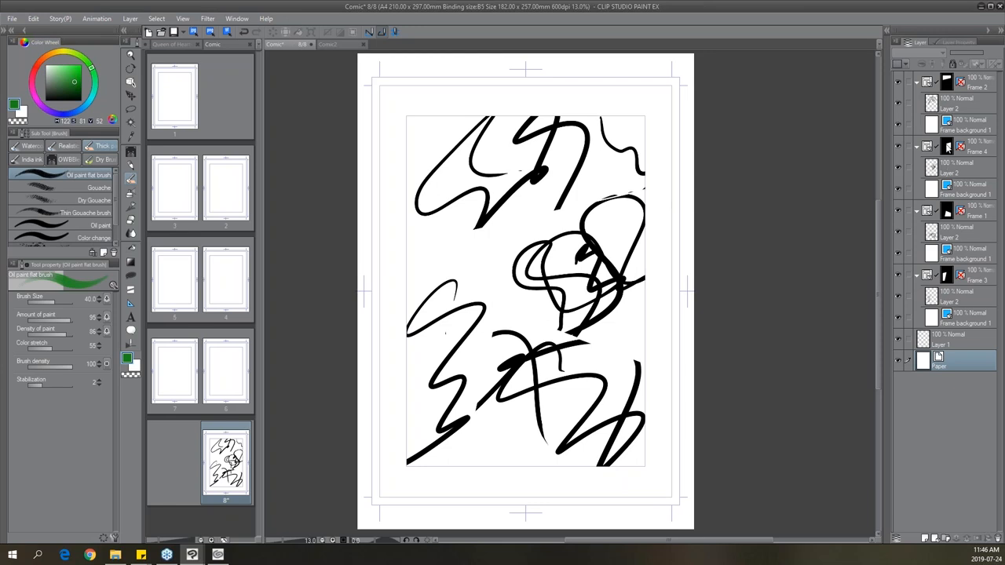
pyautogui.moveTo(933, 138)
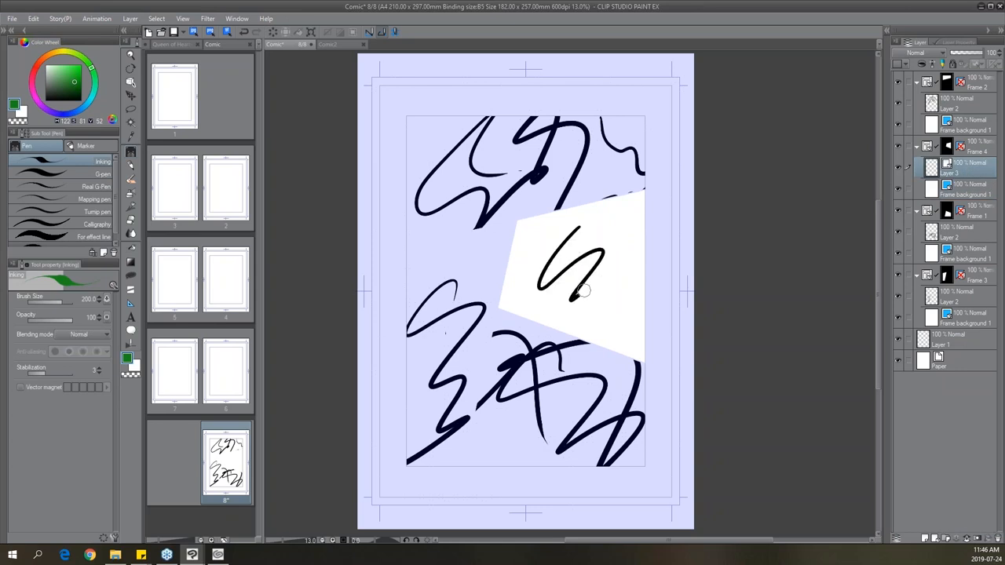
pyautogui.moveTo(538, 235); pyautogui.dragTo(620, 330)
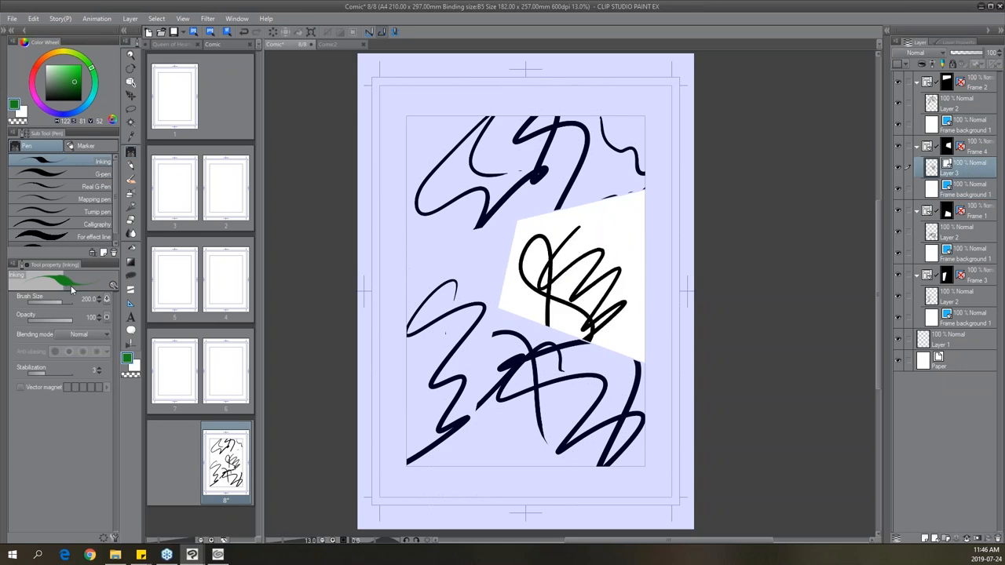
# Set the panel layer's expression colour to Color and draw green scribbles inside it.
pyautogui.click(952, 42)
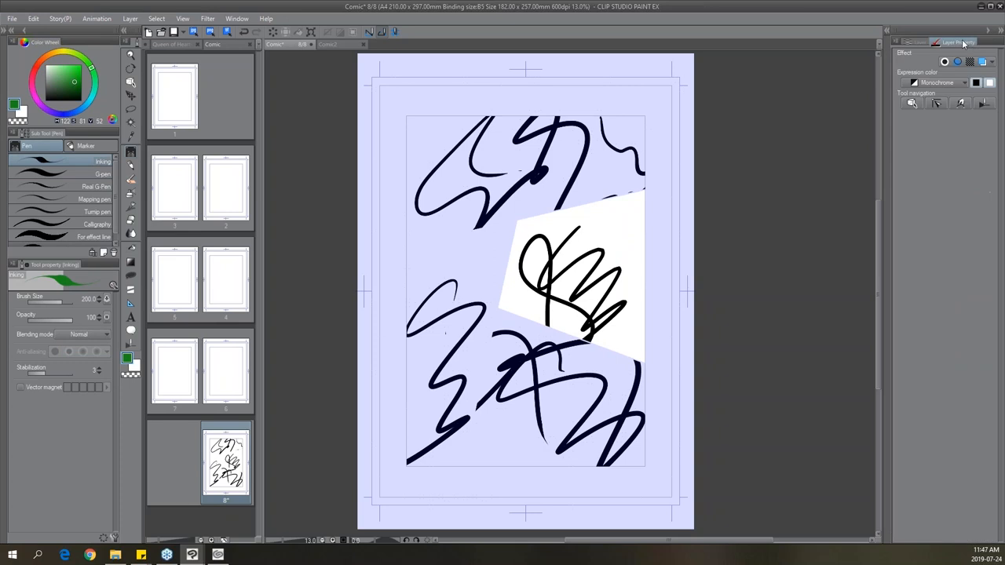
pyautogui.click(964, 82)
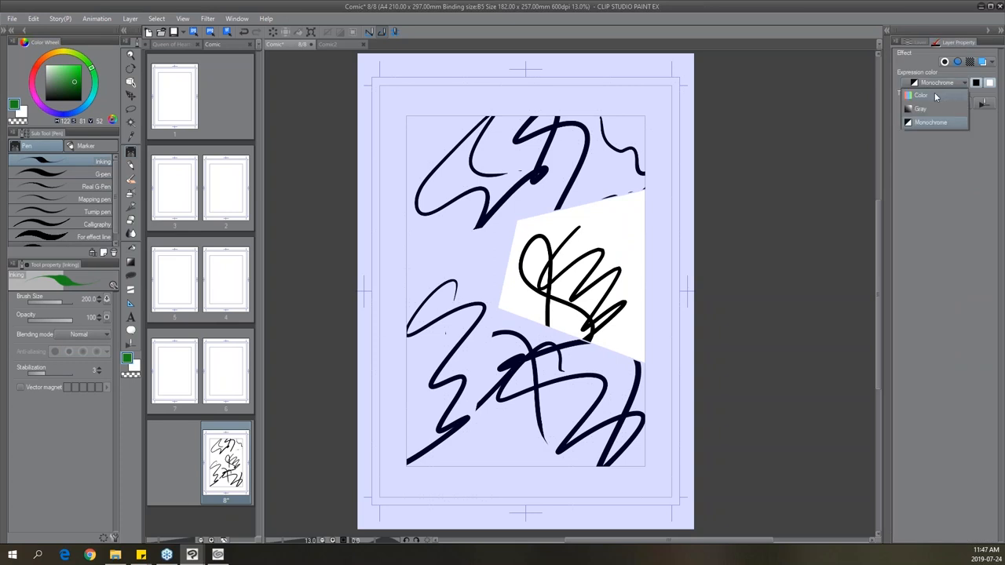
pyautogui.click(920, 95)
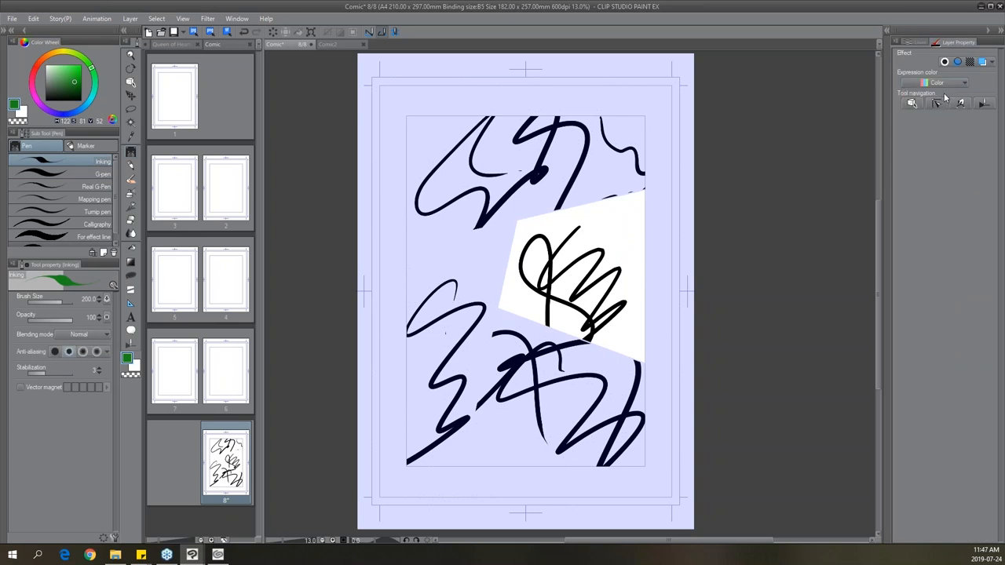
pyautogui.moveTo(577, 294); pyautogui.dragTo(608, 239)
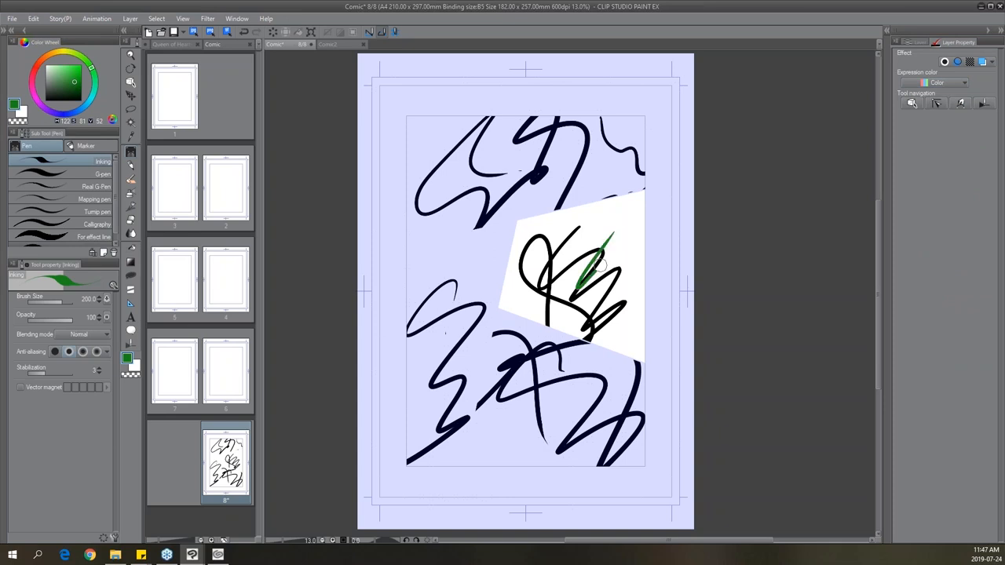
pyautogui.moveTo(605, 243); pyautogui.dragTo(585, 342)
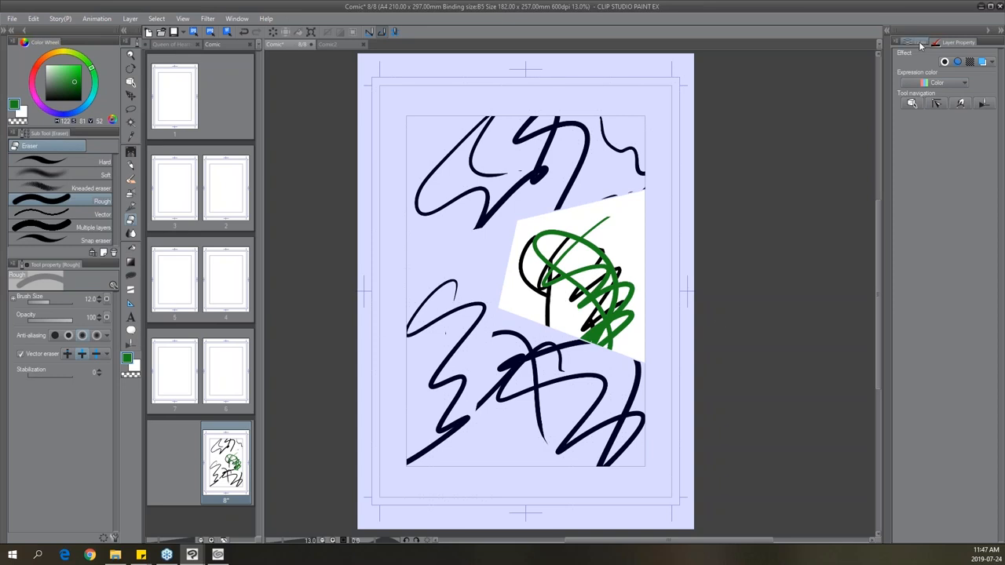
pyautogui.click(920, 42)
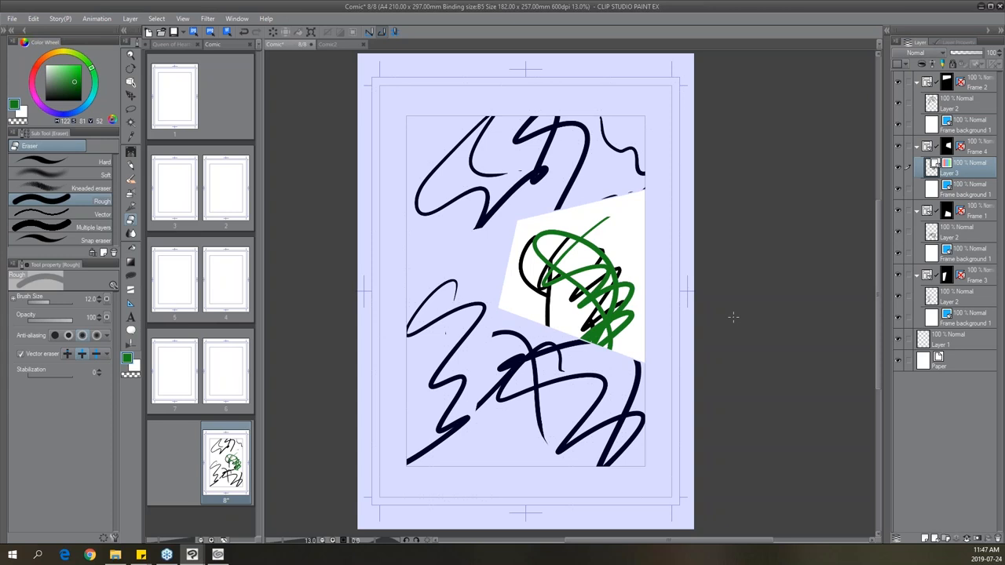
pyautogui.moveTo(307, 56)
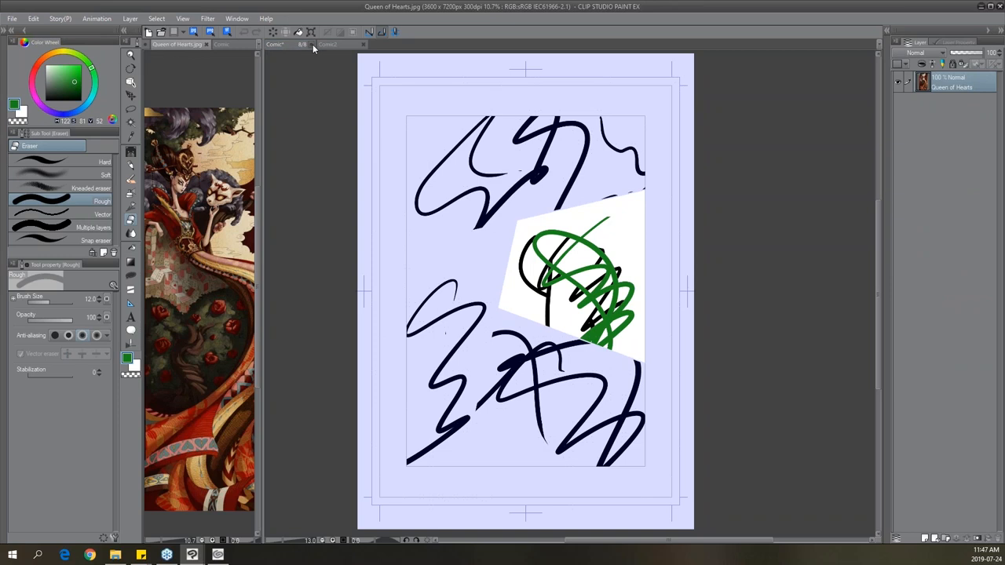
# Close the page 8 document without saving, leaving Comic2 showing.
pyautogui.click(312, 44)
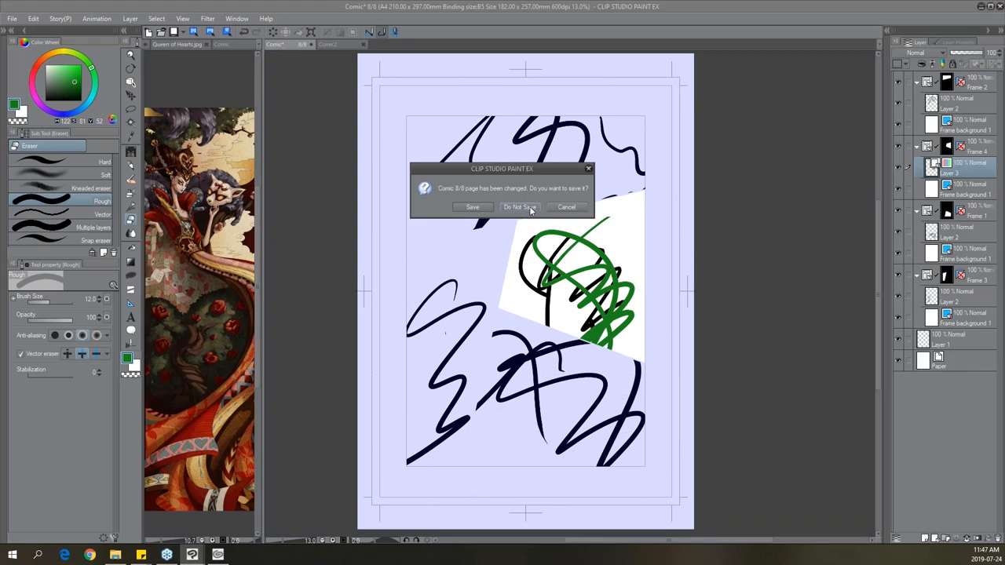
pyautogui.click(519, 206)
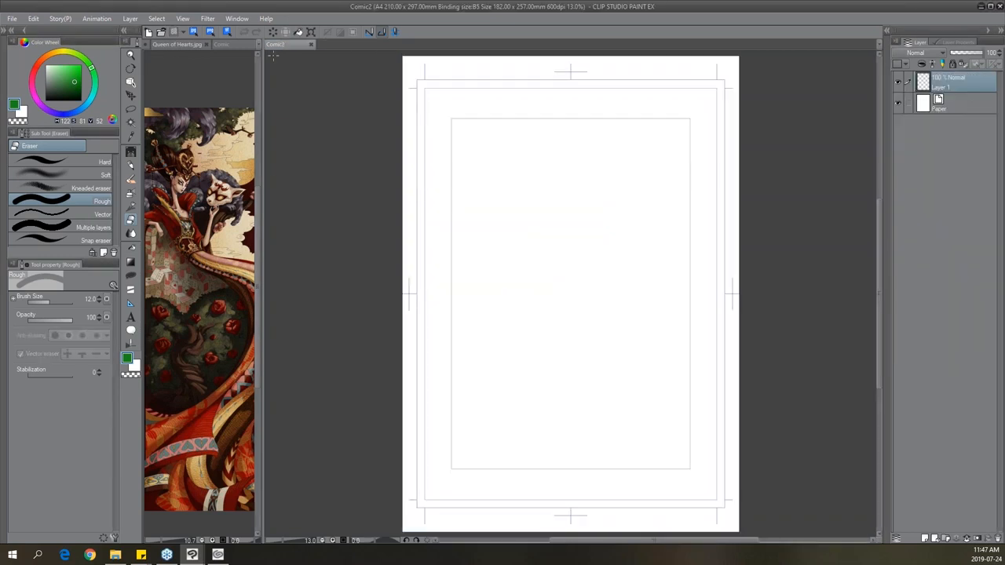
pyautogui.click(273, 44)
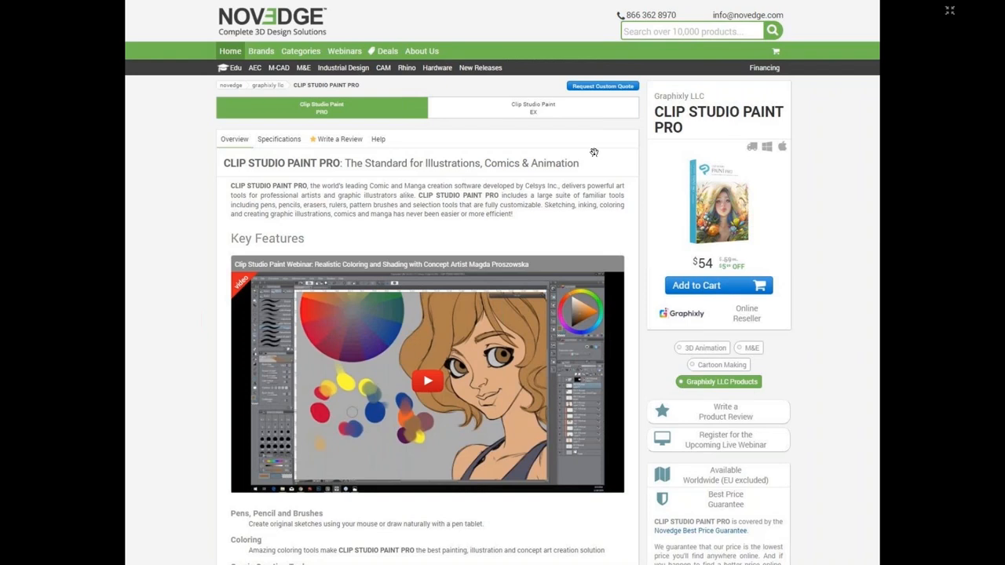
pyautogui.moveTo(608, 195)
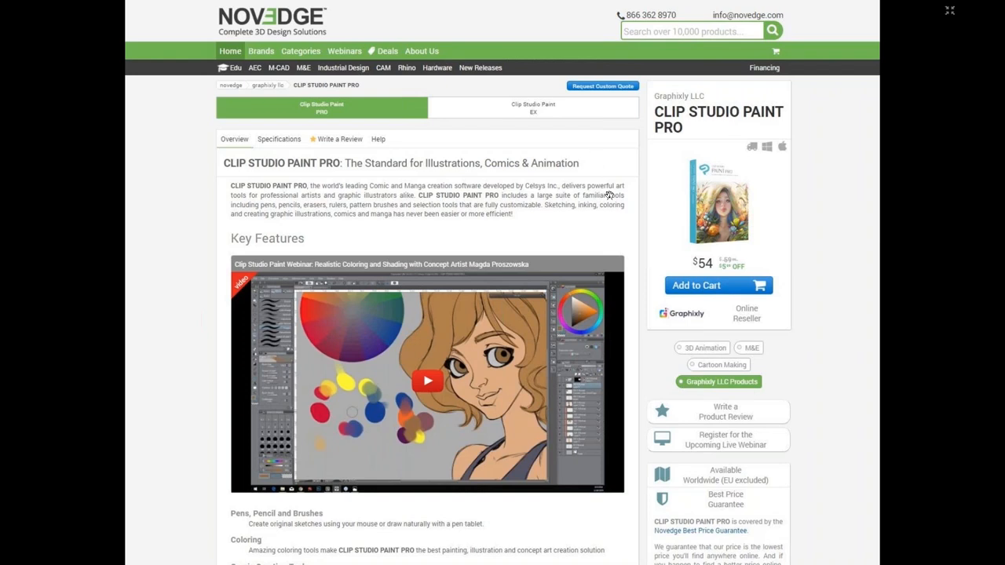
pyautogui.moveTo(469, 120)
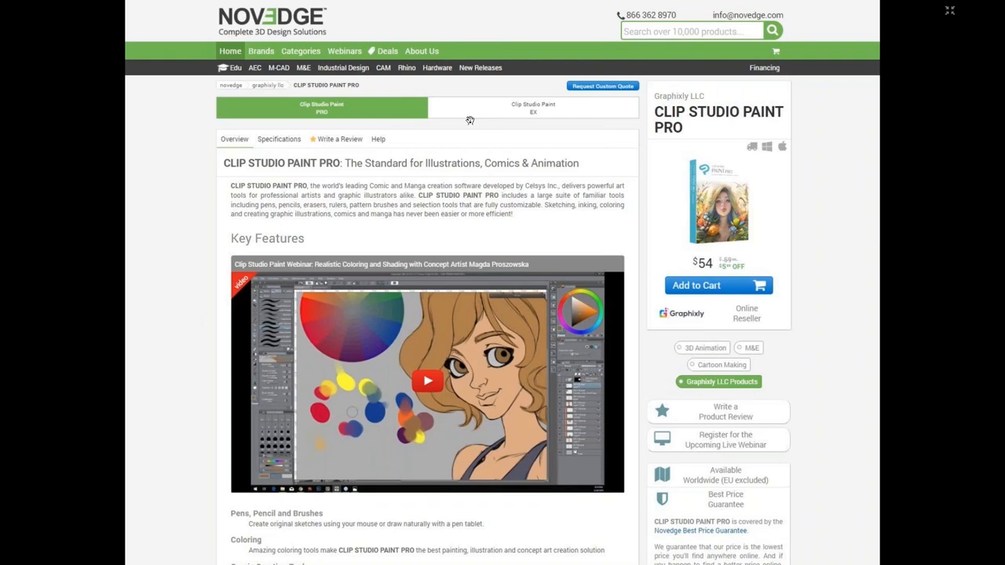
pyautogui.moveTo(461, 120)
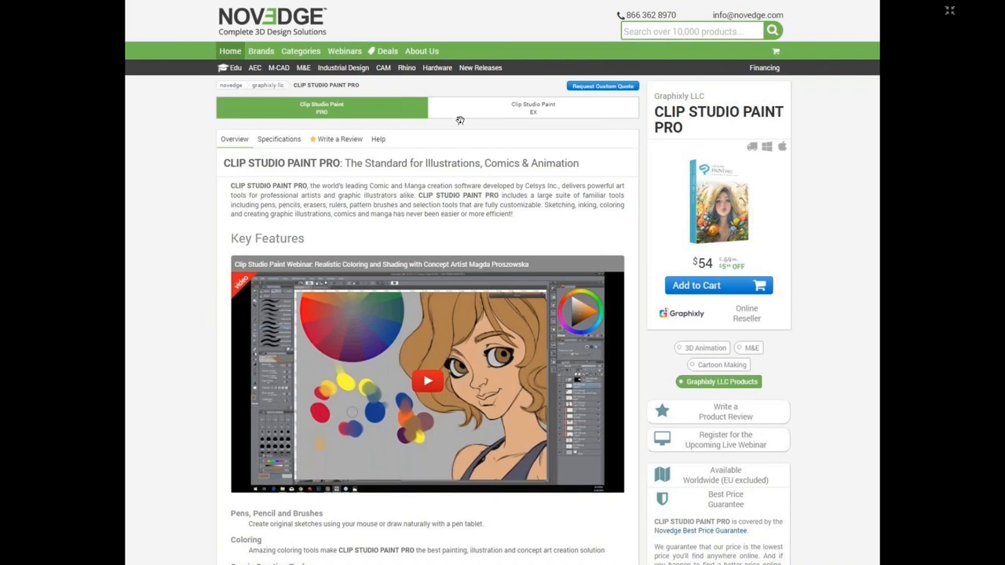
pyautogui.moveTo(609, 232)
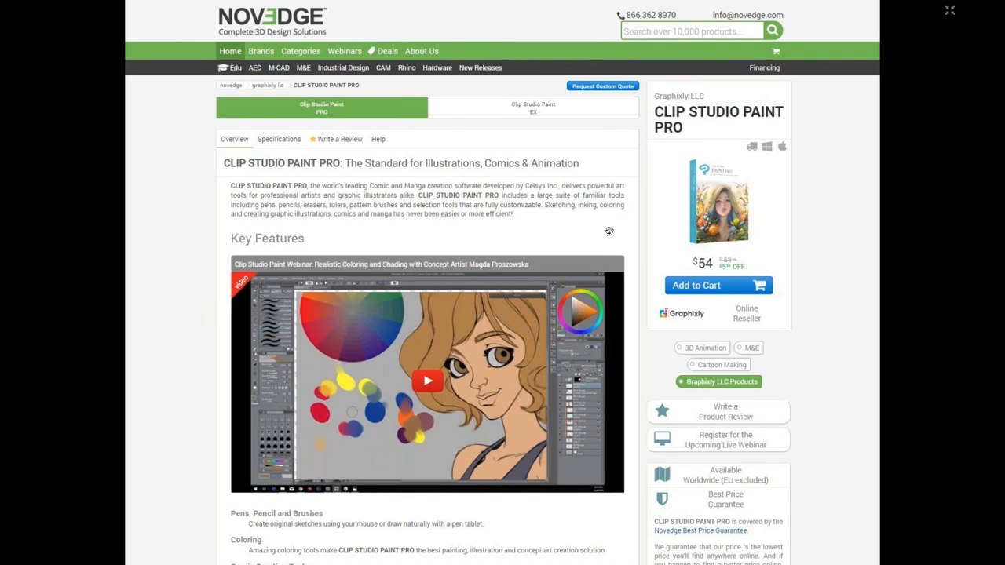
# Show the Novedge CLIP STUDIO PAINT PRO product page with price and features.
pyautogui.click(428, 380)
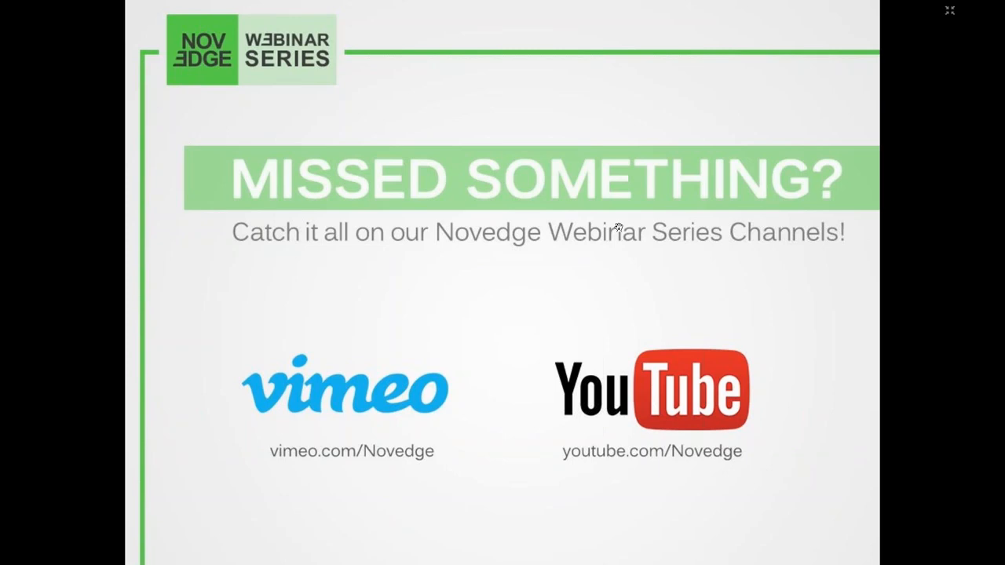
pyautogui.moveTo(723, 62)
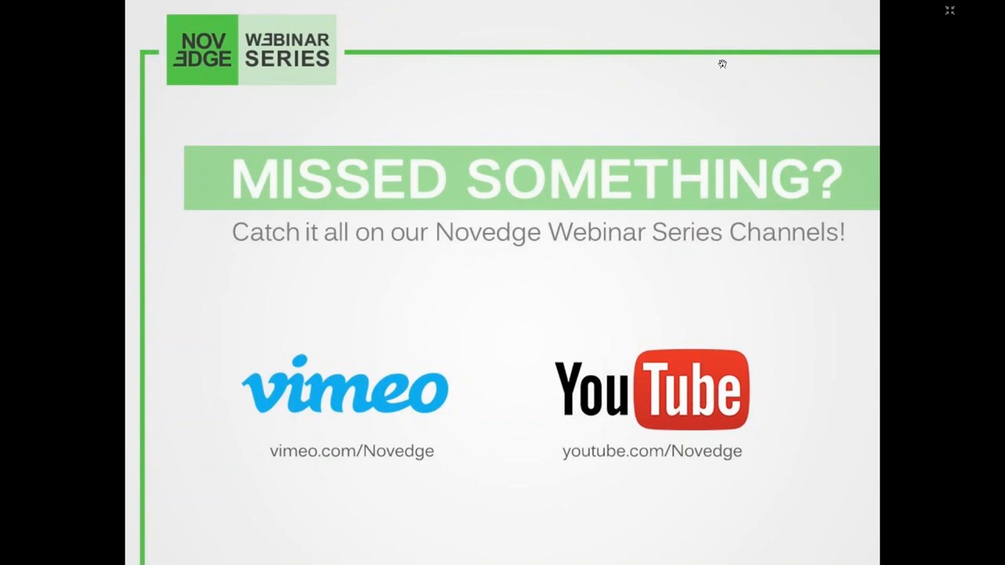
pyautogui.moveTo(751, 27)
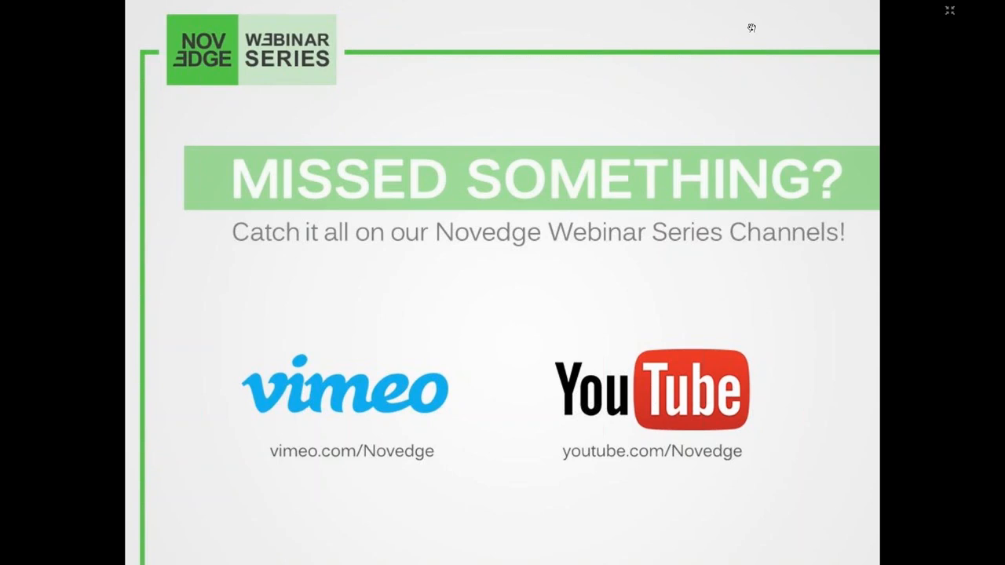
pyautogui.moveTo(832, 24)
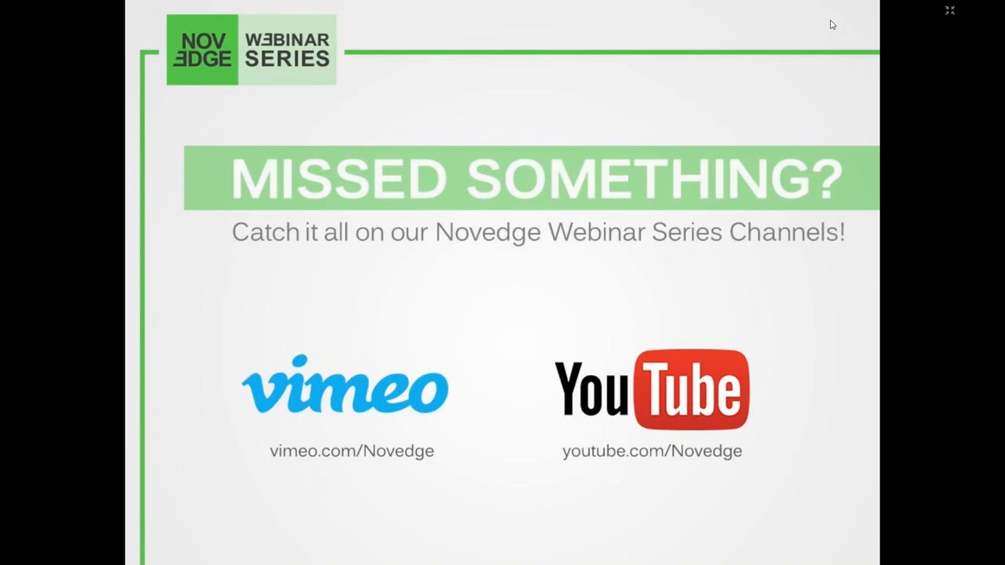
pyautogui.moveTo(829, 28)
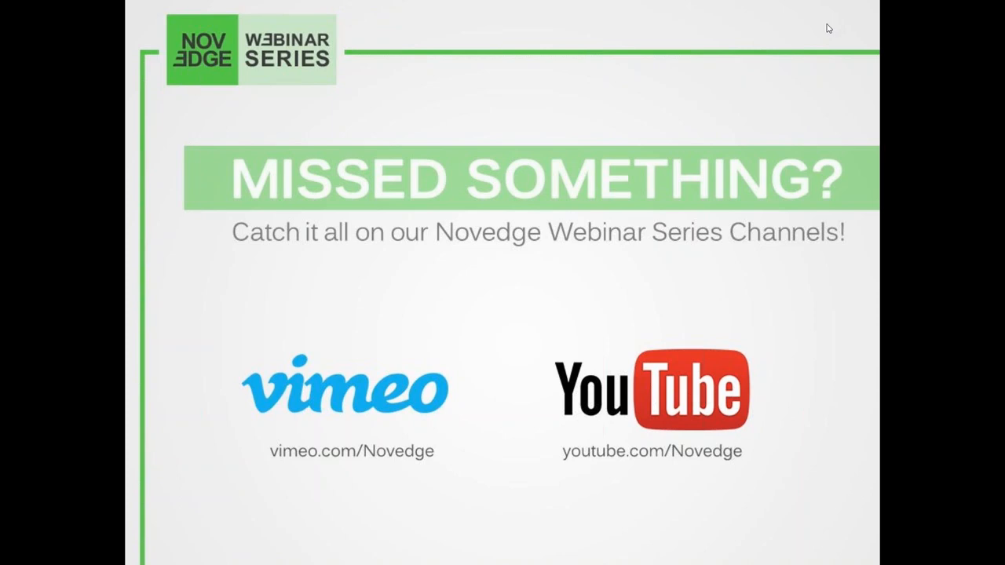
pyautogui.moveTo(840, 119)
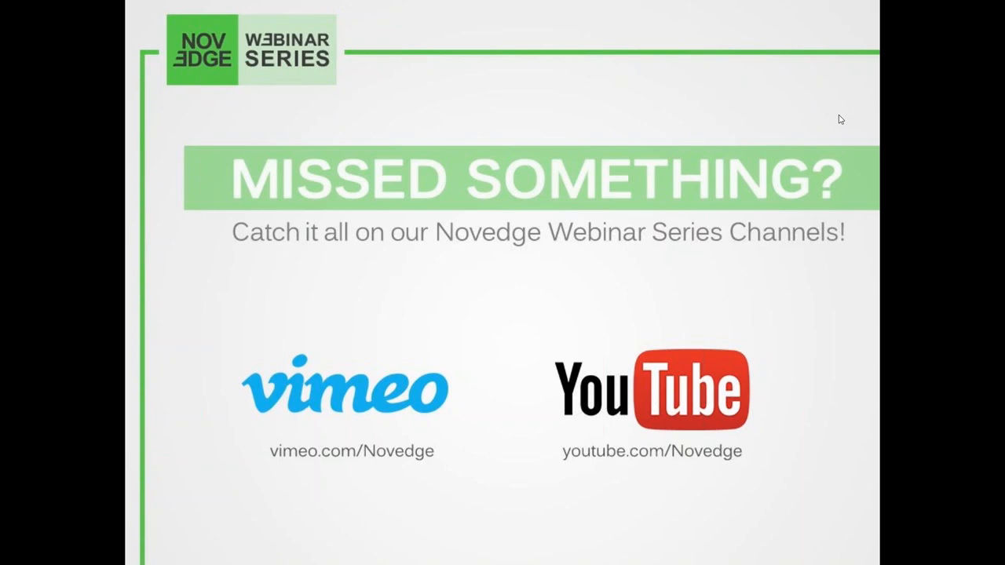